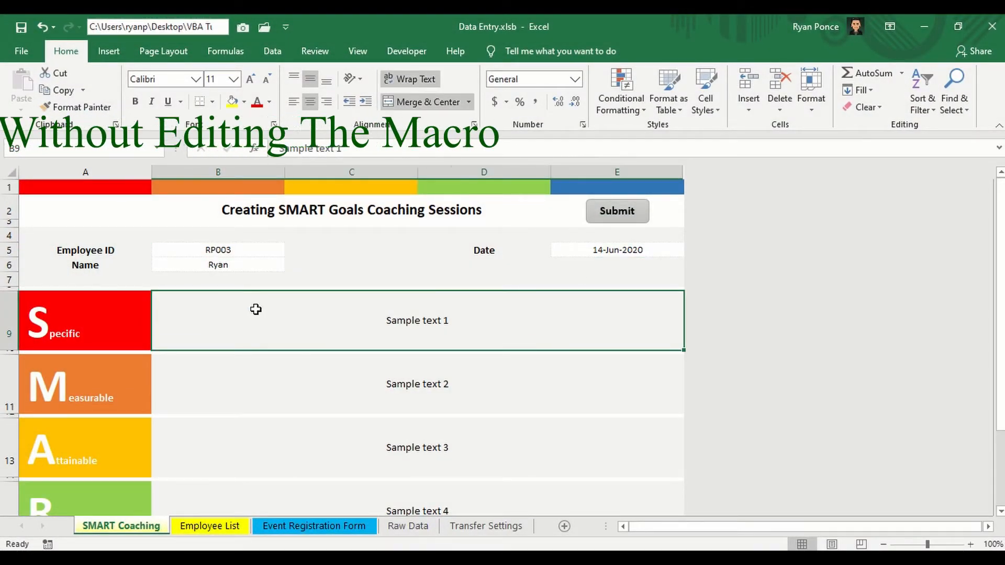
Review the Raw Data and Transfer Settings sheets before submitting the SMART Coaching form.
scroll(down, 3)
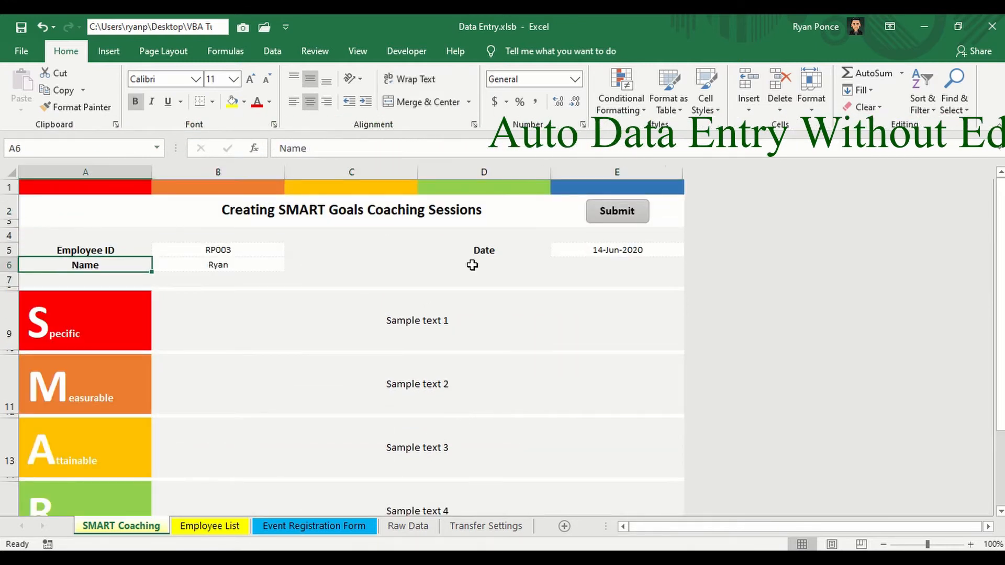
click(351, 210)
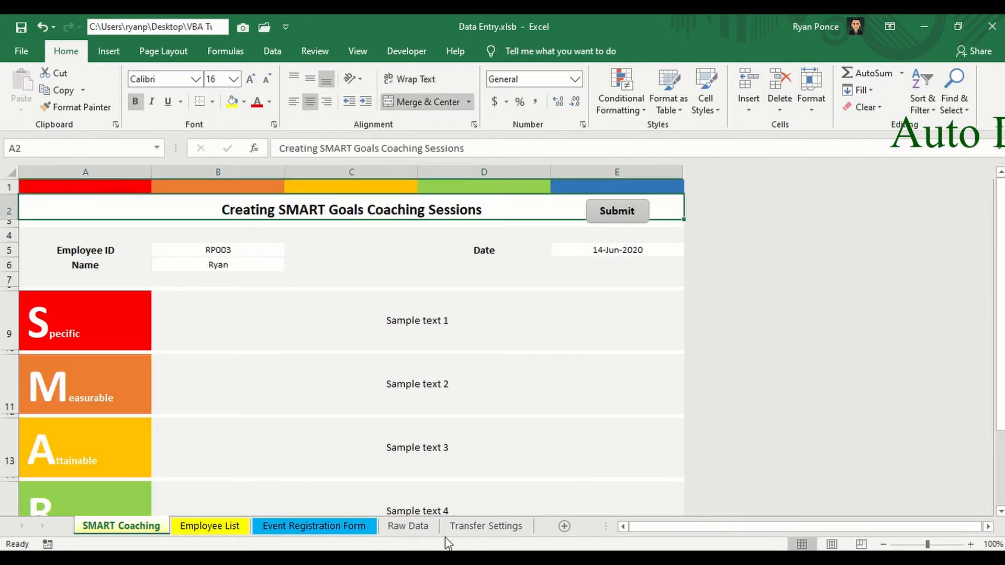
click(407, 526)
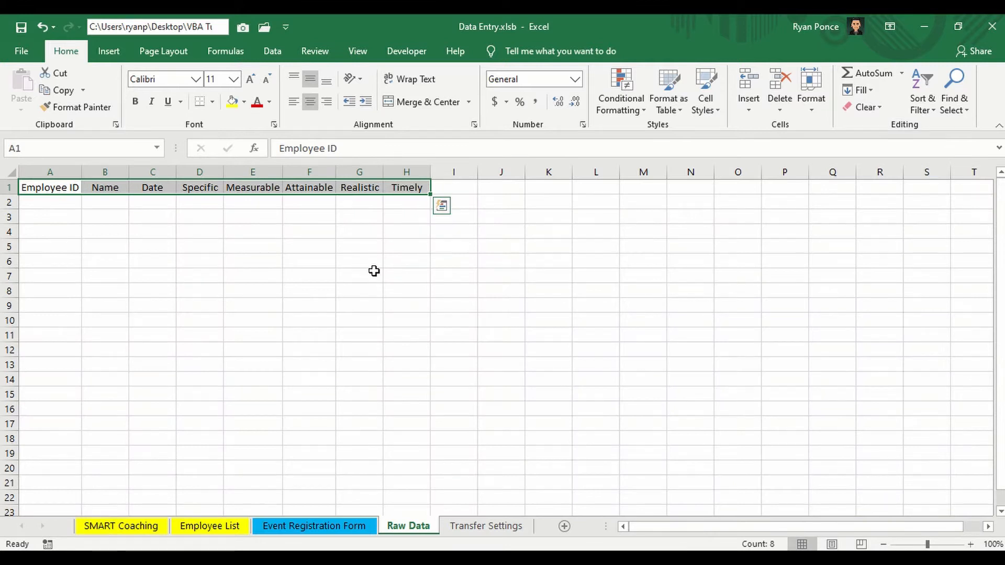
click(486, 525)
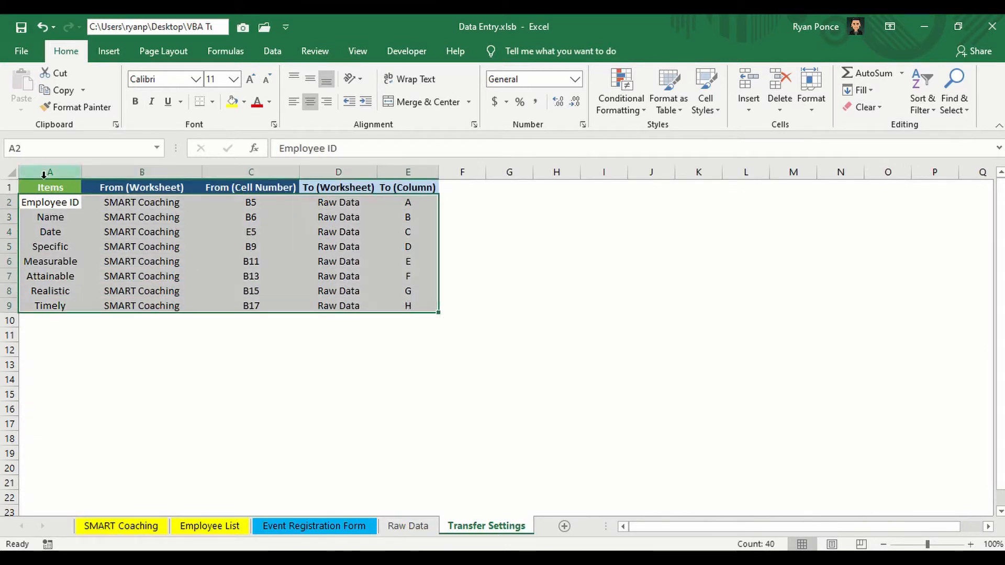
Submit the SMART Coaching form and check its entries landed in Raw Data row 2.
click(121, 525)
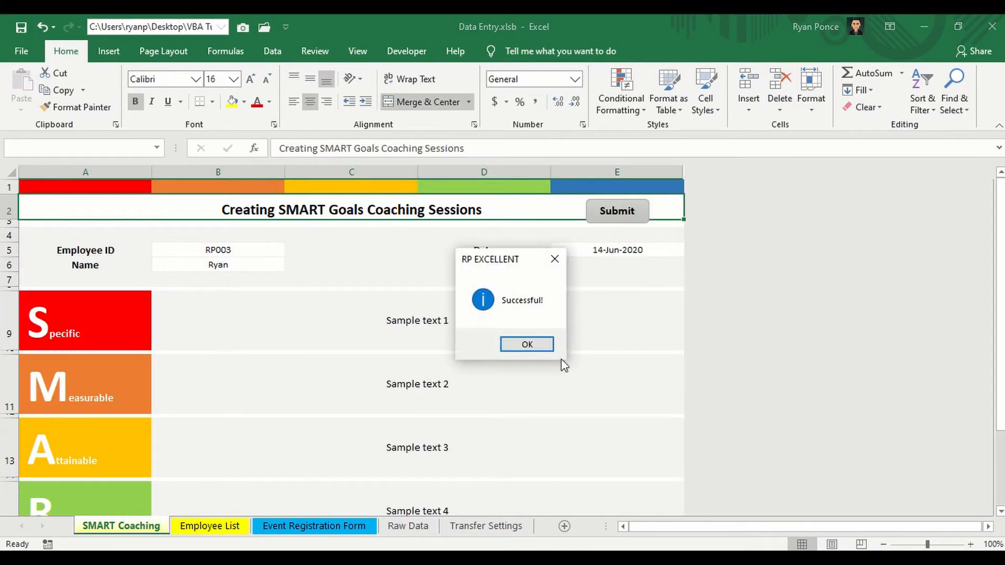
click(526, 345)
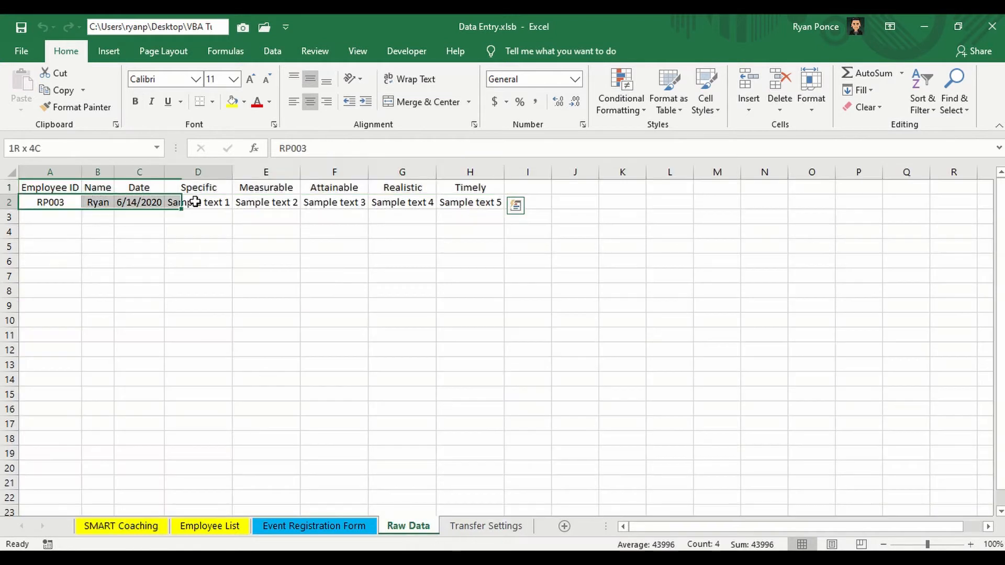
click(470, 260)
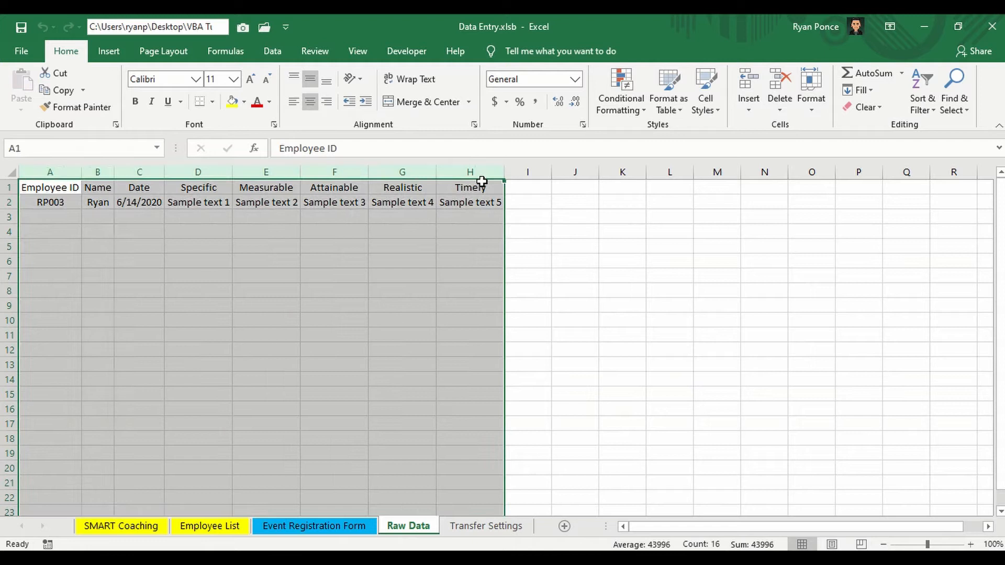
Review the Event Registration Form sheet and its Raw Data headers.
click(313, 525)
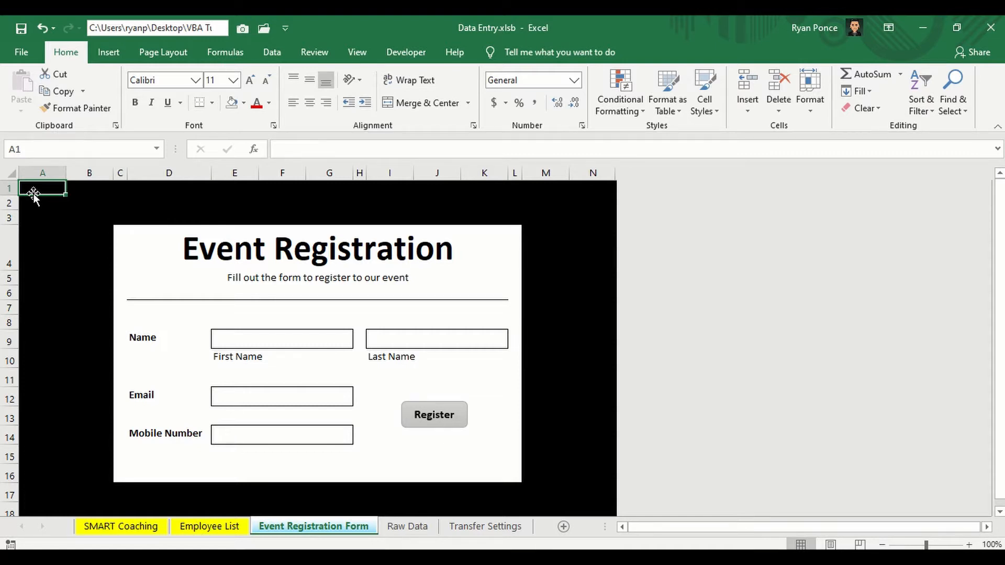
mouse_move(371, 406)
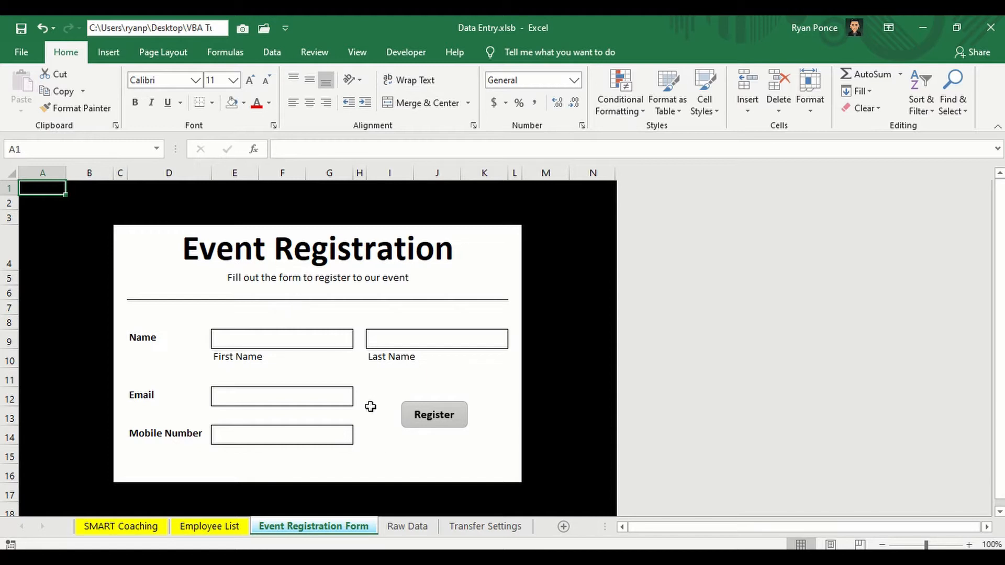
click(407, 527)
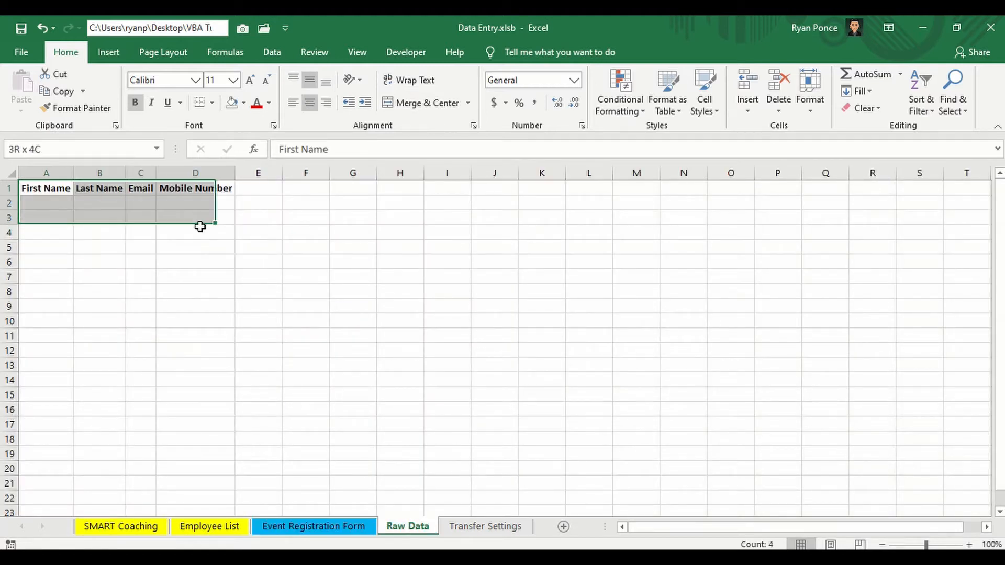
click(313, 526)
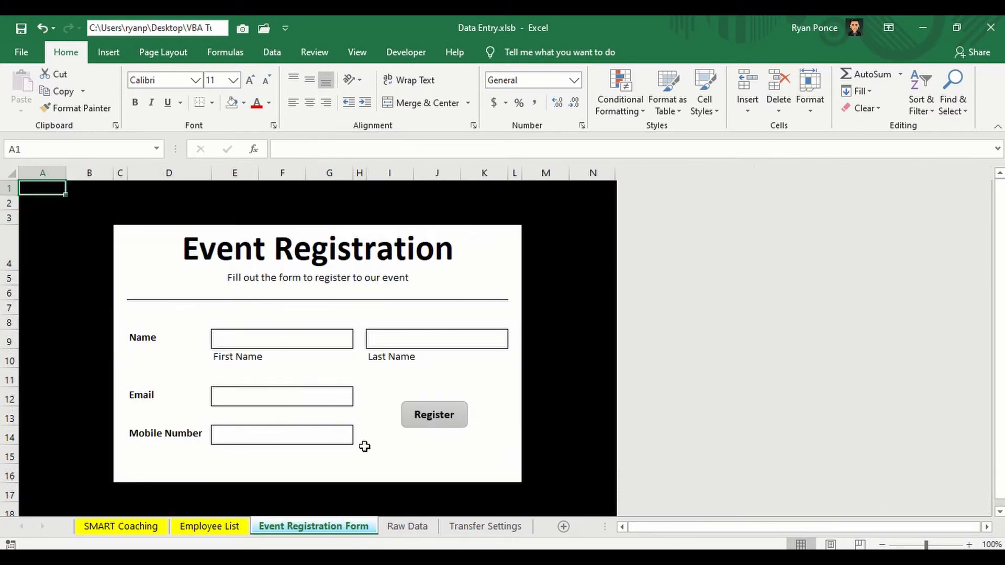
mouse_move(577, 302)
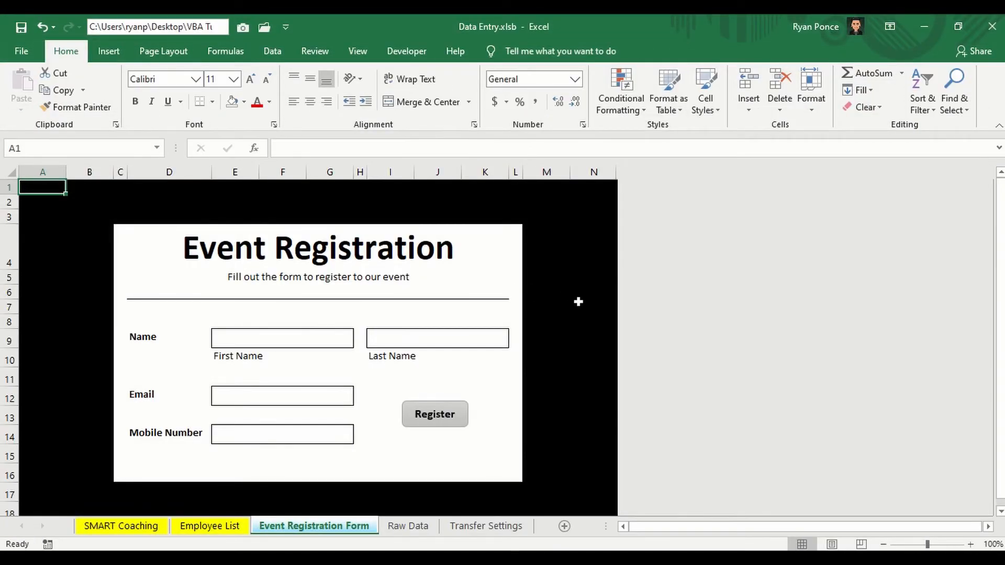
mouse_move(574, 290)
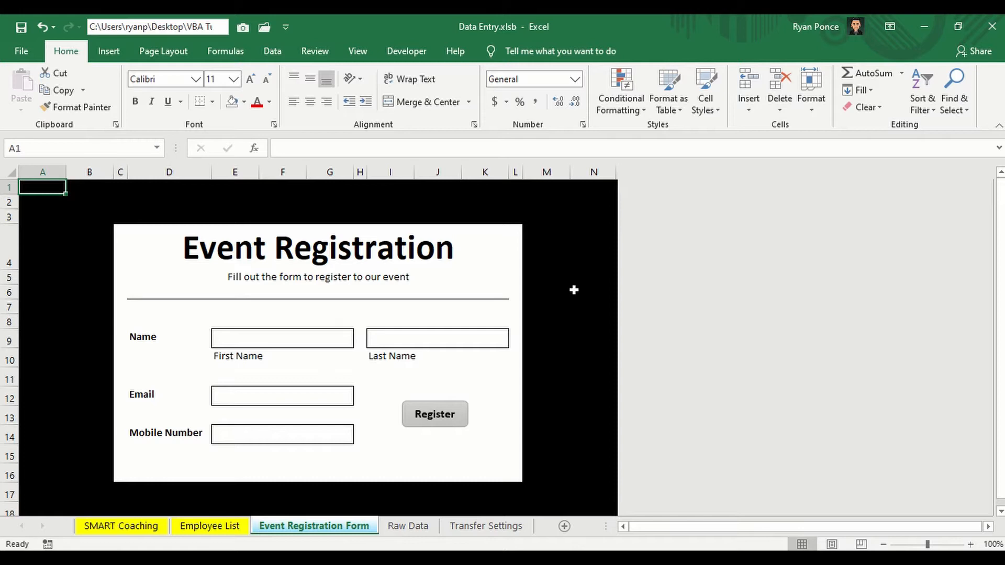
mouse_move(204, 340)
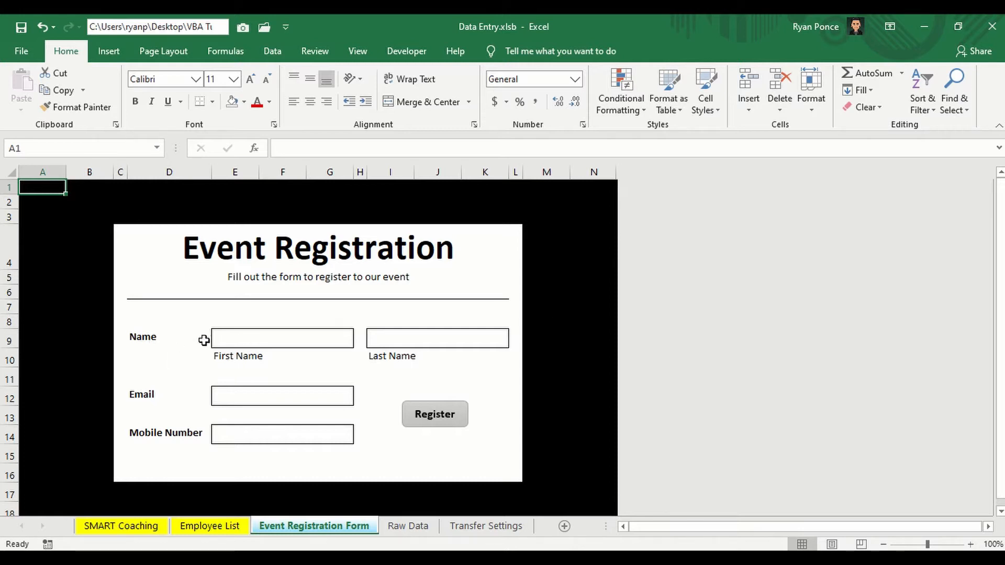
Inspect the Last Name, Email and Mobile Number entry boxes, then return to SMART Coaching.
click(383, 338)
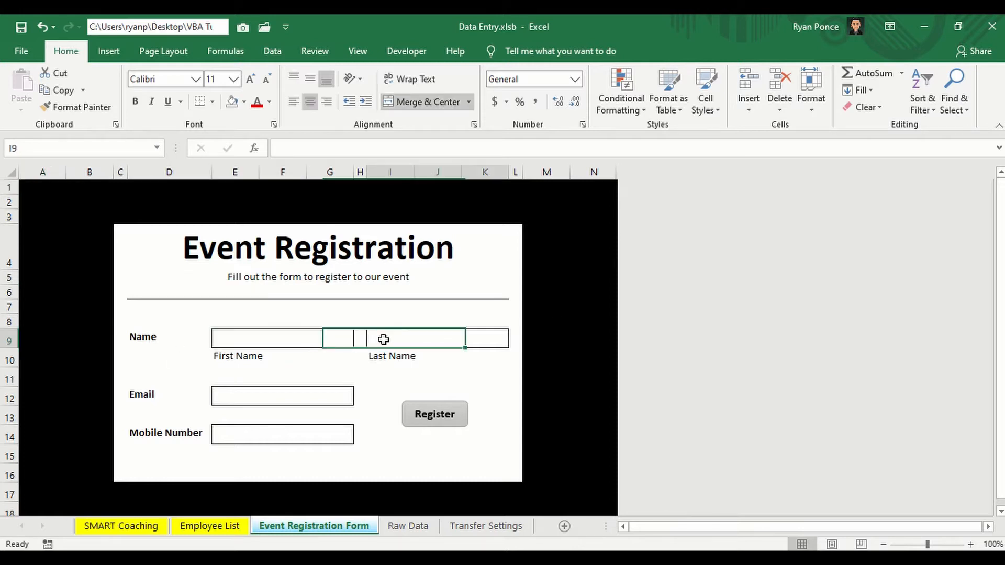
click(282, 396)
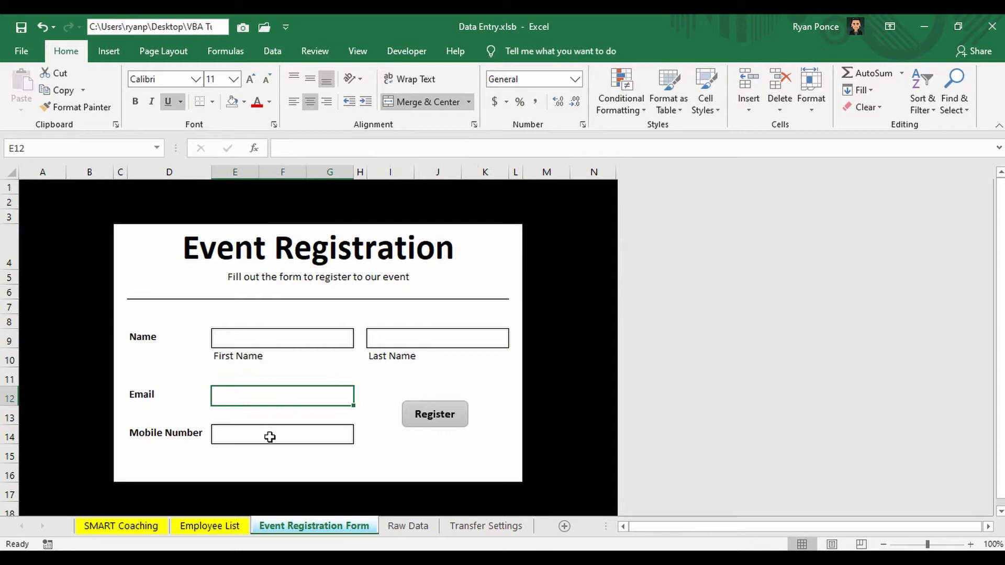
click(281, 434)
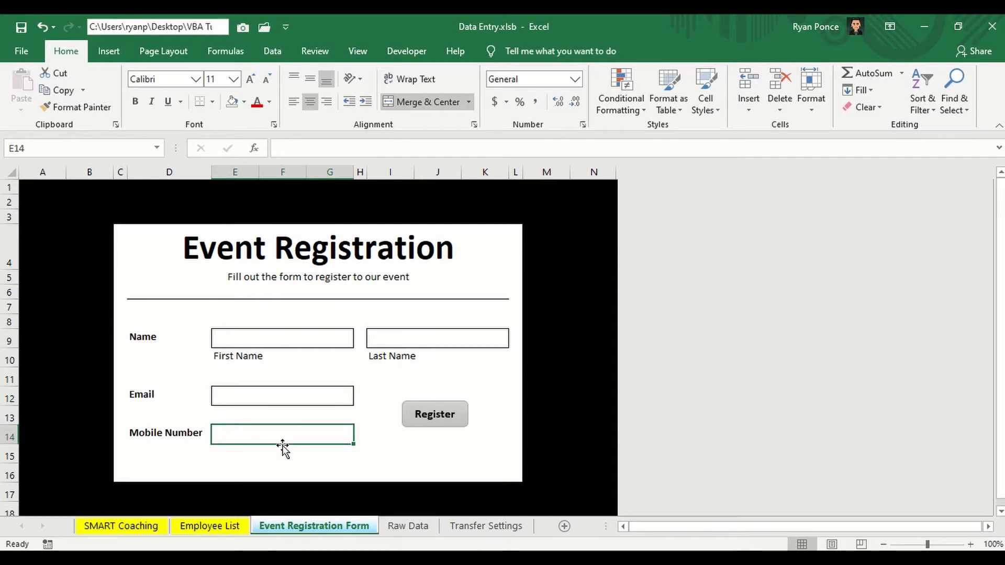
mouse_move(442, 348)
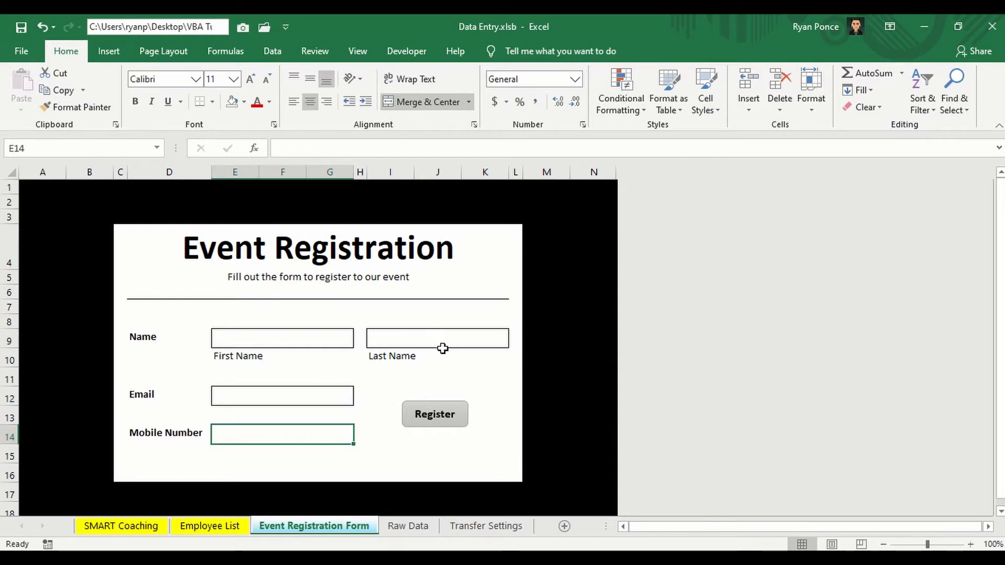
click(120, 525)
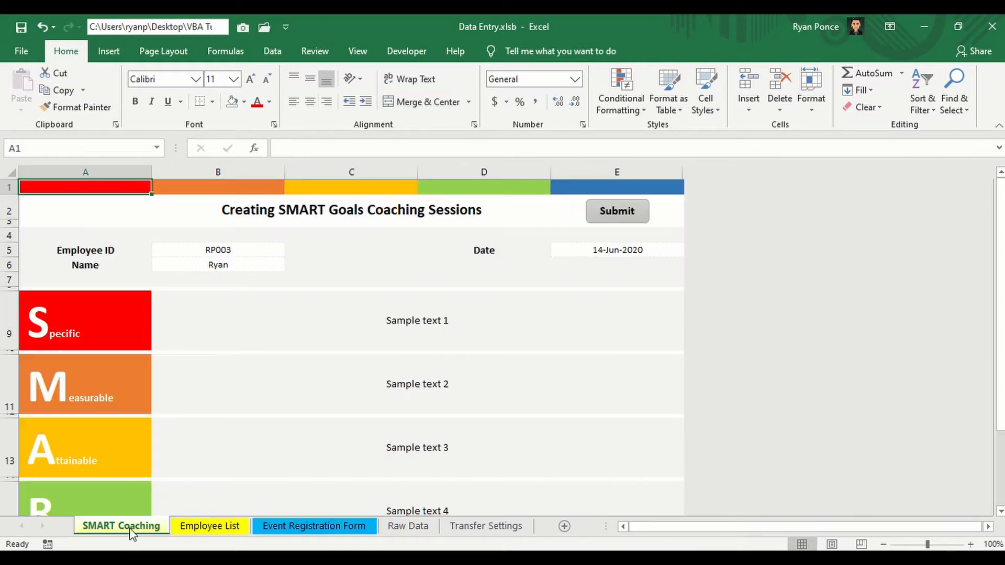
mouse_move(169, 447)
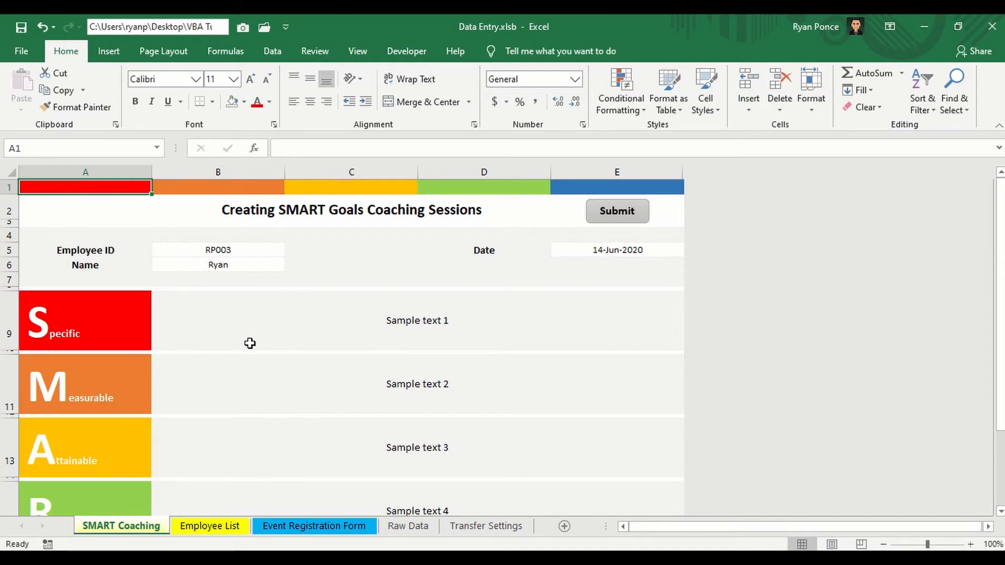
mouse_move(304, 364)
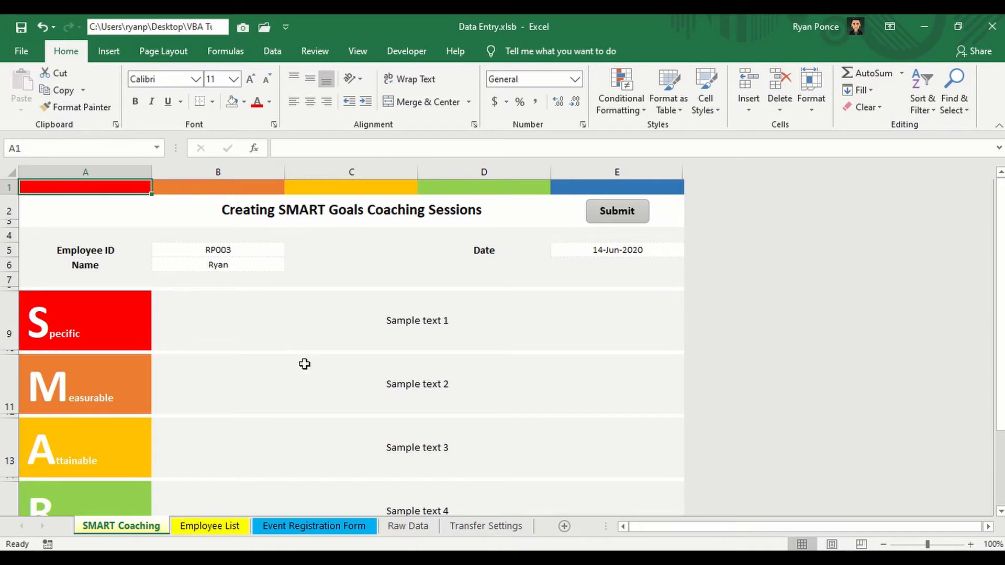
Bring up the Raw Data sheet with its First Name, Last Name, Email and Mobile Number columns.
click(408, 525)
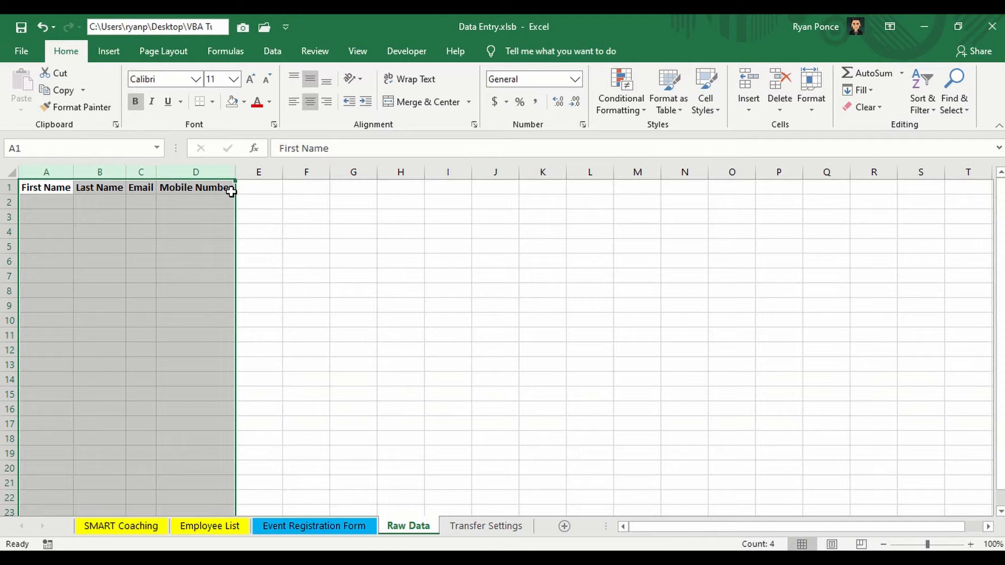
Check the form's First Name and Last Name labels against Raw Data's Email and Mobile Number headers.
click(313, 525)
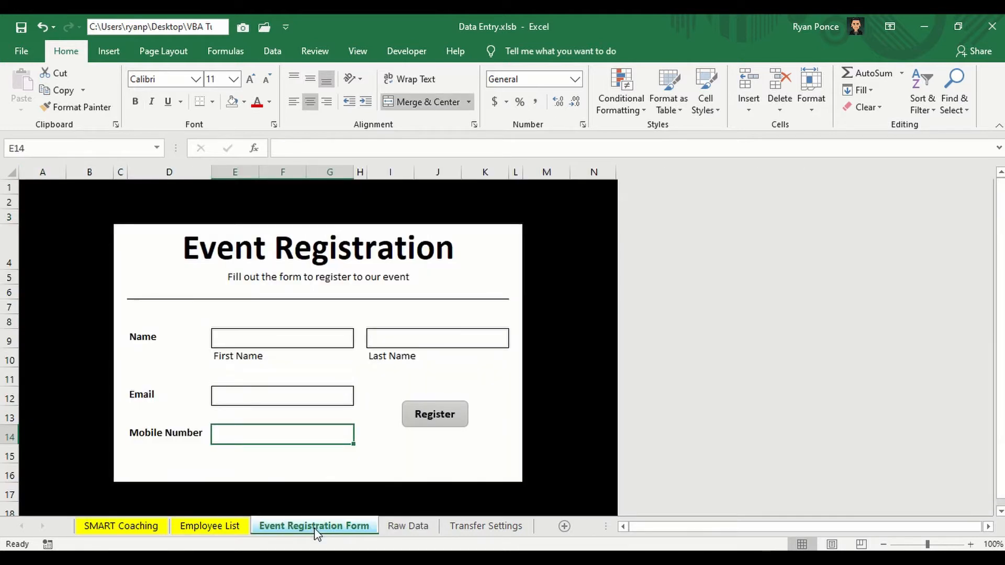
click(235, 356)
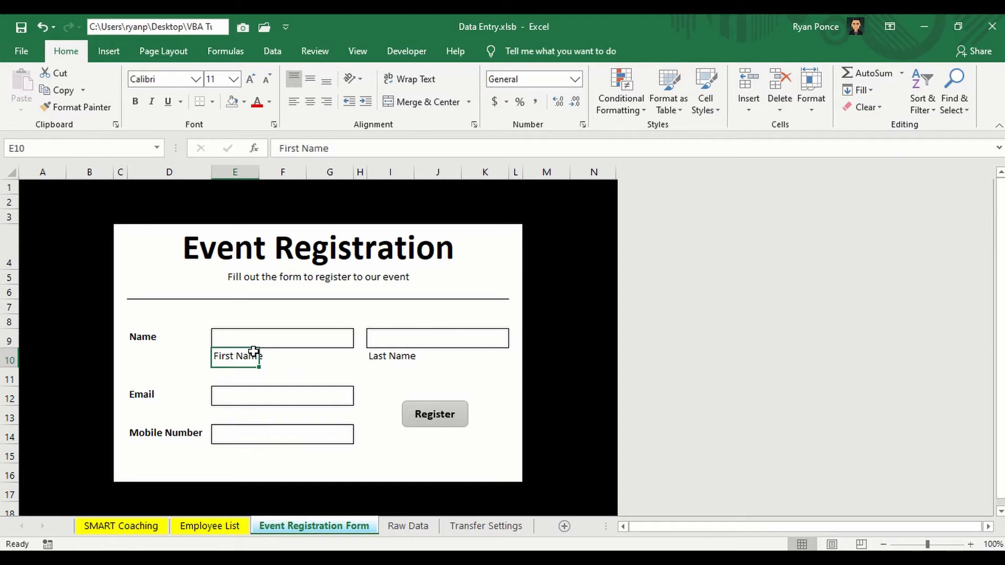
mouse_move(325, 362)
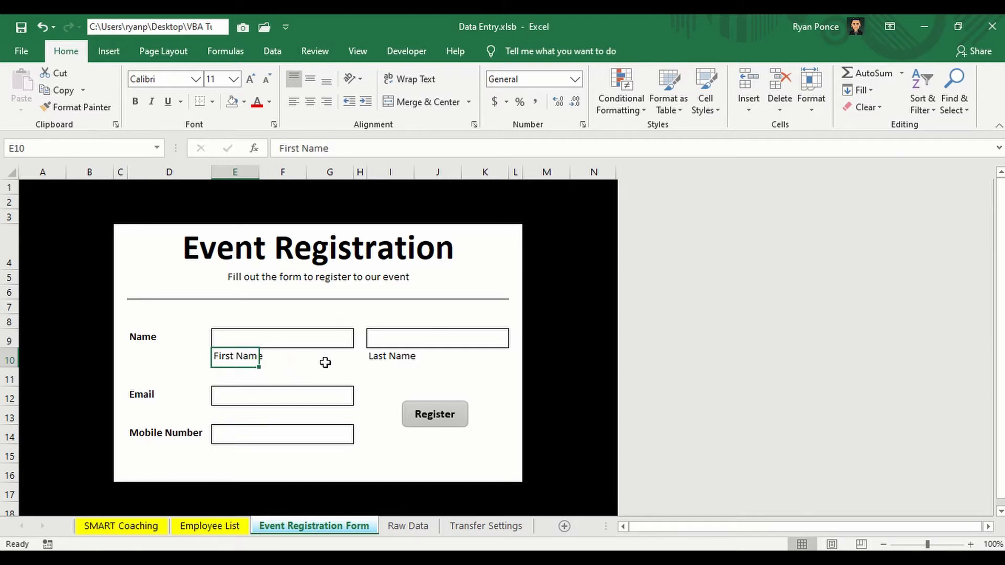
mouse_move(358, 365)
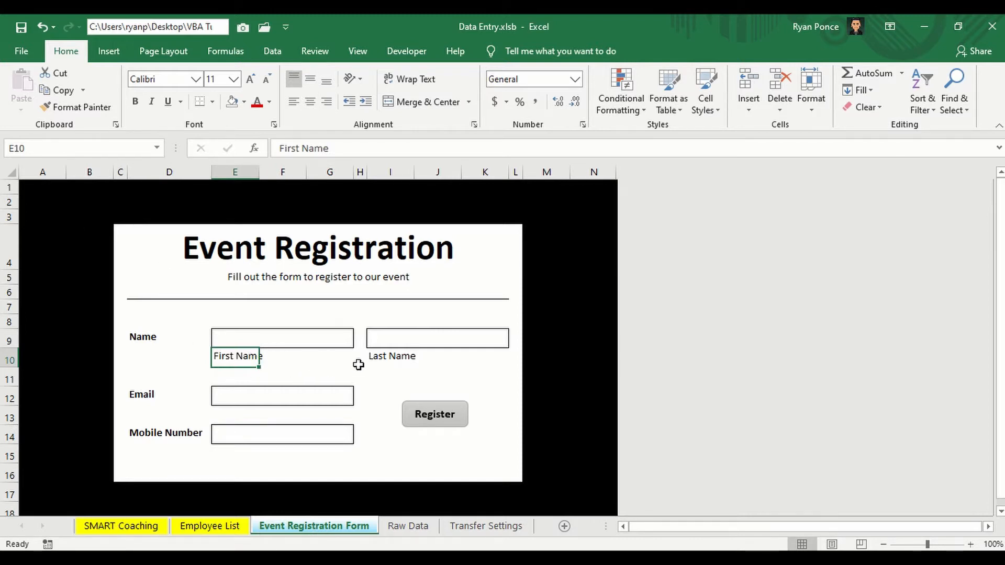
click(390, 359)
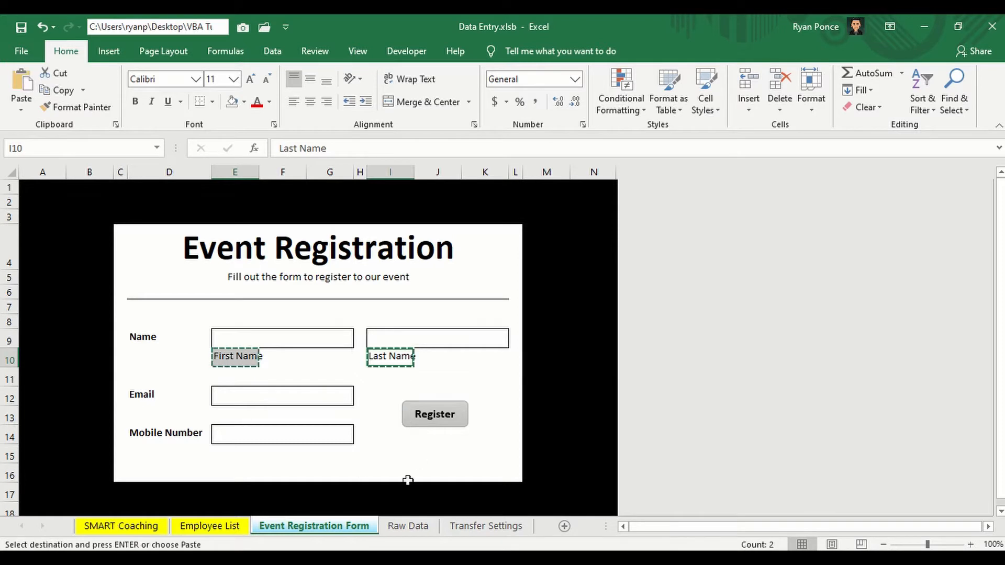
click(407, 525)
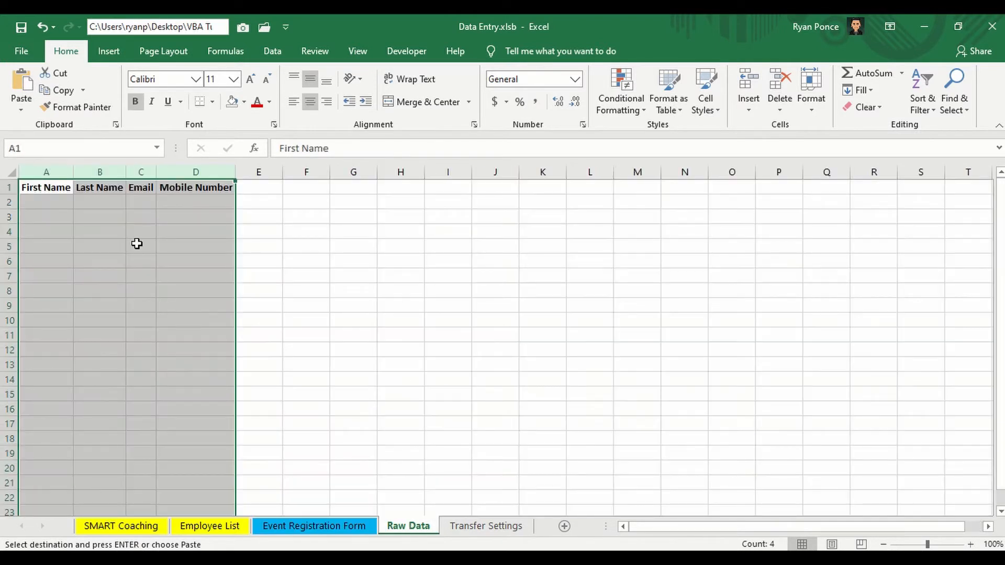
click(140, 188)
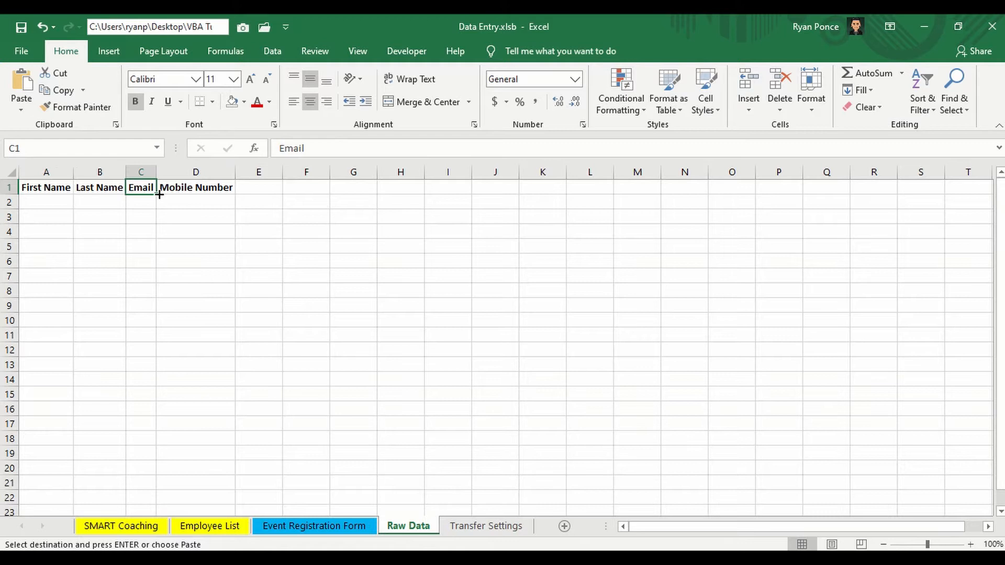
click(195, 188)
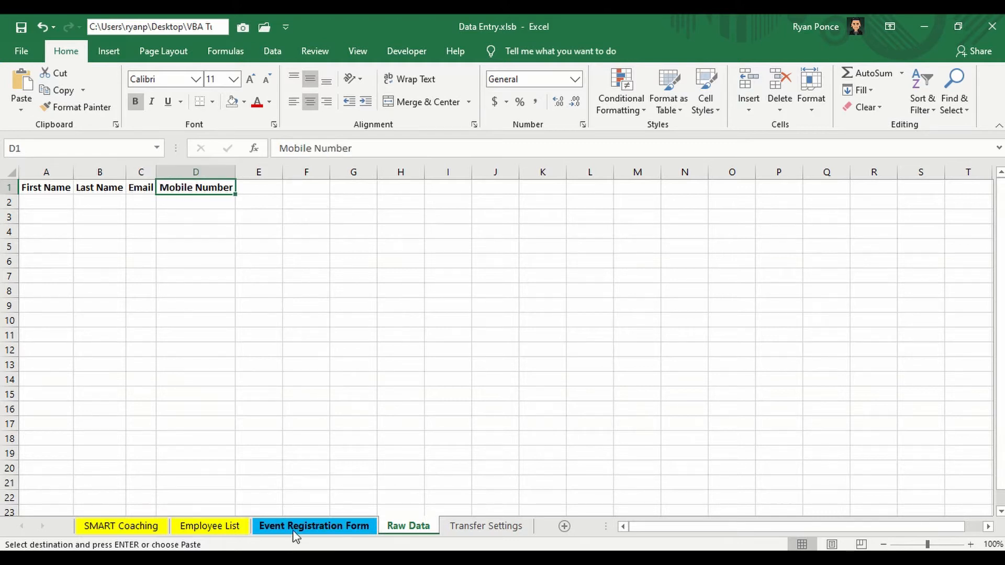
Copy the four Raw Data headings First Name, Last Name, Email and Mobile Number.
click(314, 525)
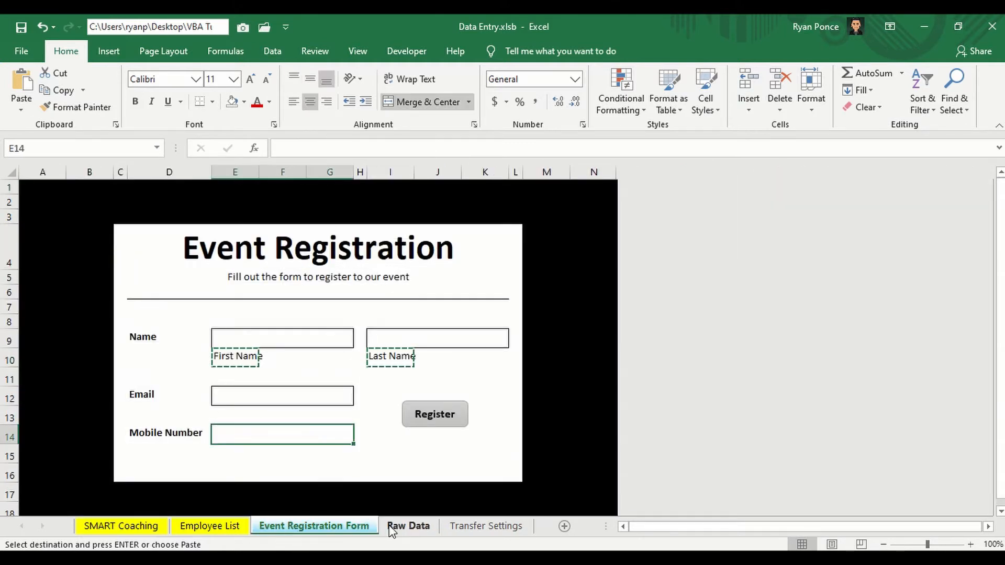
click(408, 525)
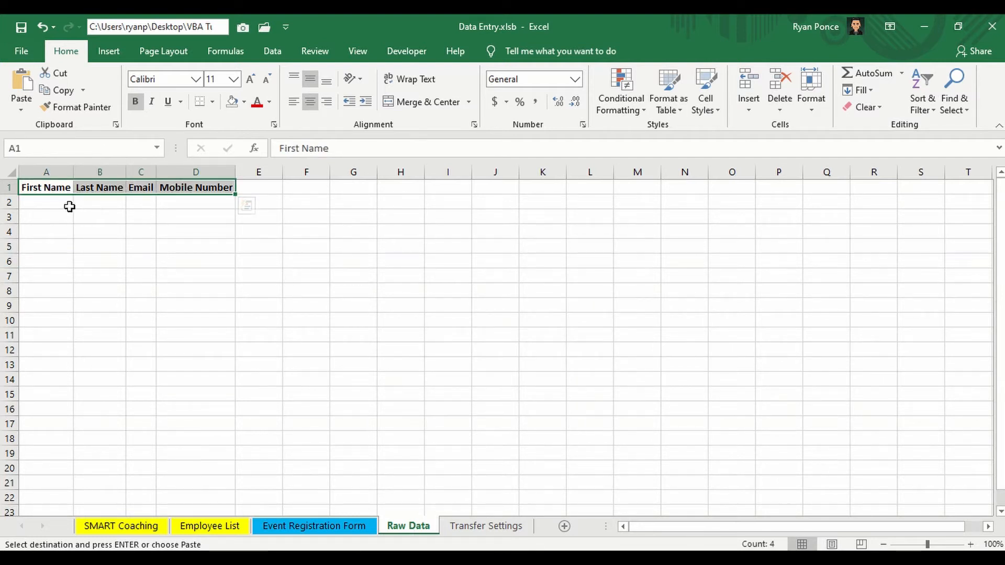
click(46, 202)
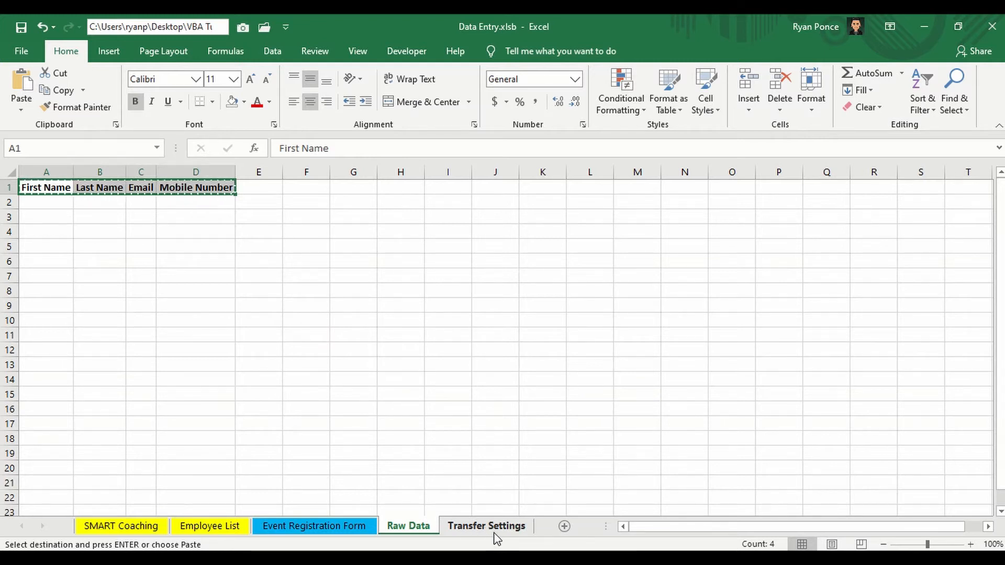
Paste the four headings as transposed values down the Items column of Transfer Settings, rows 2–5.
click(487, 525)
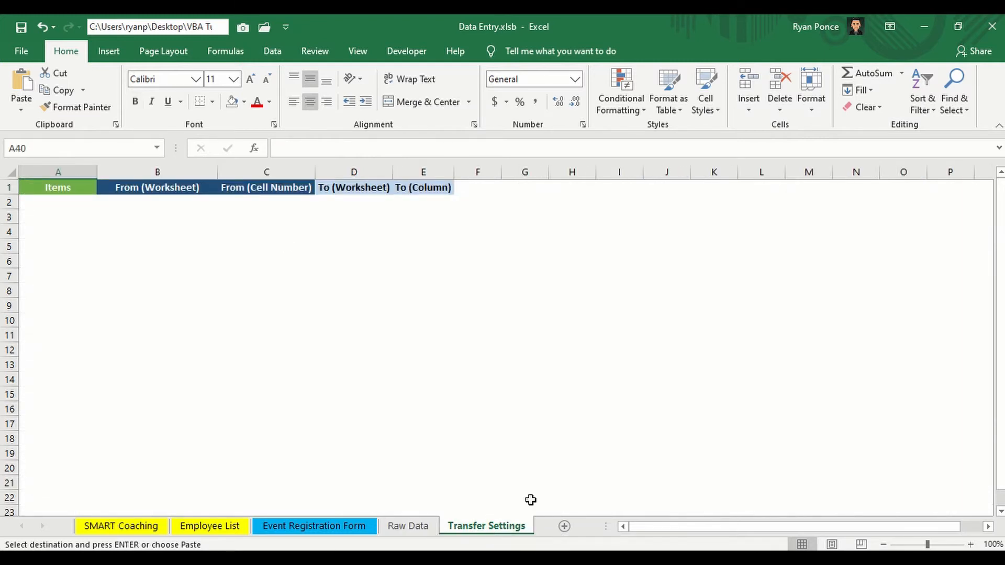
click(57, 202)
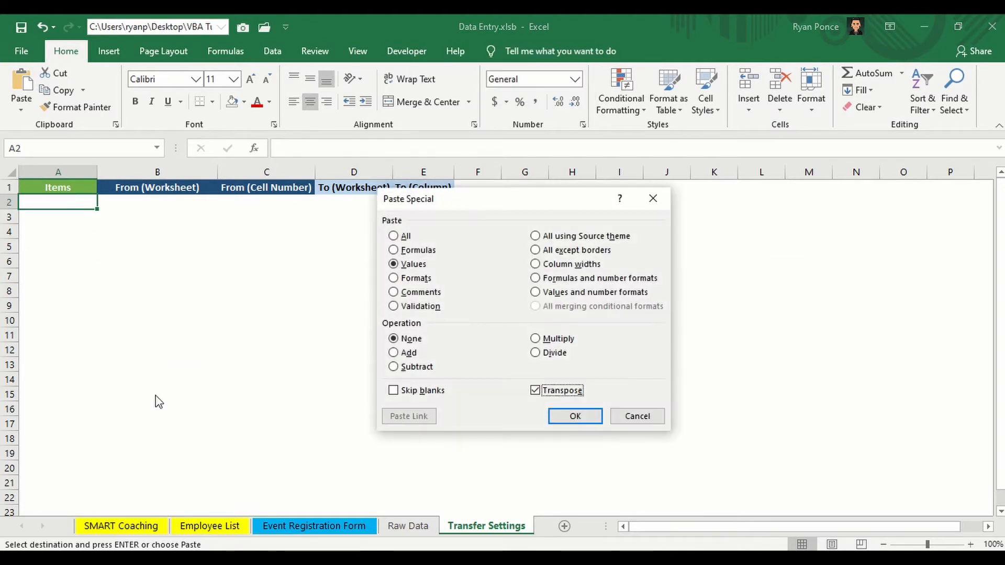
click(574, 415)
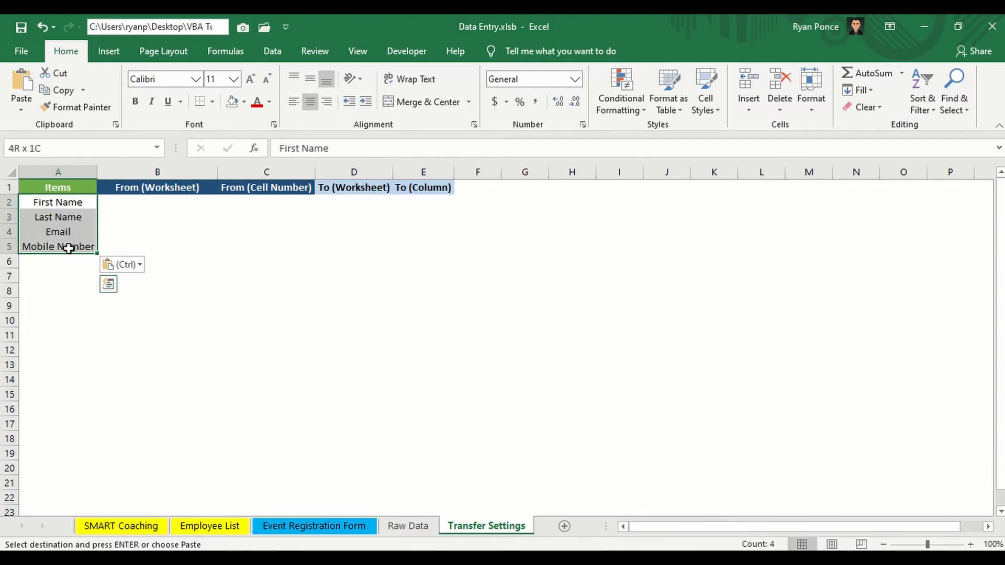
click(57, 202)
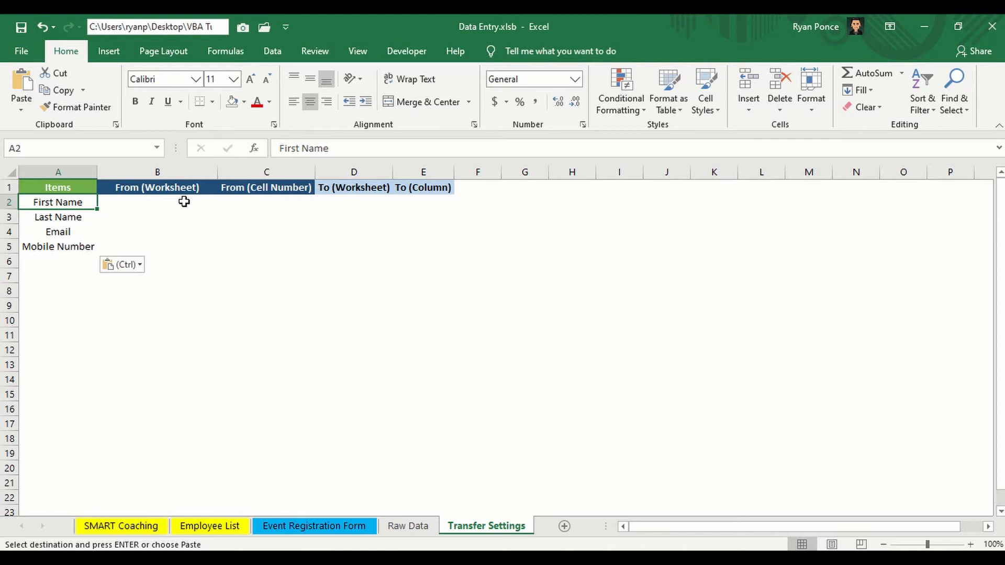
click(157, 202)
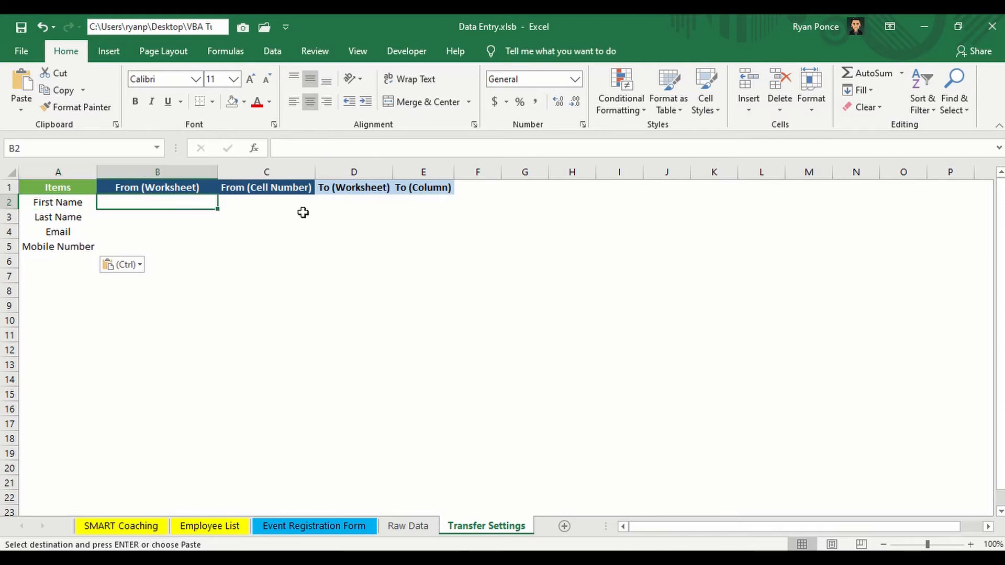
click(353, 202)
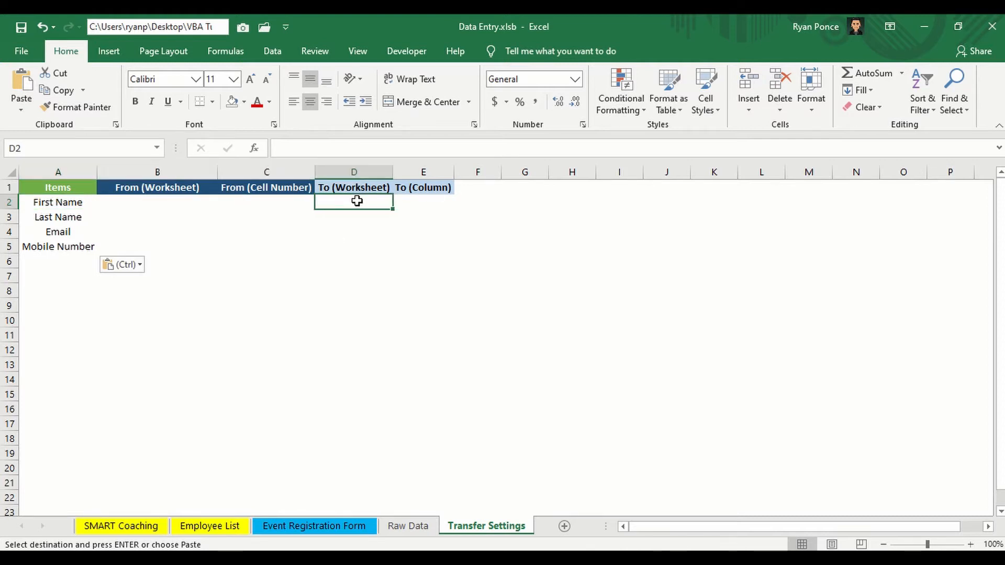
mouse_move(422, 201)
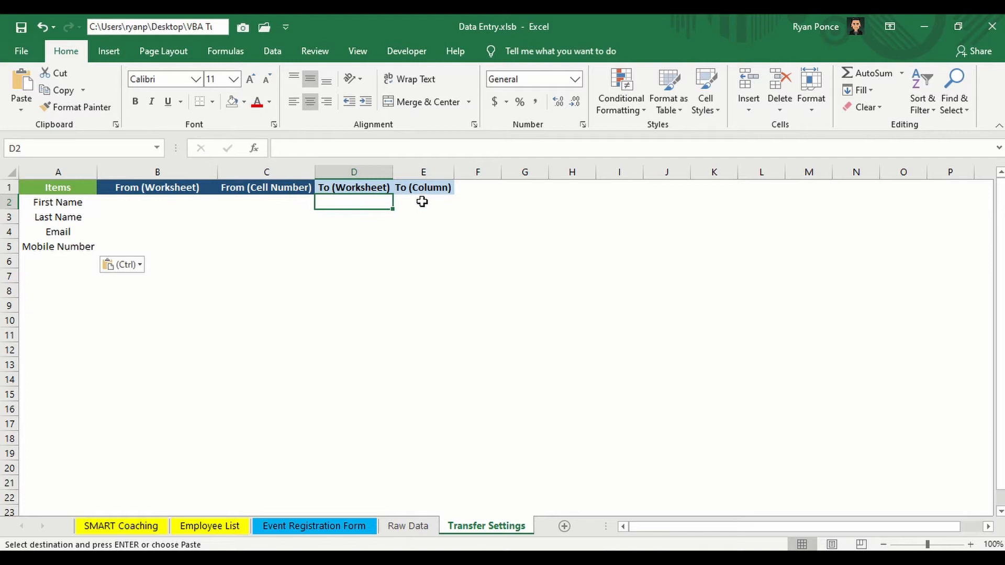
Fill From (Worksheet) B2:B5 with the sheet name Event Registration Form.
click(422, 202)
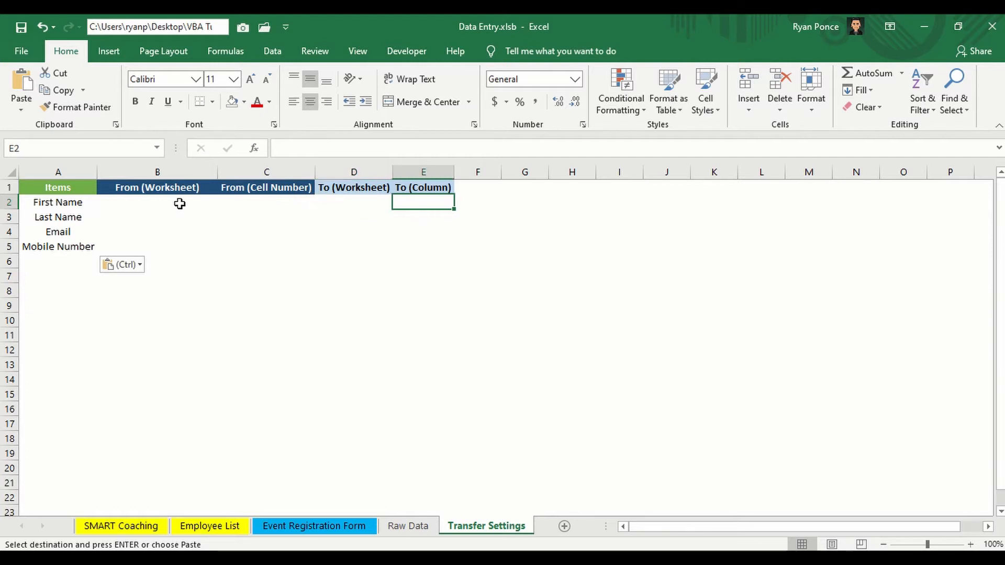
click(157, 203)
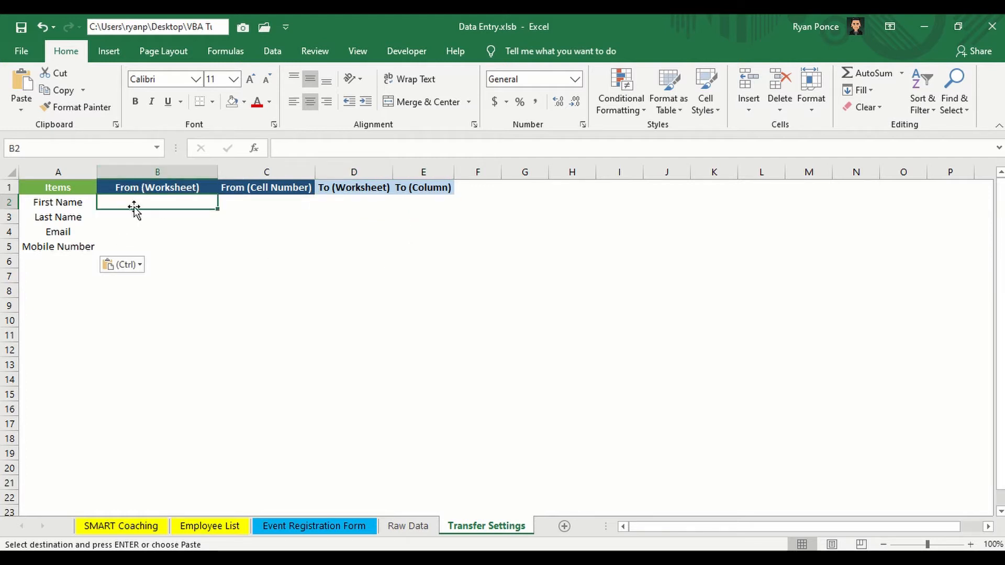
click(157, 172)
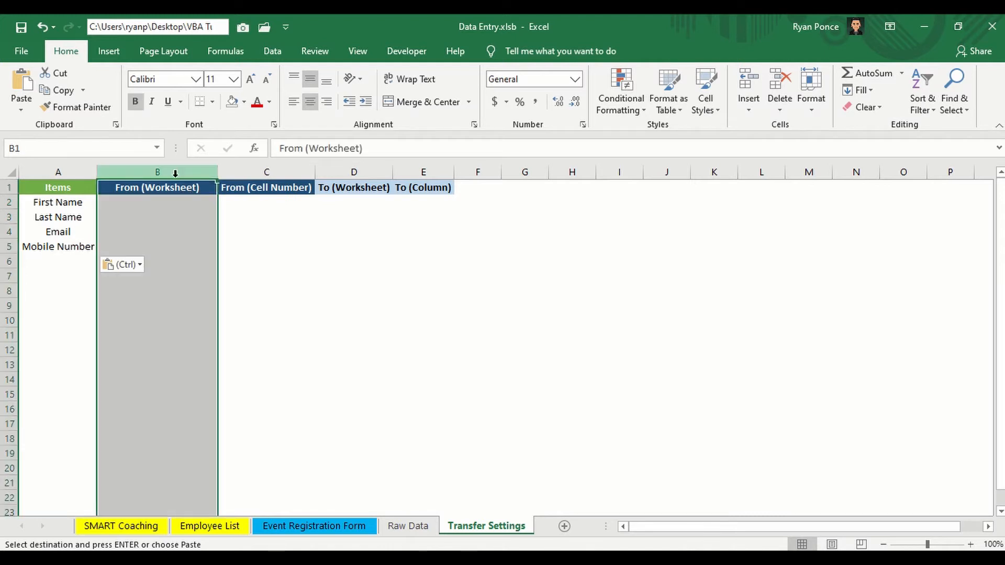
click(157, 202)
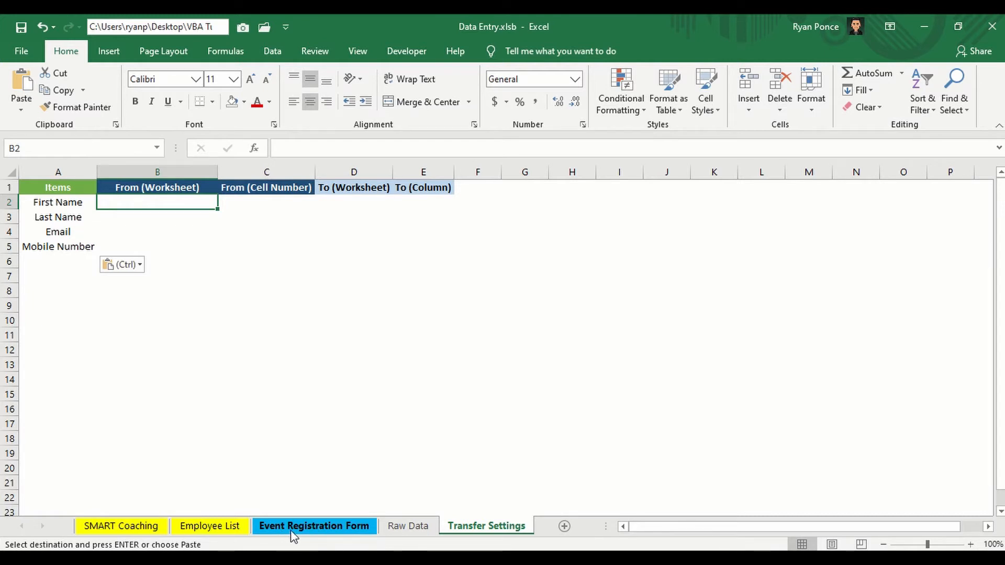
click(313, 526)
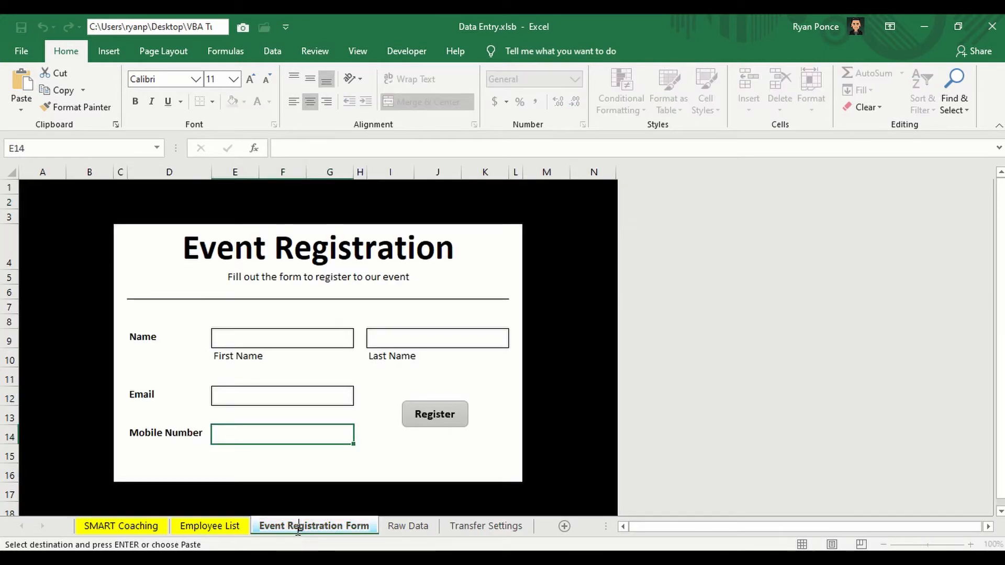
key(Escape)
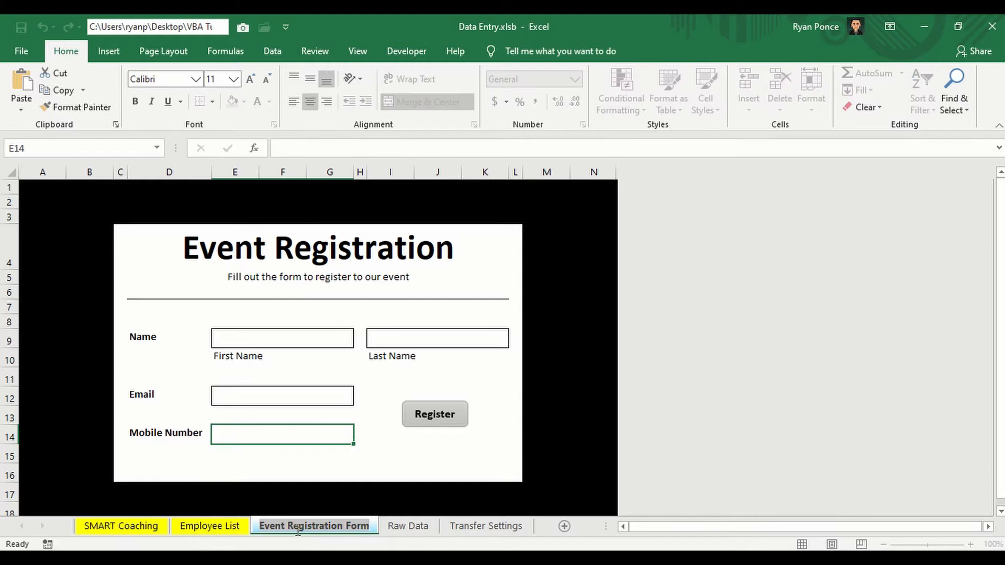
click(486, 526)
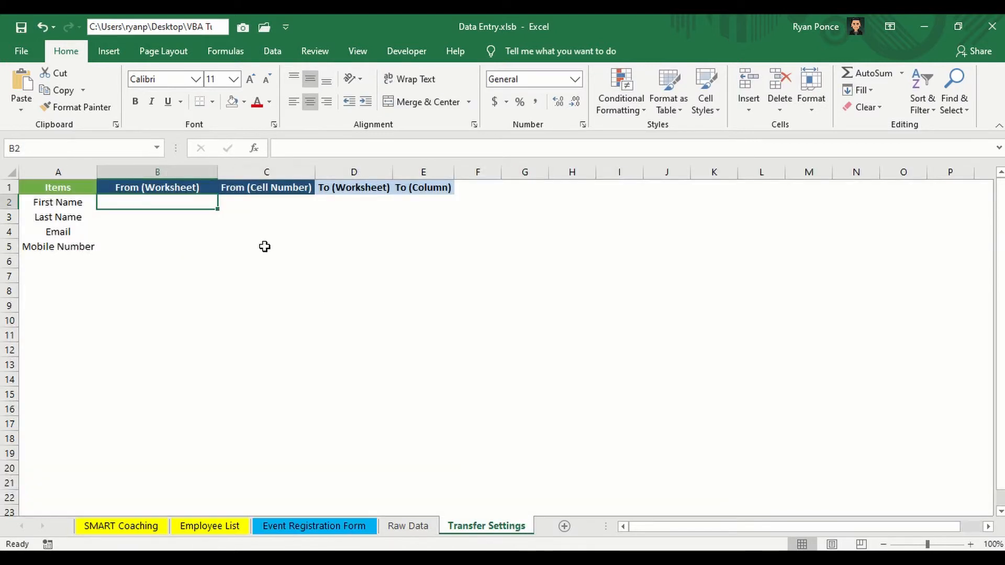
key(ctrl+v)
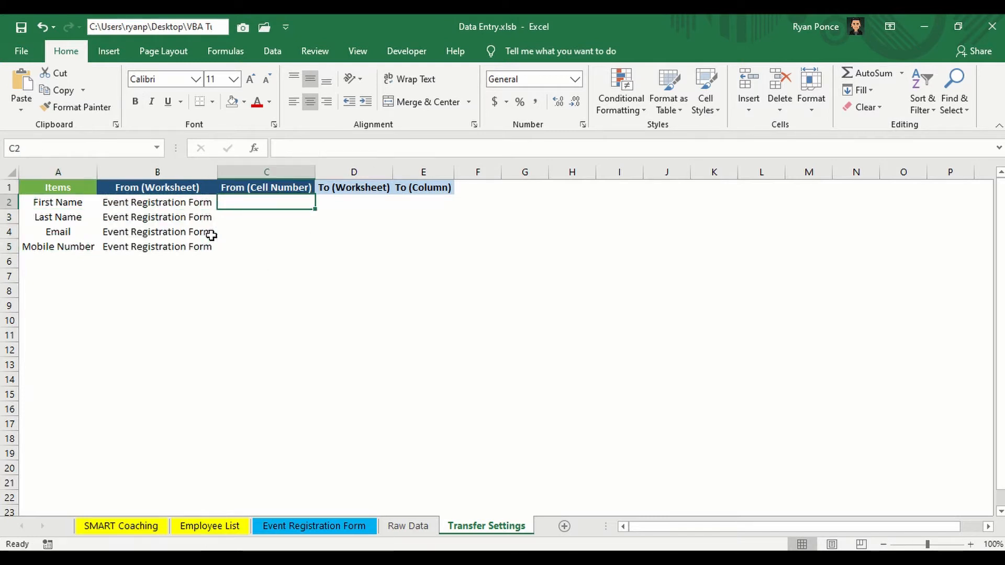
mouse_move(267, 201)
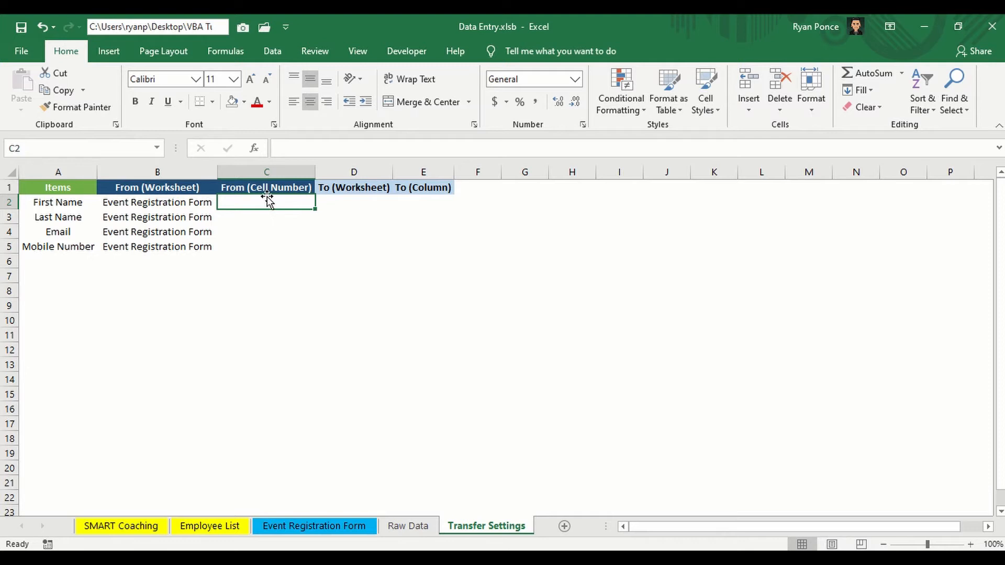
mouse_move(189, 202)
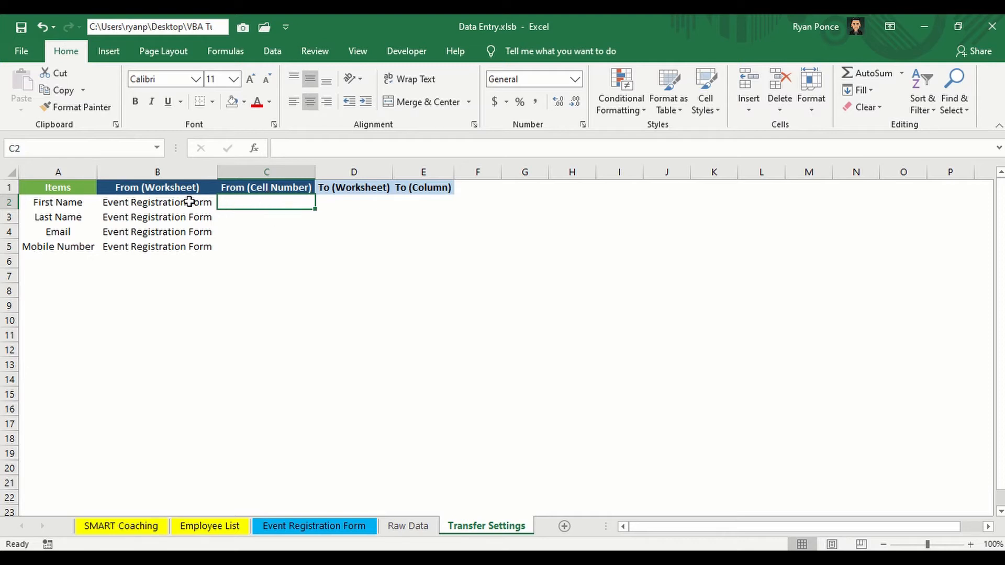
Look up the First Name box's address on the form and enter E9 in From (Cell Number).
click(58, 202)
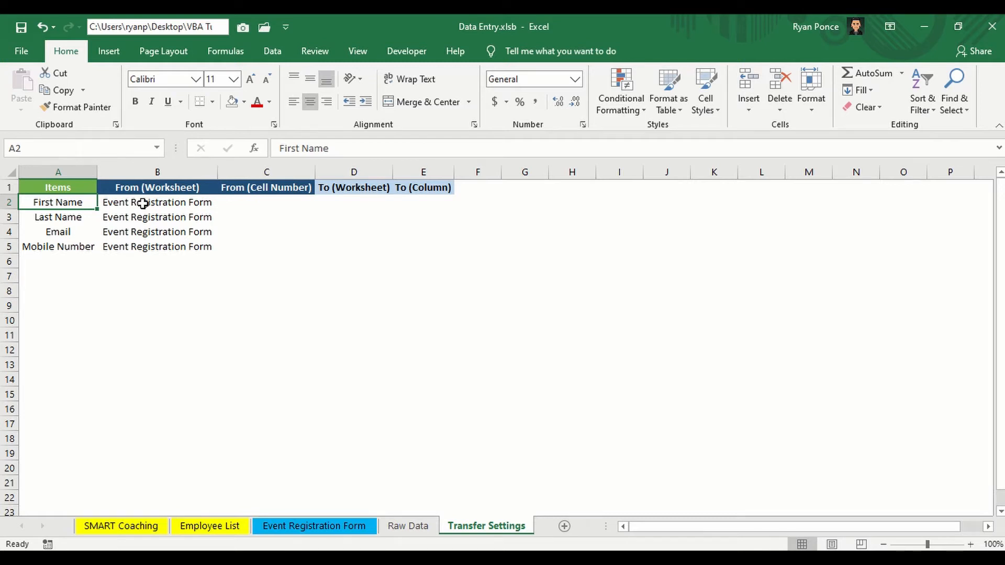
click(266, 202)
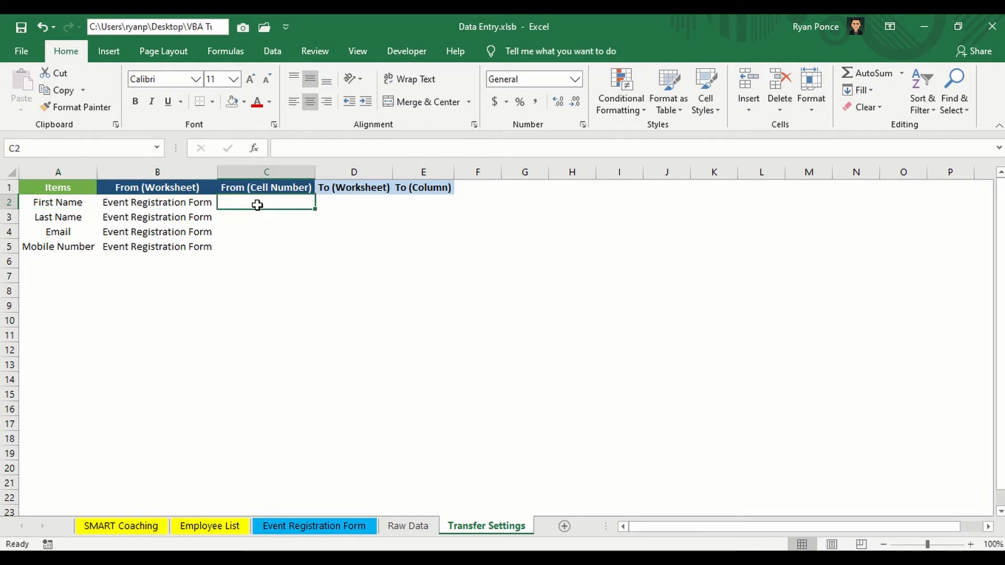
mouse_move(233, 202)
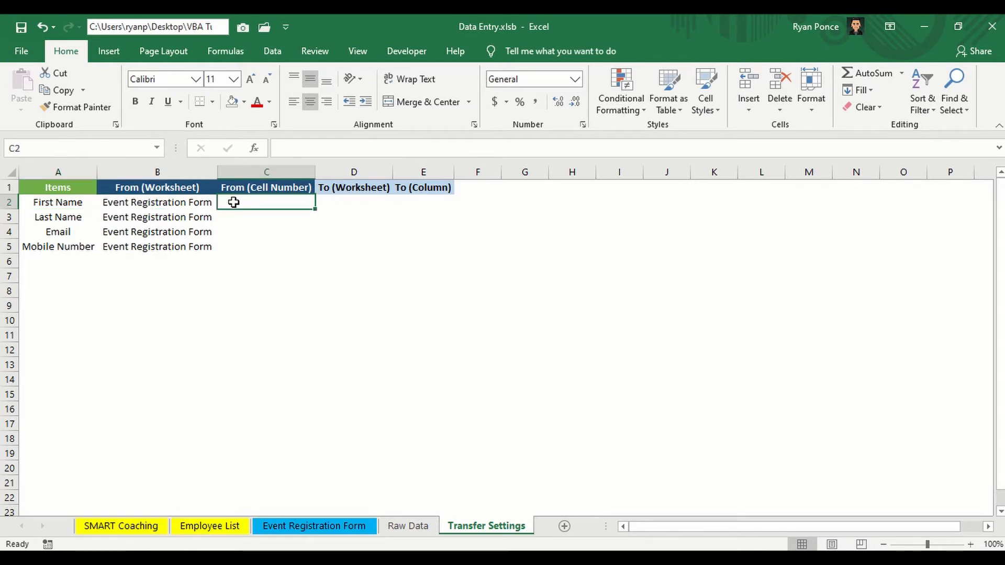
click(313, 525)
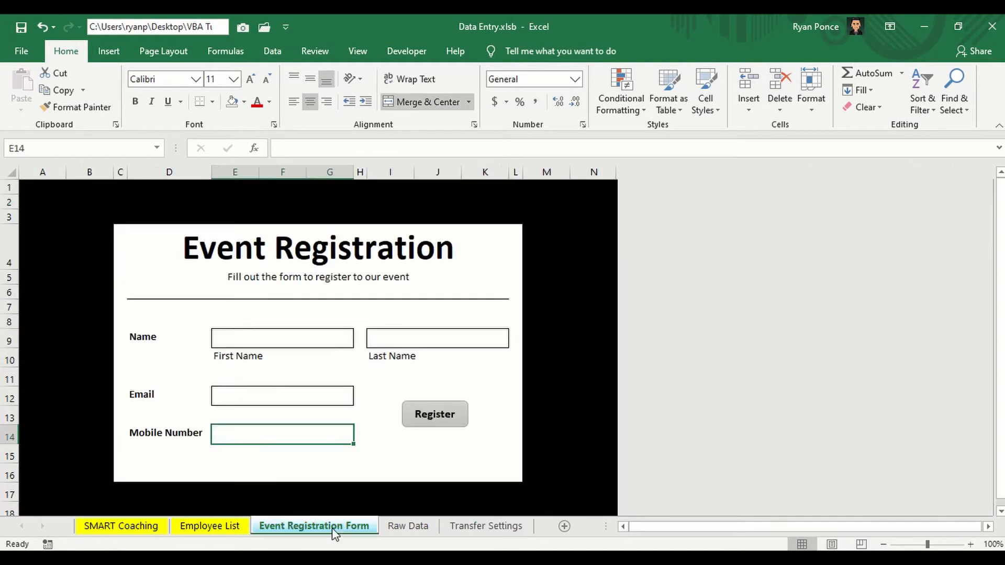
click(282, 338)
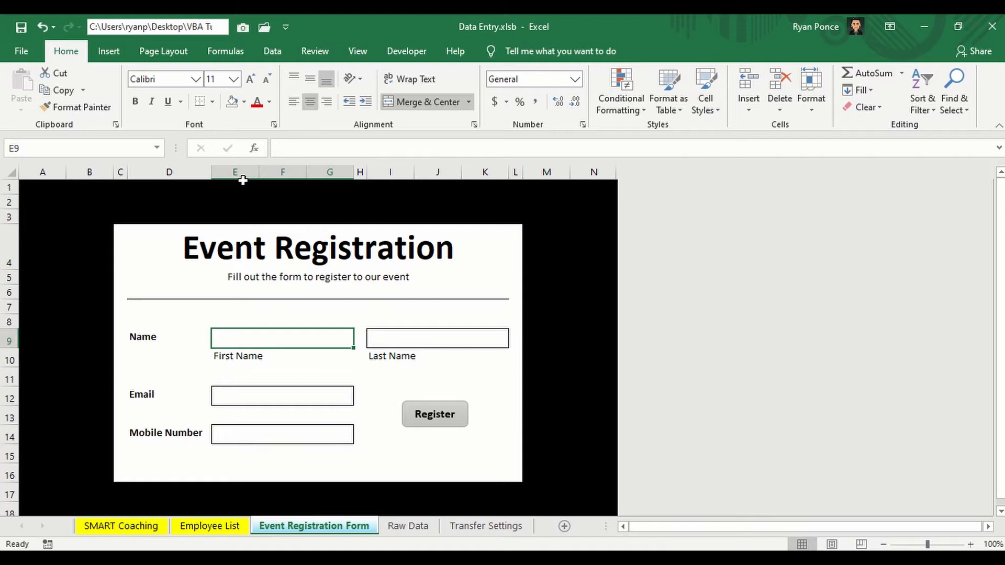
mouse_move(251, 335)
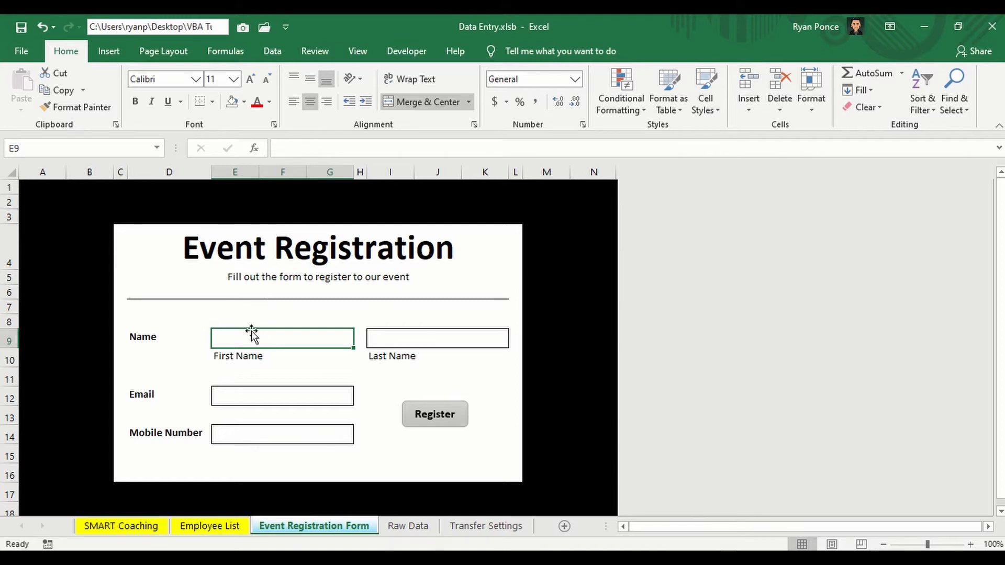
mouse_move(249, 342)
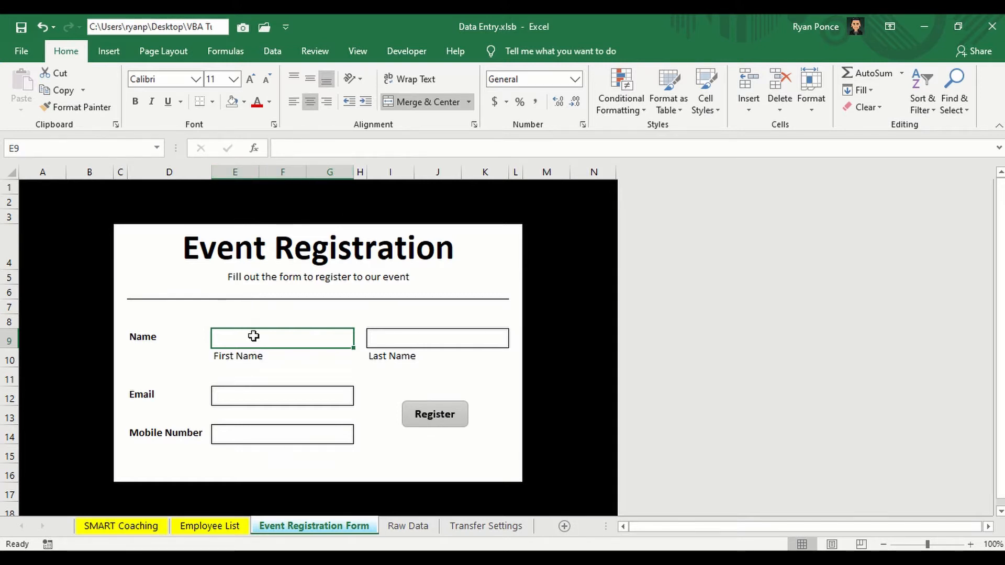
mouse_move(116, 211)
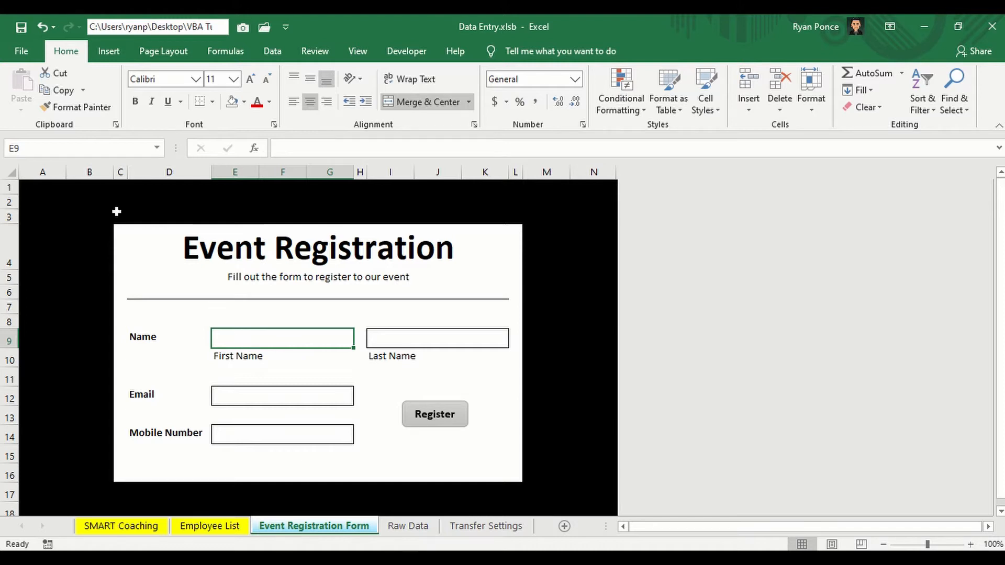
click(64, 148)
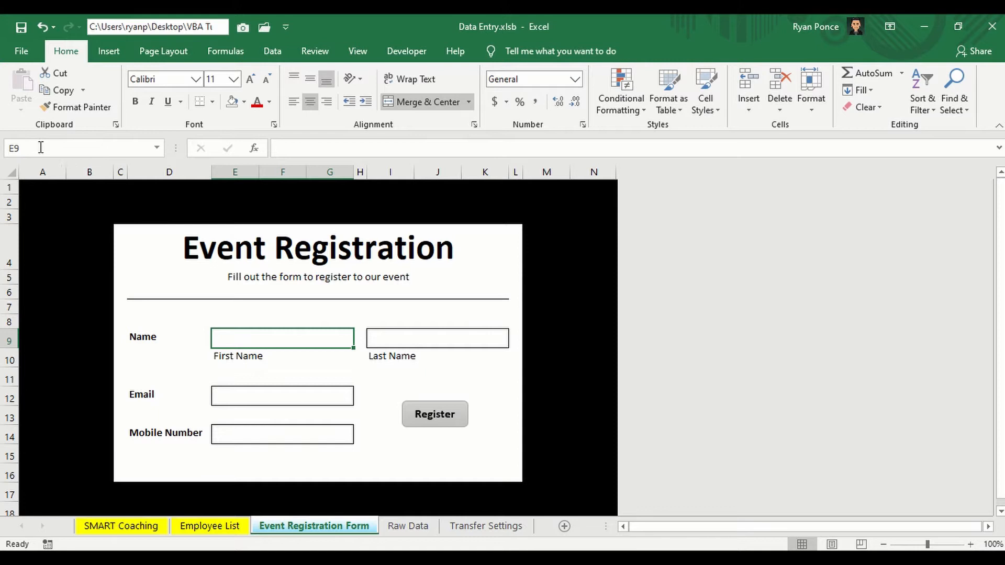
click(486, 525)
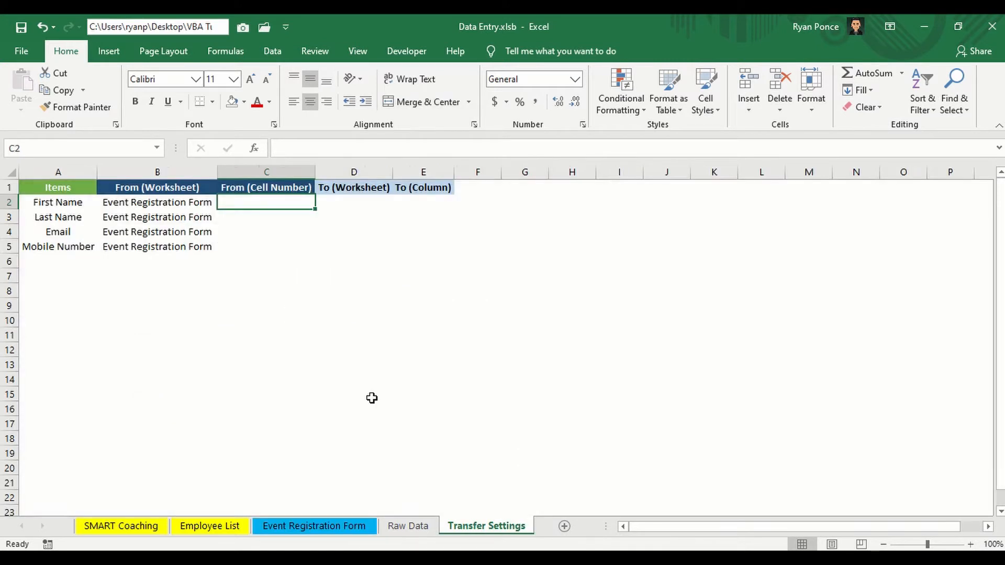
text(E9)
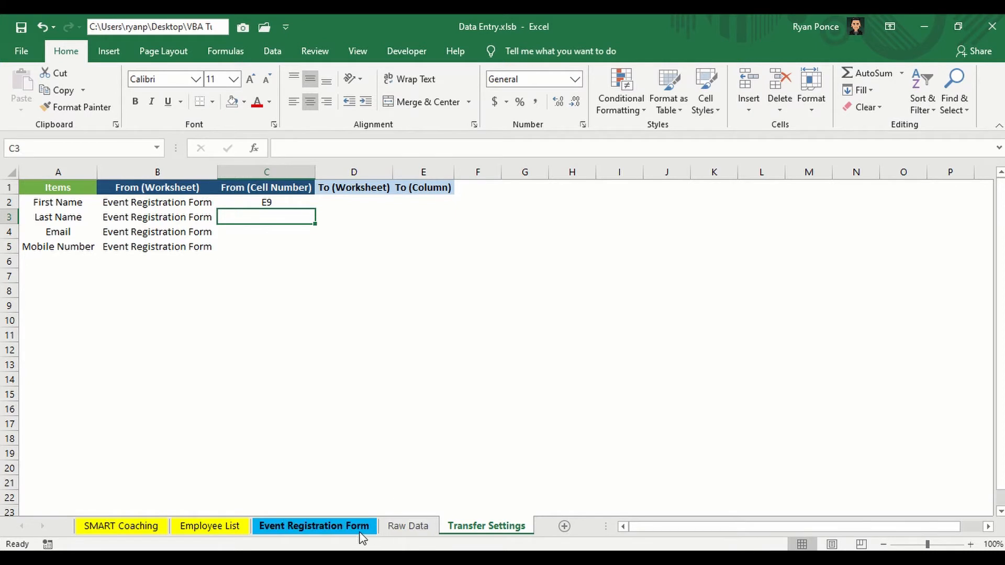
Enter I9, E12 and E14 as the Last Name, Email and Mobile Number cell addresses.
click(313, 525)
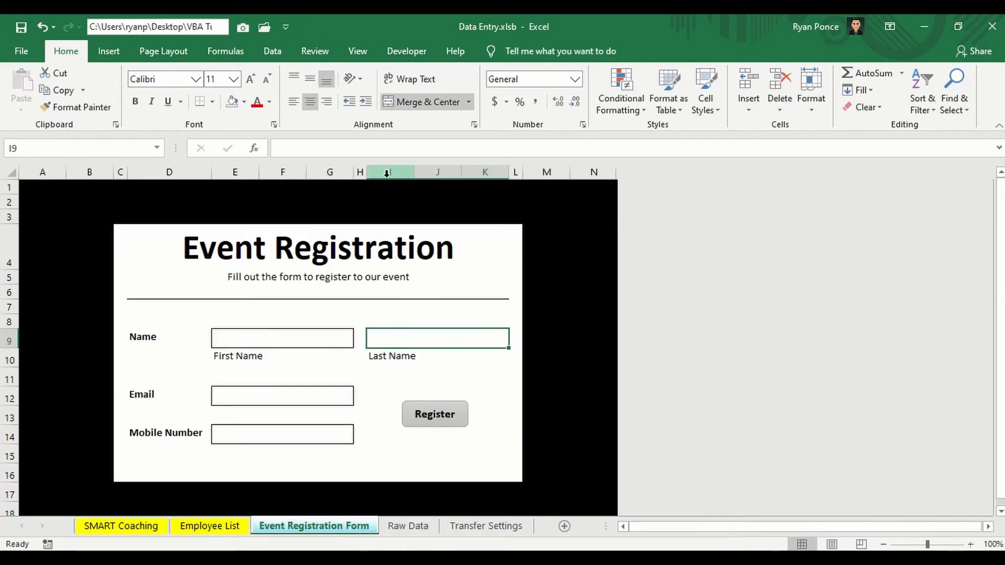
click(485, 526)
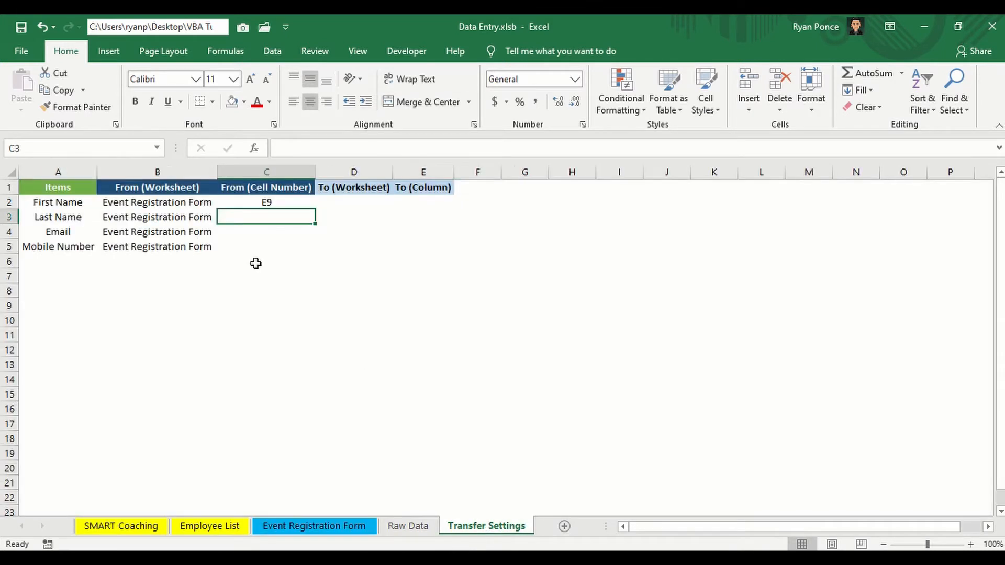
text(I9)
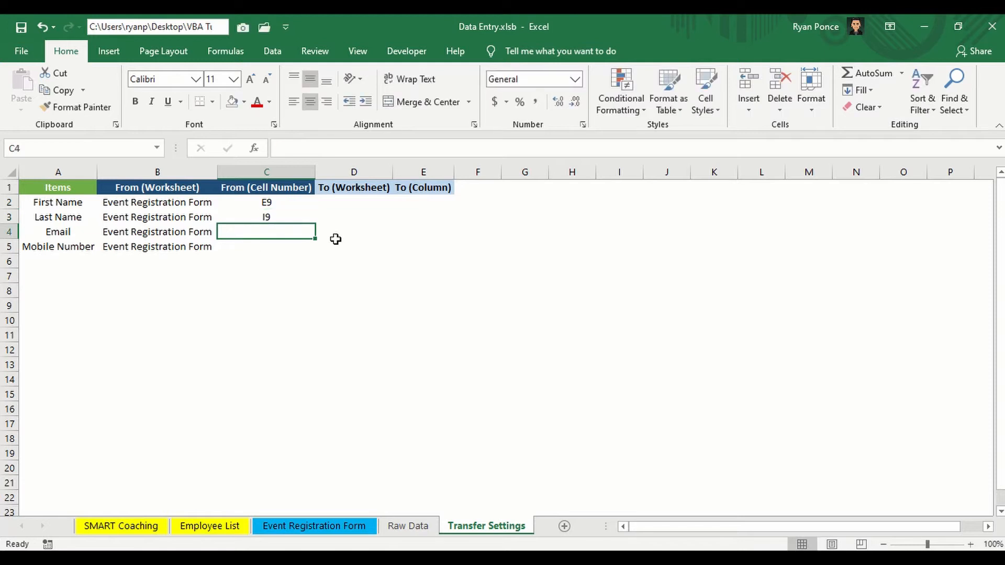
mouse_move(313, 526)
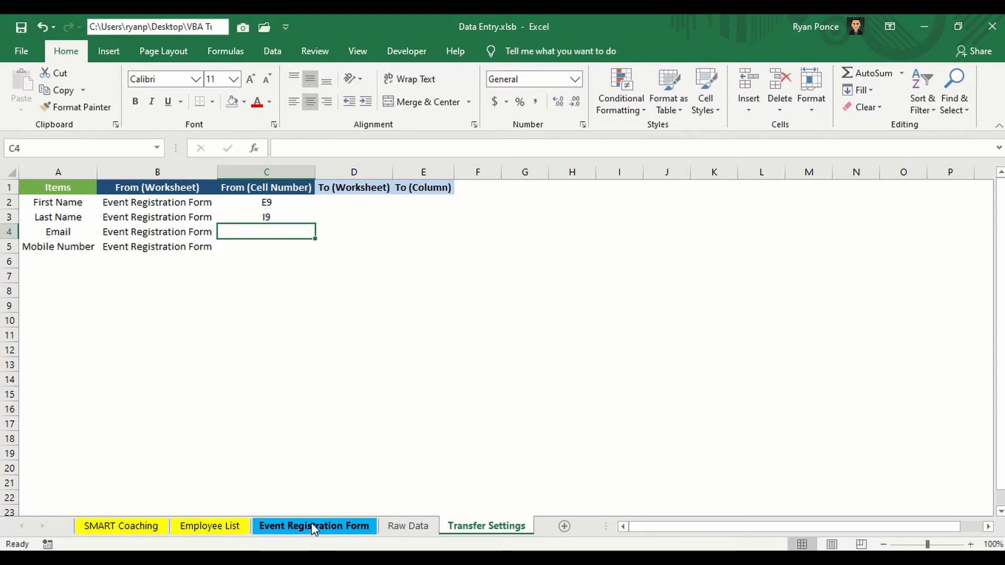
click(314, 525)
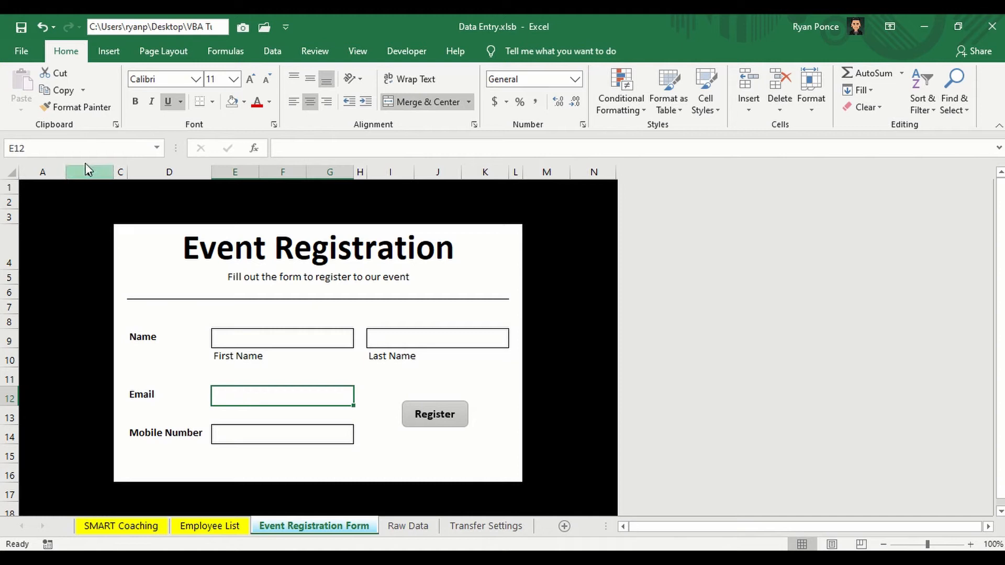
click(282, 433)
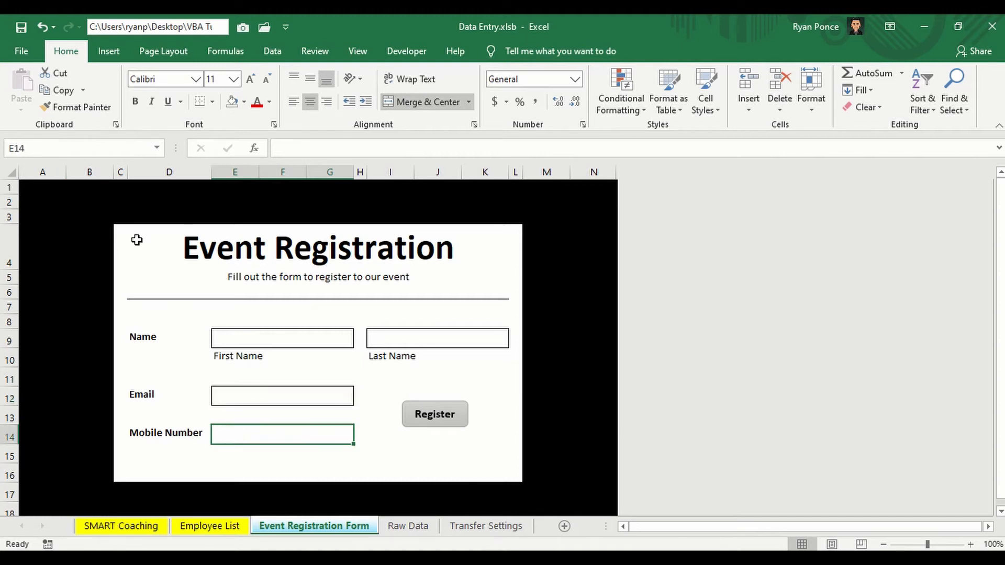
click(484, 525)
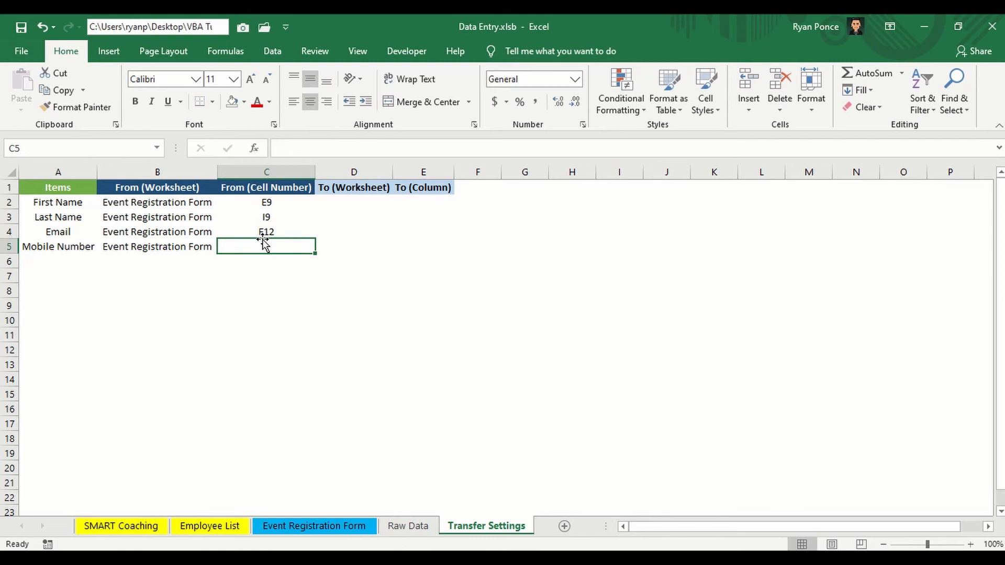
text(E14)
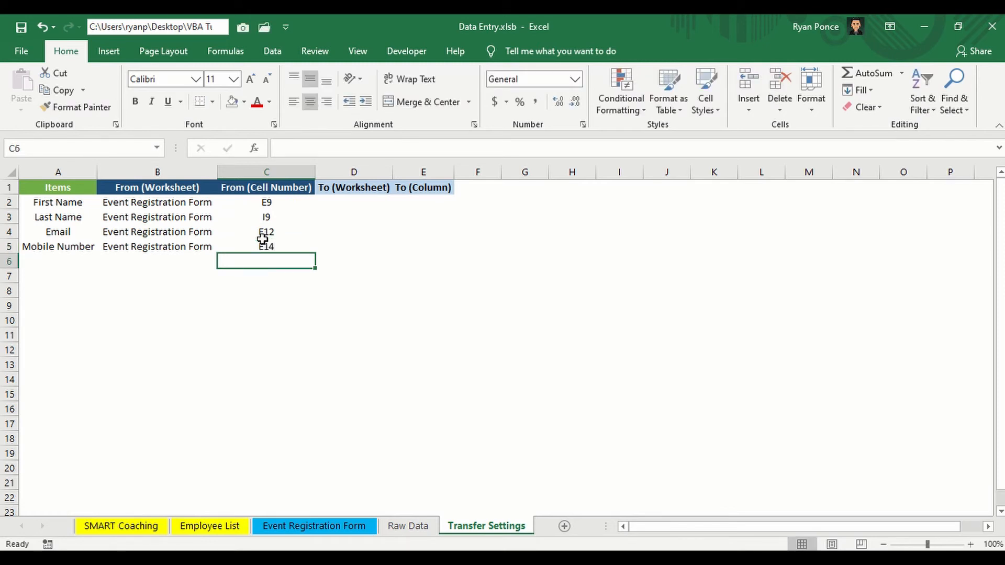
click(353, 202)
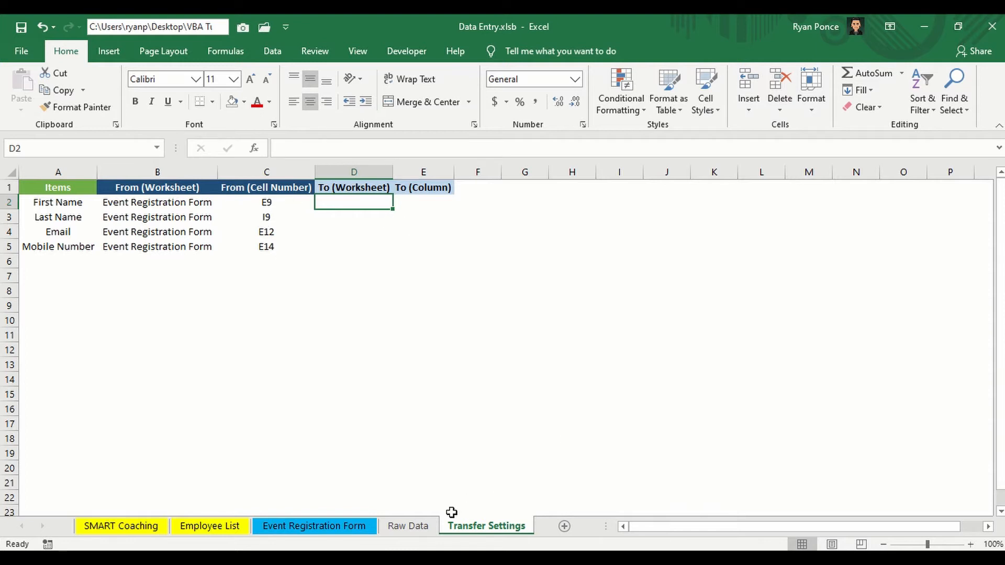
Set To (Worksheet) to Raw Data for all four items and start the column letters.
click(408, 525)
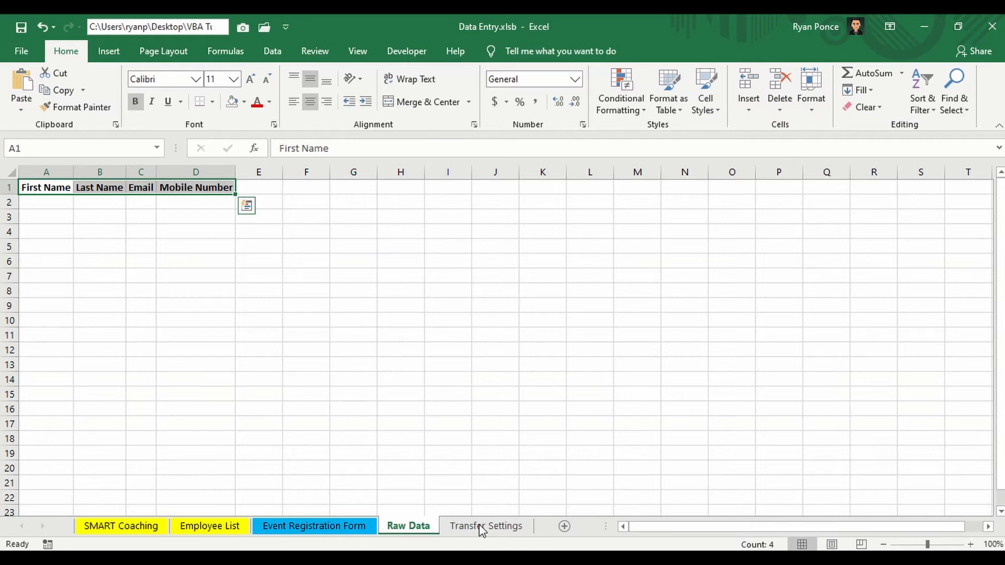
click(485, 525)
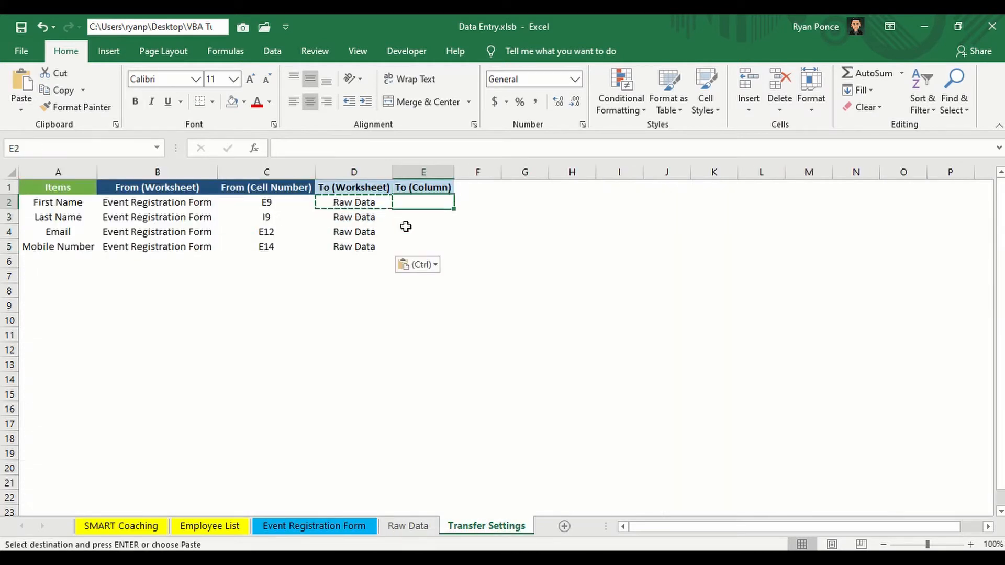
key(Escape)
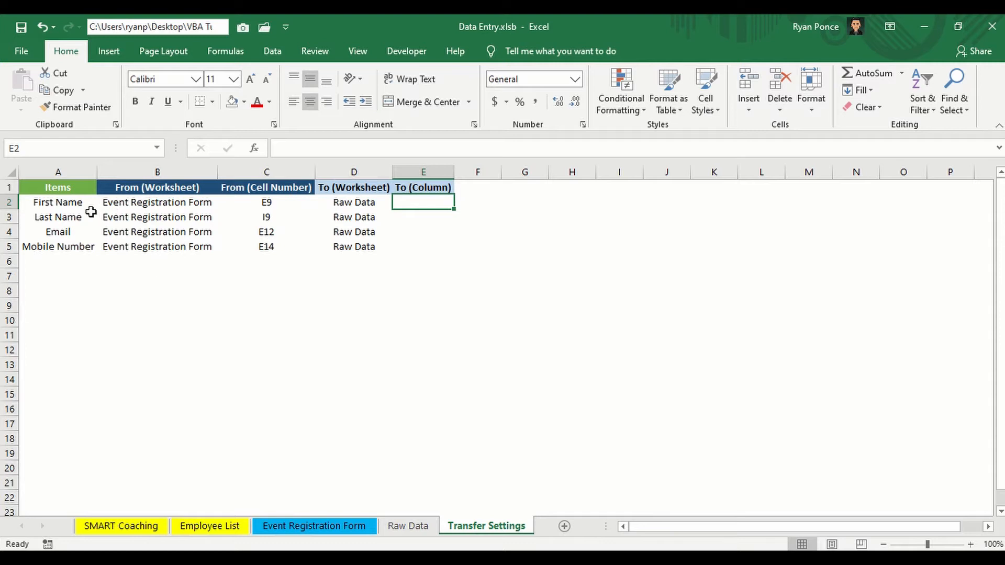
text(B)
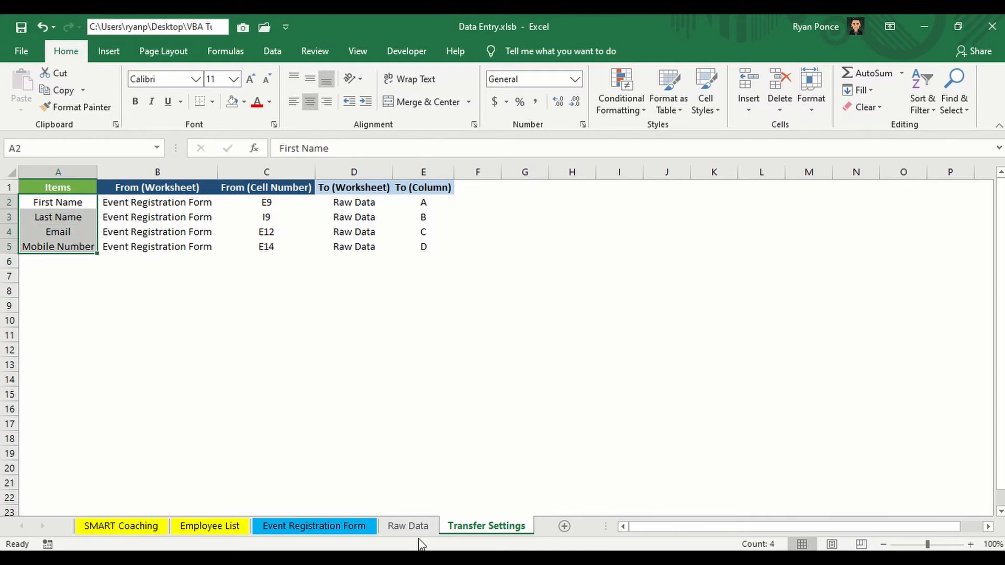
Map the items to Raw Data columns A, B, C and D and select the finished settings table.
click(407, 525)
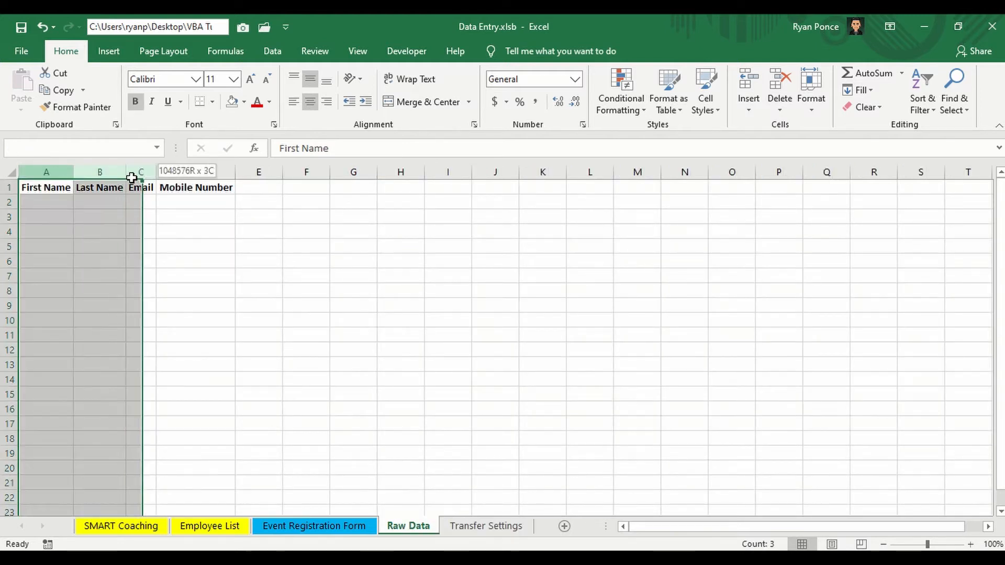
click(486, 526)
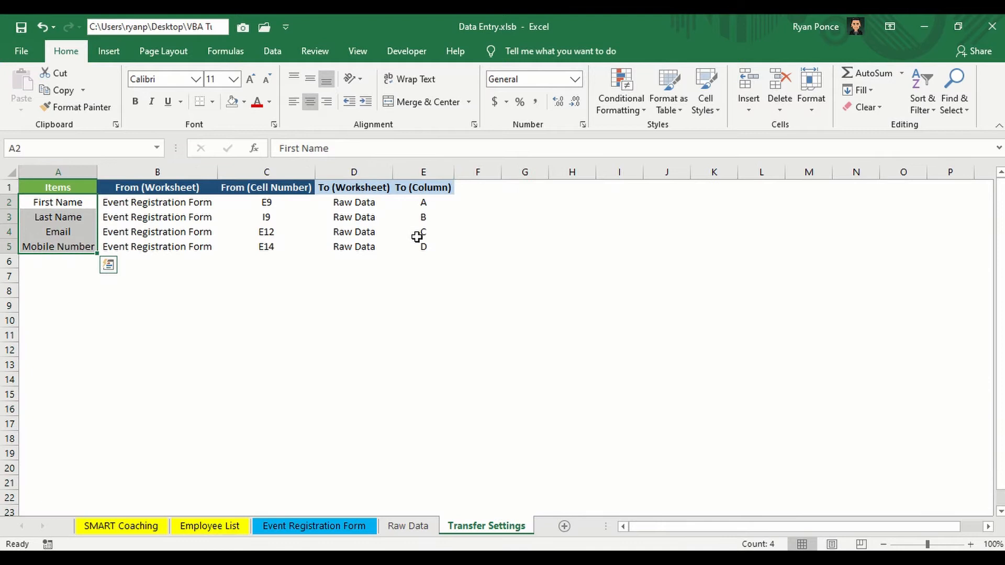
drag(58, 187, 423, 247)
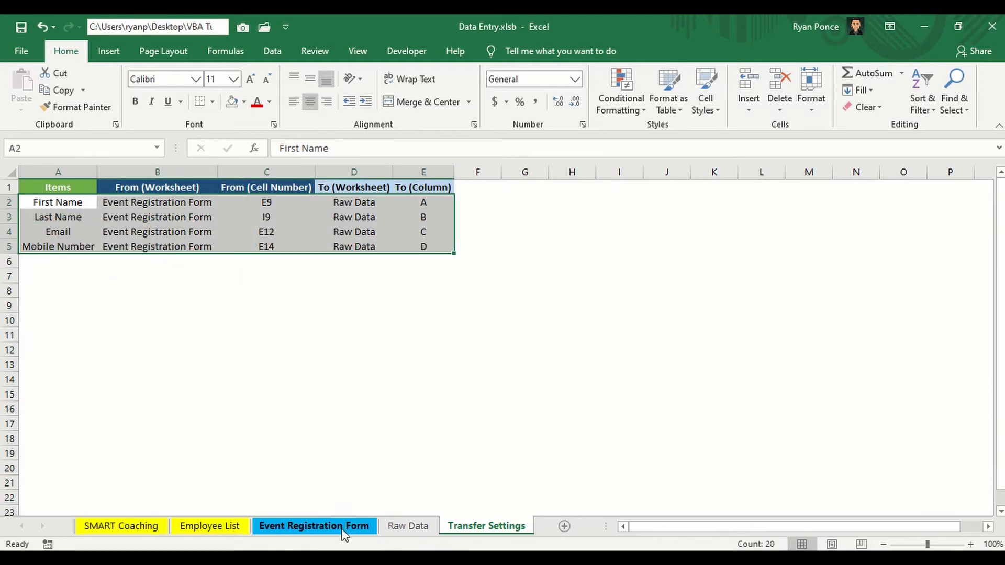
Return to the Event Registration Form, cancel a new shape insert and select the Register button.
click(313, 525)
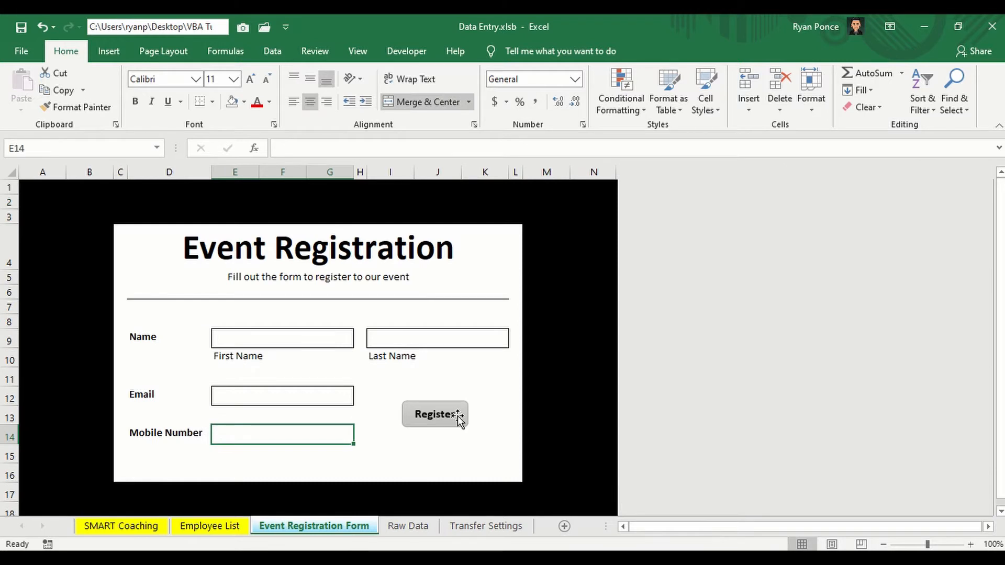
click(108, 51)
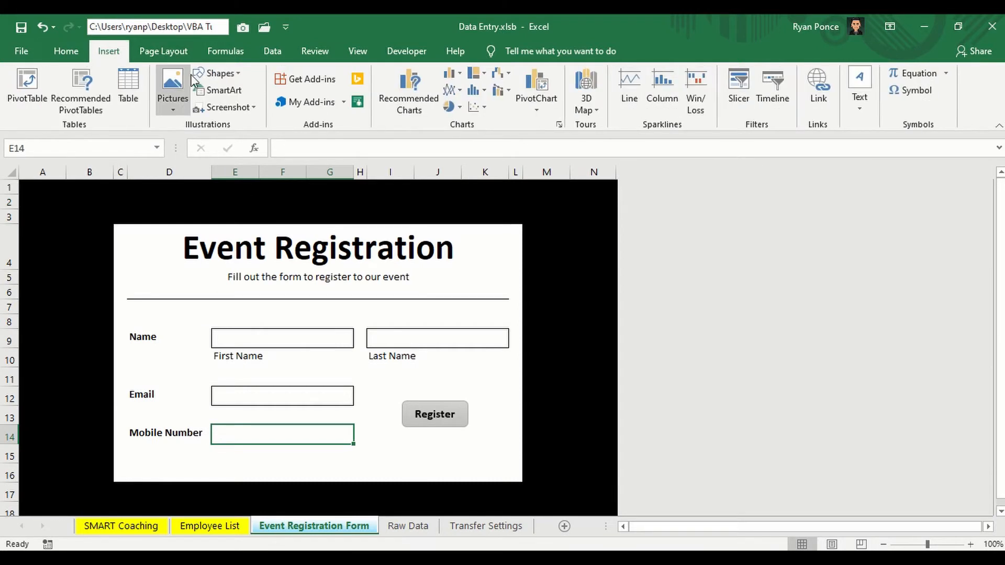
click(220, 73)
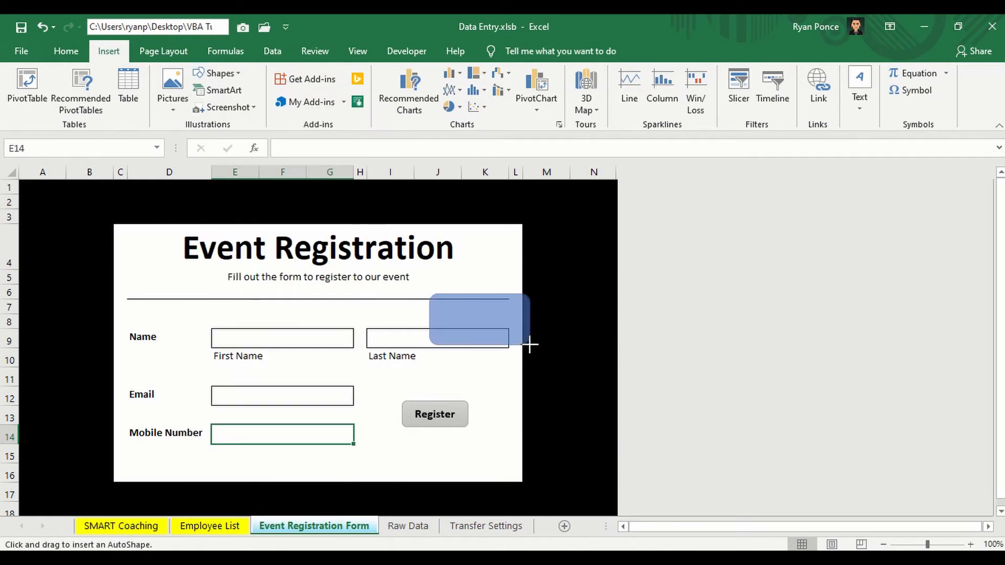
right_click(465, 320)
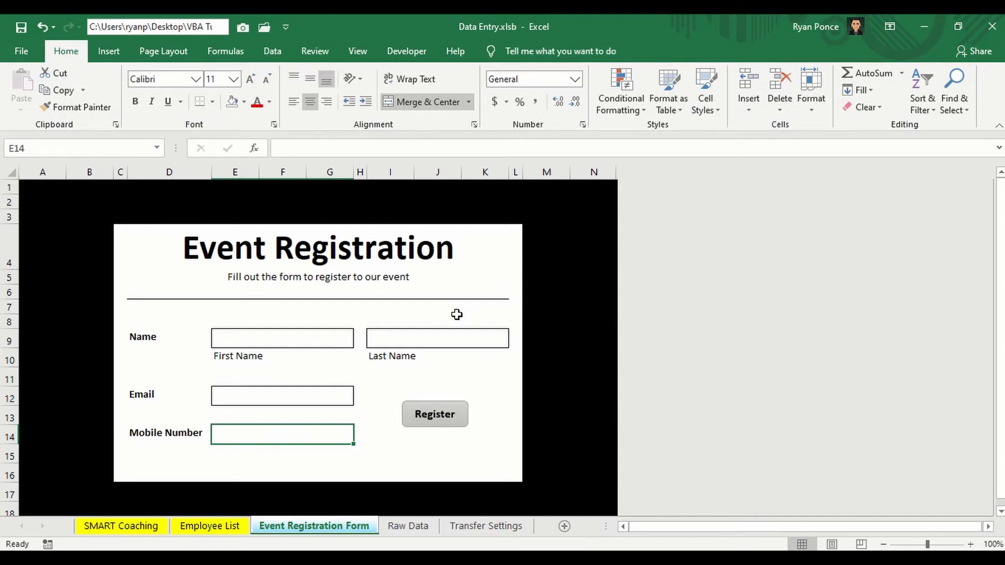
click(434, 413)
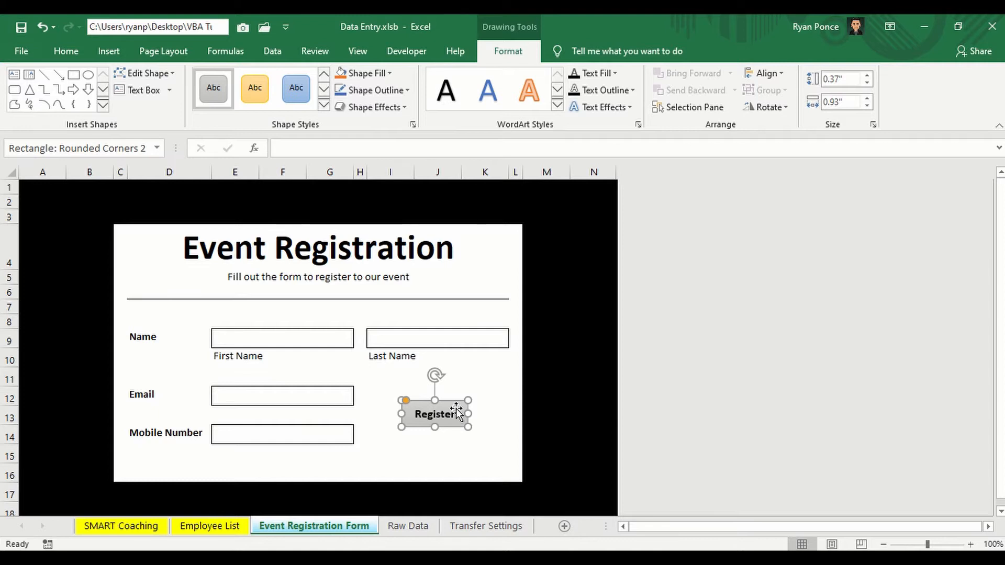
Assign the Save macro to the Register button shape.
right_click(435, 414)
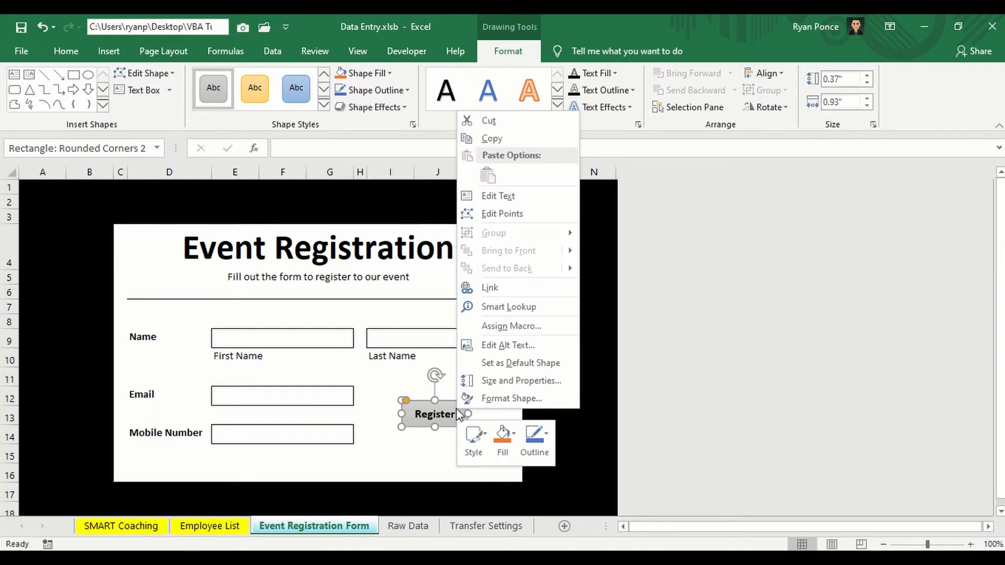
mouse_move(509, 346)
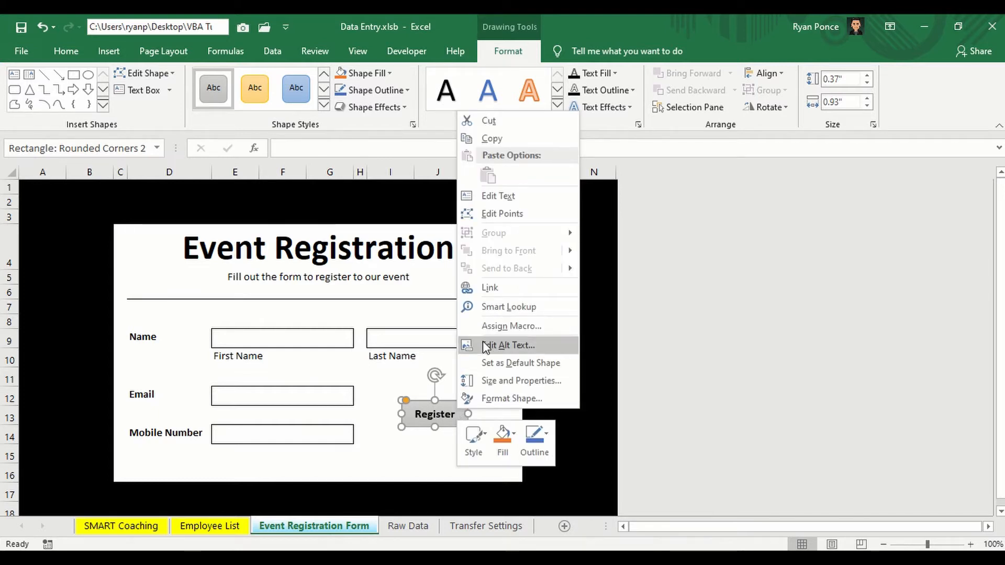
click(512, 326)
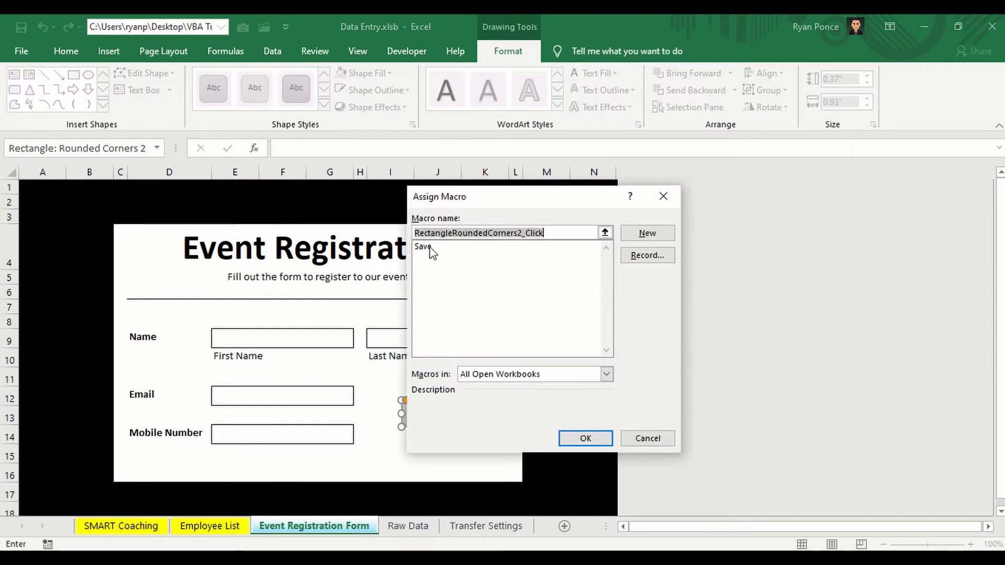
click(423, 246)
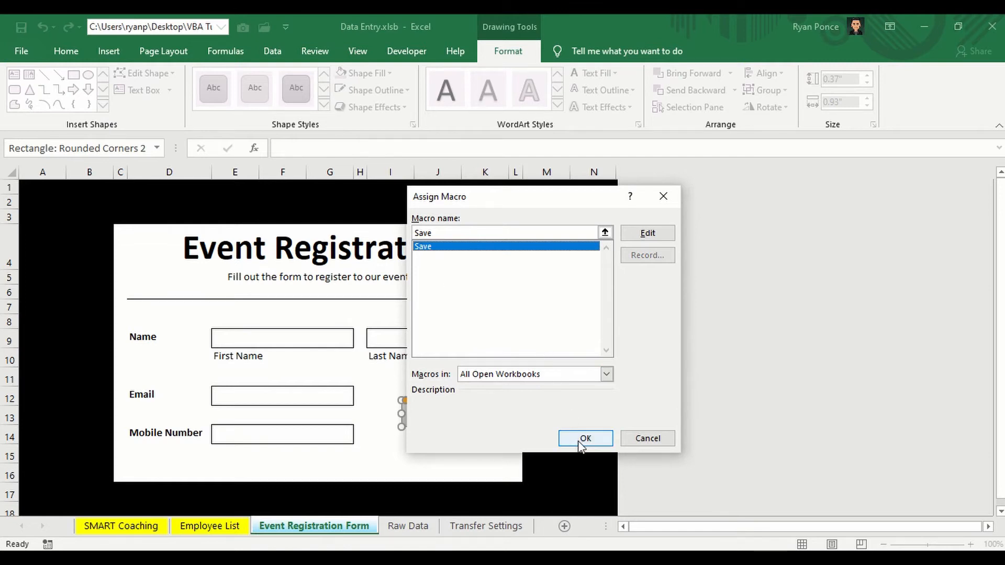
click(584, 439)
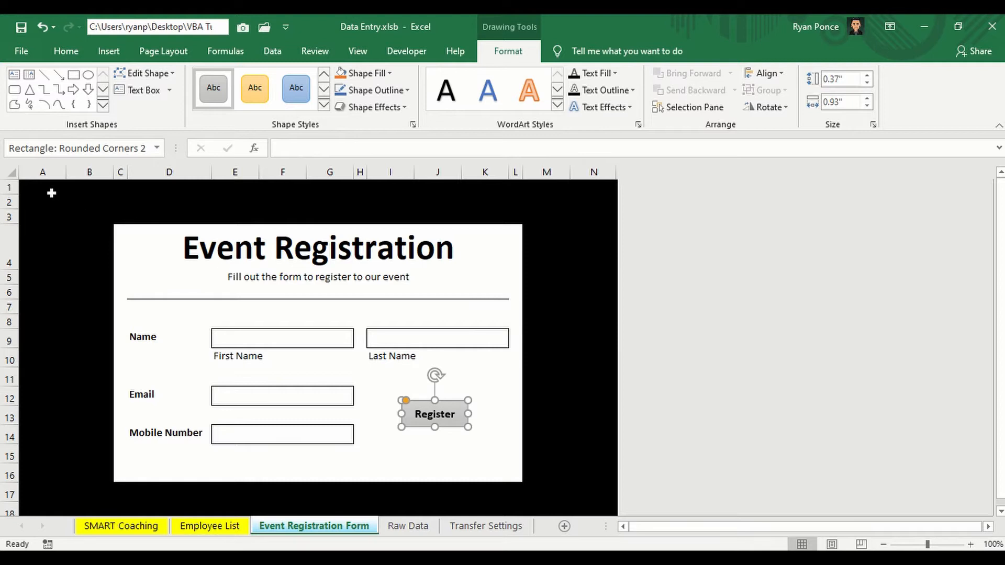
mouse_move(456, 414)
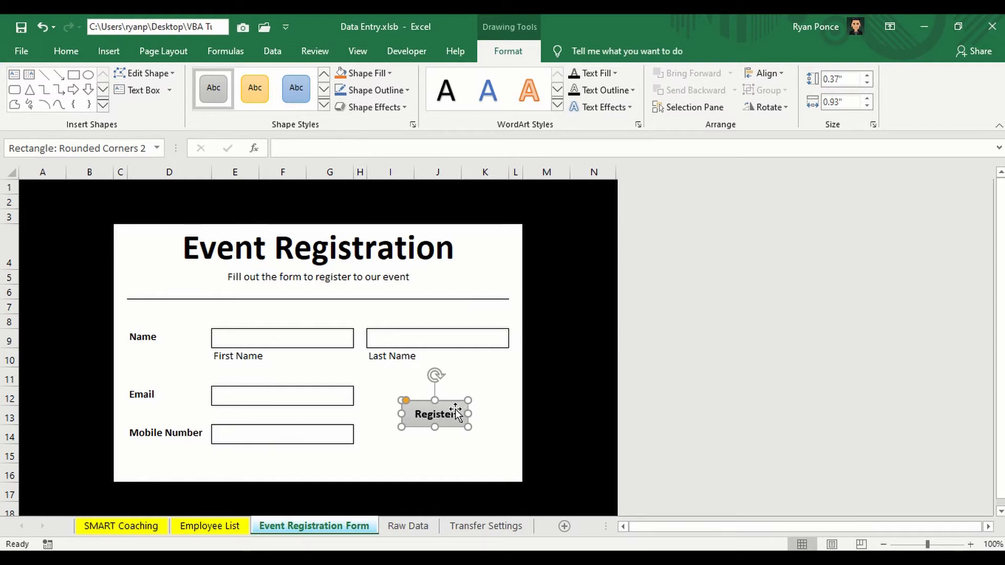
mouse_move(45, 199)
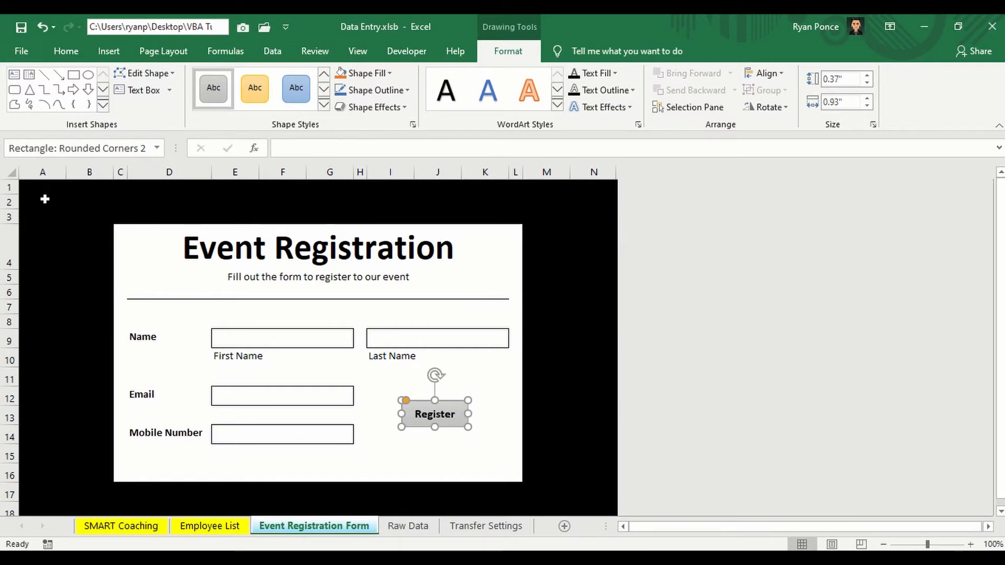
Deselect the Register button and switch to the Raw Data sheet with its four headers.
click(42, 202)
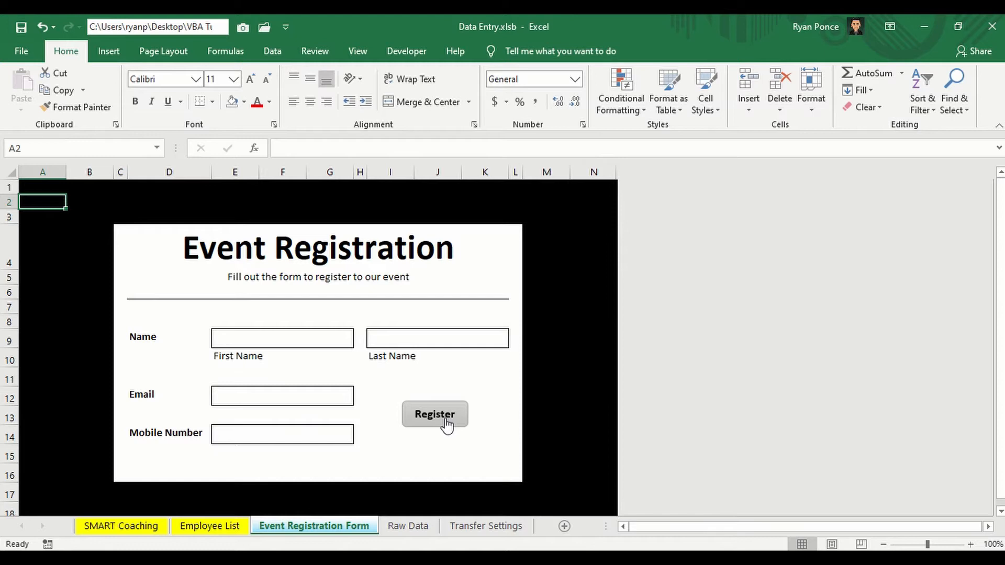
click(407, 526)
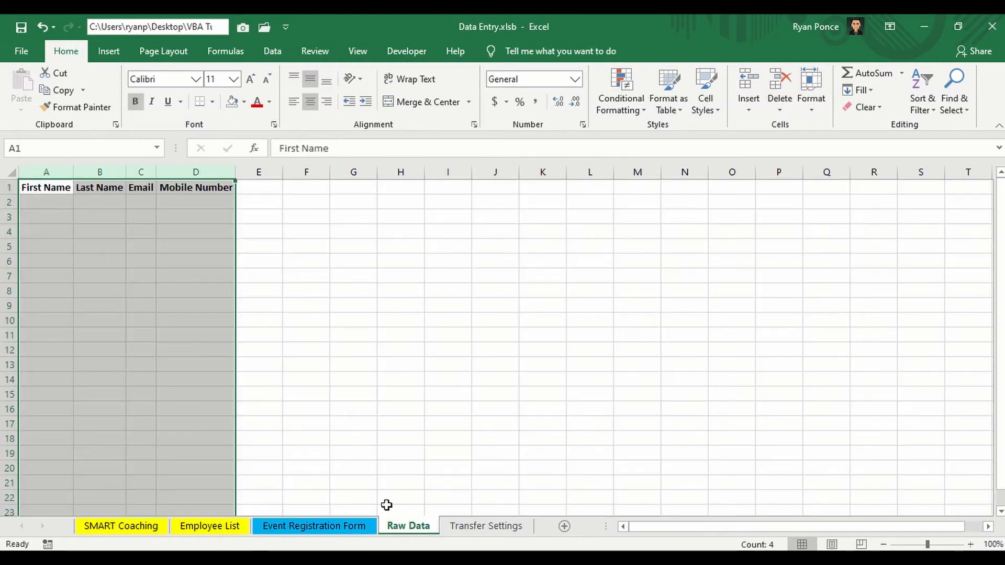
mouse_move(315, 526)
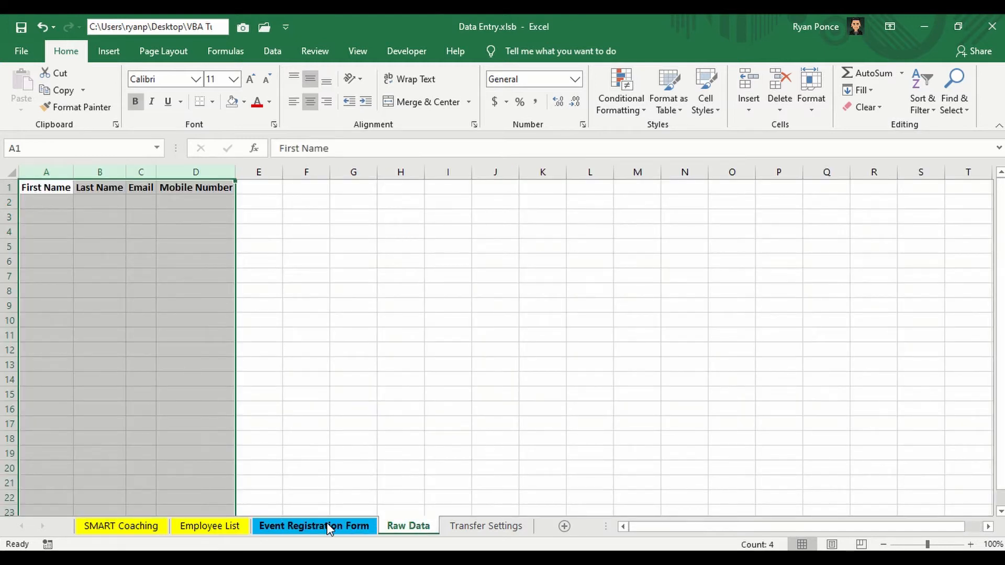
click(313, 526)
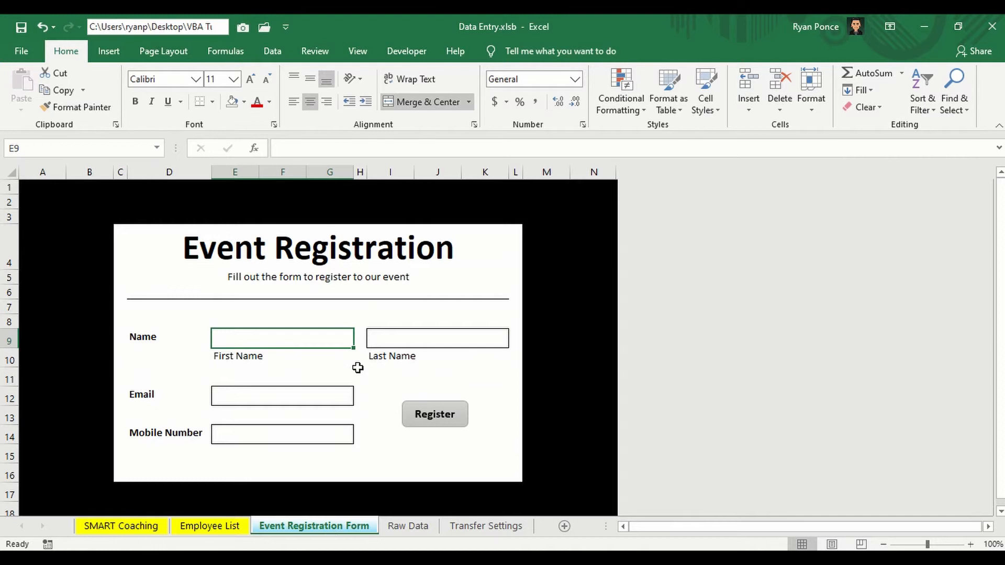
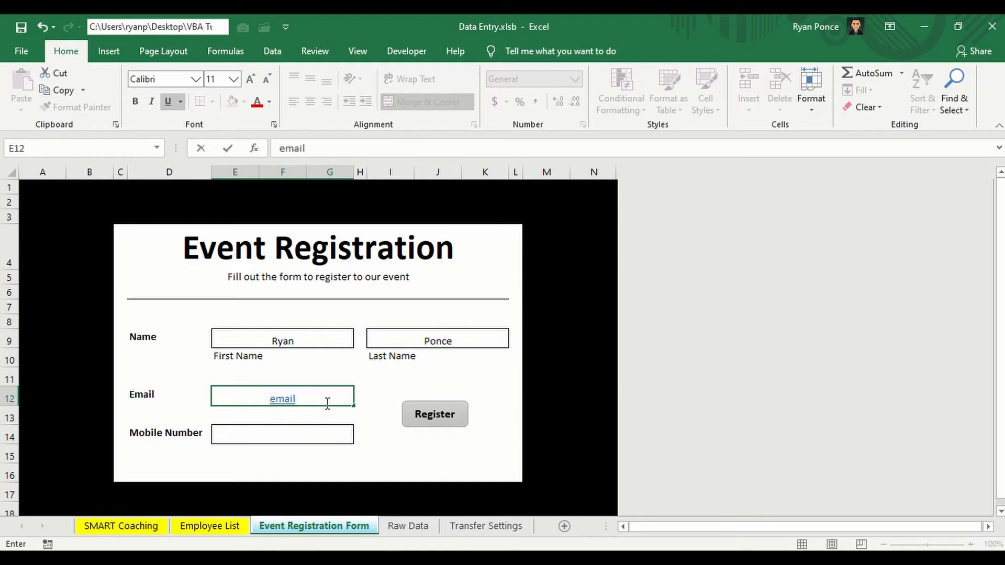
text(@gmail.com)
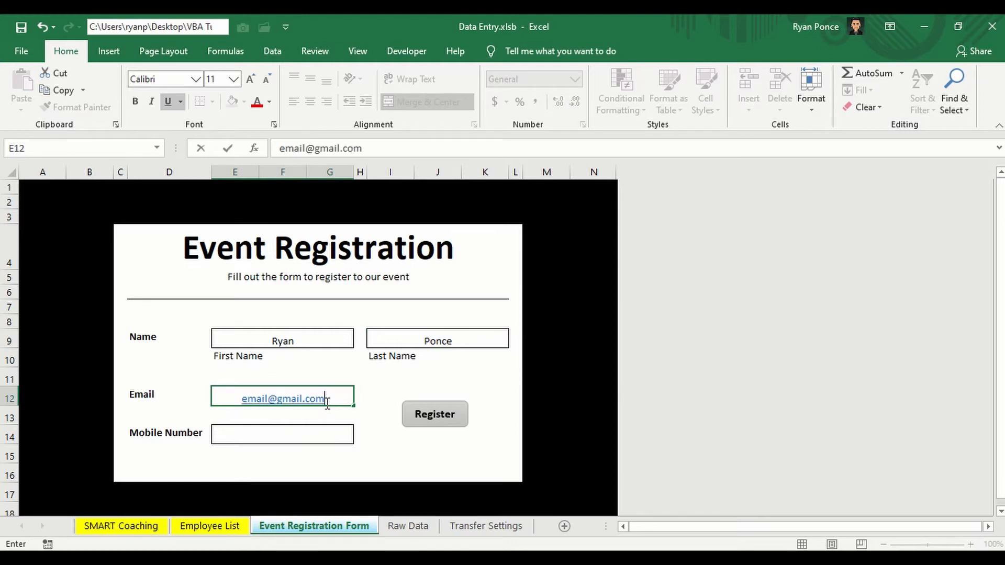
click(282, 435)
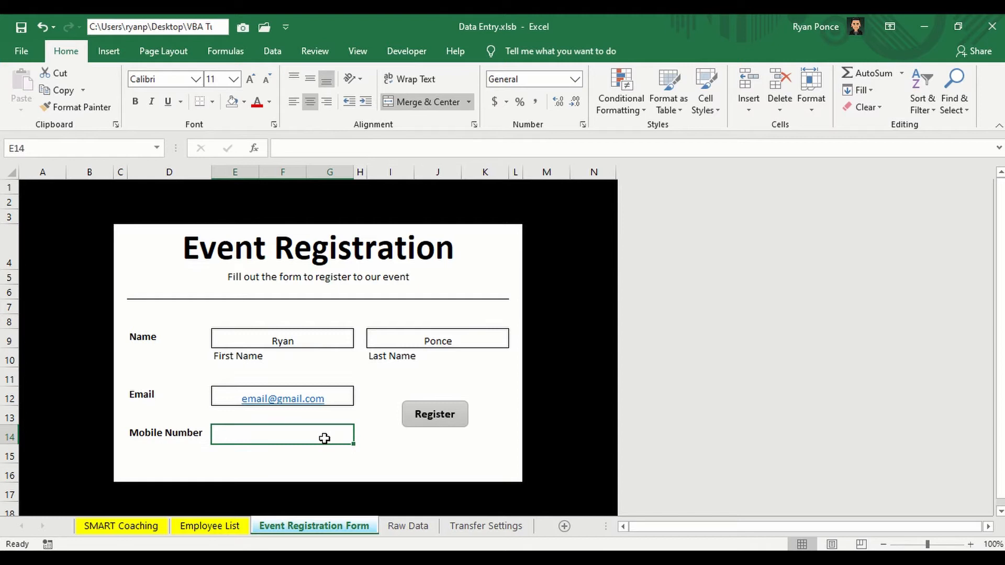
text(1234)
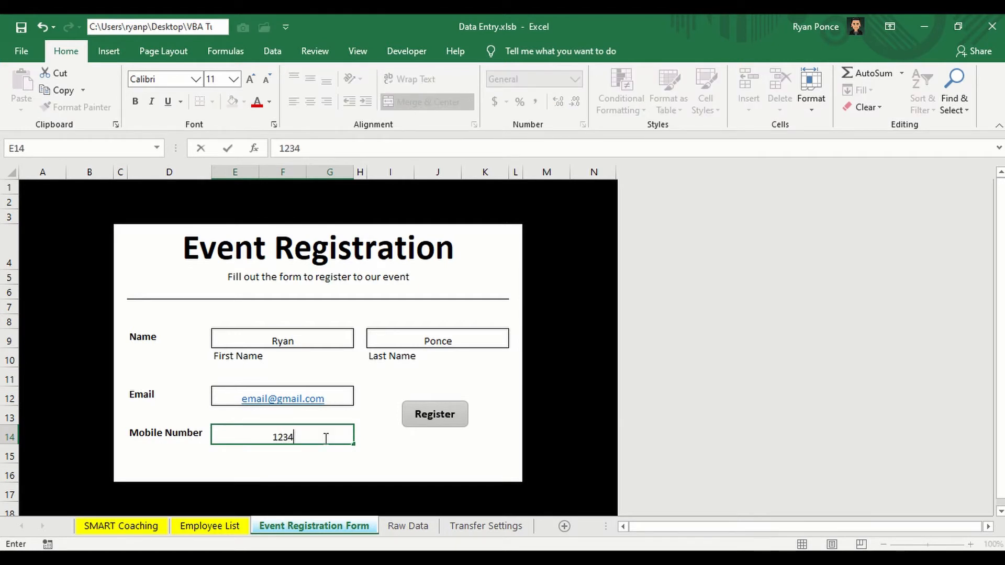
click(434, 414)
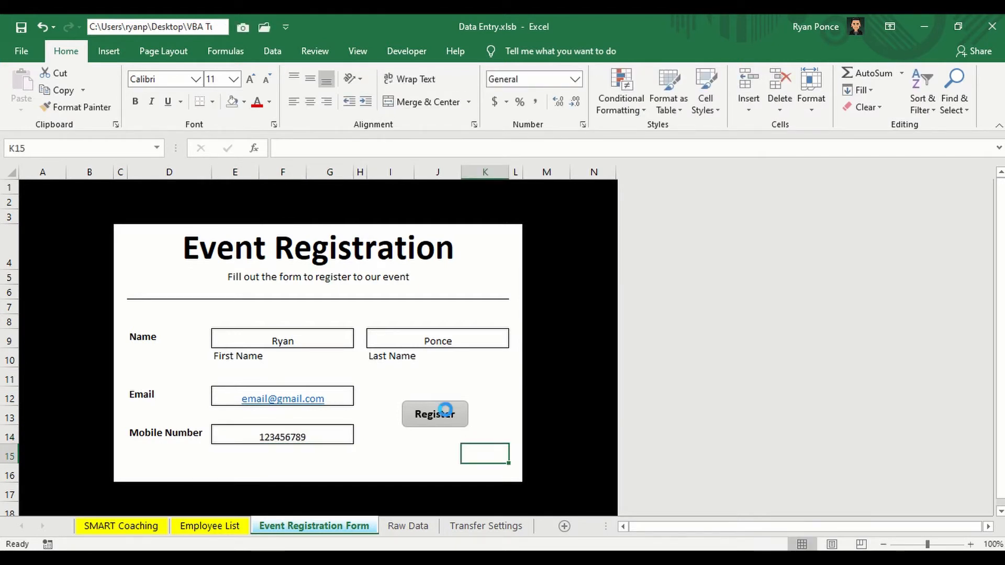
Register the entry, dismiss the success message and view it on Raw Data.
click(434, 414)
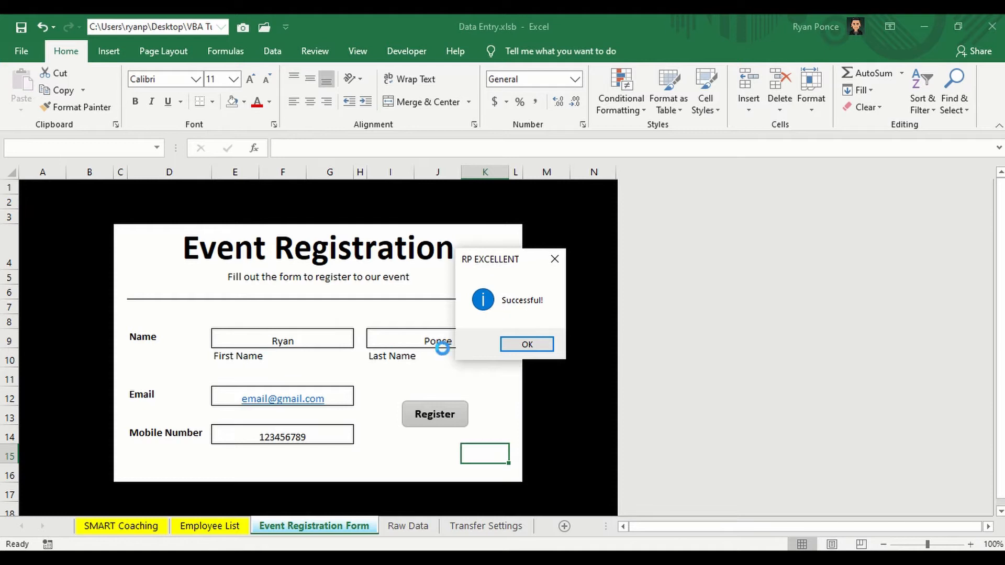
click(526, 344)
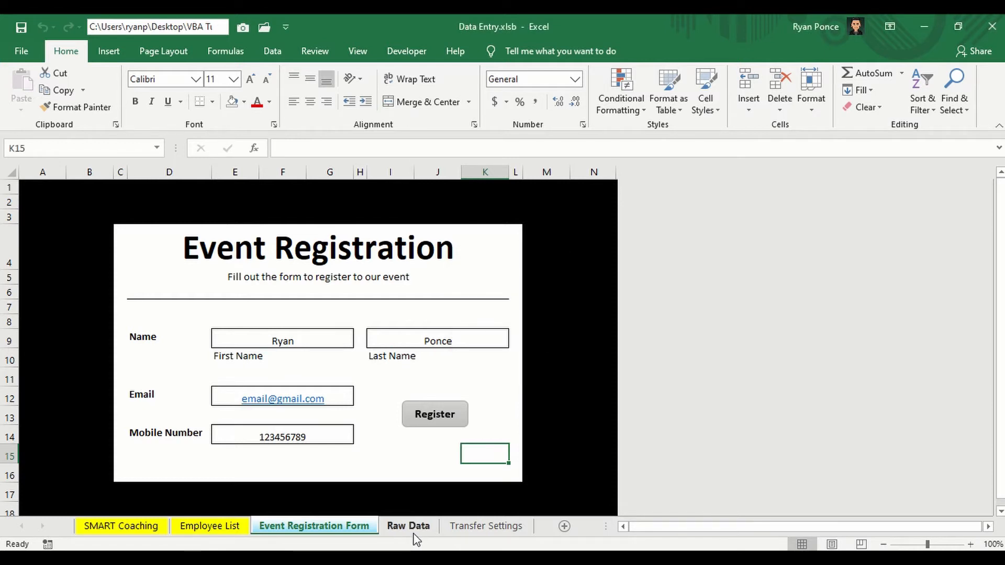
click(408, 525)
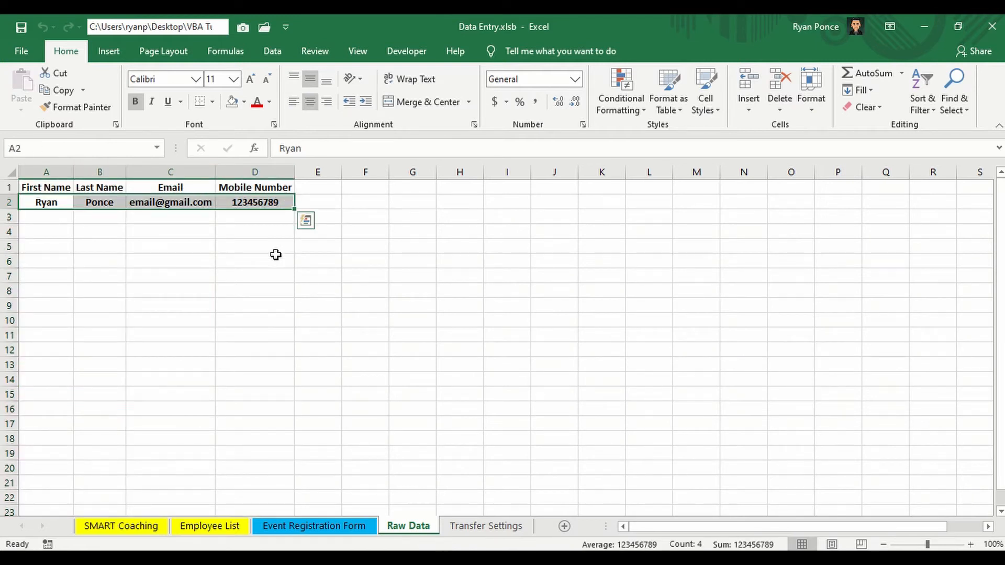
click(313, 525)
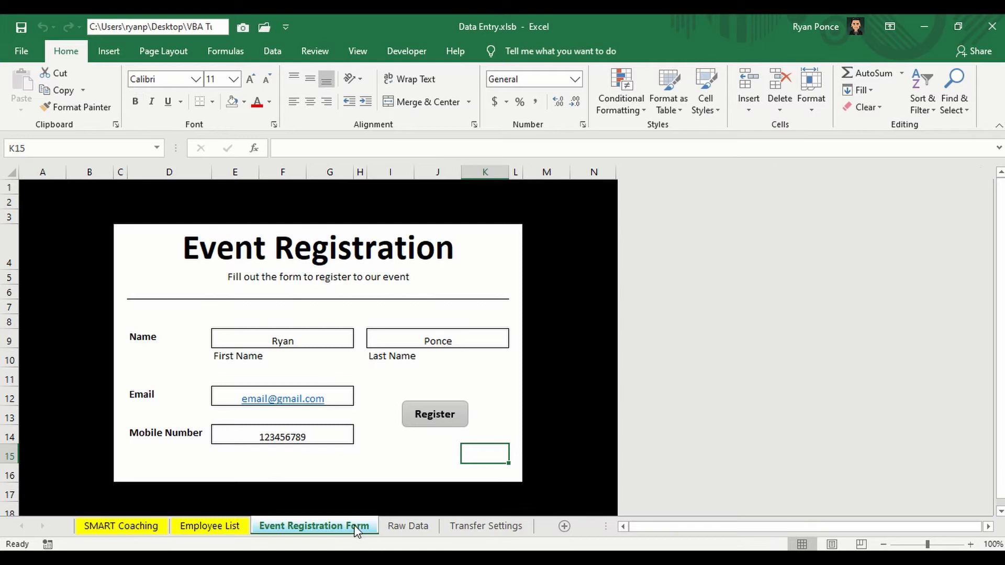
click(434, 414)
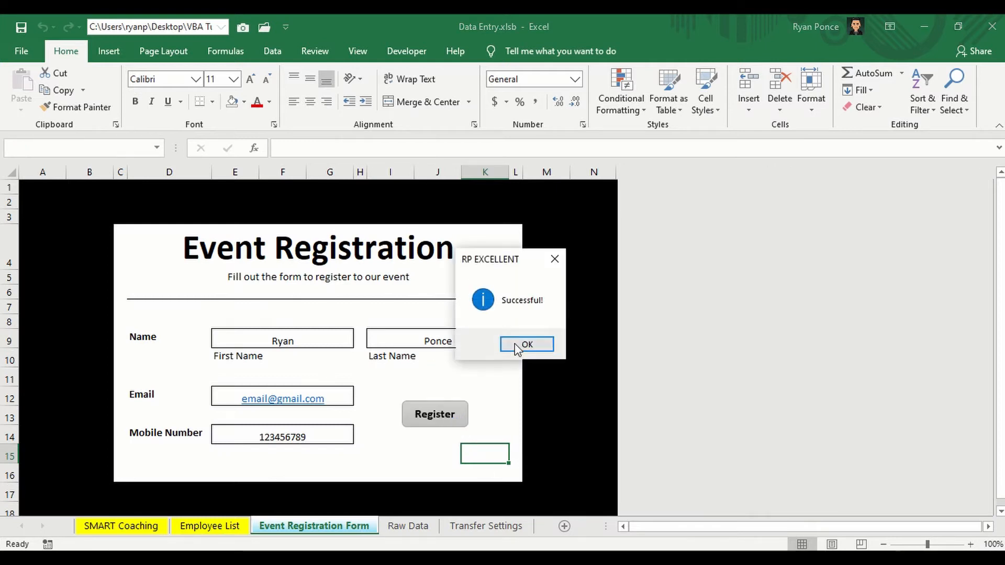
click(527, 345)
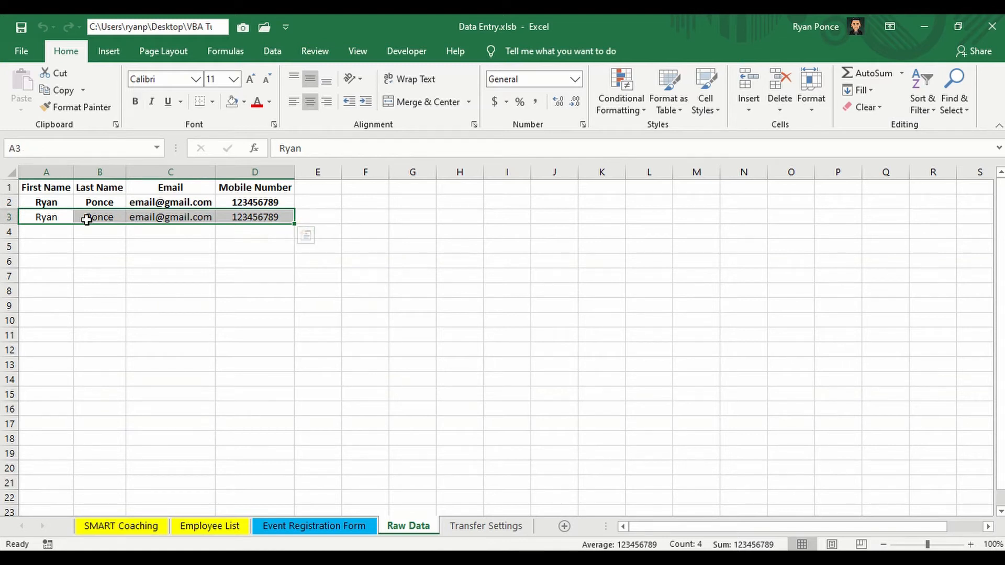
Register again with first name Raya and check rows 3 and 4 on Raw Data.
click(313, 526)
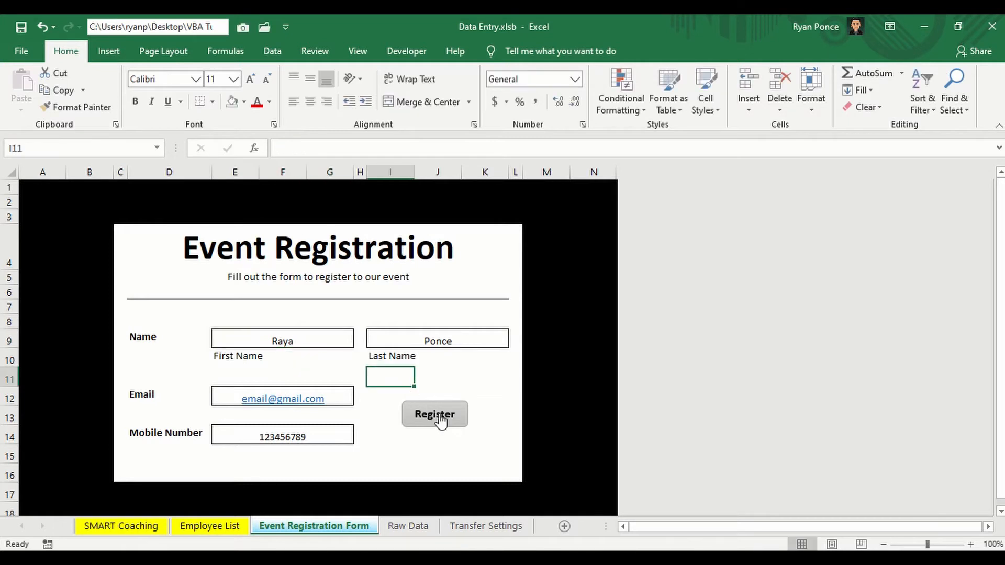
click(434, 415)
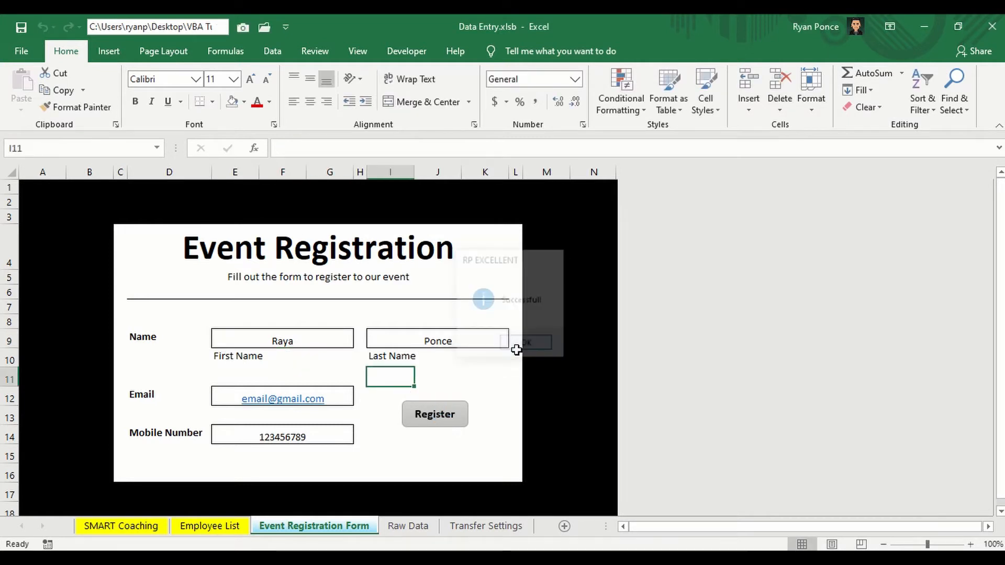
click(407, 526)
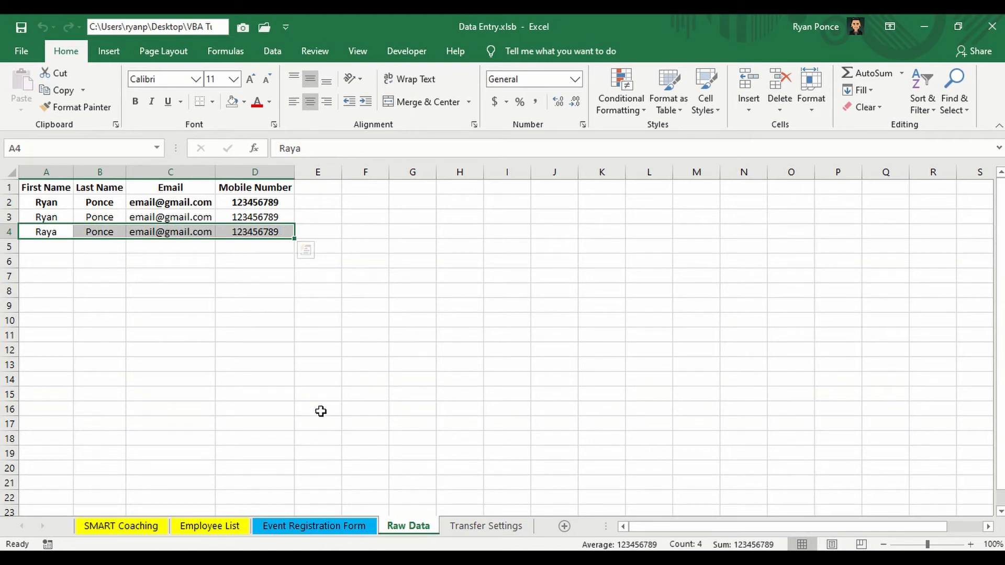
click(120, 526)
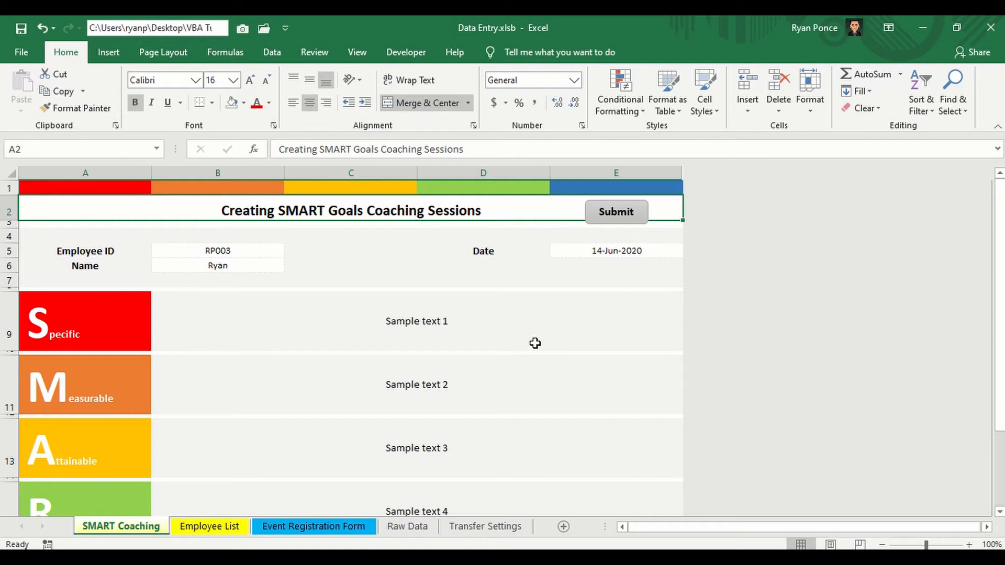
mouse_move(372, 277)
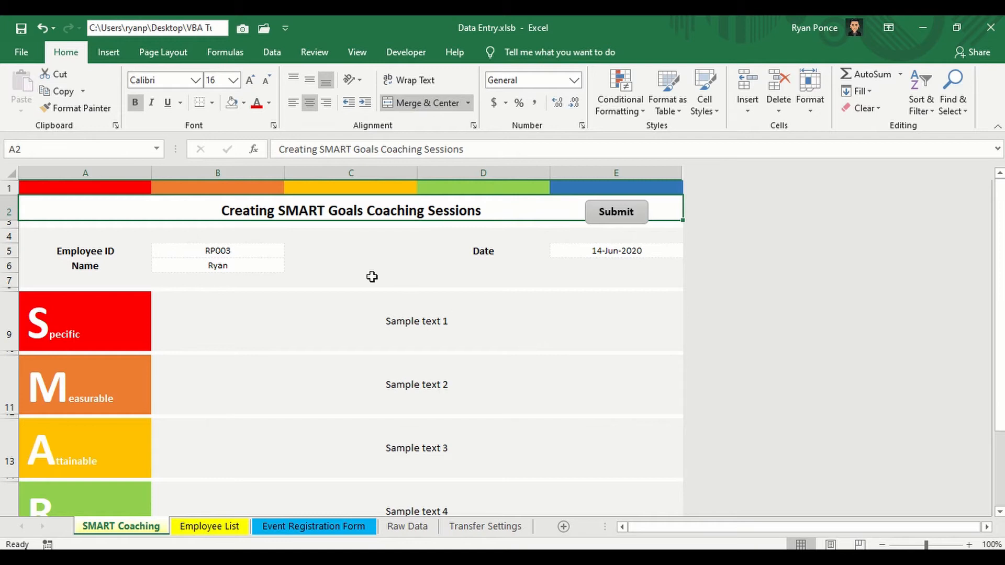
Choose employee ID RP001 from the dropdown on the SMART Coaching form.
click(218, 250)
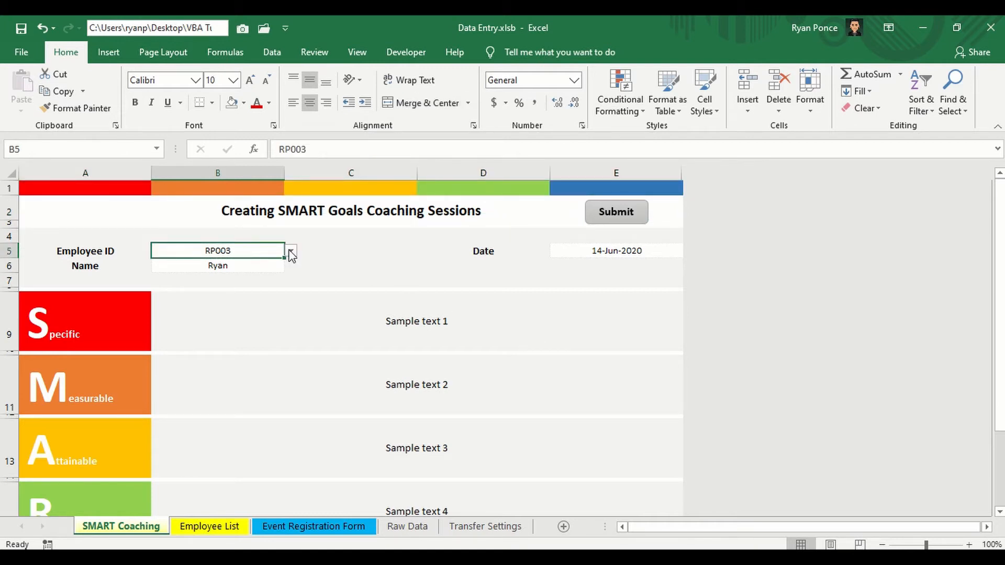
click(290, 250)
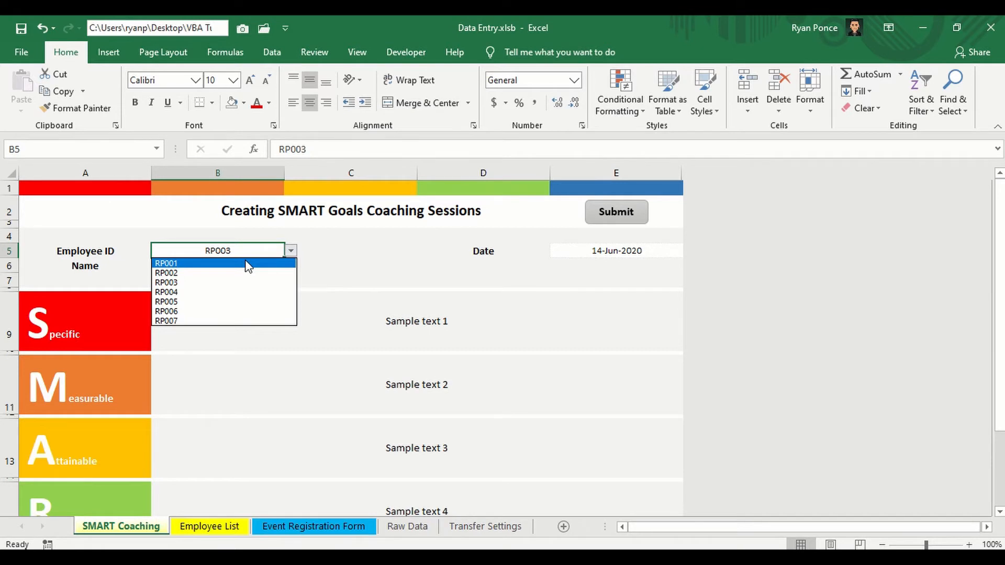
click(166, 263)
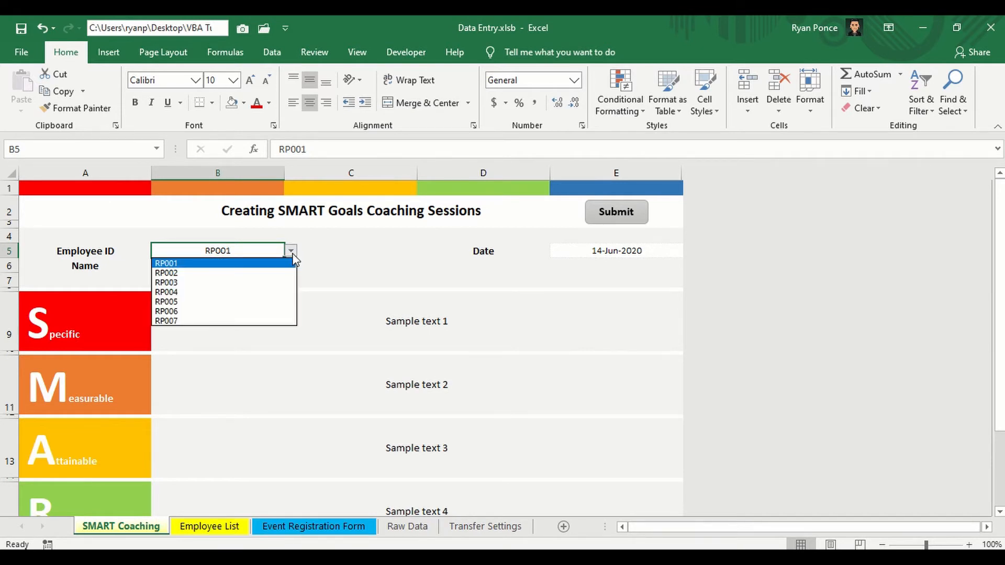
click(165, 281)
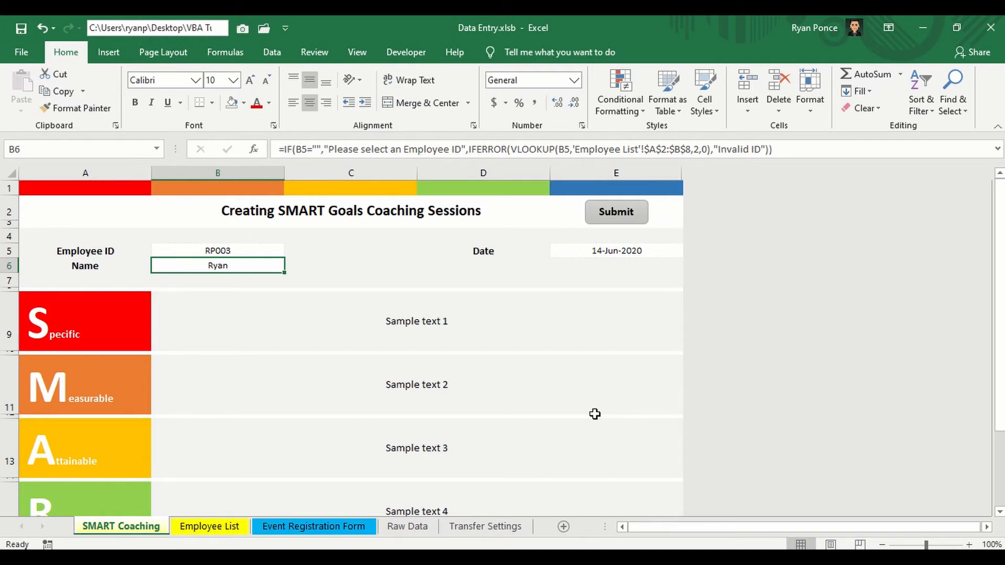
mouse_move(383, 385)
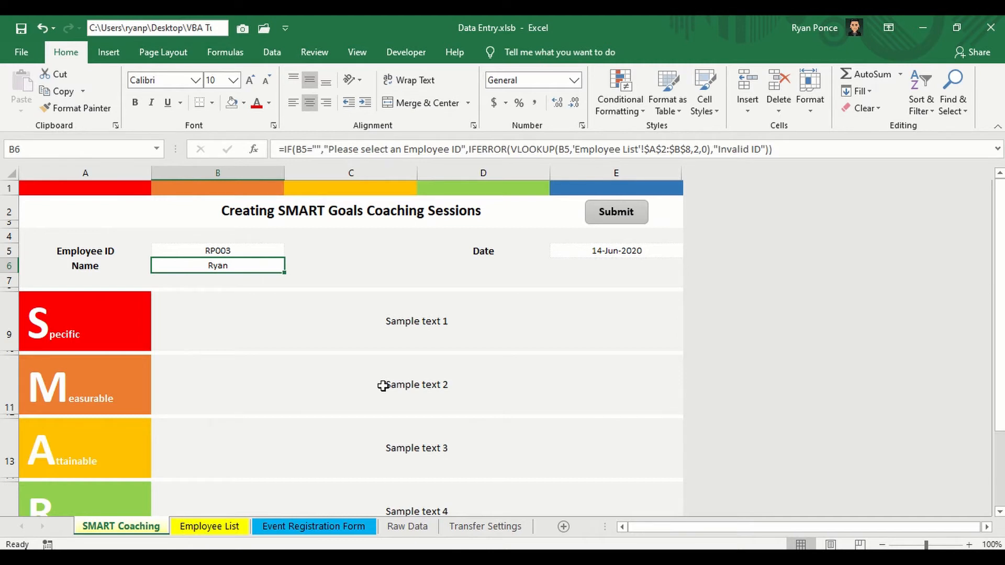
Review the E5 date formula and the SMART cells, then switch to the blank Raw Data sheet.
click(615, 250)
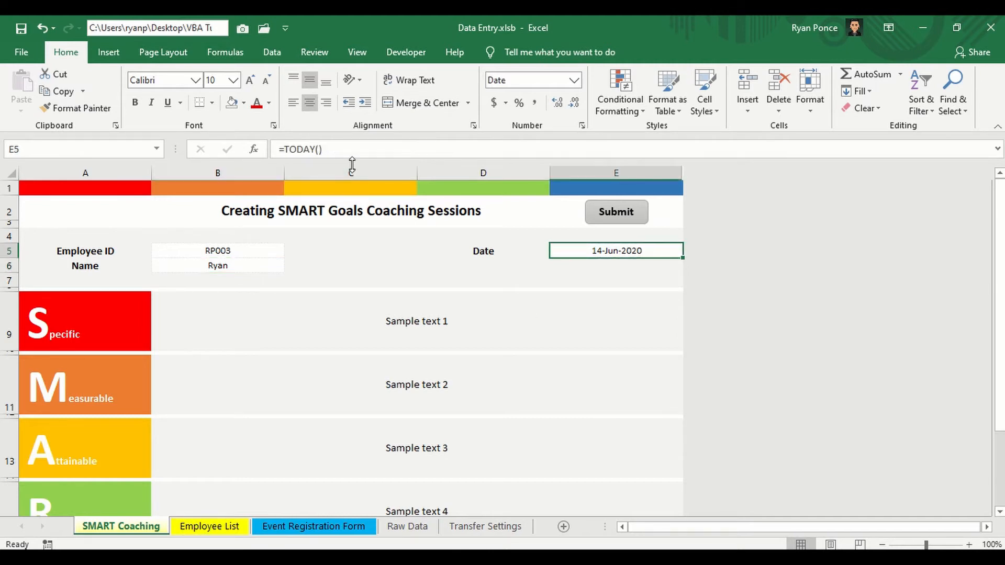
mouse_move(370, 154)
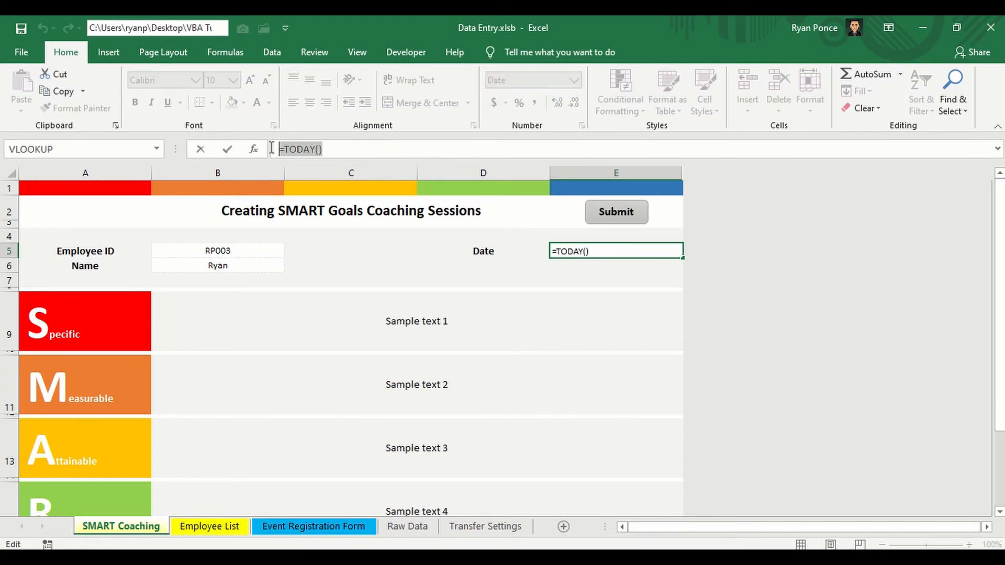
key(Return)
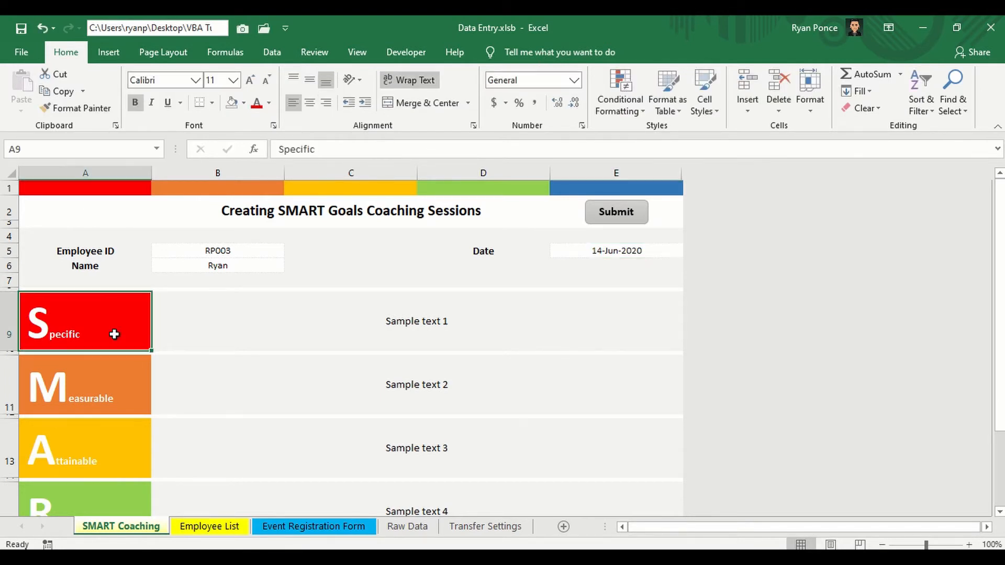
scroll(down, 3)
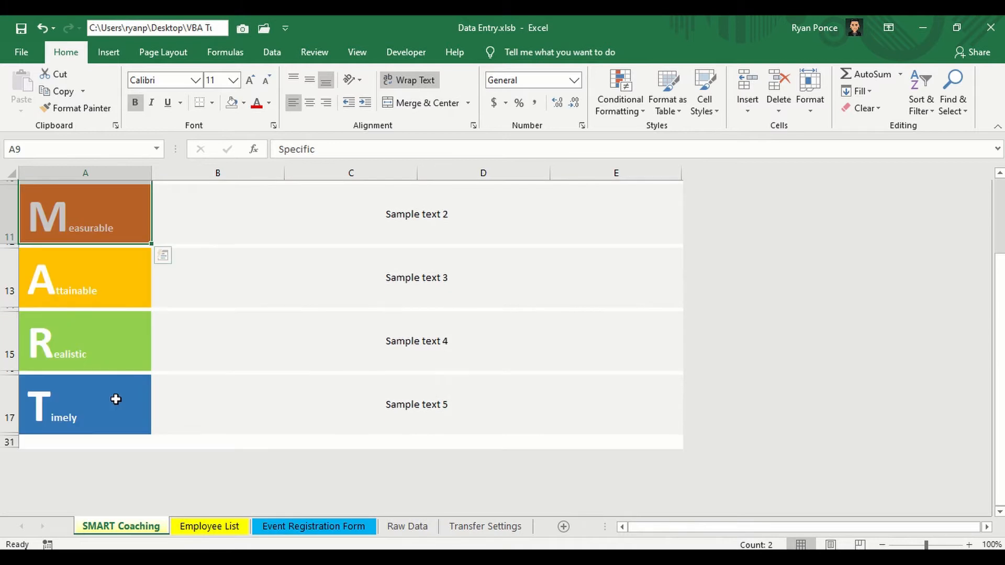
scroll(up, 3)
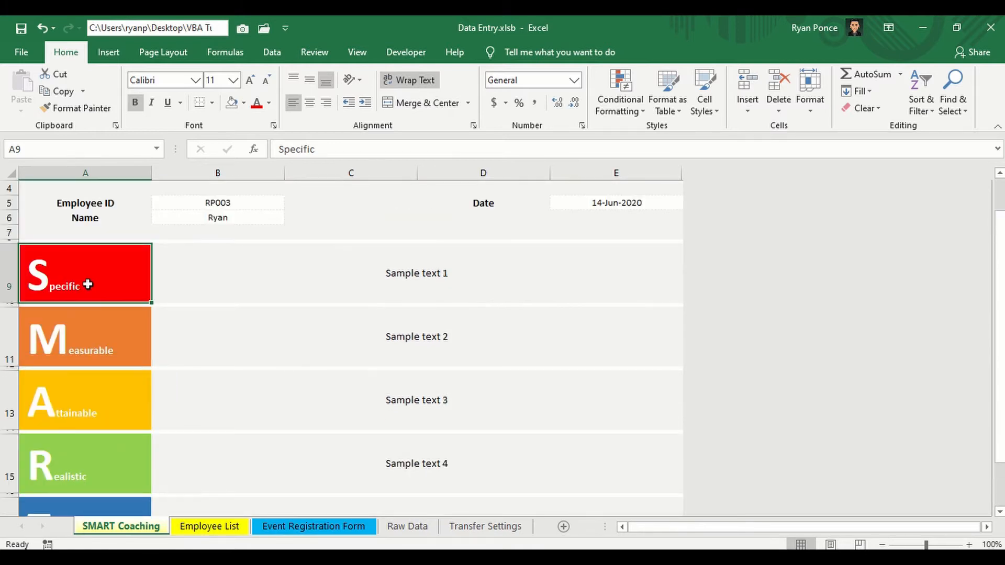
click(85, 336)
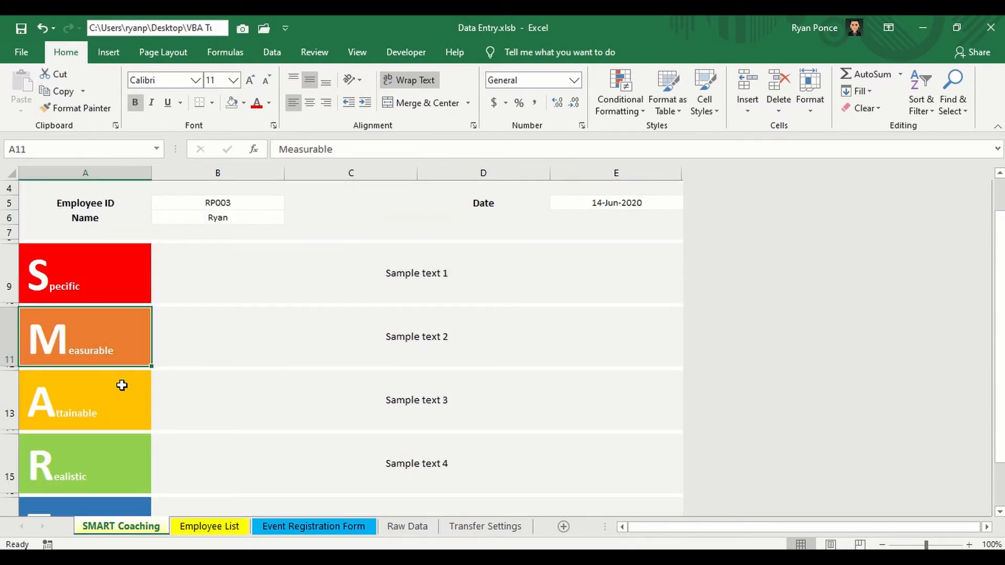
click(85, 399)
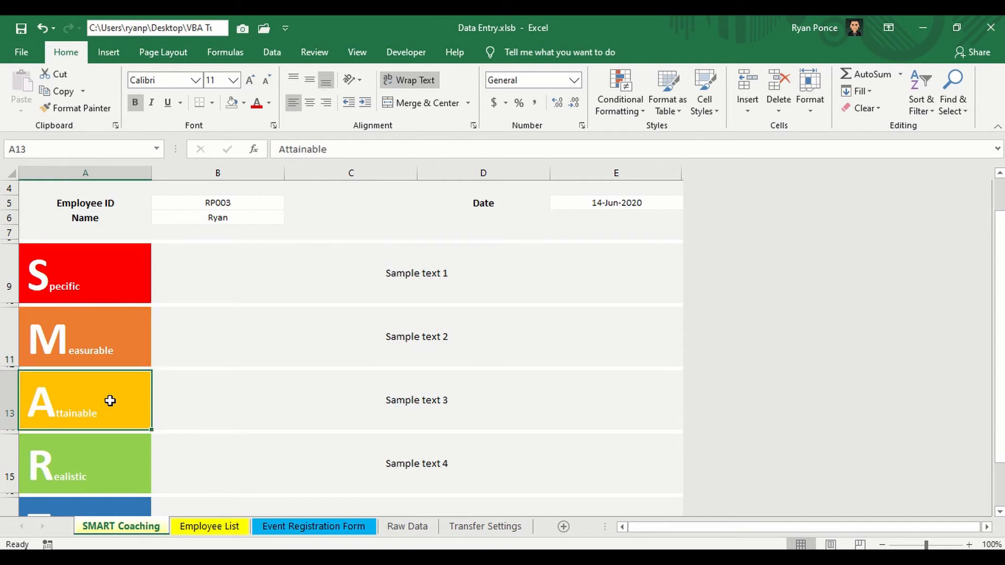
click(84, 463)
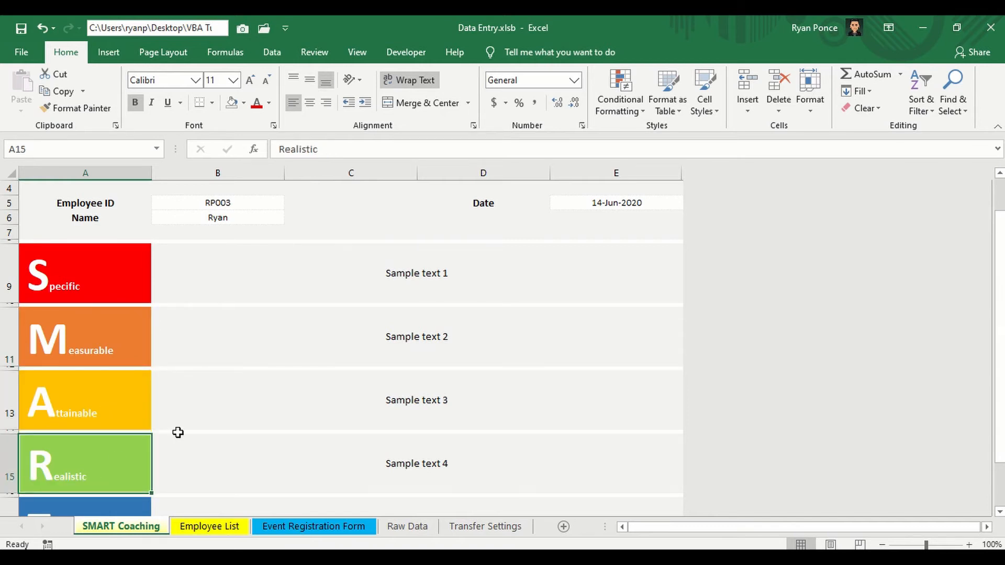
scroll(down, 3)
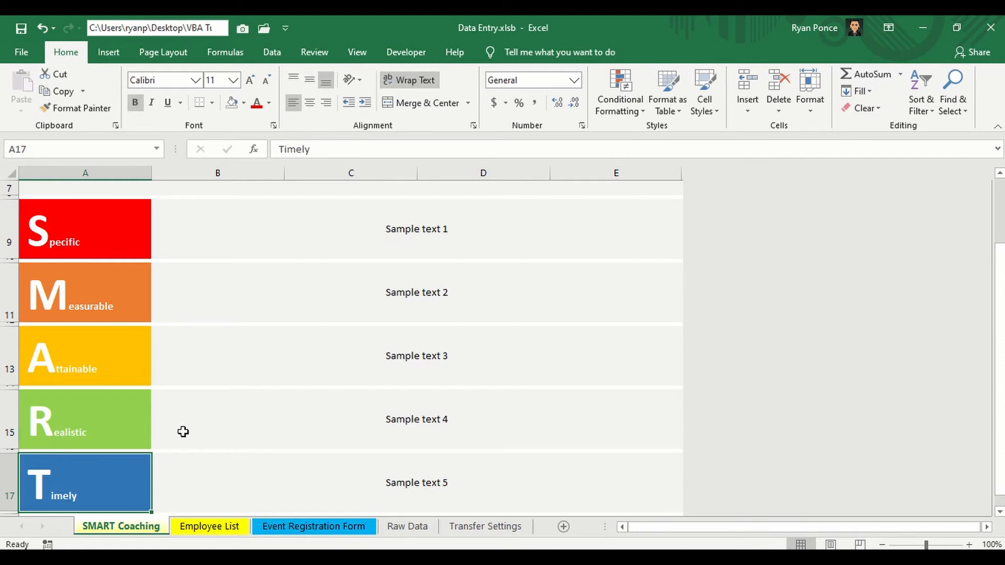
scroll(up, 3)
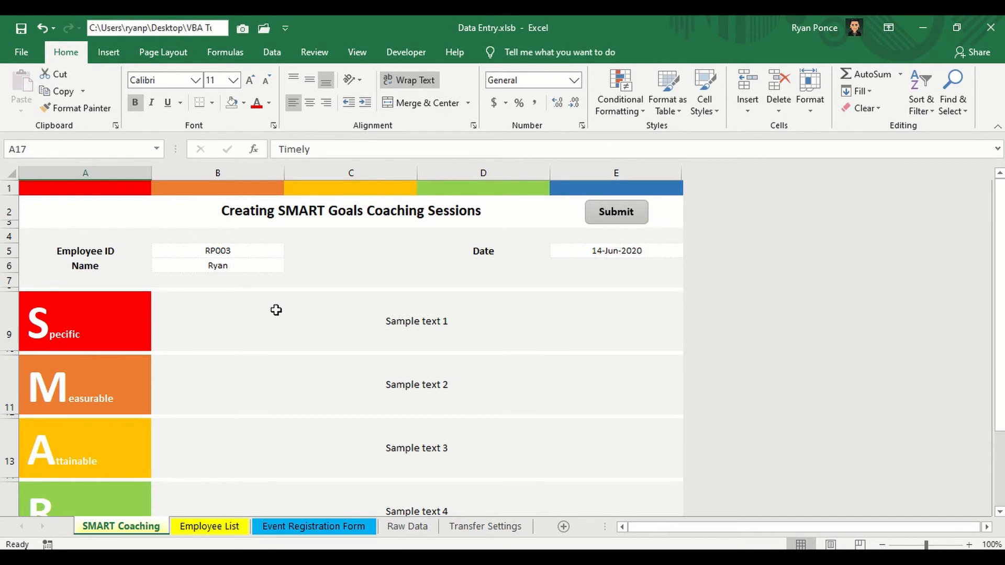
click(407, 527)
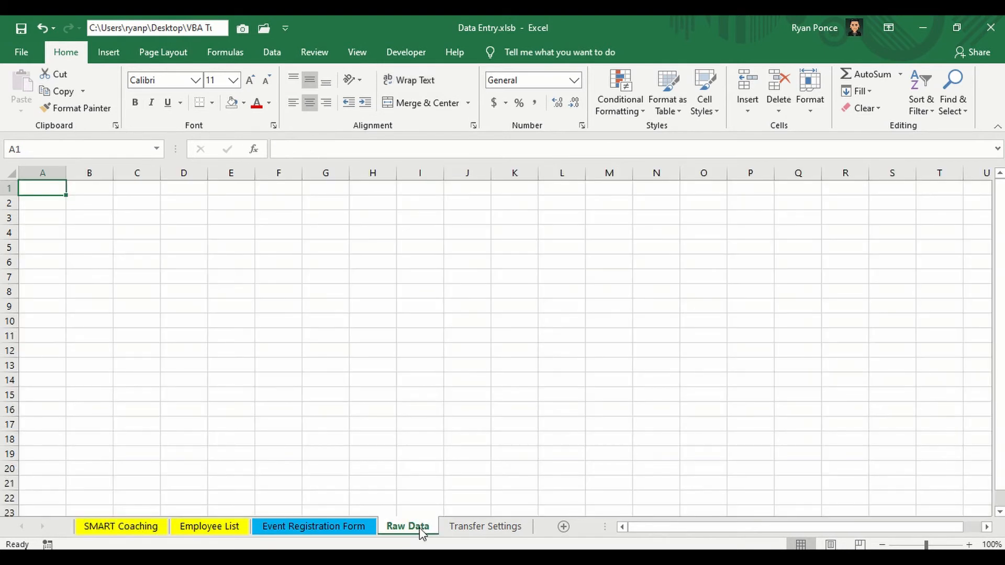
Copy Employee ID, Name and Date labels from the form into Raw Data A1:C1.
click(120, 527)
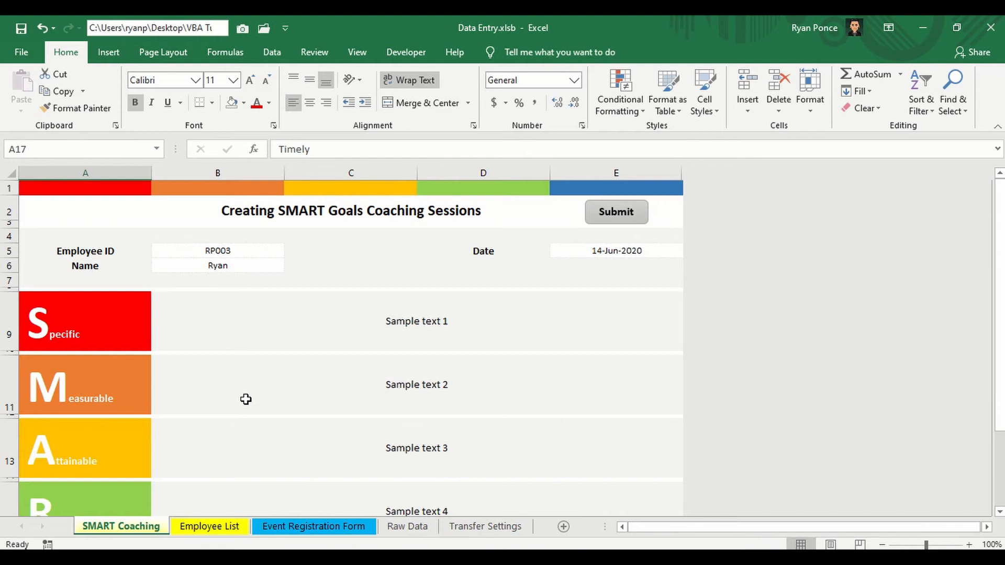
mouse_move(352, 402)
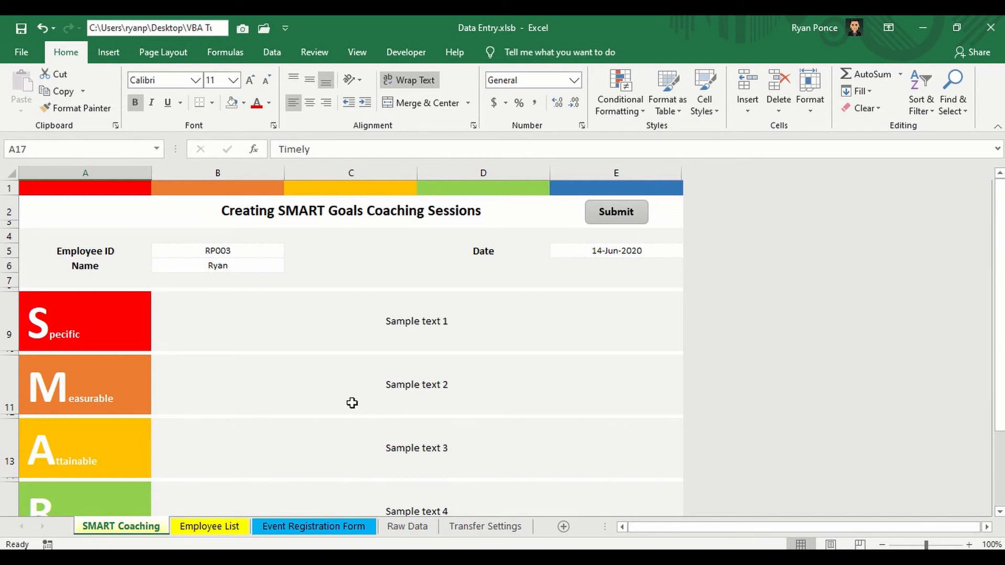
mouse_move(339, 403)
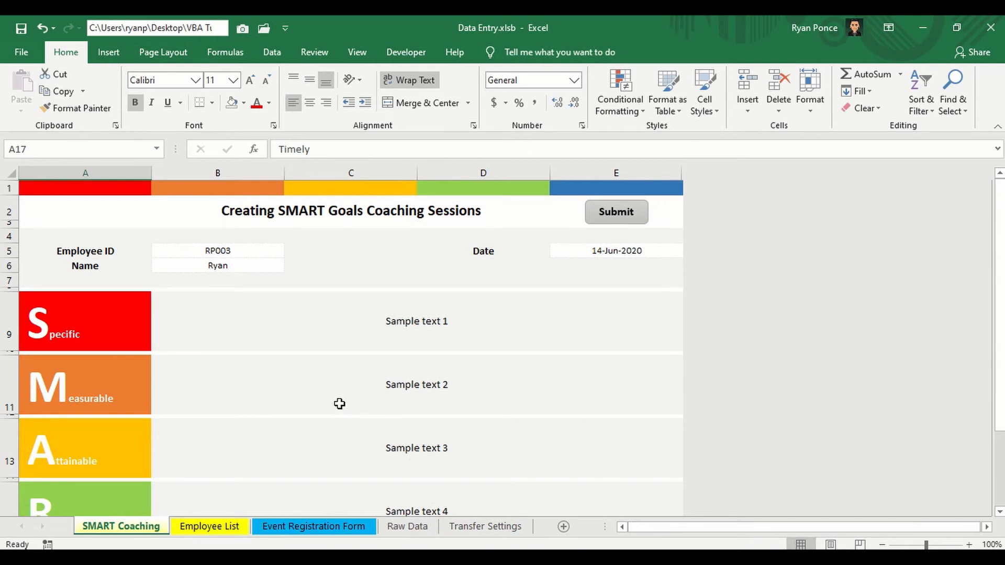
click(84, 250)
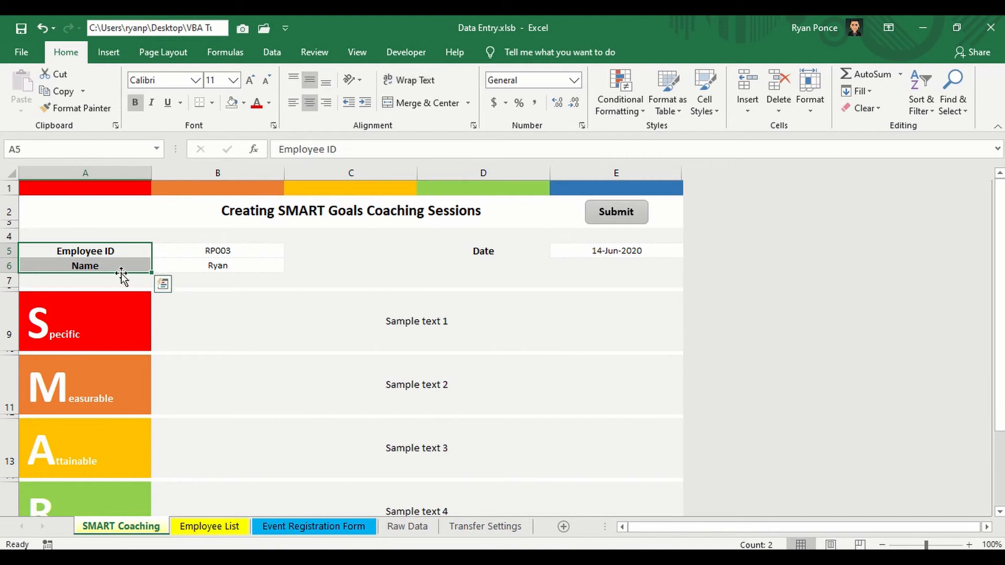
mouse_move(225, 320)
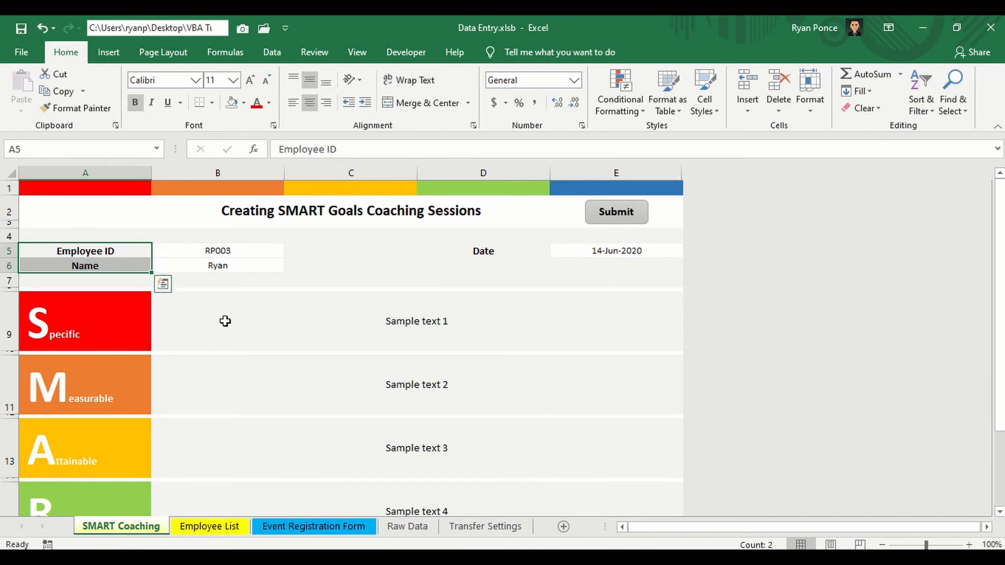
click(408, 526)
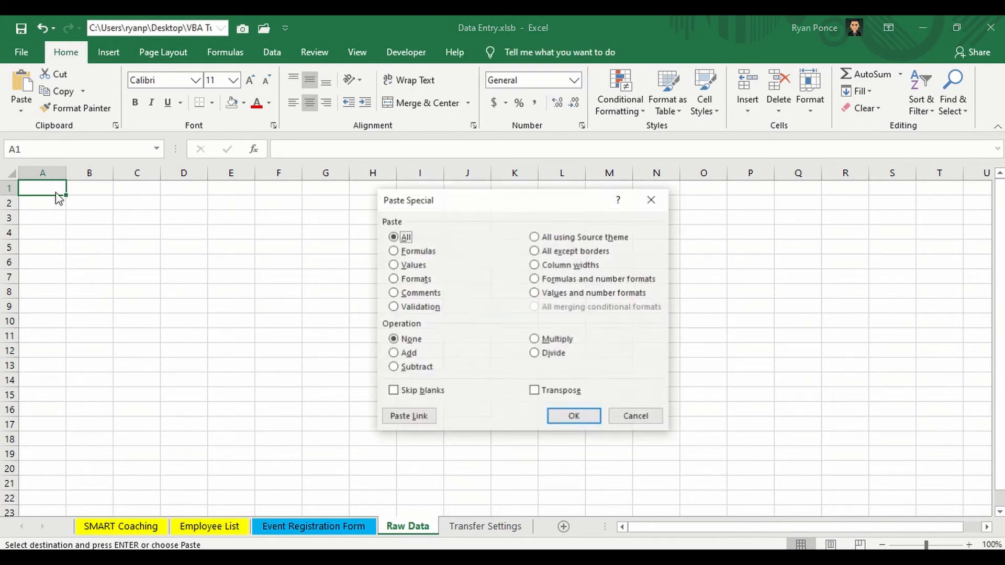
click(573, 416)
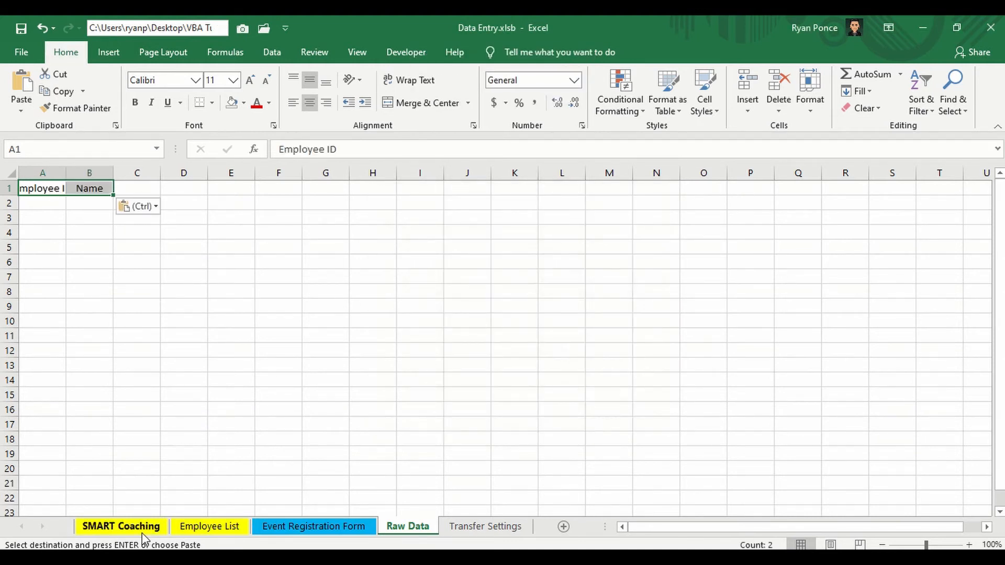
click(120, 527)
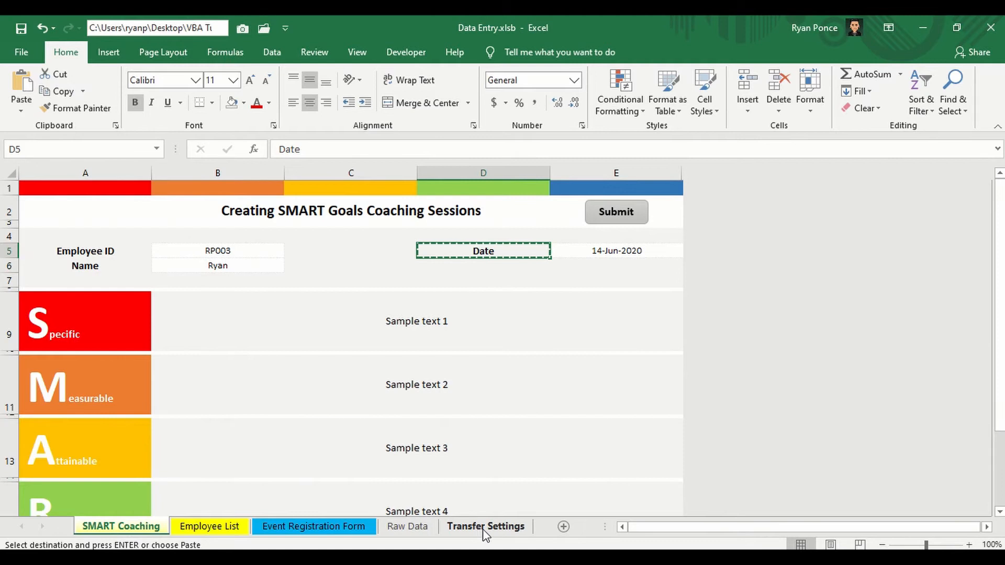
click(407, 527)
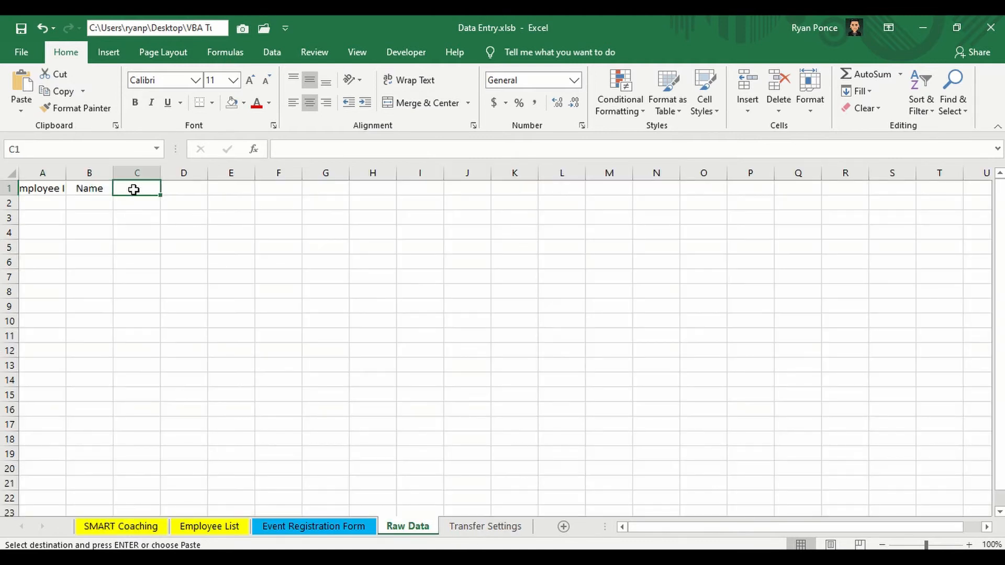
key(ctrl+v)
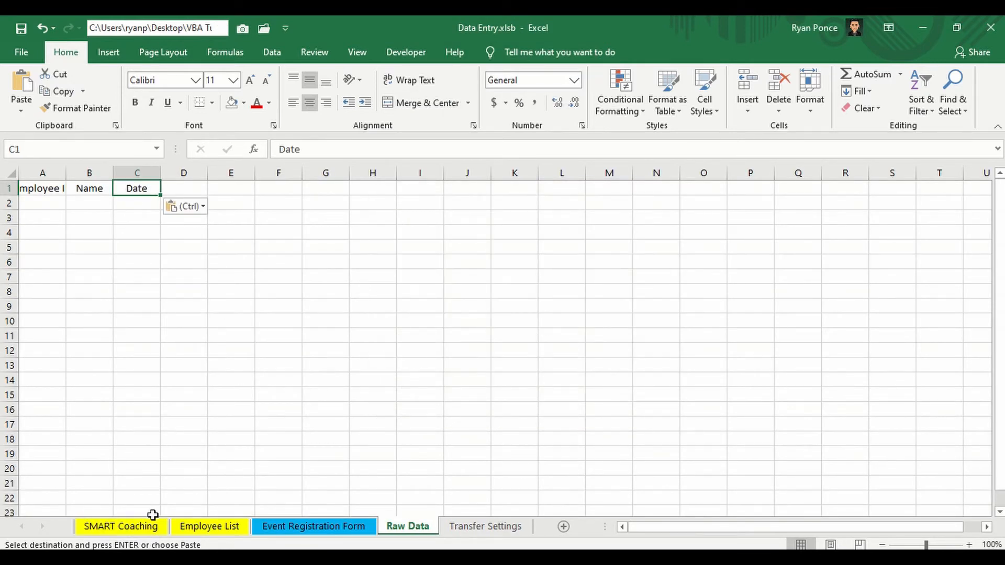
Paste the five SMART headings transposed into D1:H1 and copy the finished header row.
click(121, 527)
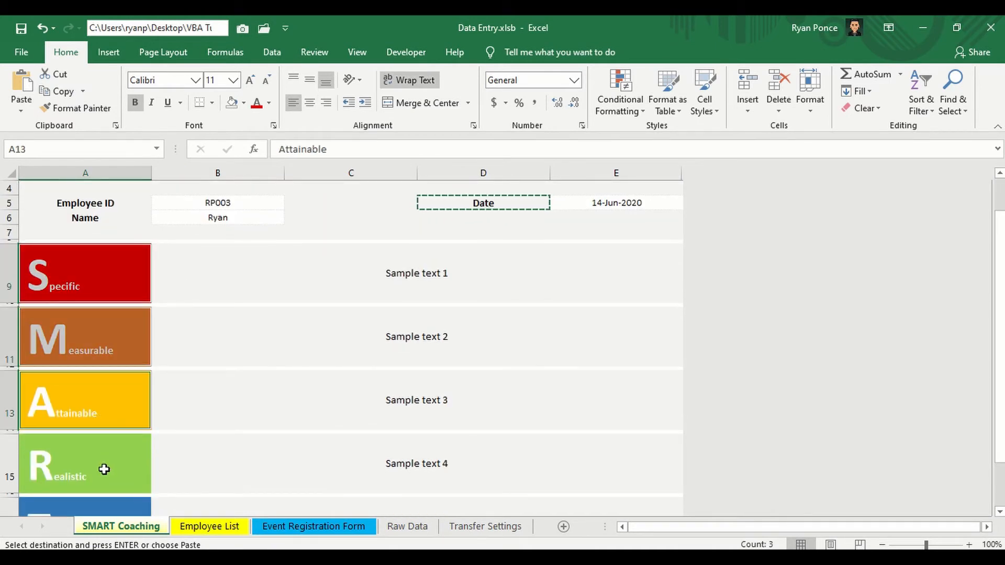
scroll(down, 3)
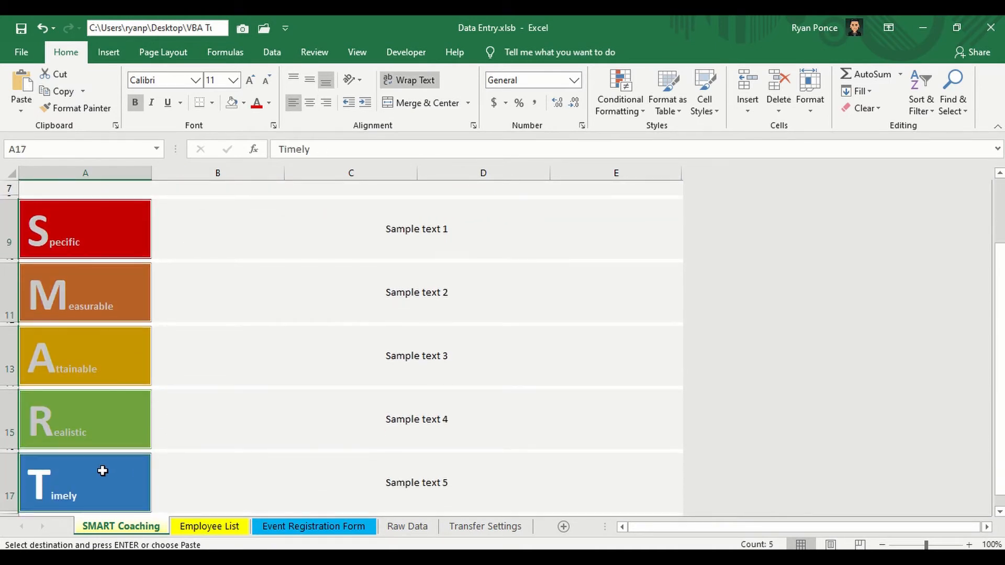
click(407, 527)
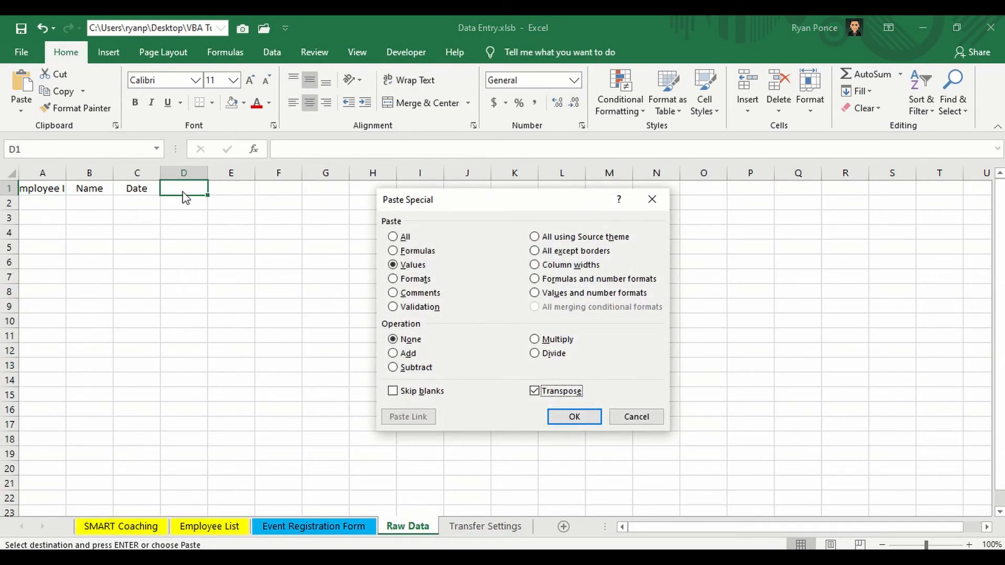
click(572, 417)
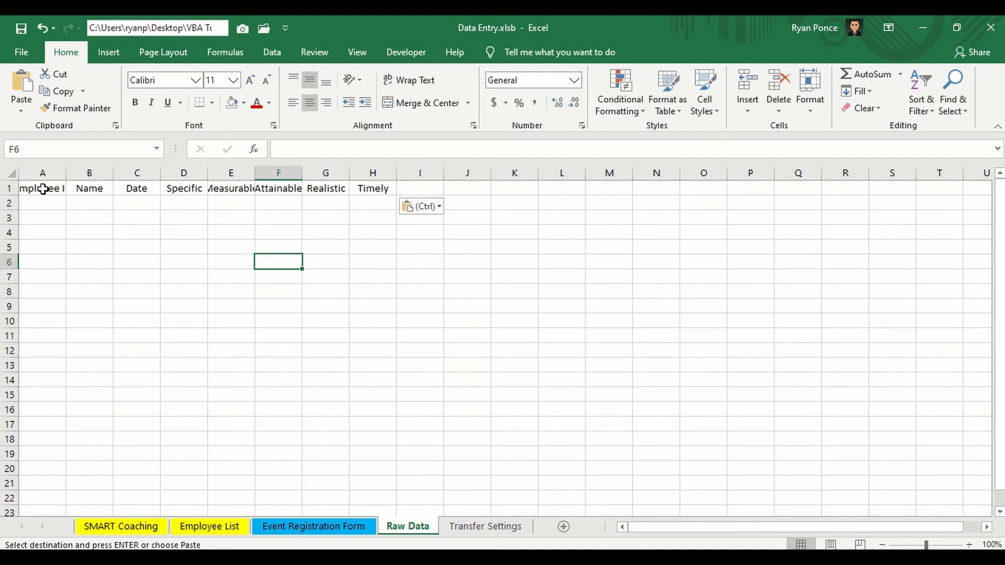
click(42, 188)
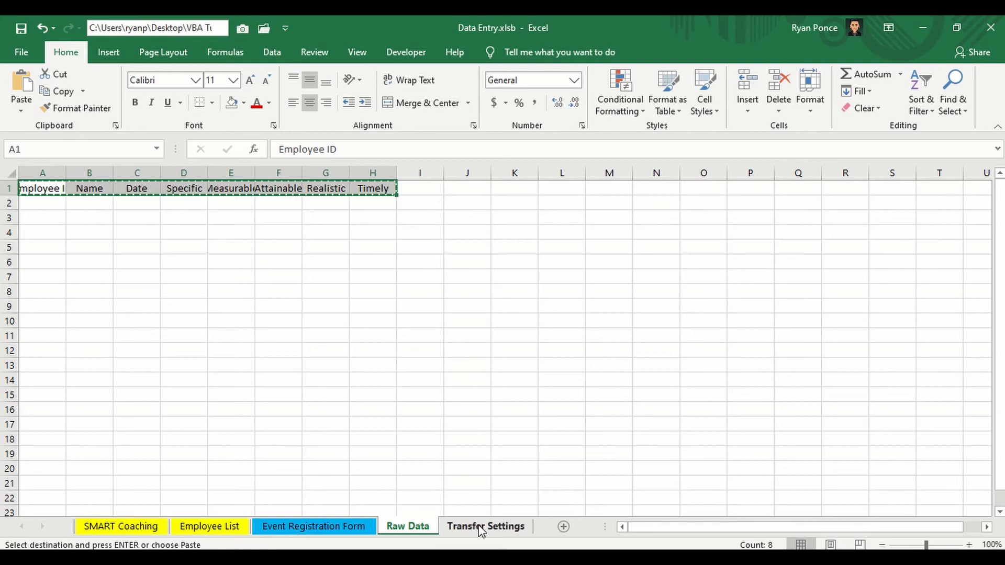
Paste the eight headers transposed into Transfer Settings Items and map them to columns A–H.
click(485, 526)
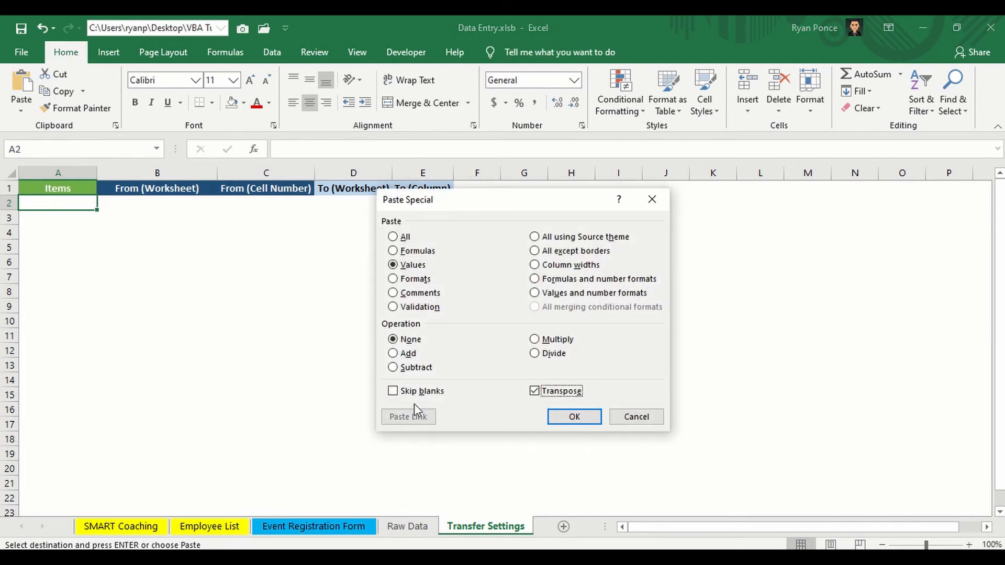
click(573, 417)
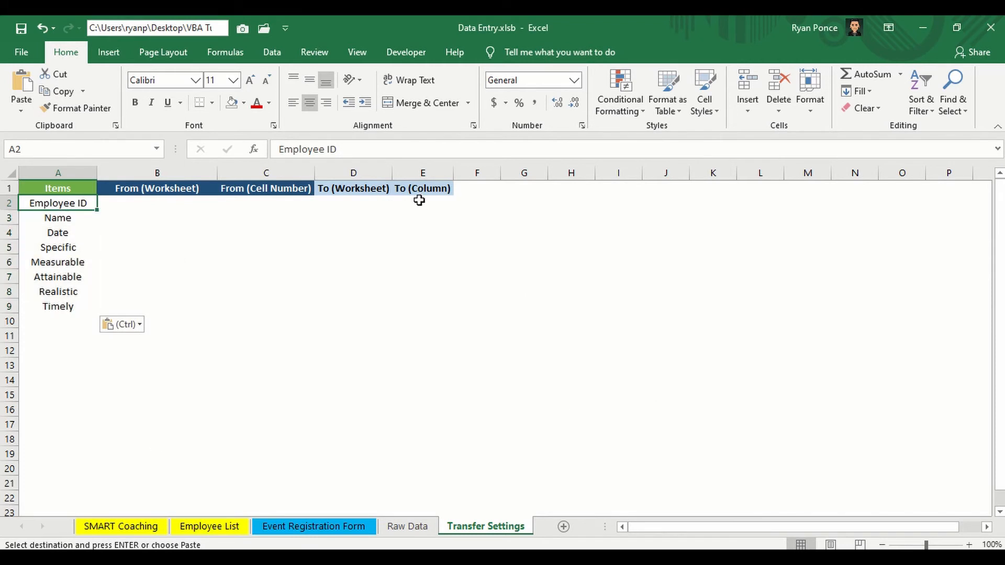
click(422, 202)
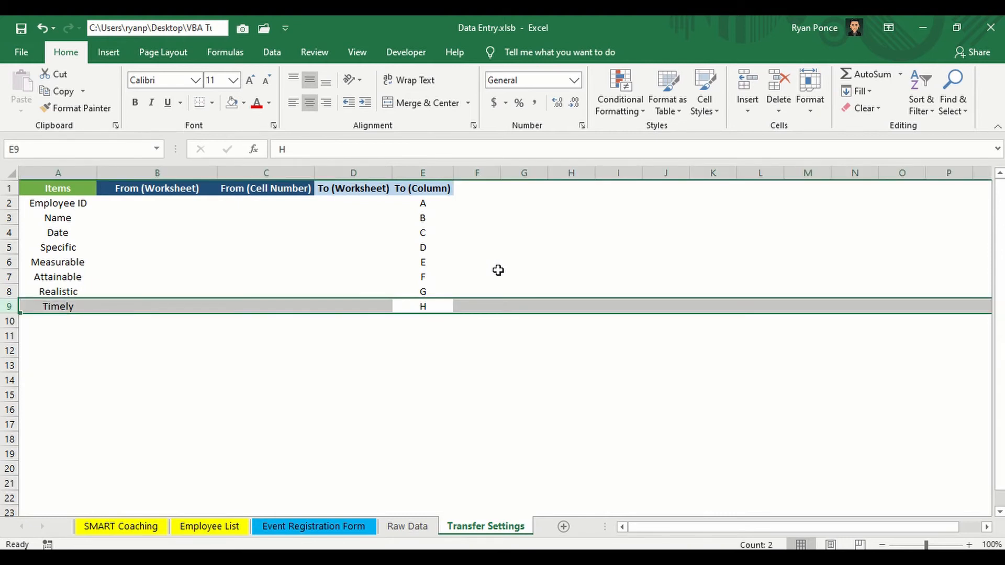
click(156, 203)
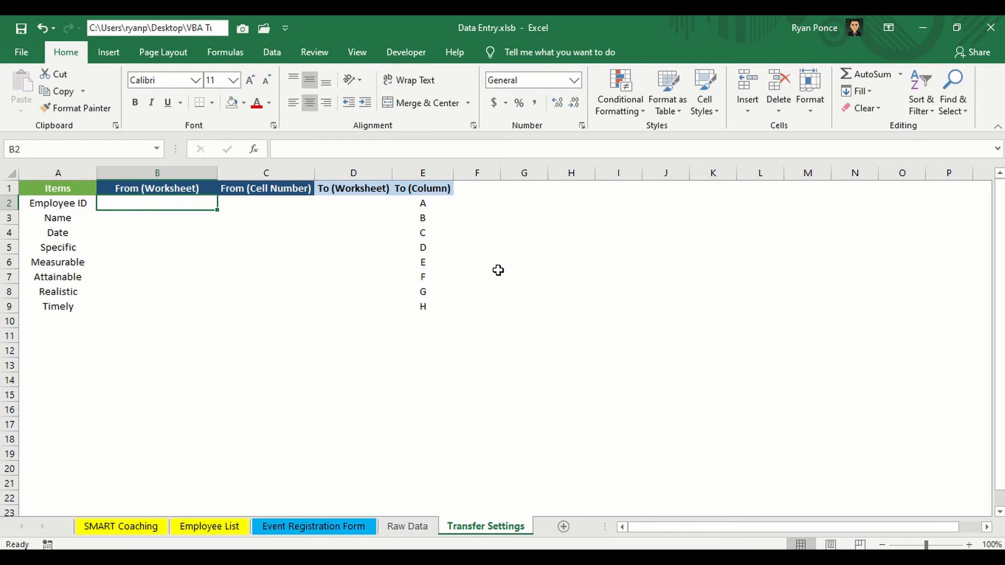
mouse_move(282, 416)
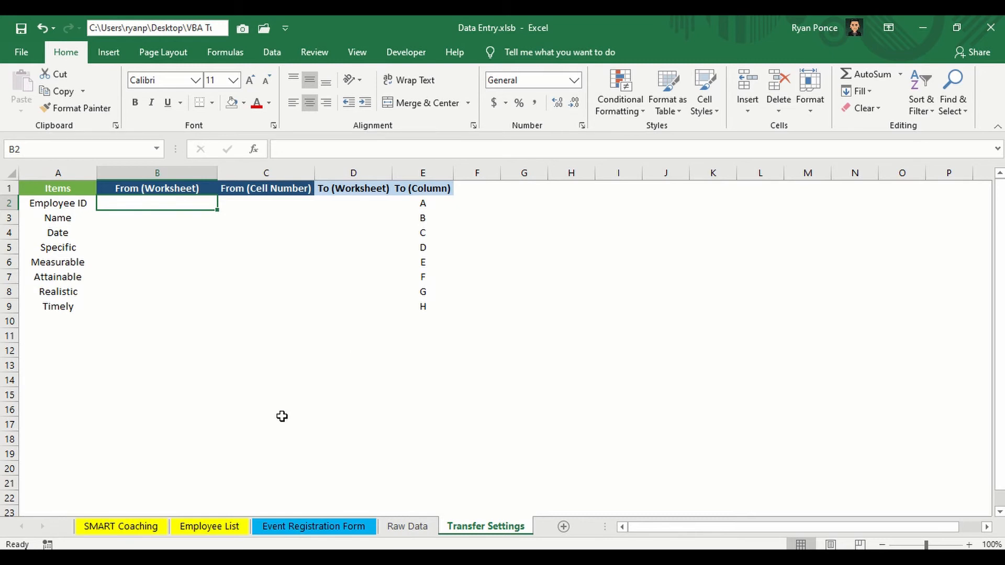
click(121, 526)
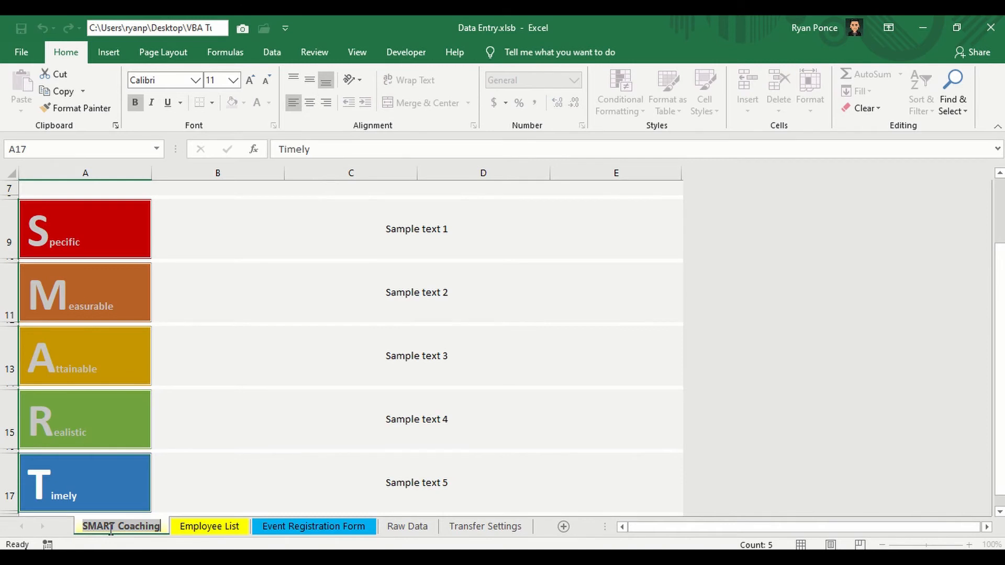
Check the Employee ID and Name addresses on the form and enter B5, B6 as source cells.
click(485, 527)
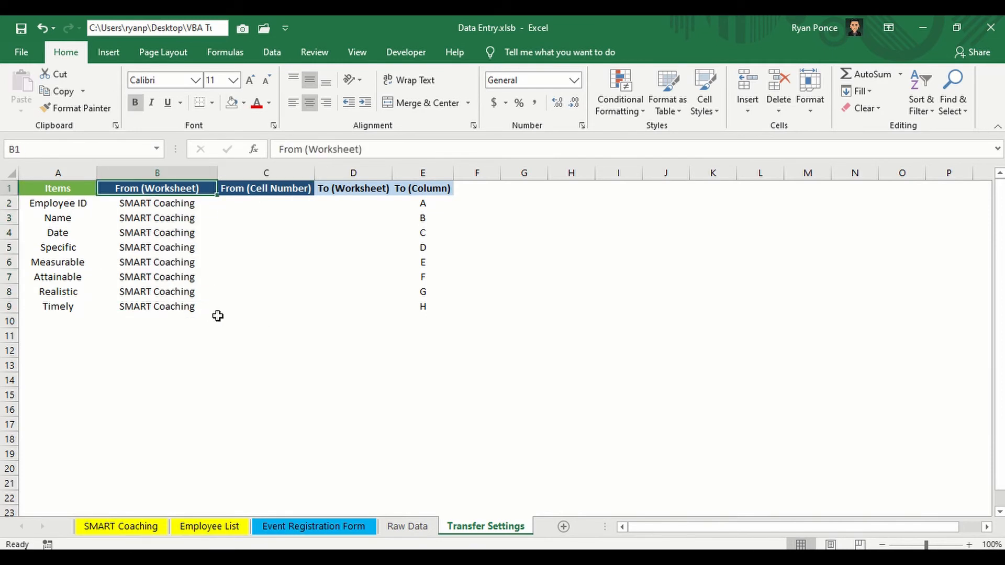
click(265, 203)
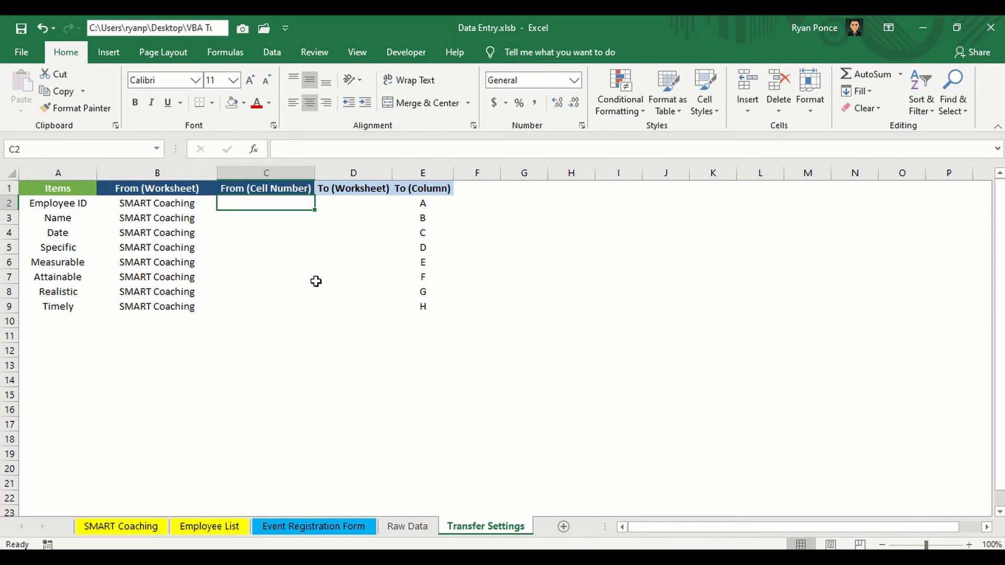
click(121, 527)
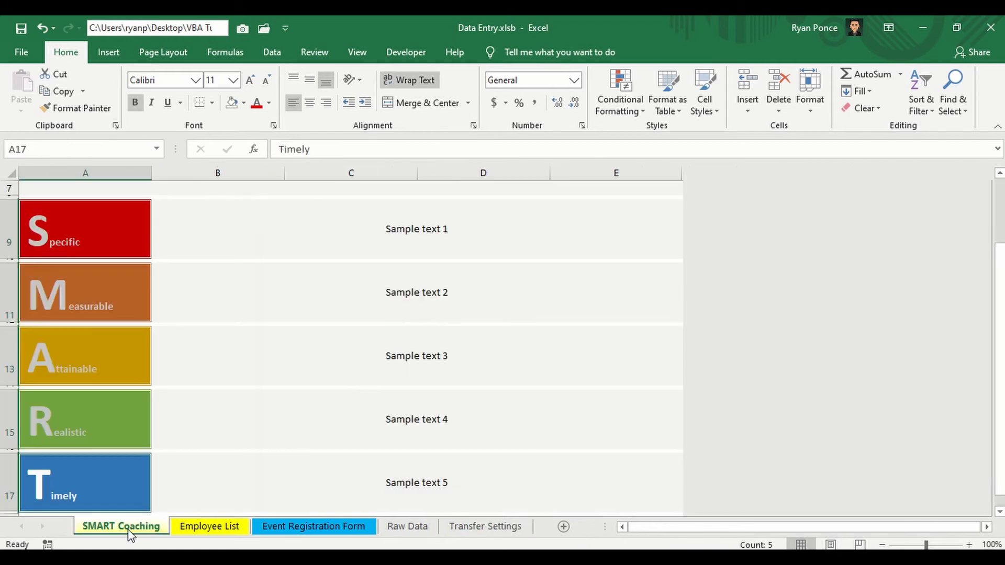
scroll(up, 3)
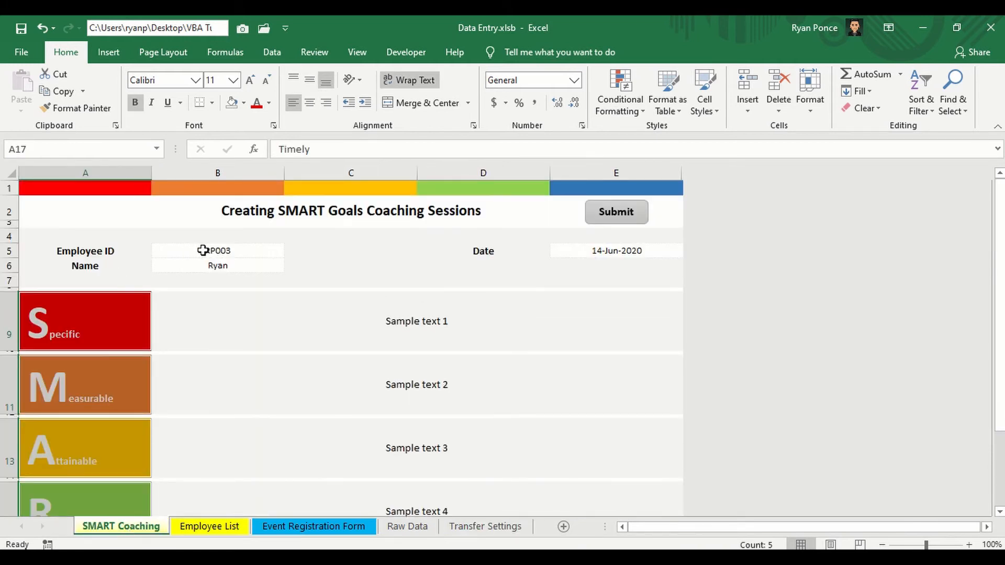
click(217, 250)
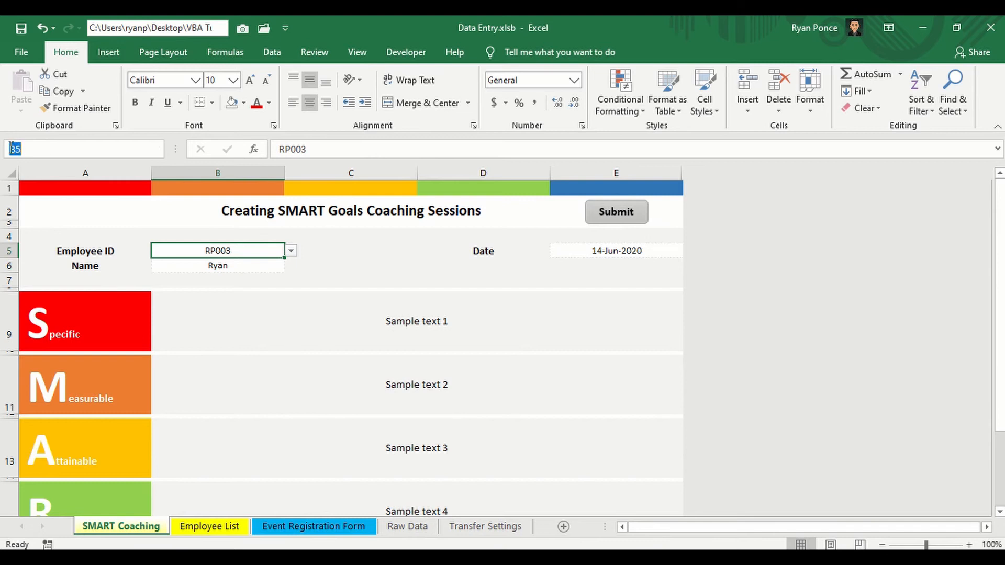
click(218, 265)
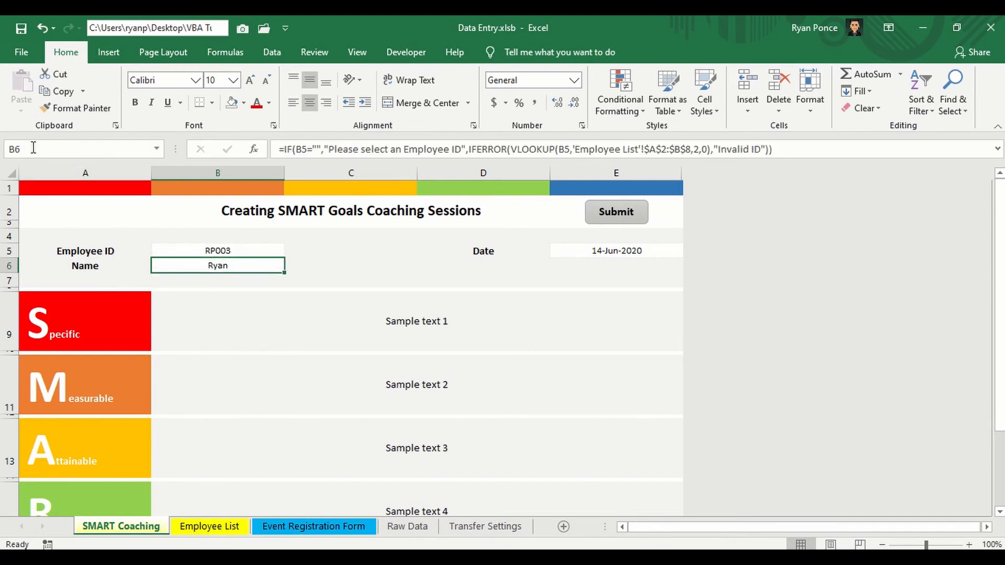
click(485, 527)
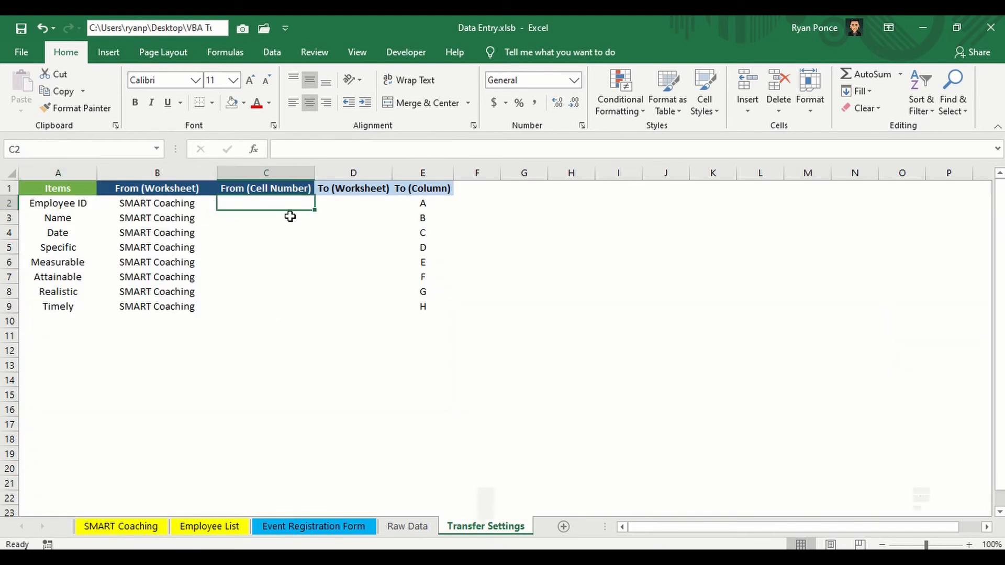
text(B5)
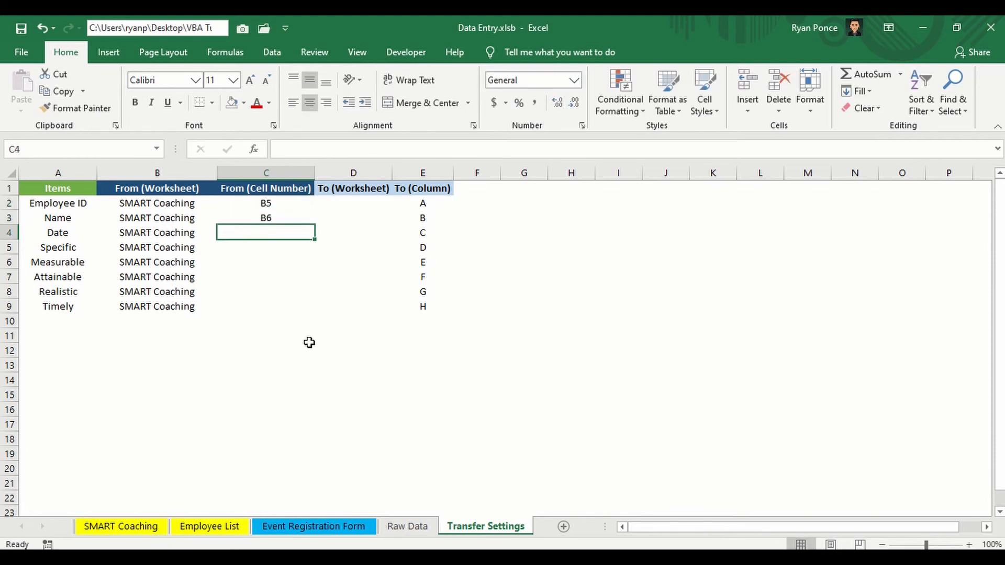
mouse_move(120, 527)
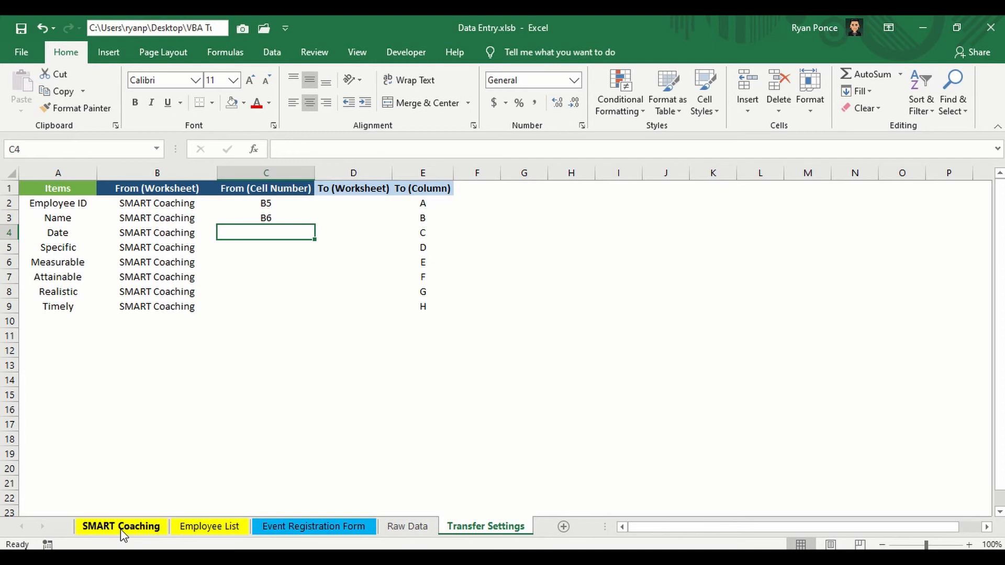
Enter E5, B9, B11, B13, B15 and B17 as source cells for the remaining items.
click(120, 526)
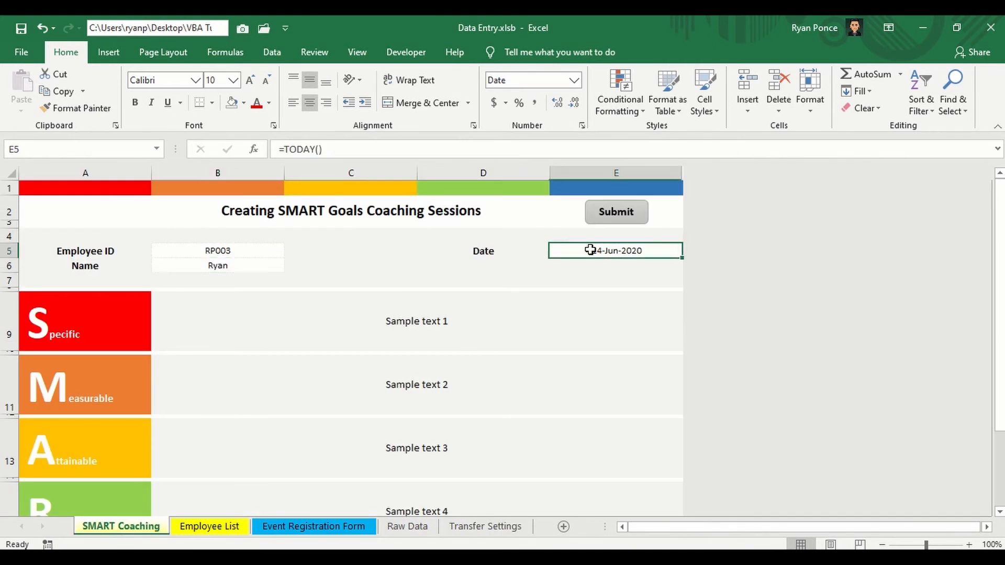
click(485, 527)
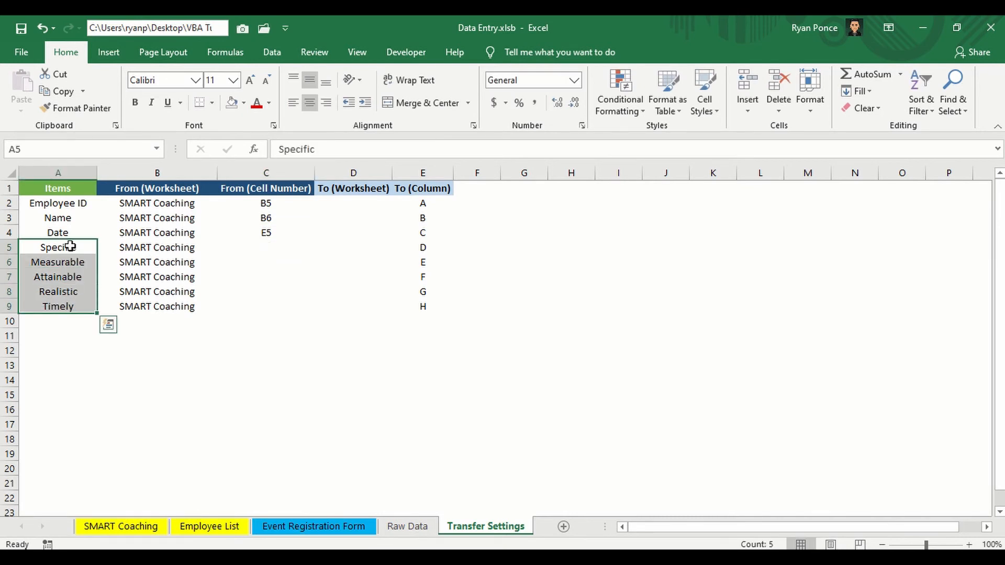
click(121, 527)
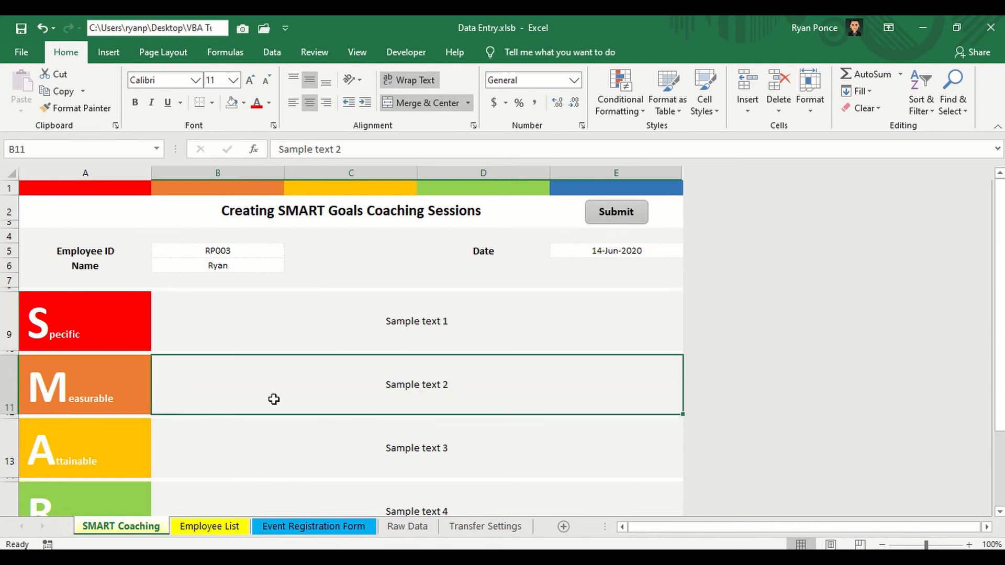
click(416, 500)
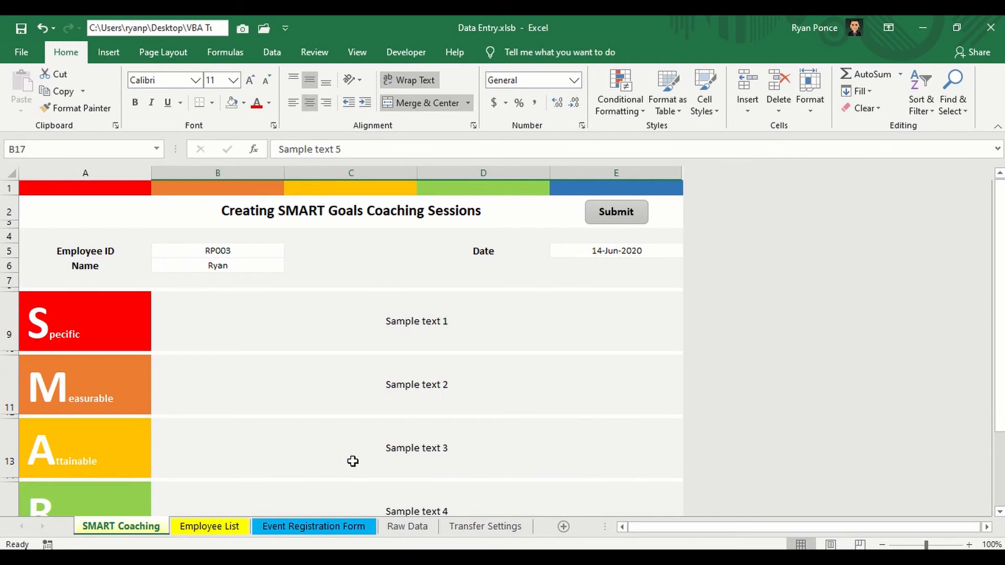
click(485, 526)
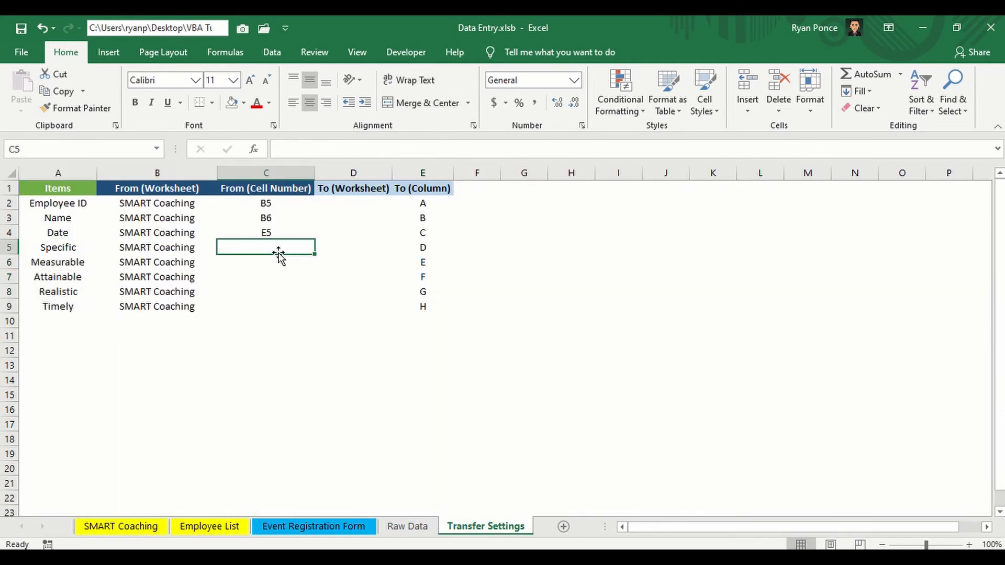
text(B9)
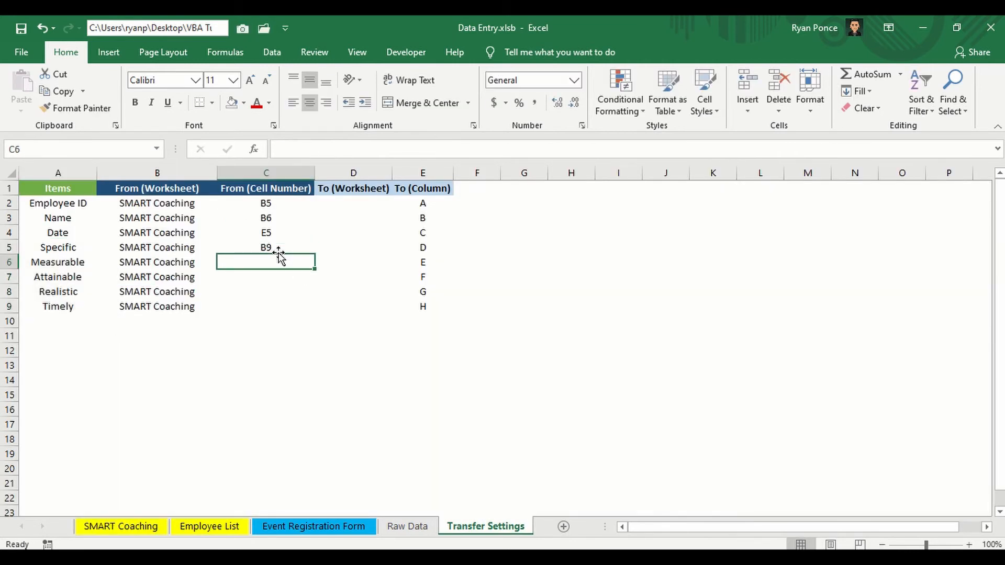
text(B11)
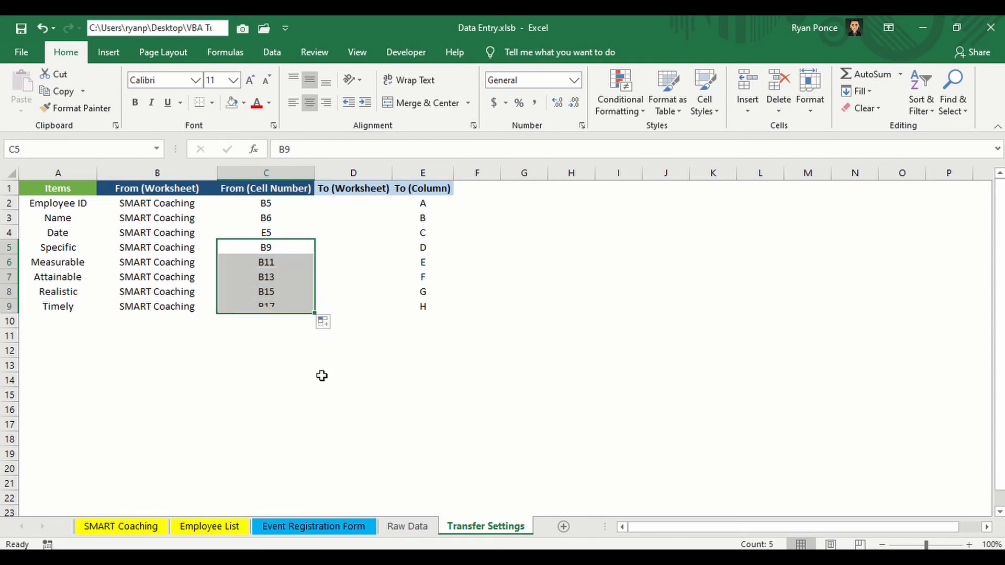
mouse_move(278, 306)
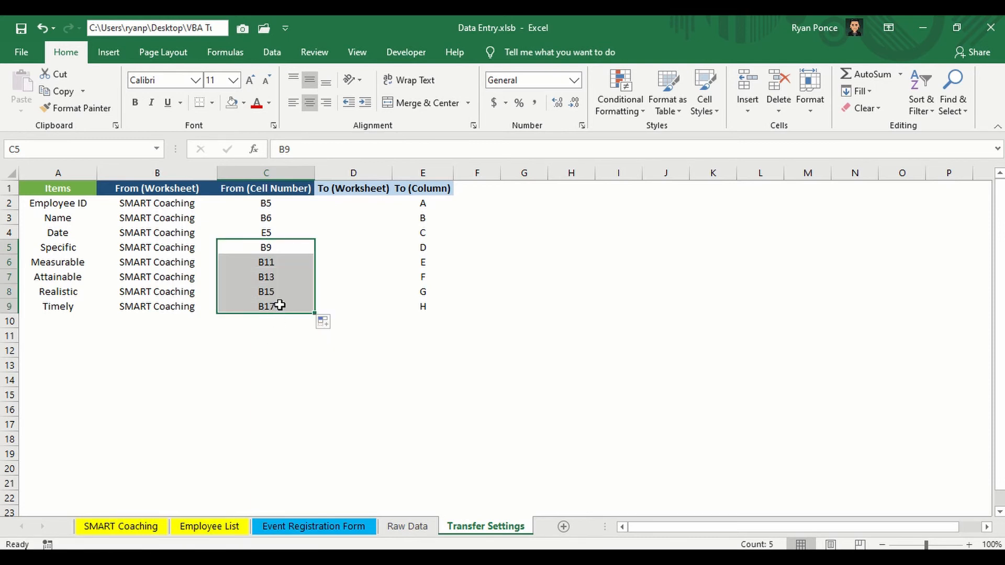
Fill D2:D9 with the Raw Data sheet name as destination, then return to the form.
click(353, 203)
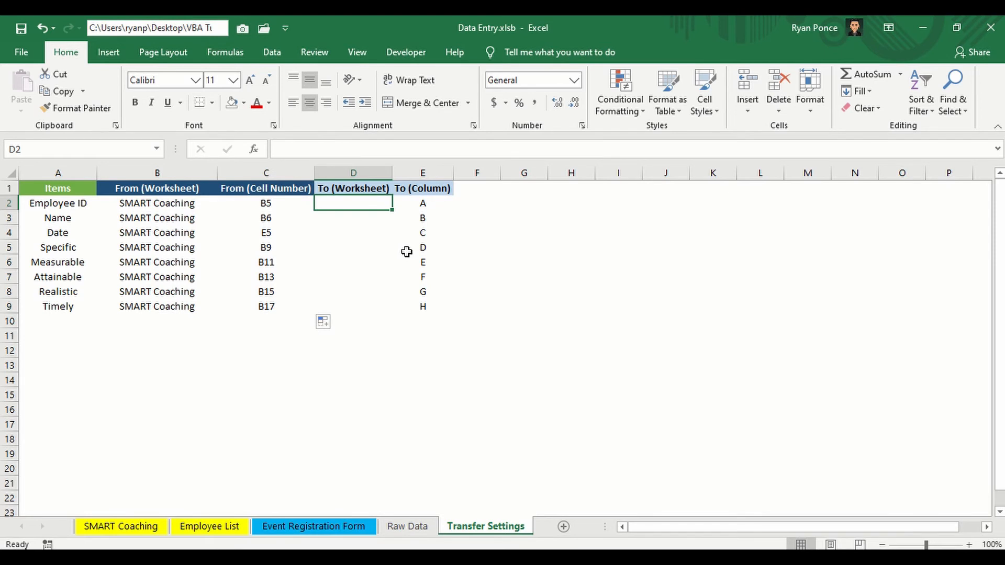
click(407, 527)
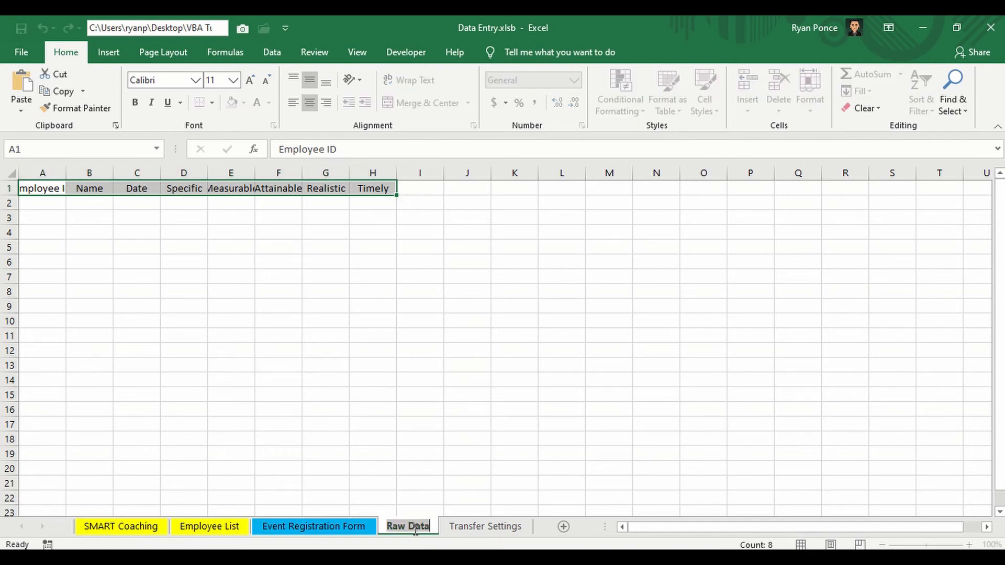
click(484, 527)
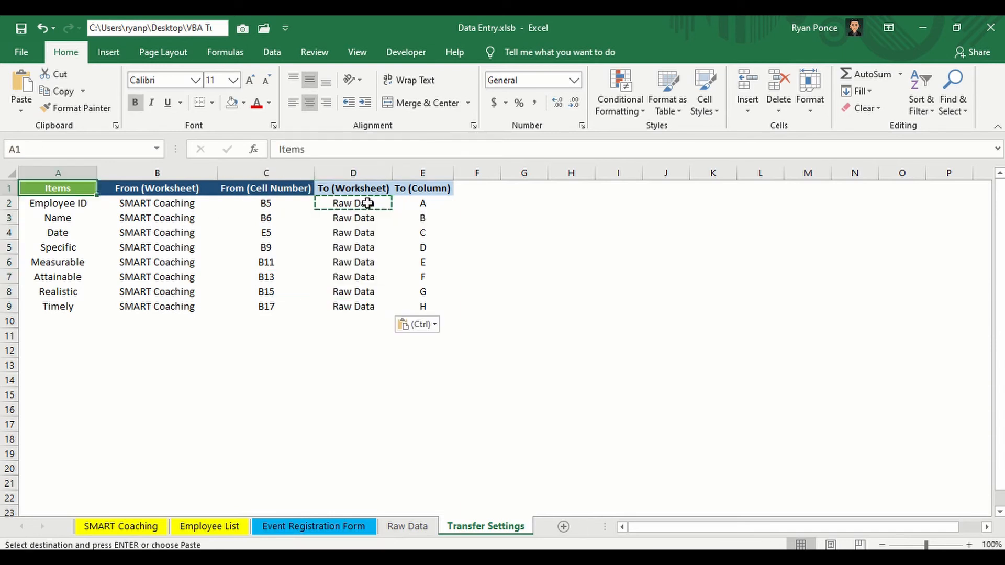
key(Escape)
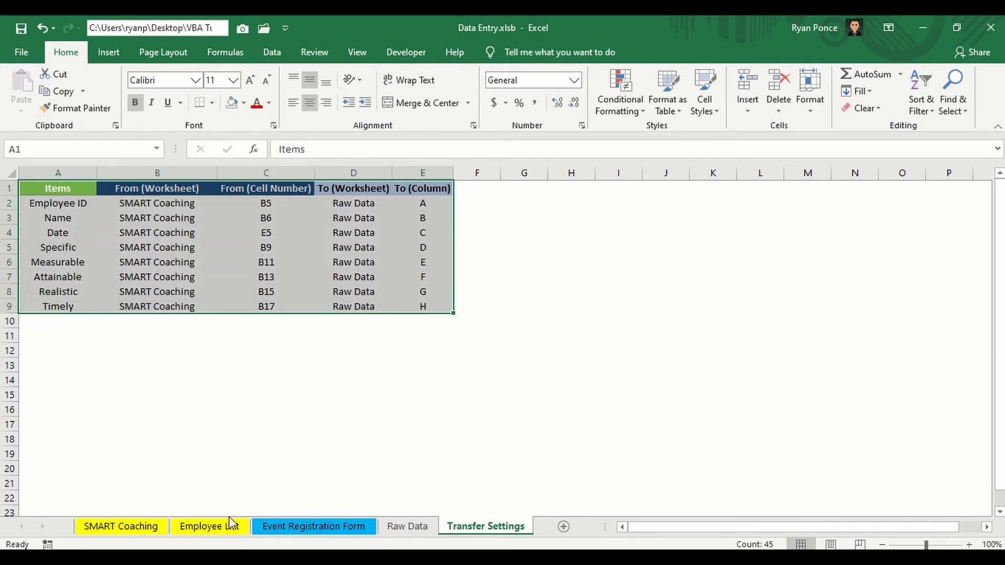
click(120, 527)
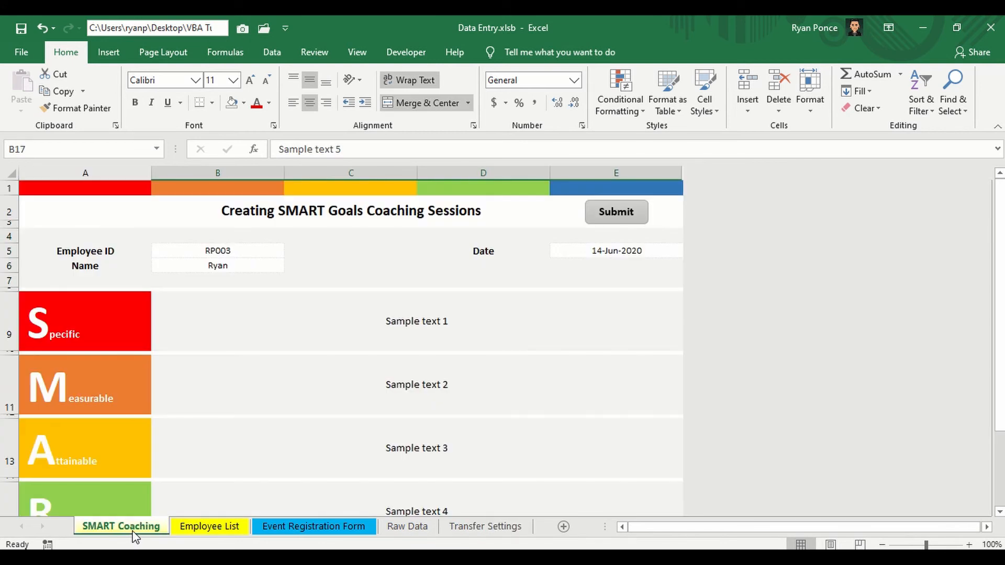
Submit the RP003 form and confirm Ryan, 6/14/2020 and Sample text 1–5 in Raw Data row 2.
scroll(down, 3)
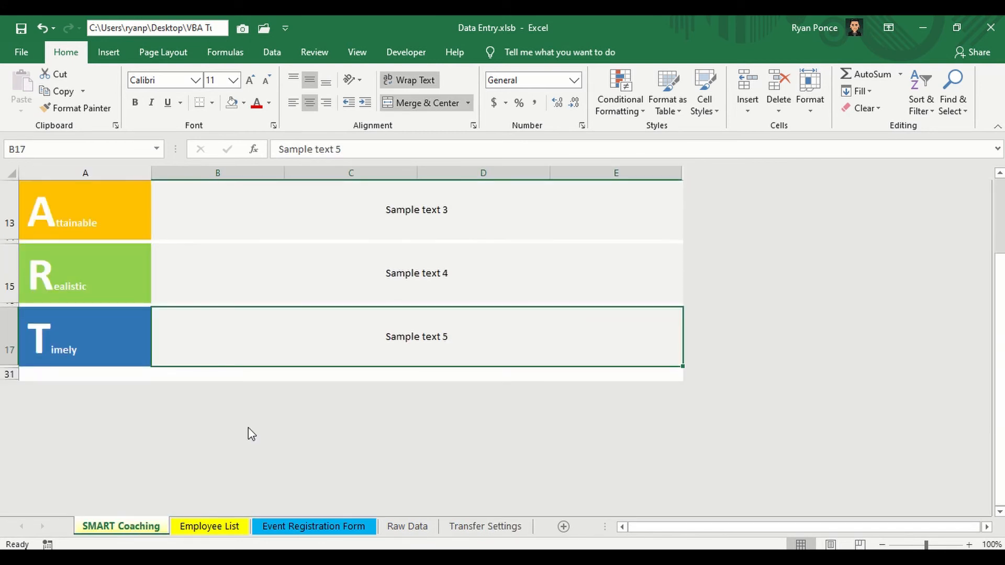
scroll(up, 3)
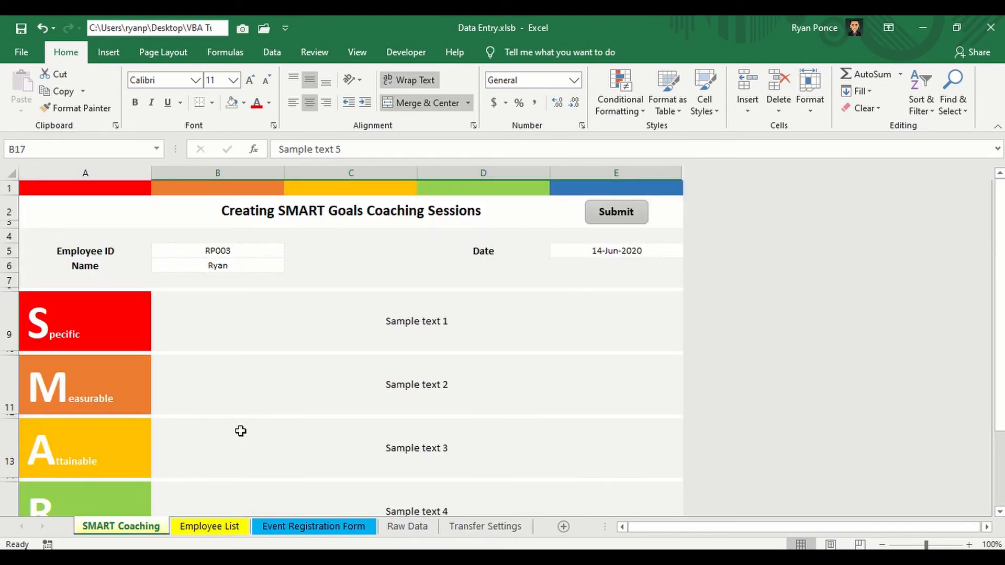
mouse_move(615, 233)
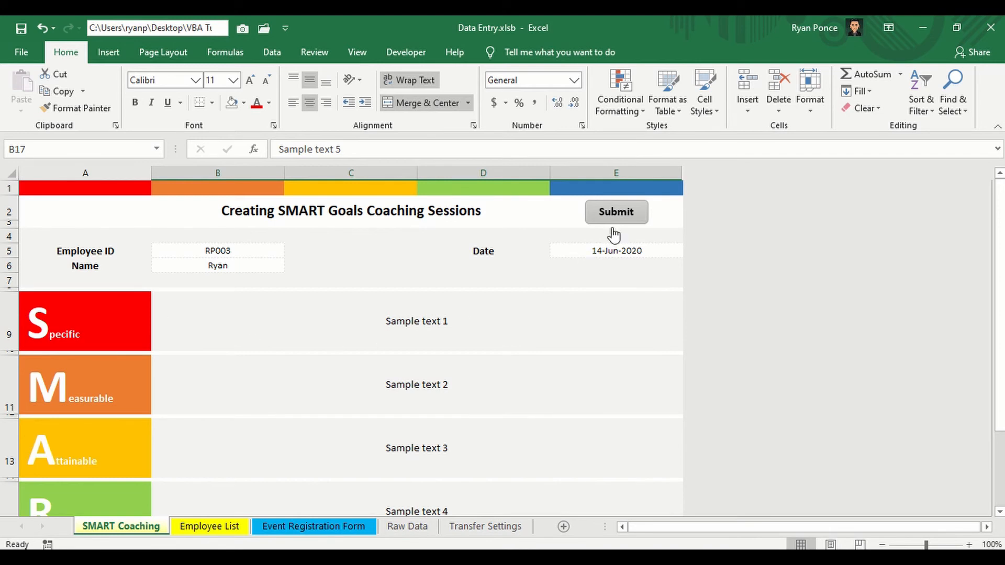
mouse_move(625, 221)
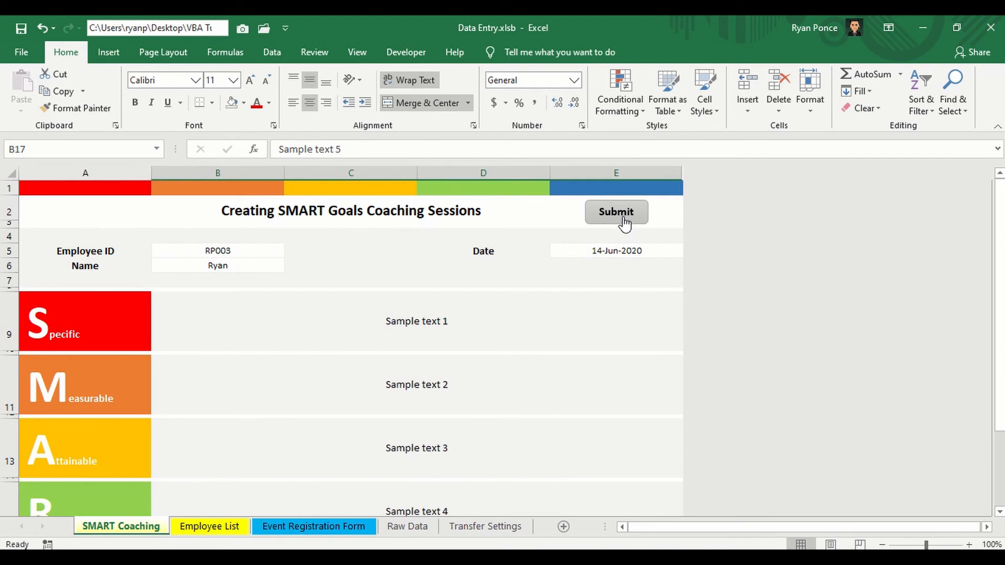
click(615, 211)
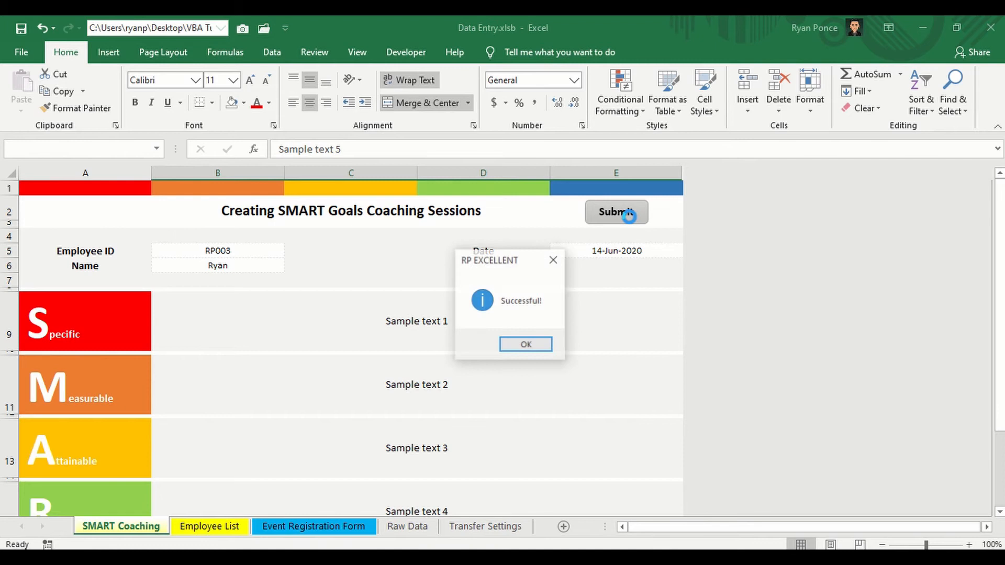
click(525, 344)
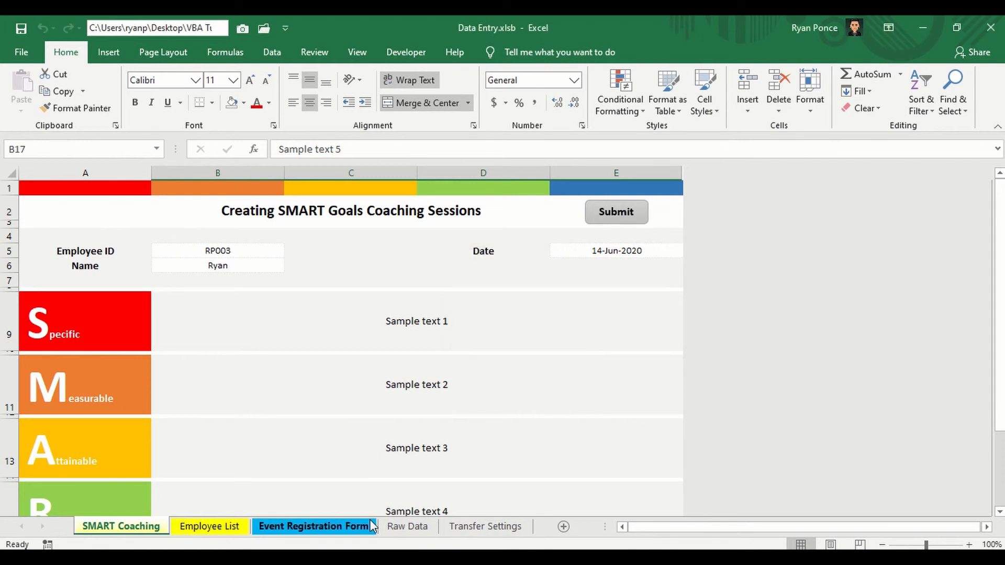
click(408, 527)
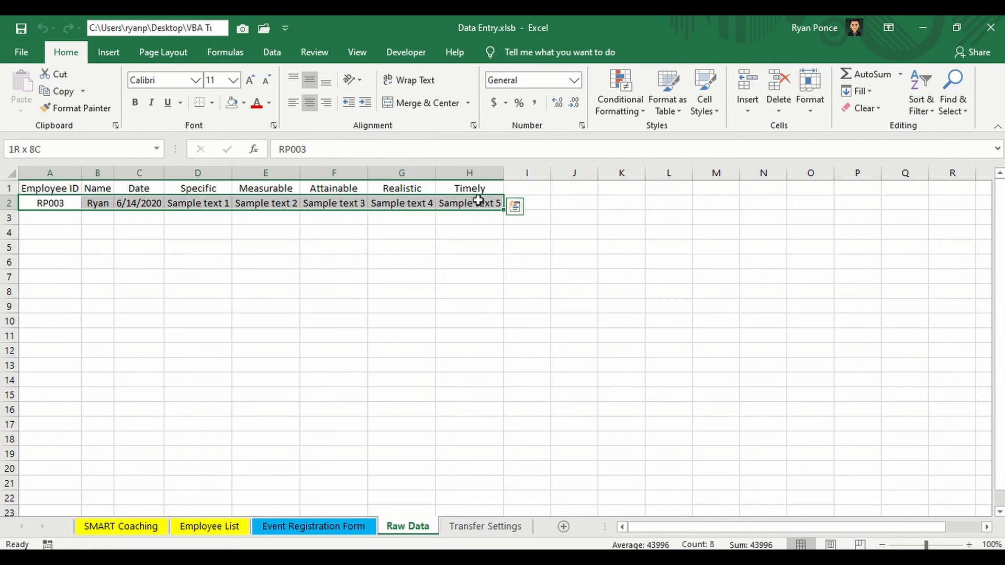
click(50, 203)
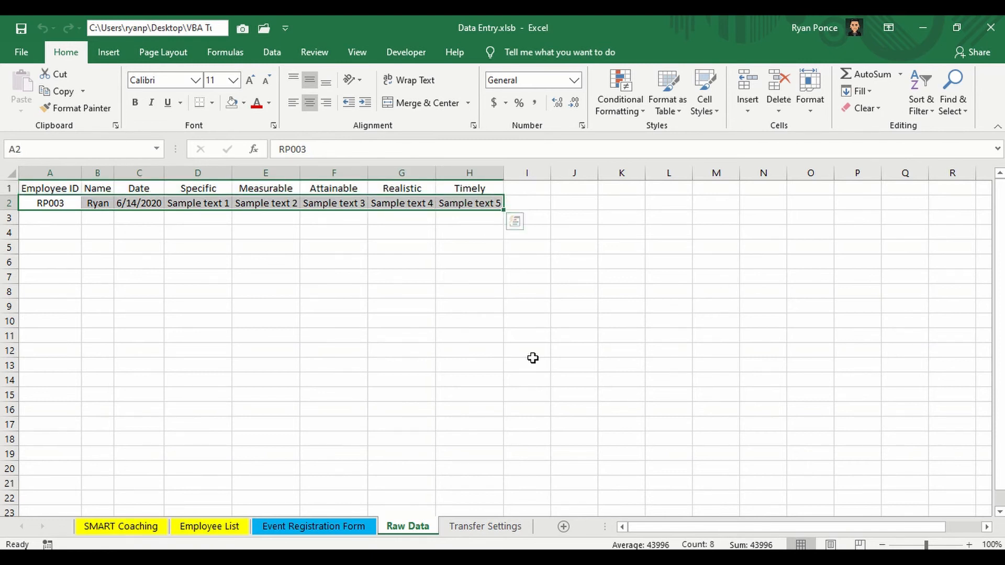
mouse_move(247, 455)
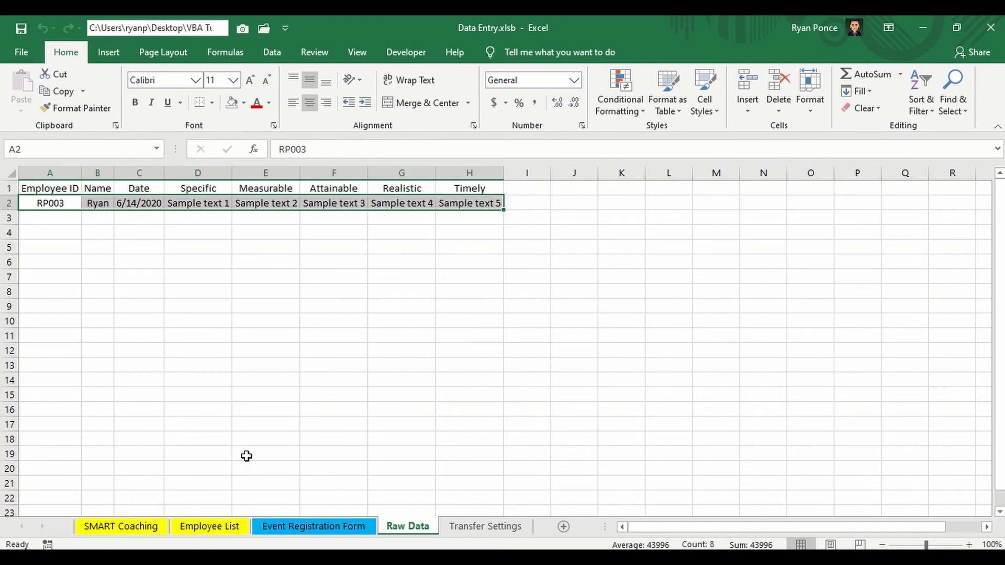
click(119, 526)
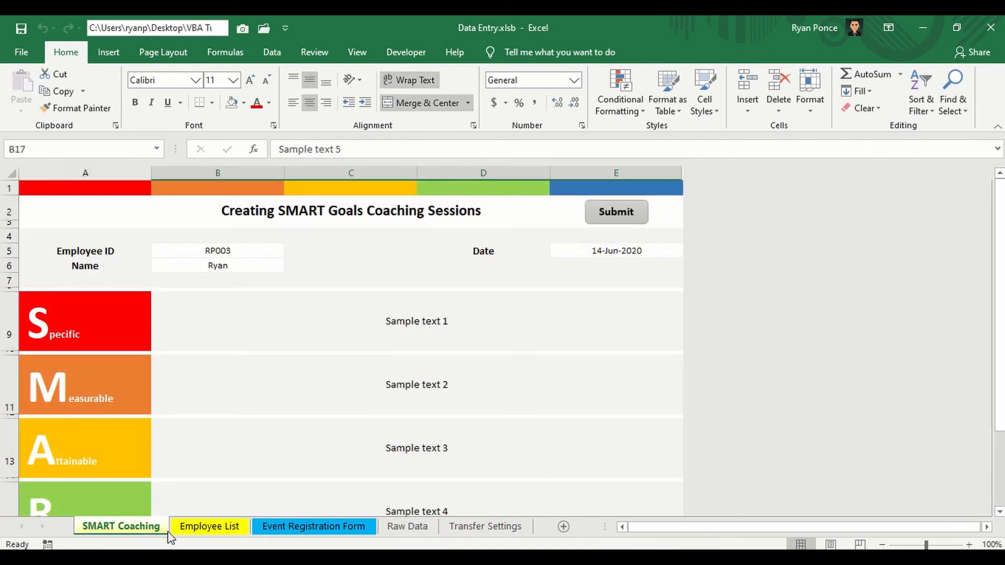
Choose employee RP005 and replace the Specific and Measurable entries with TEST 1 and TEST 2.
click(290, 250)
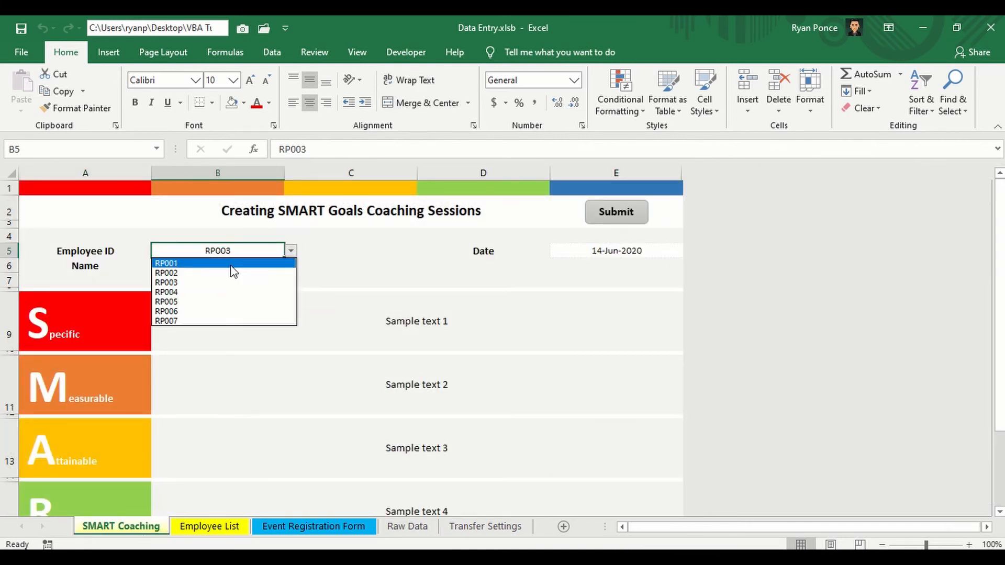
click(167, 302)
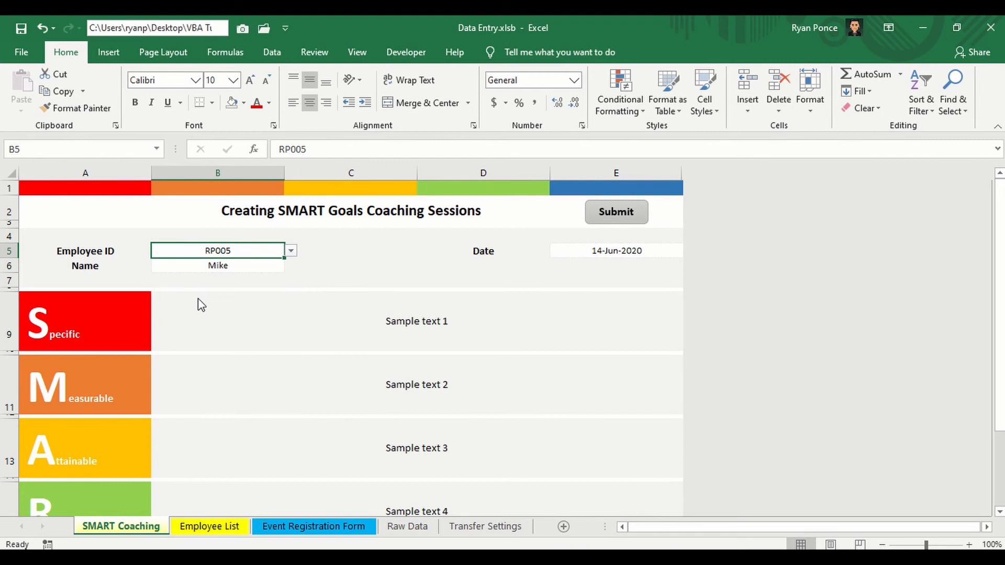
mouse_move(422, 324)
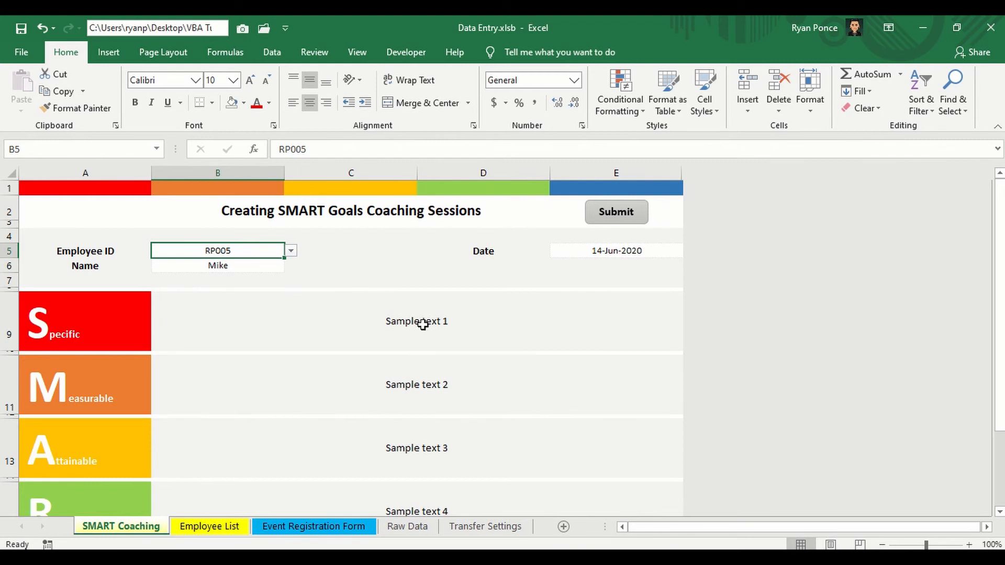
click(416, 322)
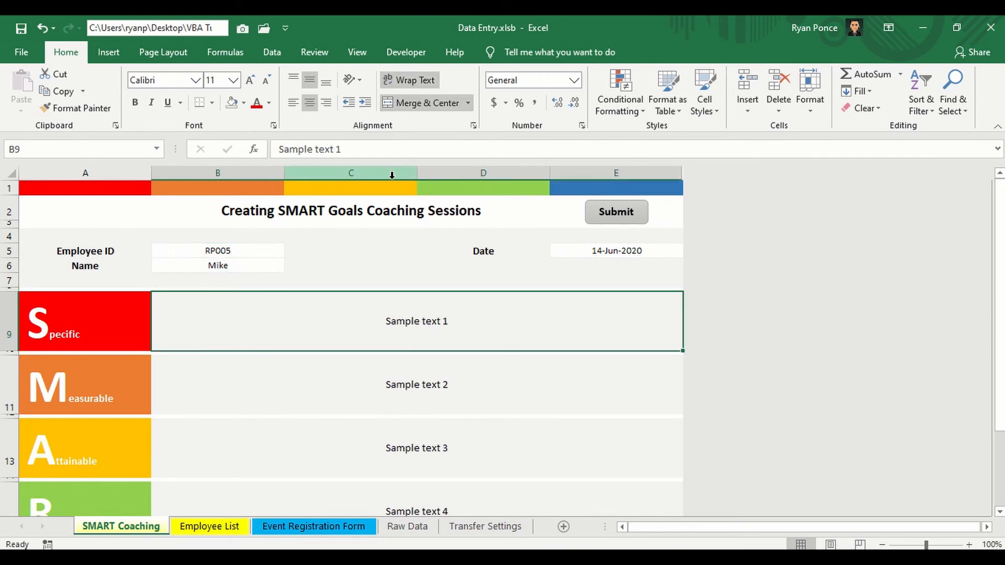
text(T)
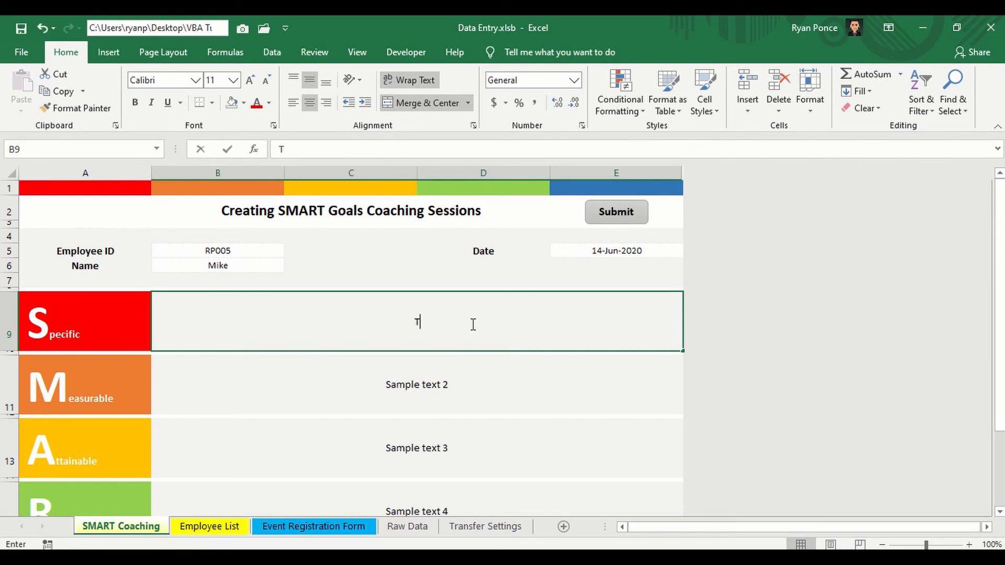
text(EST 1)
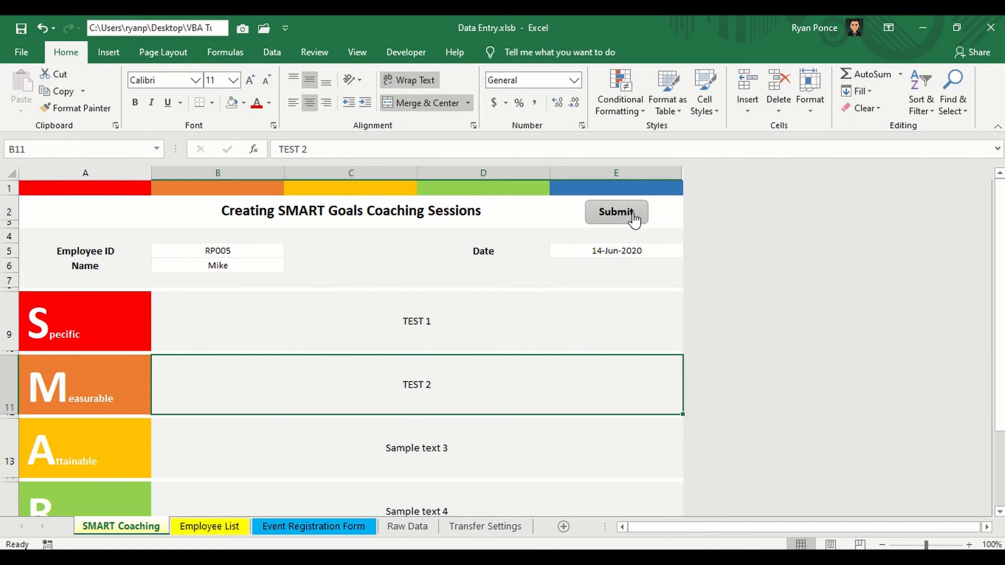
Submit the form and verify RP005, Mike, TEST 1, TEST 2 in Raw Data row 3.
click(616, 213)
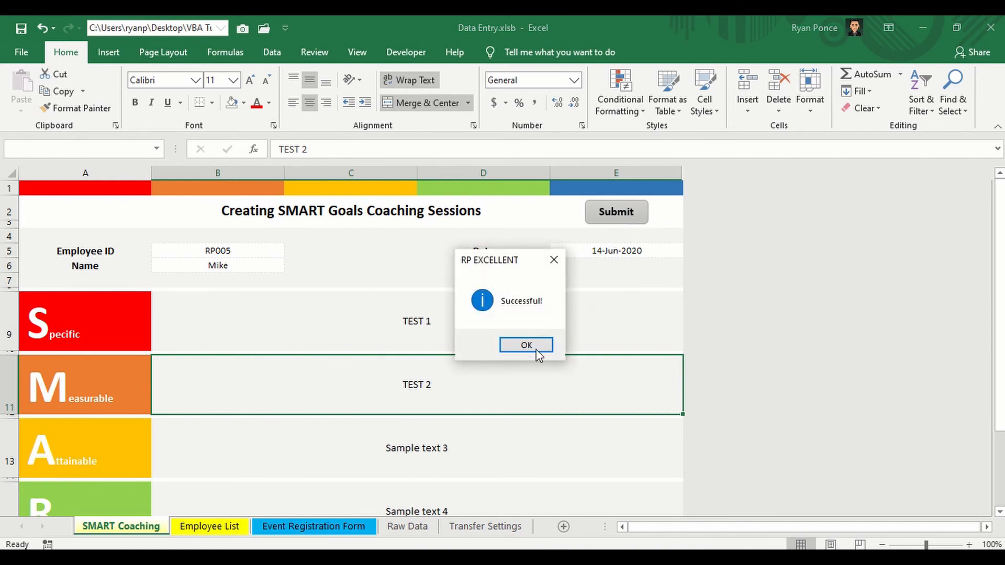
click(526, 344)
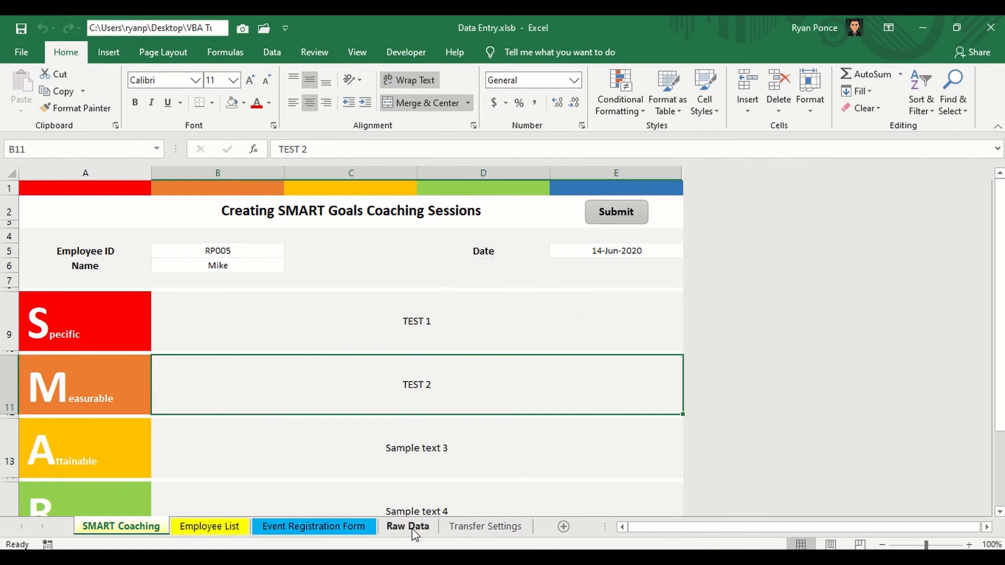
click(407, 527)
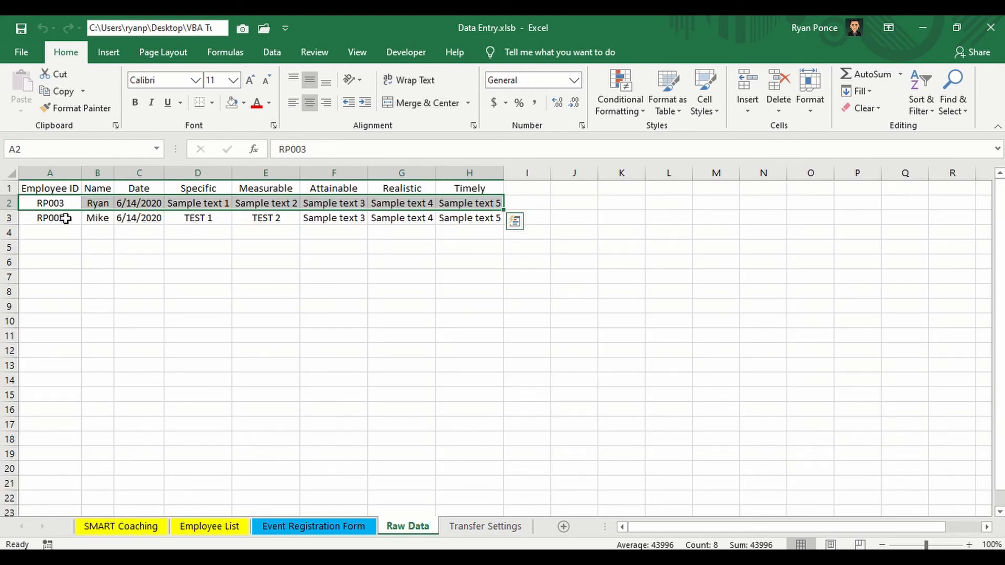
click(49, 218)
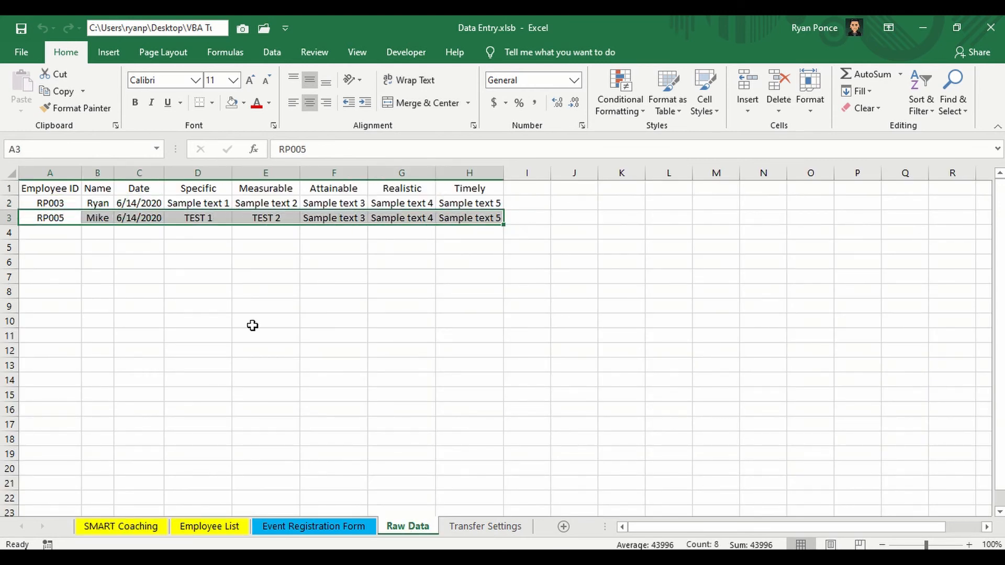
click(198, 173)
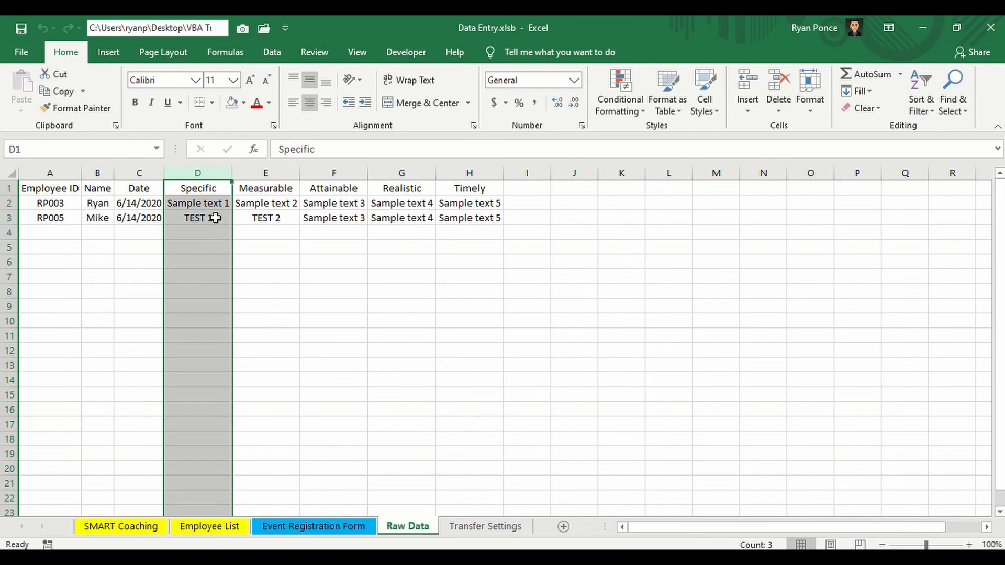
click(265, 188)
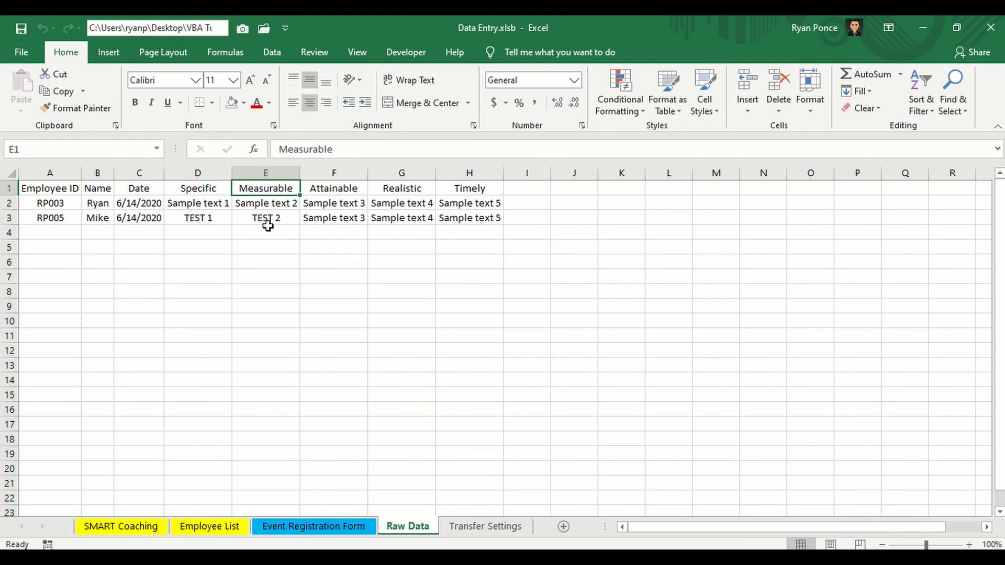
click(265, 218)
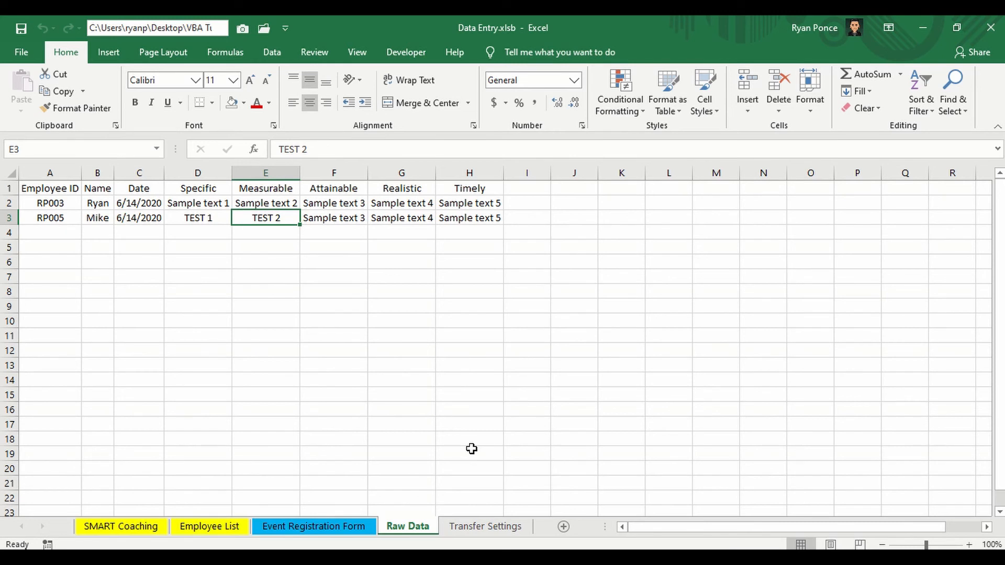
Empty Raw Data, delete Transfer Settings rows 2-9, and add a blank worksheet.
click(50, 187)
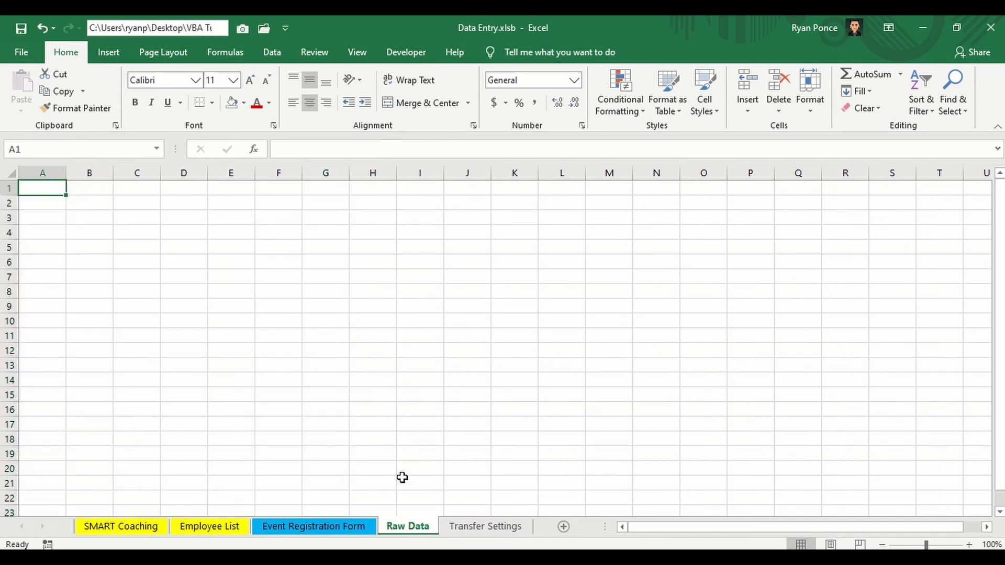
click(485, 527)
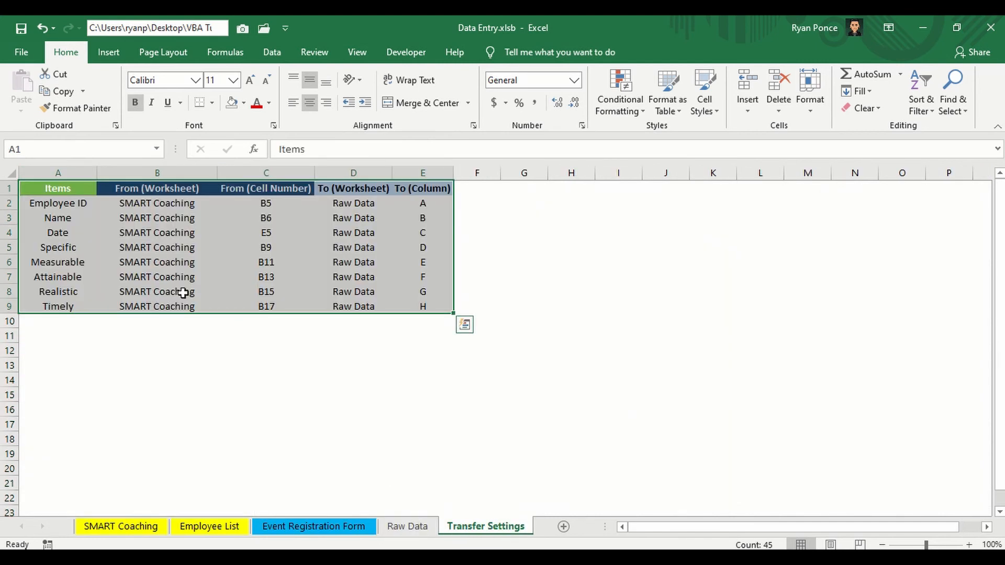
click(57, 203)
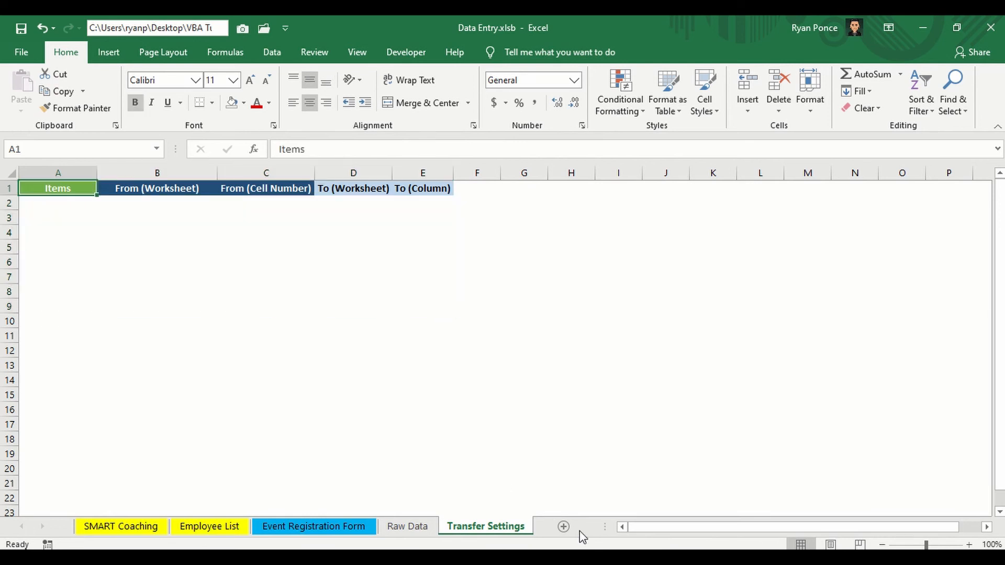
click(563, 526)
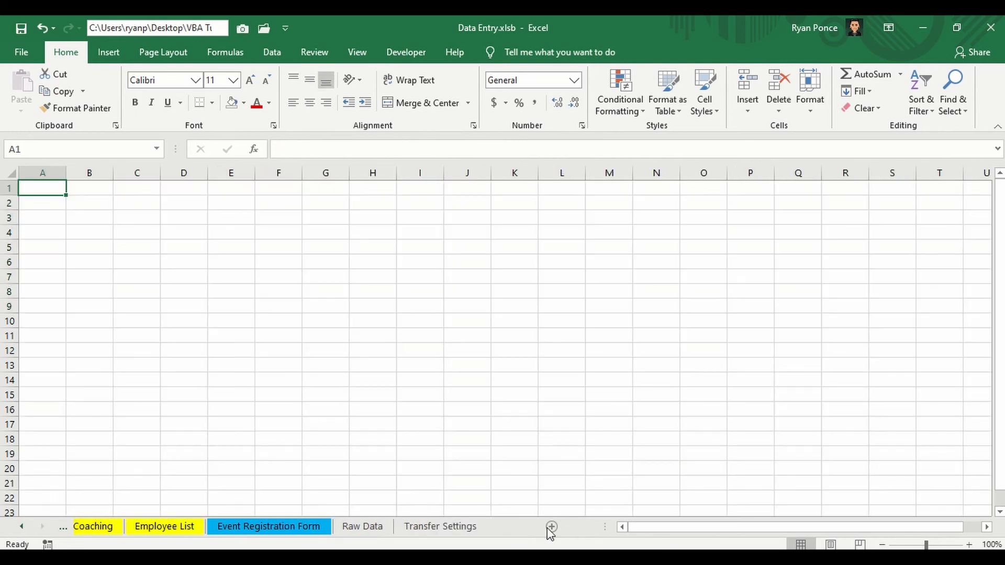
Name the sheet TEST FORM and enter NAME and FAVORITE COLOR labels in B3:B4.
click(550, 526)
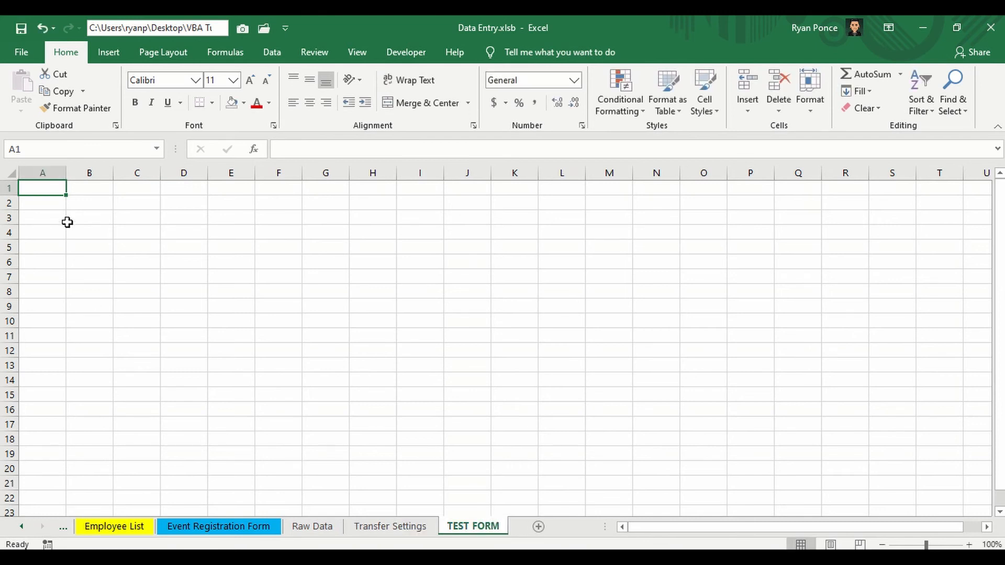
text(NAME)
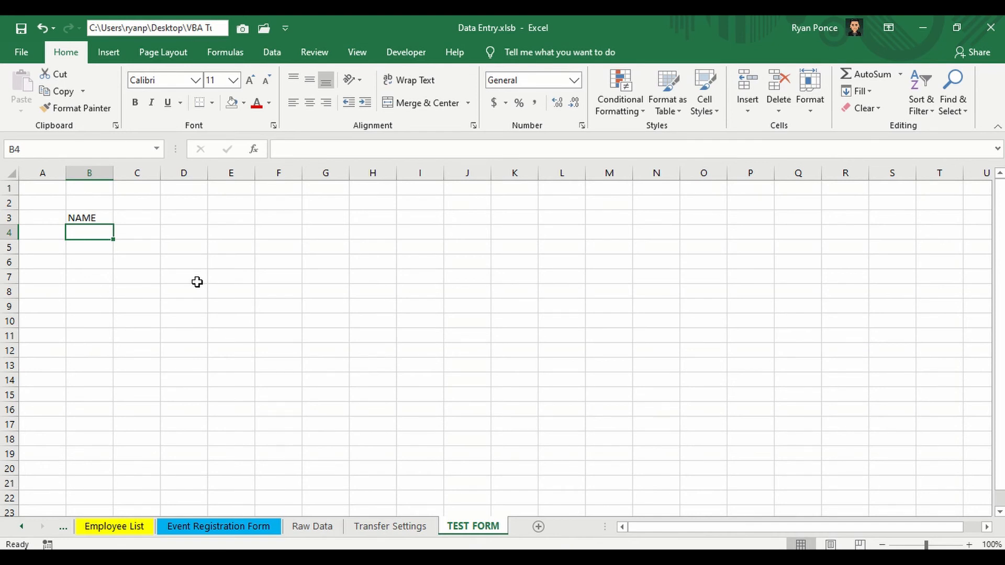
text(FAVORIT)
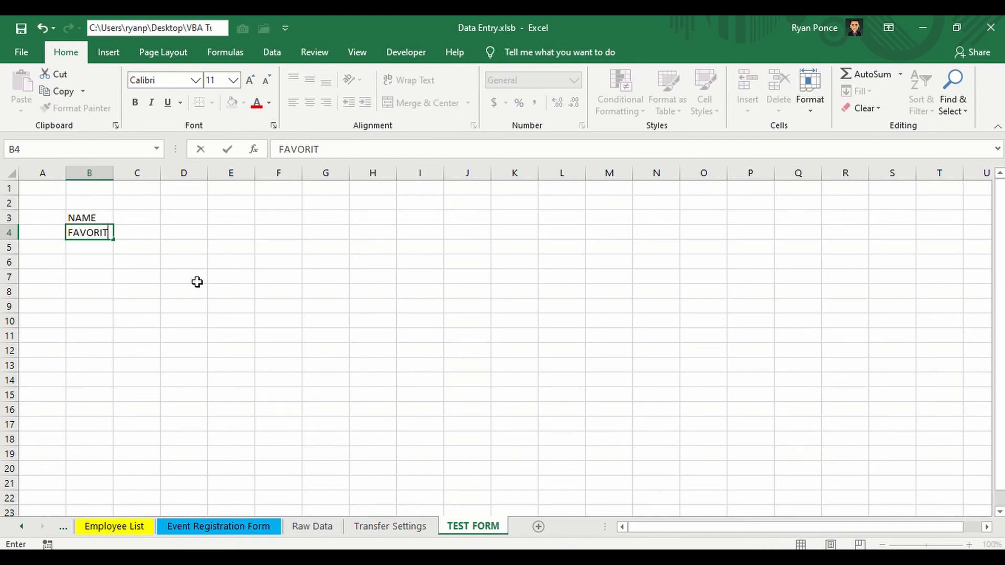
key(Return)
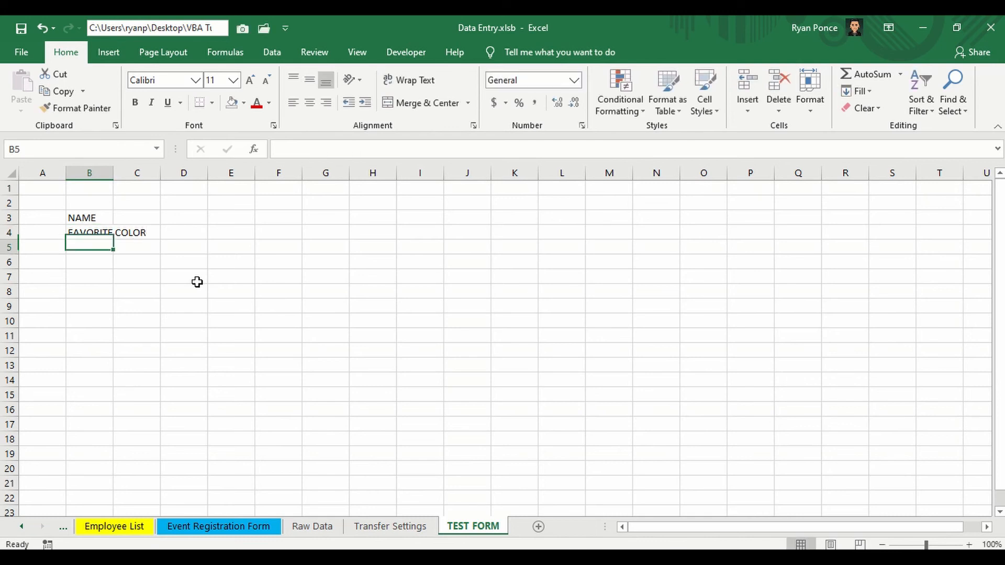
Enter sample answers RYAN and GREEN in C3:C4 and select the form cells for borders.
click(136, 218)
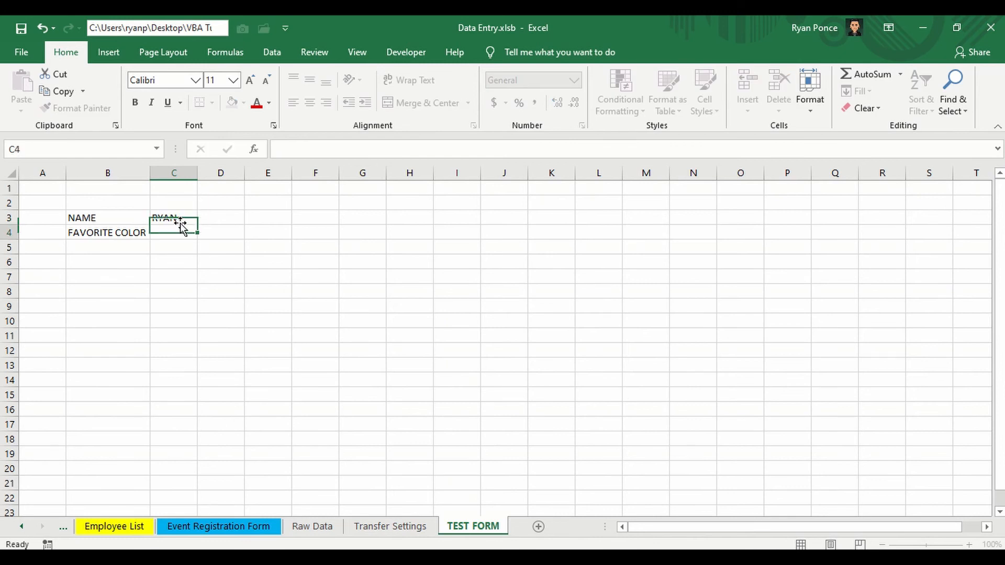
key(Enter)
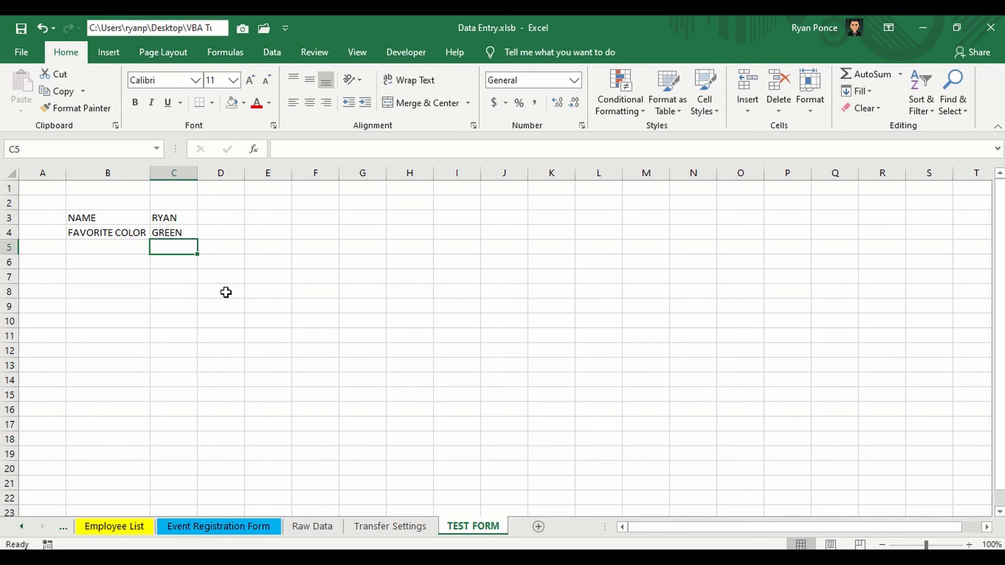
drag(81, 218, 174, 232)
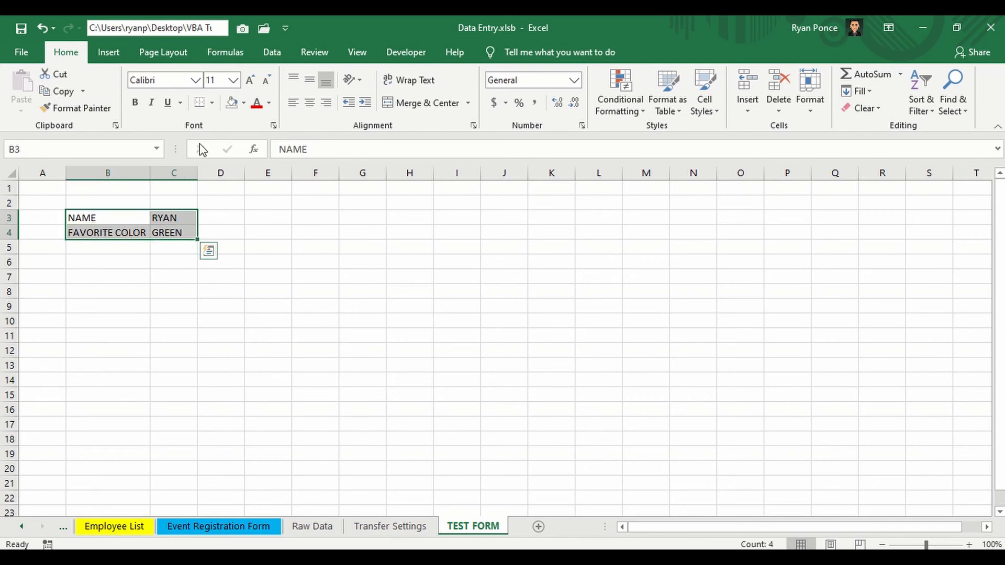
click(210, 102)
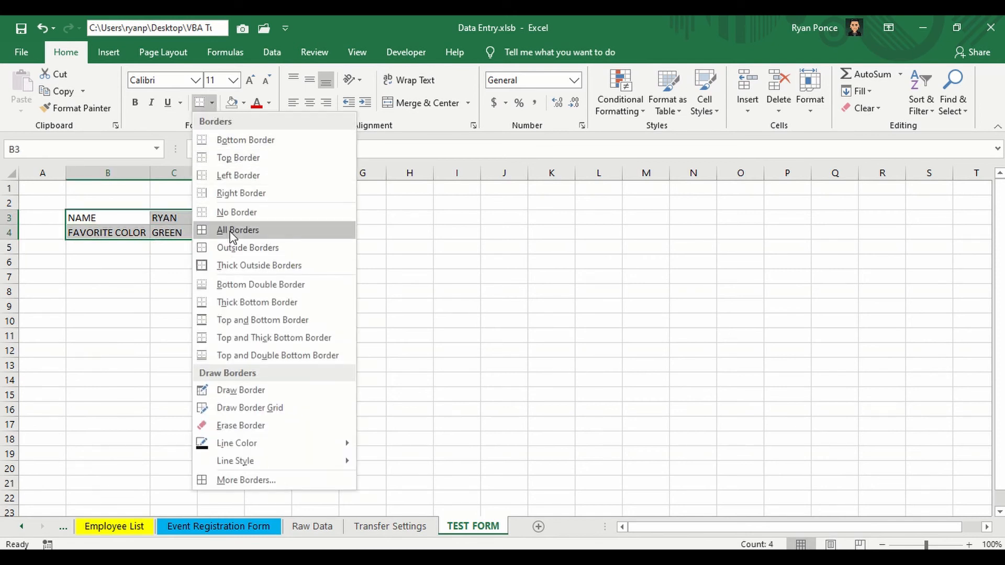
Apply All Borders to the form cells and copy the B3:B4 labels to Raw Data.
click(237, 229)
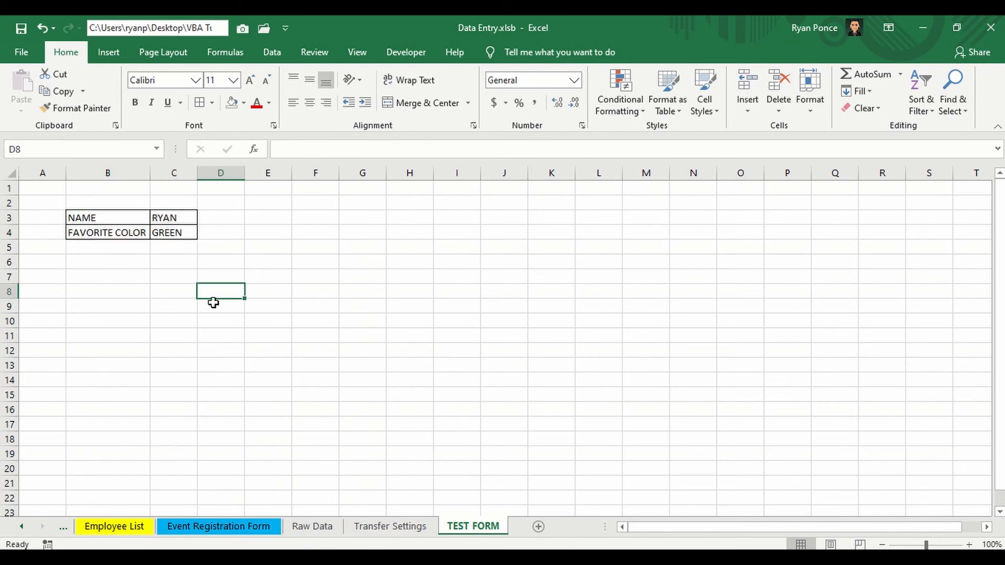
mouse_move(206, 289)
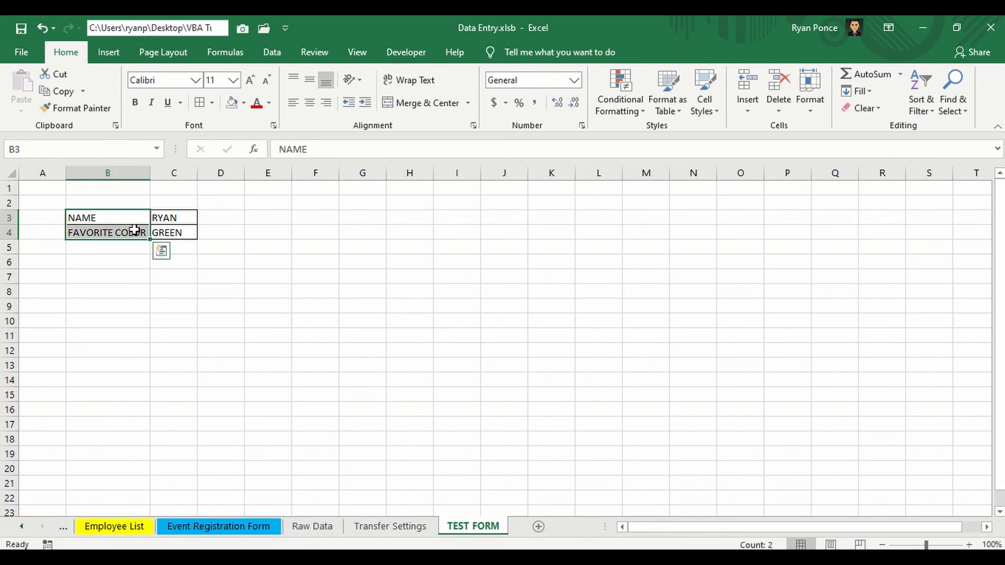
click(362, 217)
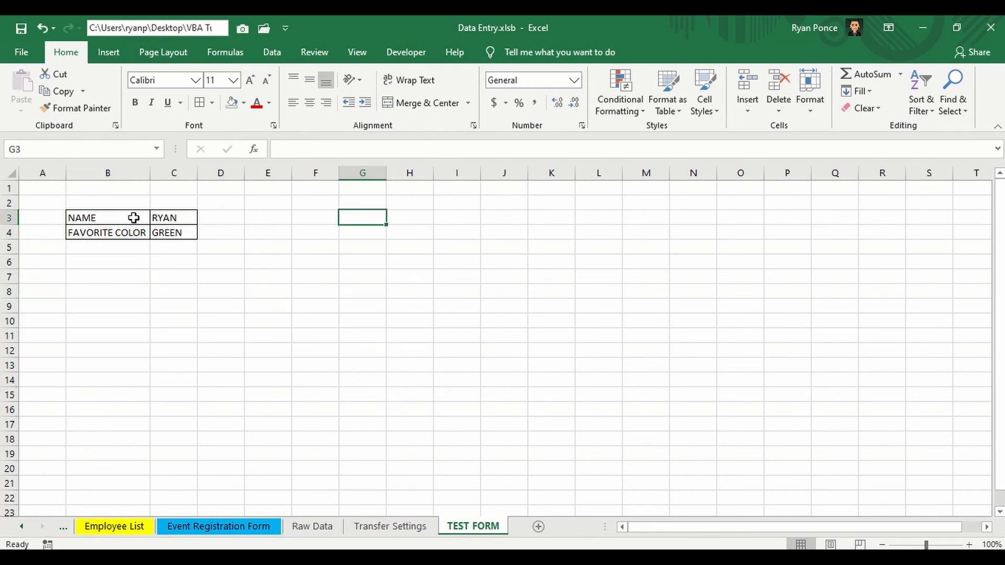
click(312, 527)
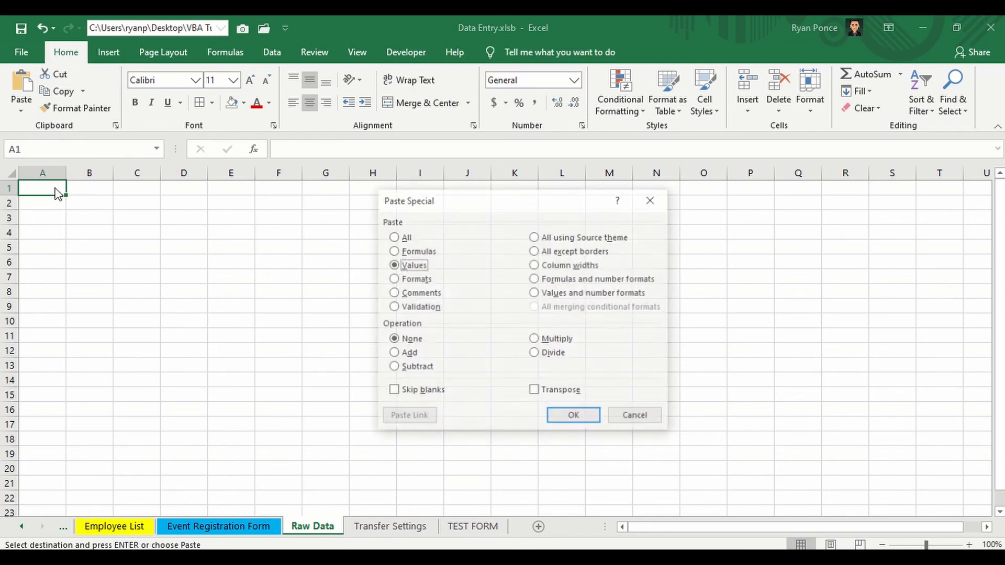
Paste the labels transposed as values into Raw Data row 1 and autofit column B.
click(572, 415)
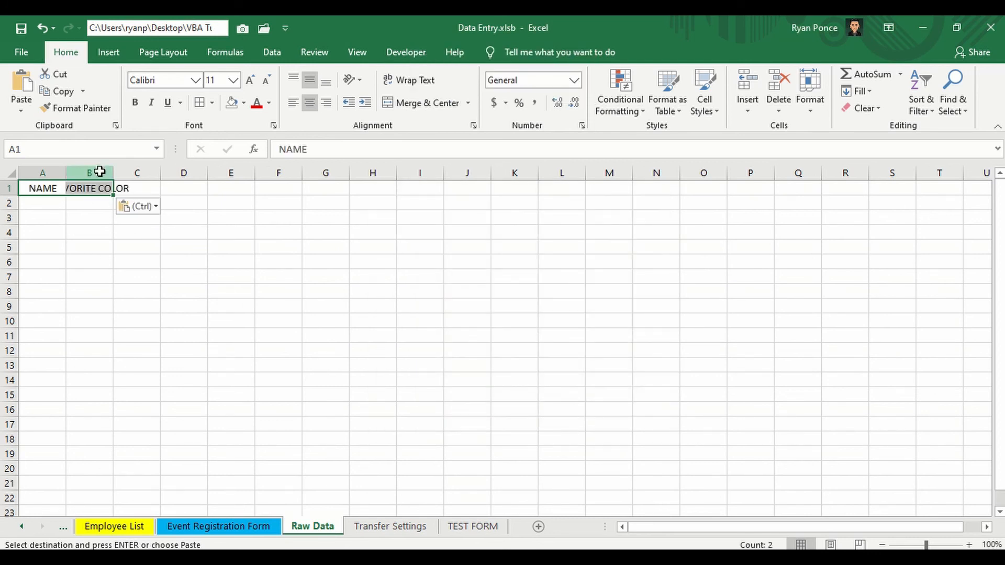
click(88, 172)
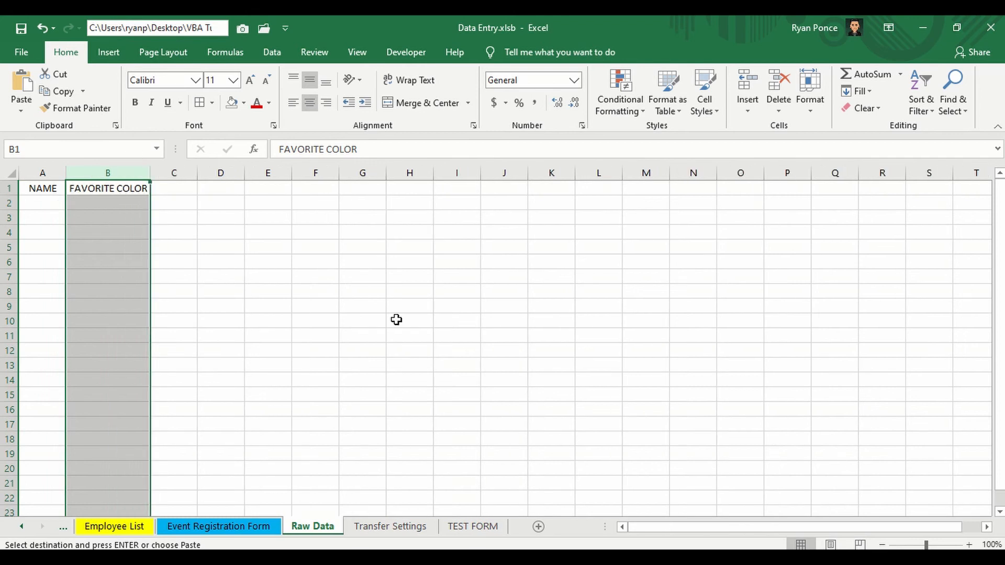
click(473, 527)
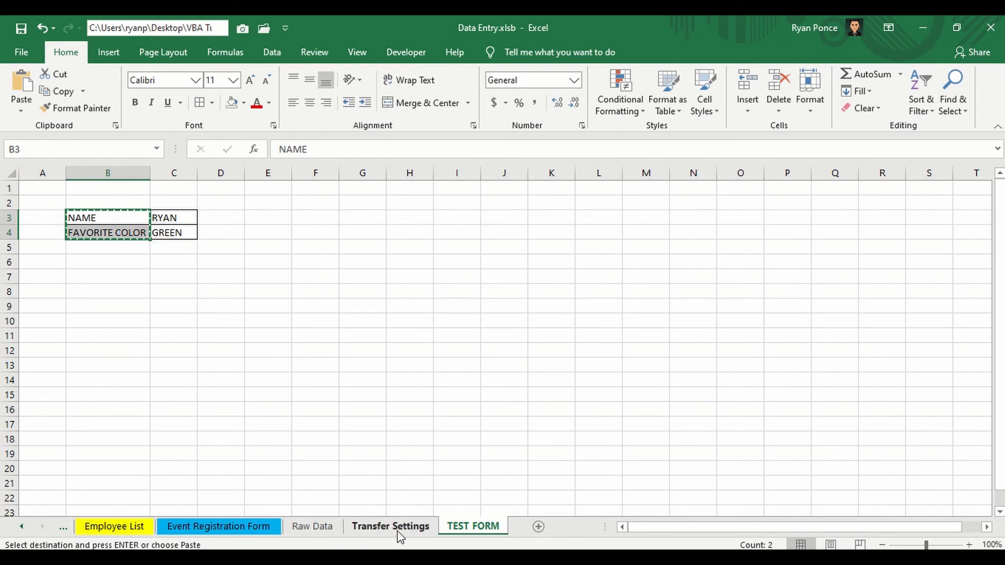
List NAME and FAVORITE COLOR under Items with TEST FORM as the source worksheet.
click(390, 527)
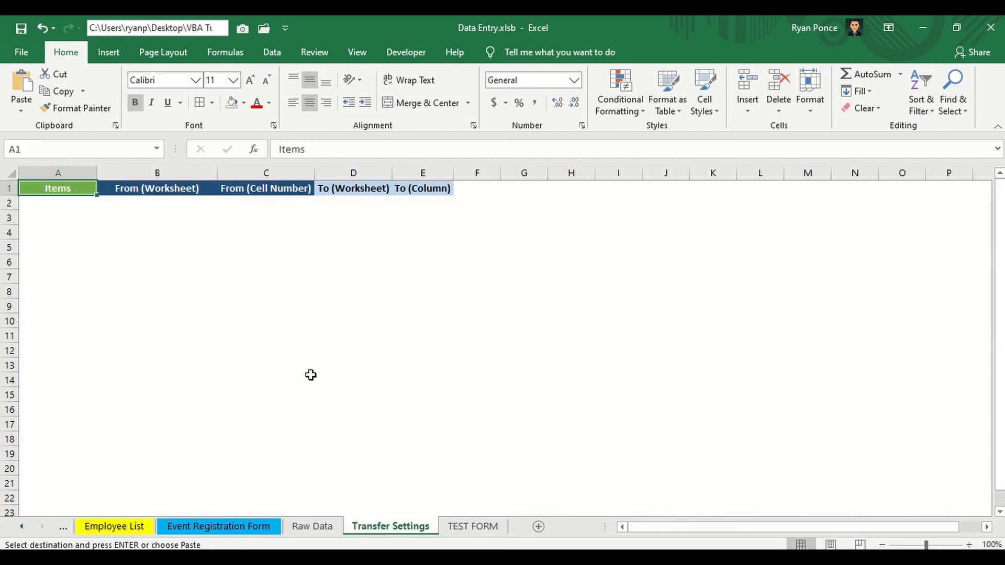
click(56, 204)
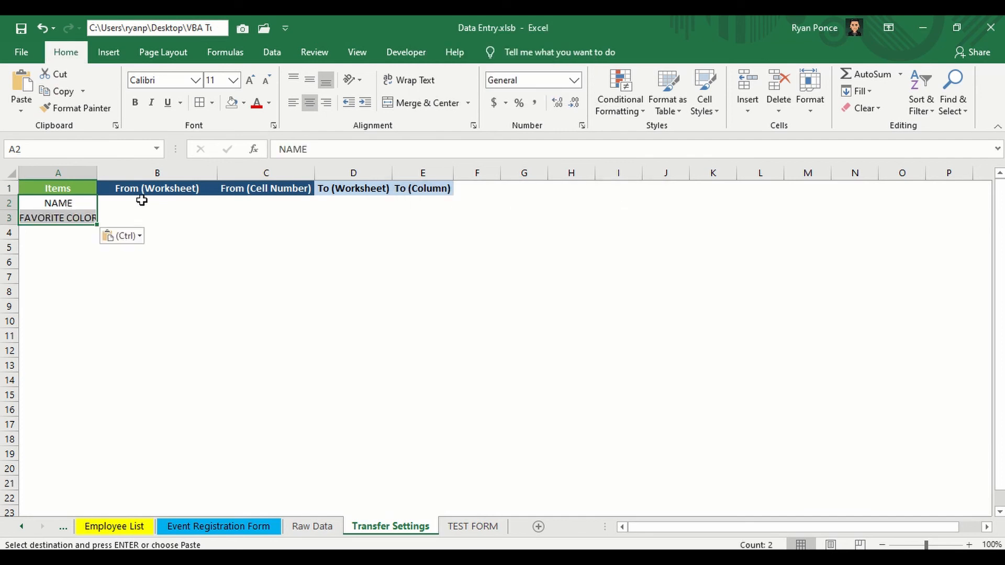
click(157, 203)
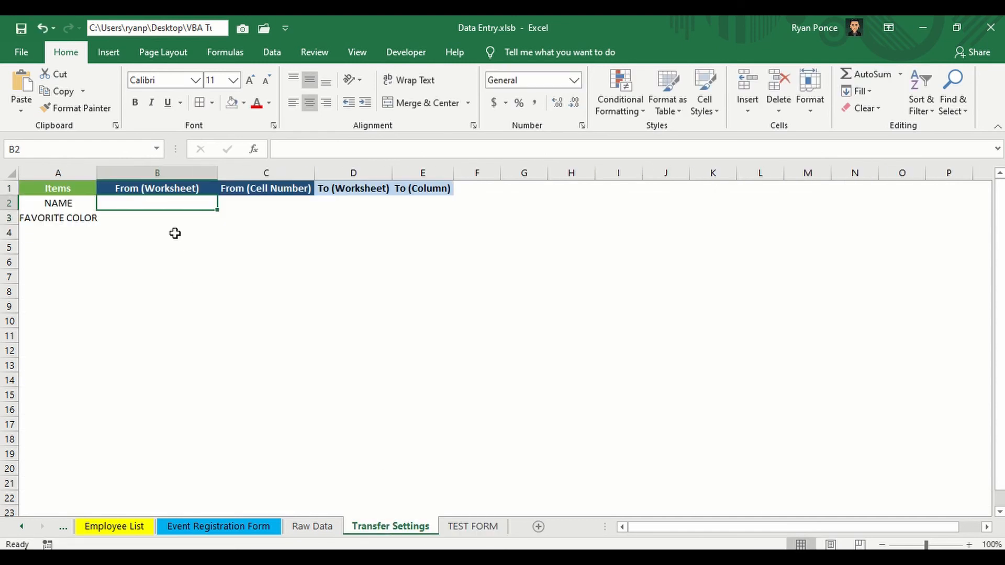
key(ctrl+v)
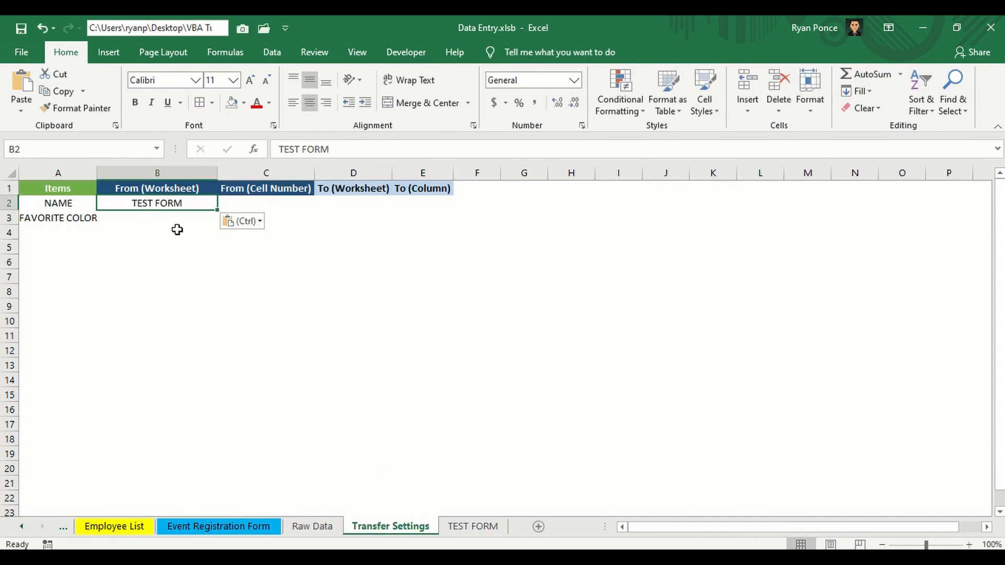
click(265, 202)
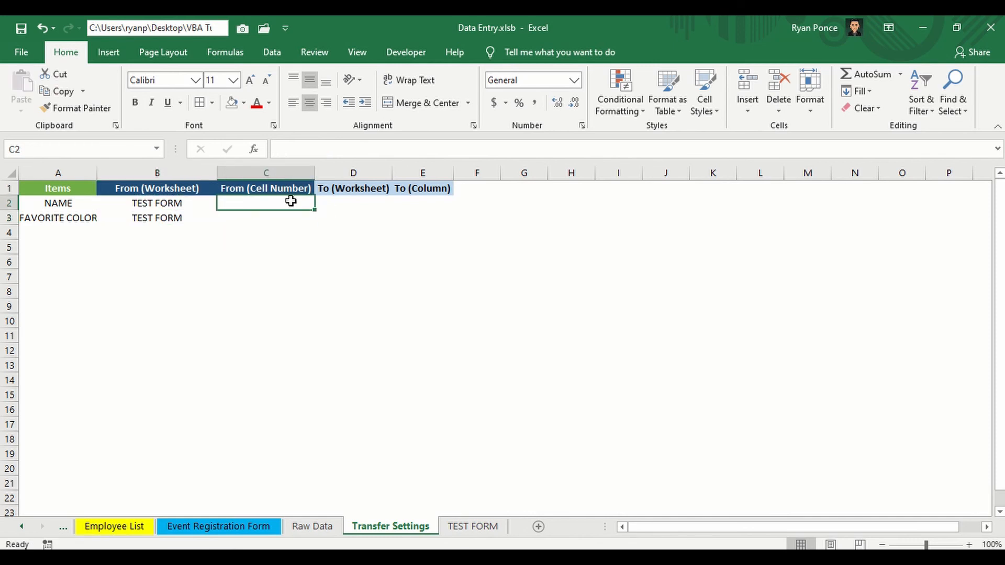
Map source cells C3 and C4 to Raw Data columns A and B.
click(472, 526)
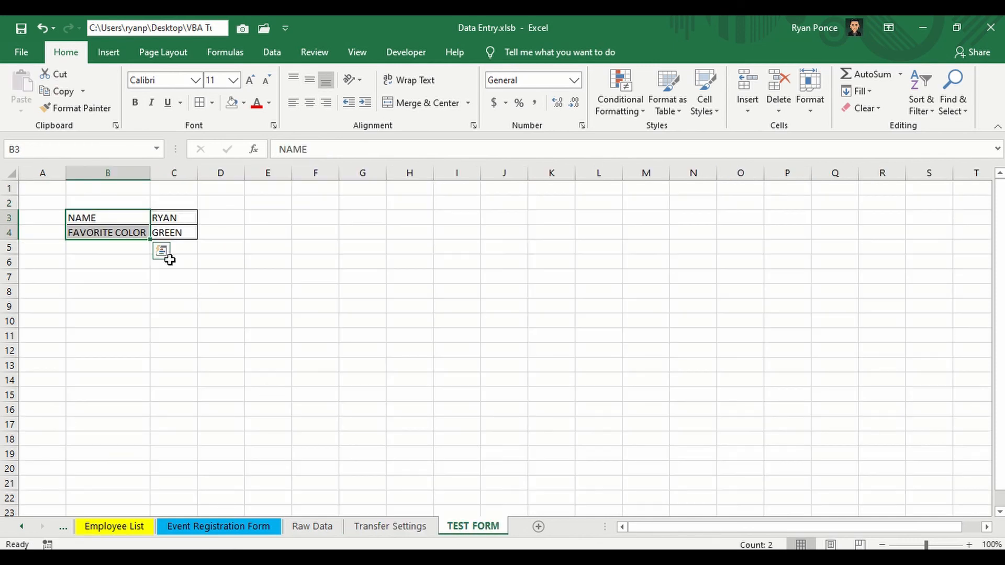
click(173, 233)
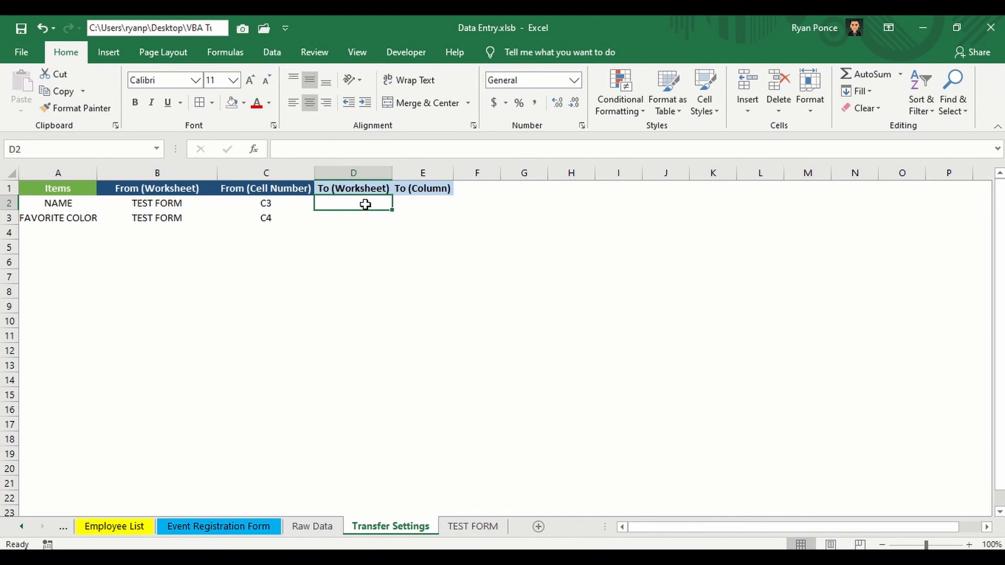
click(312, 527)
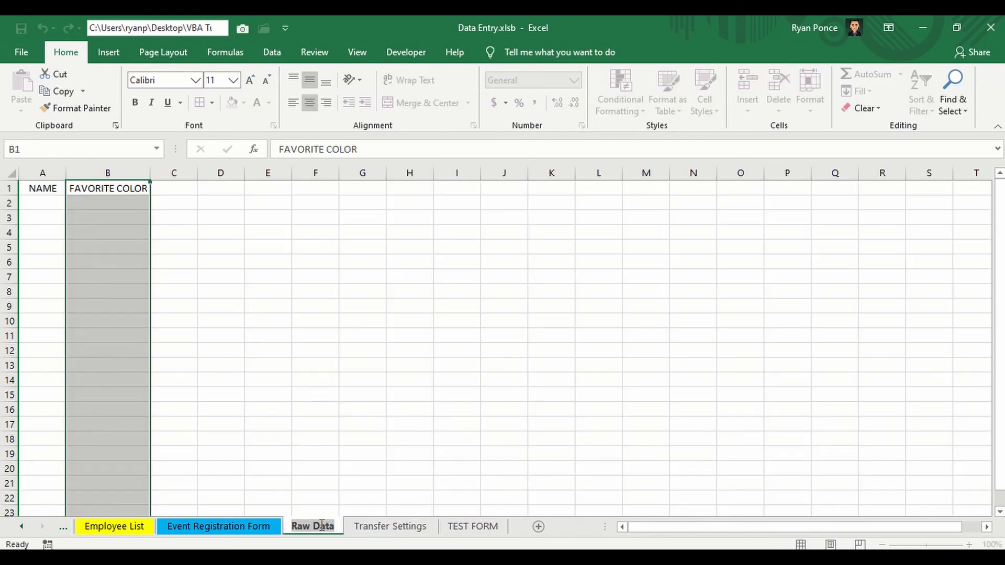
click(390, 527)
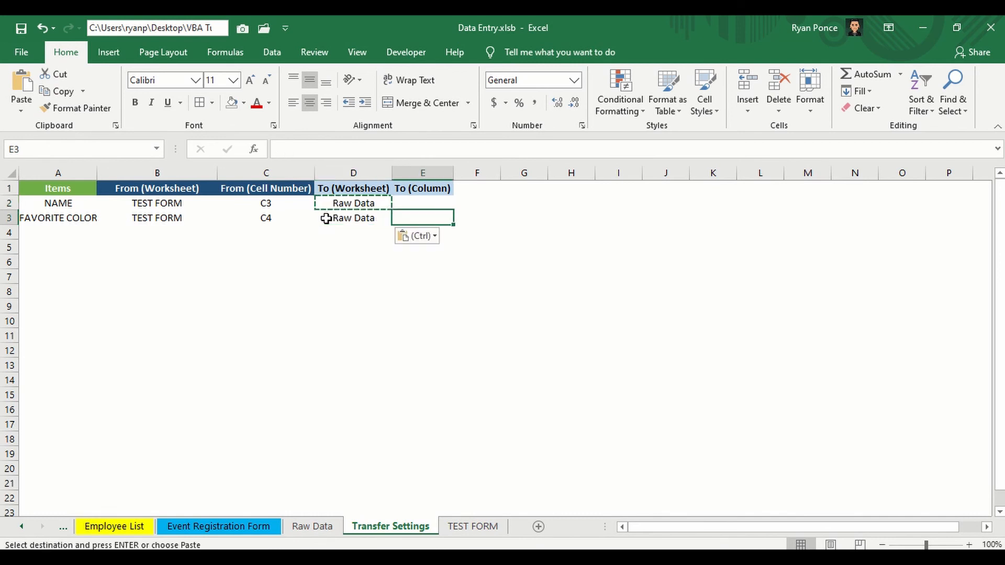
text(A)
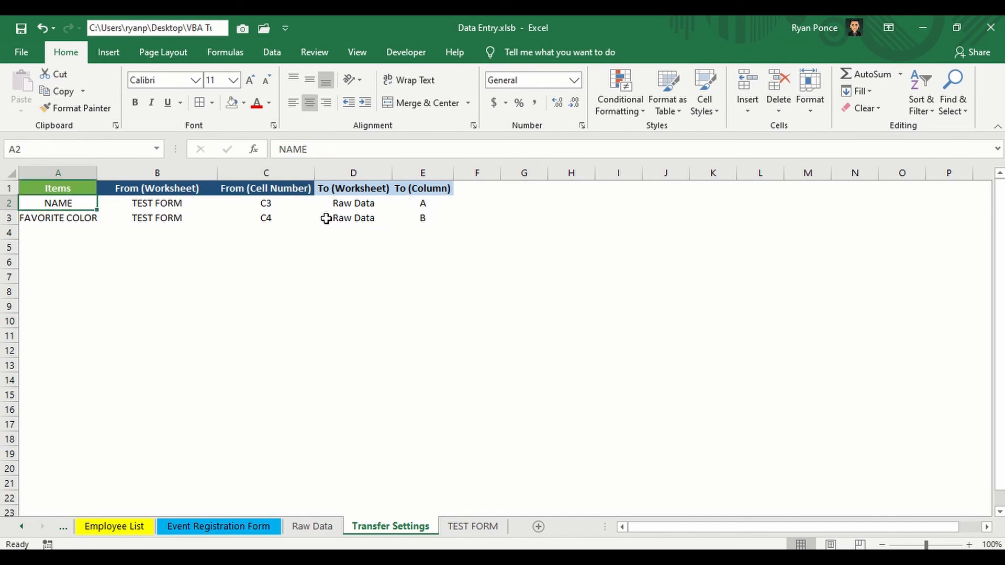
click(472, 526)
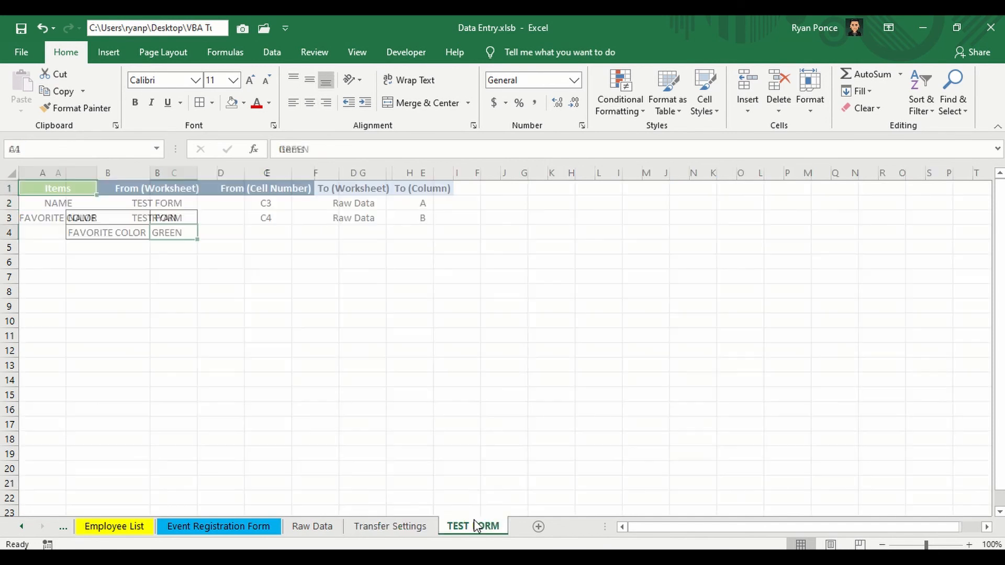
Draw a rounded rectangle labelled SAVE with enlarged bold text.
click(108, 52)
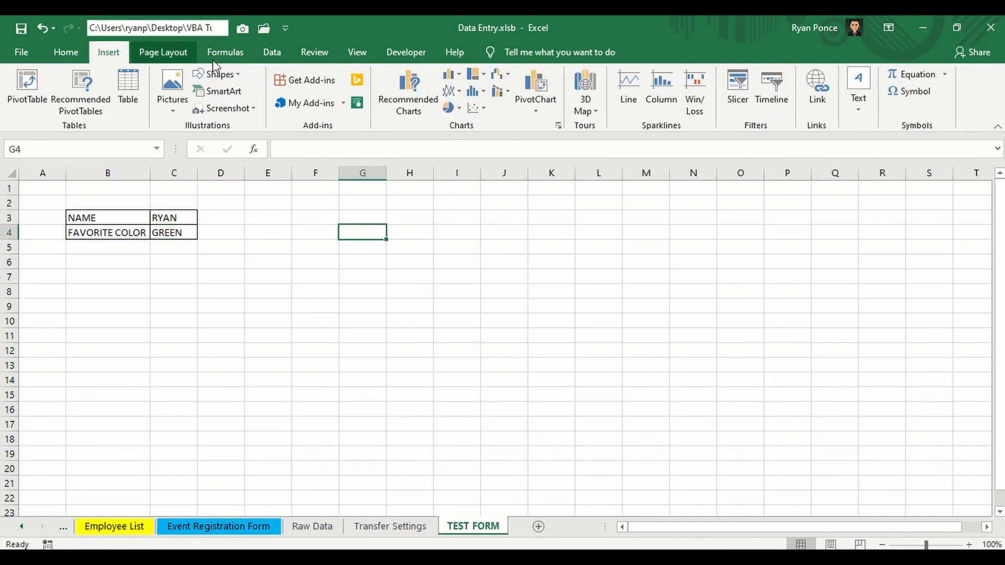
click(219, 73)
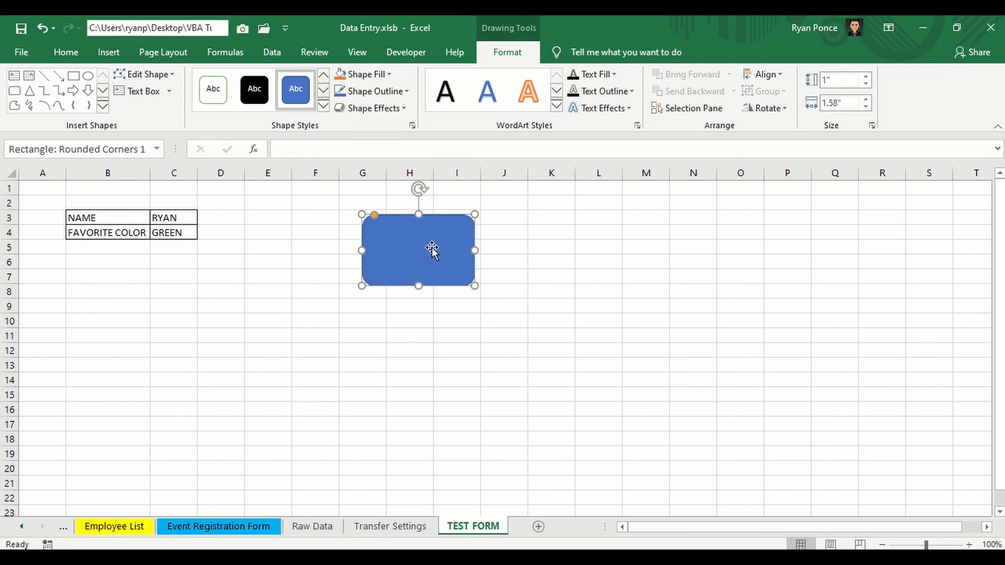
text(SAVE)
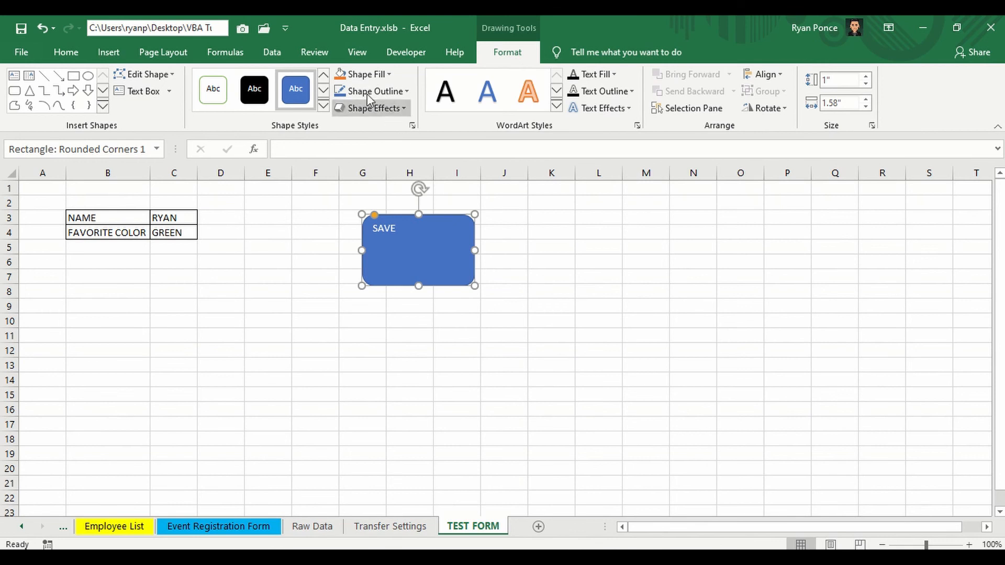
mouse_move(64, 52)
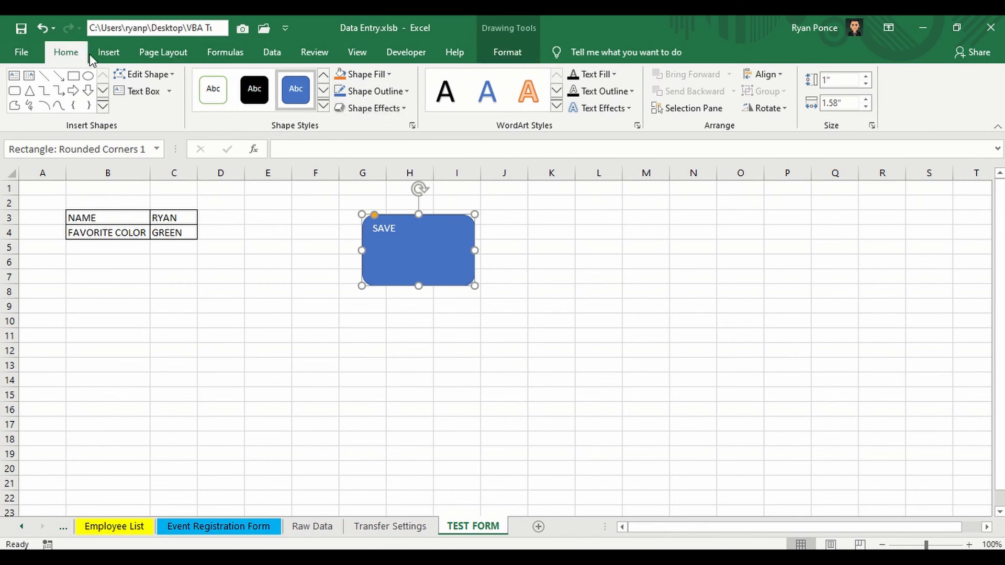
click(65, 52)
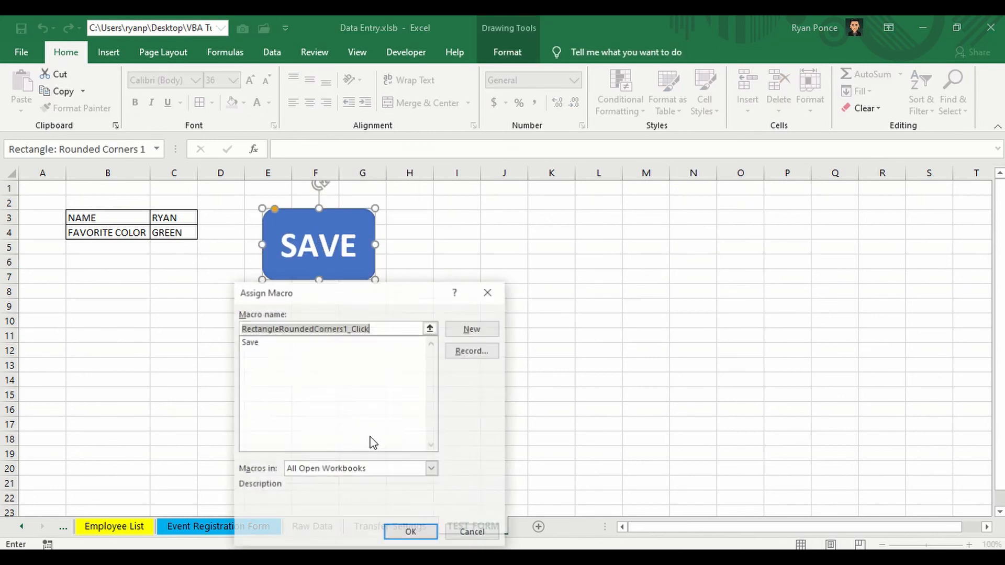
Assign the Save macro to the SAVE shape.
click(249, 341)
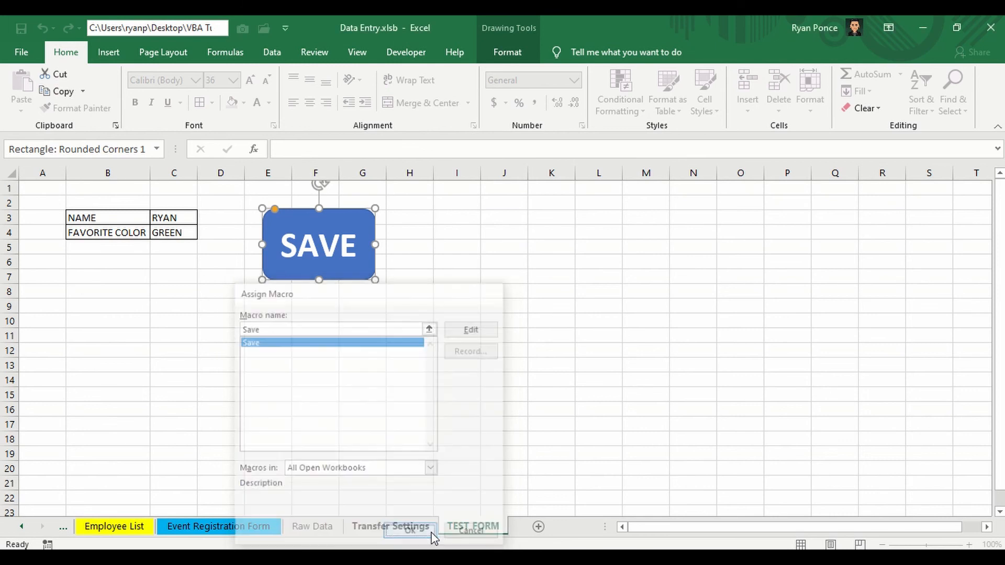
click(409, 530)
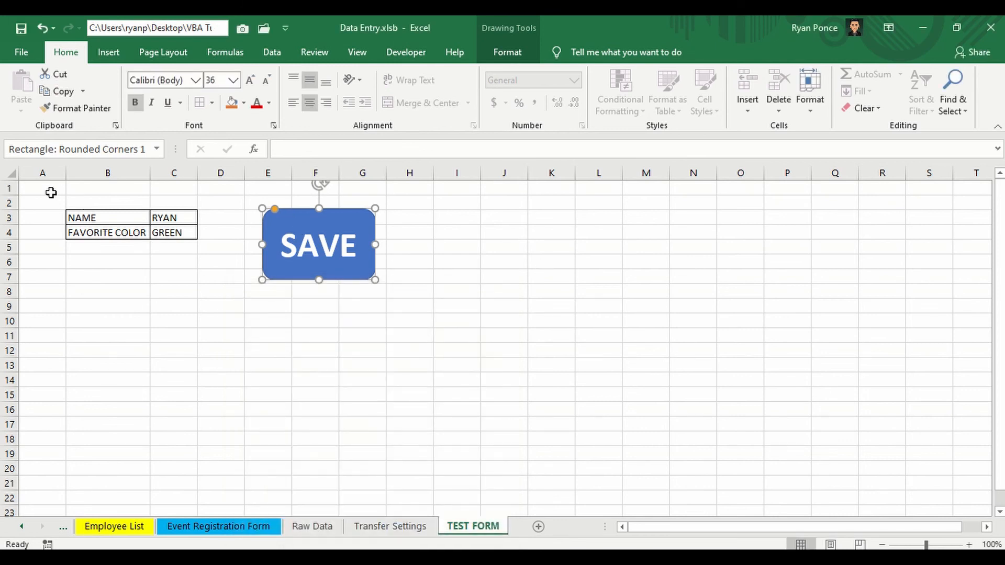
mouse_move(274, 269)
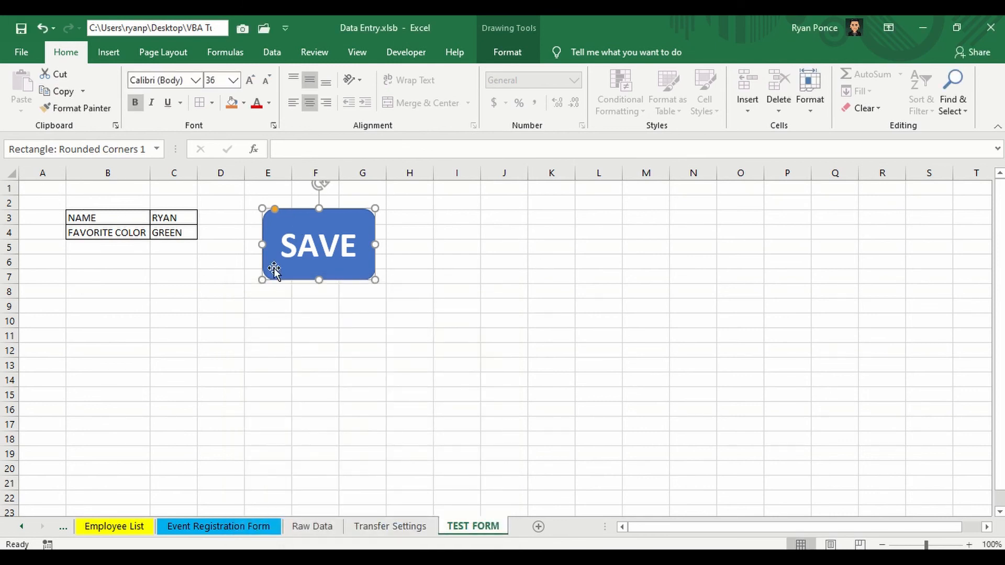
mouse_move(36, 184)
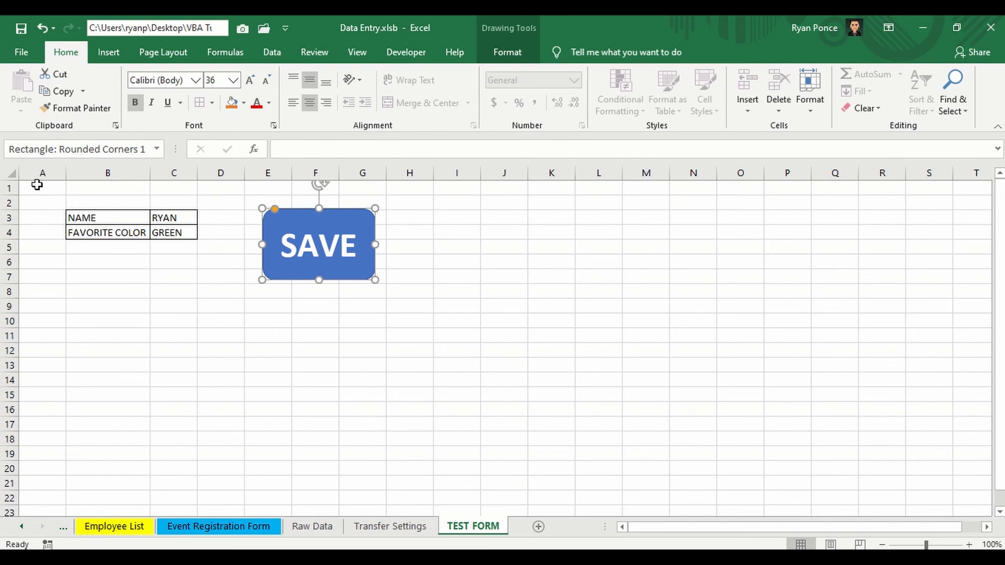
Run the Save macro from the SAVE button and dismiss the Successful! message.
click(42, 188)
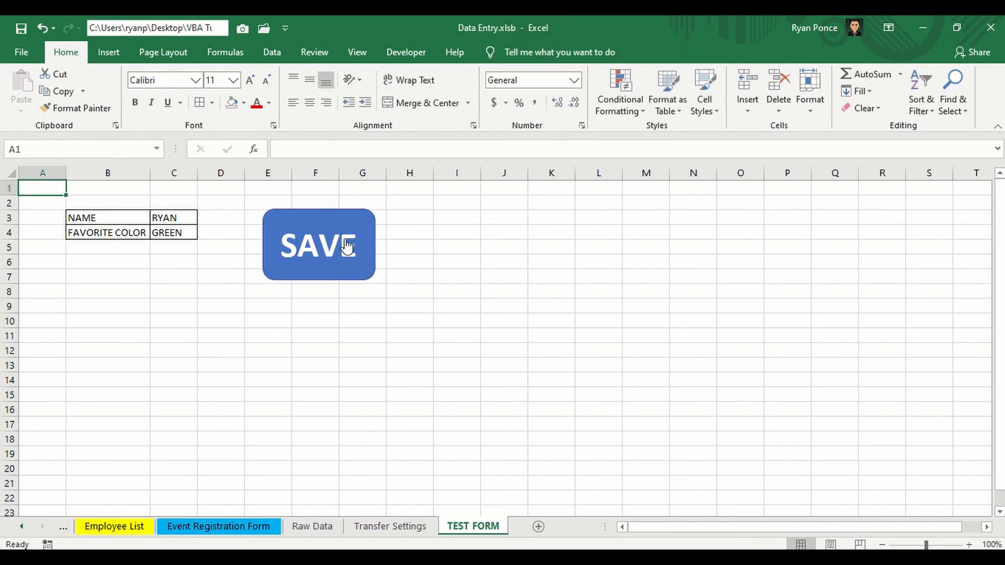
click(319, 245)
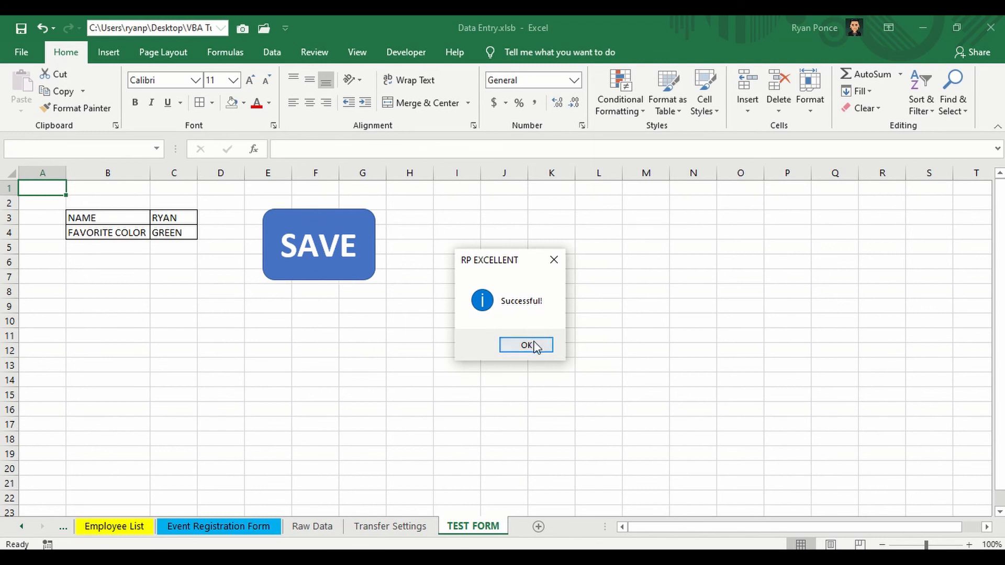
click(524, 344)
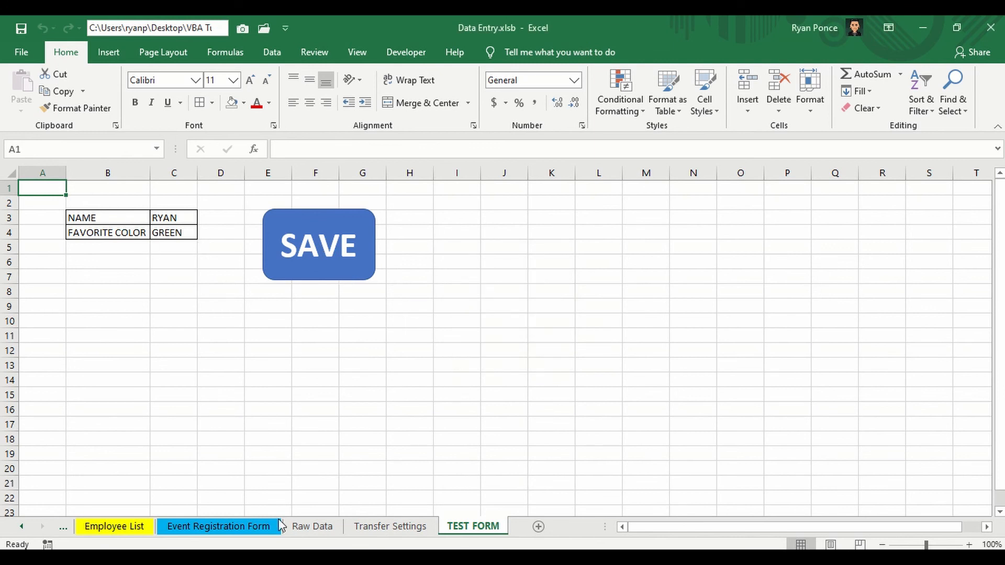
click(318, 245)
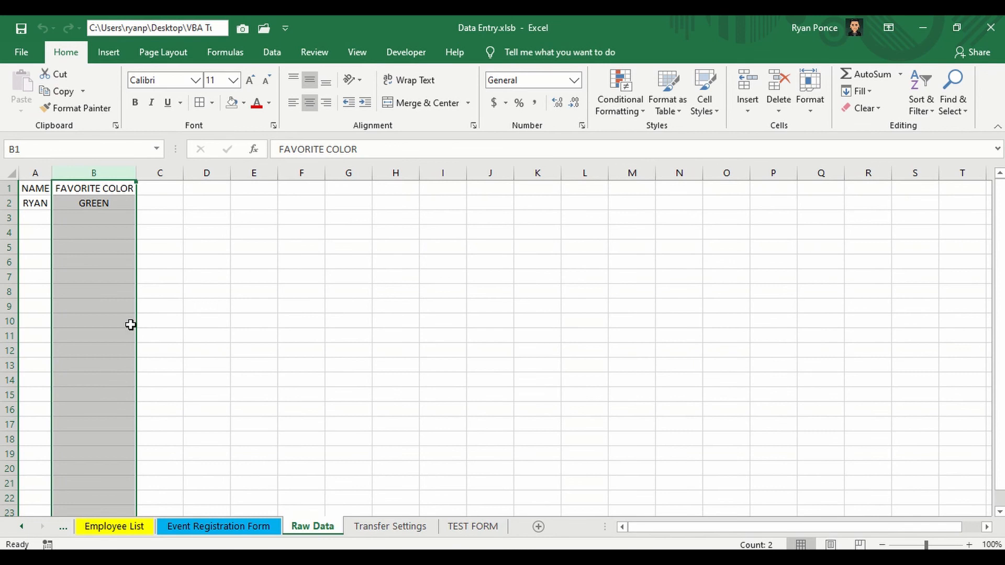
click(9, 202)
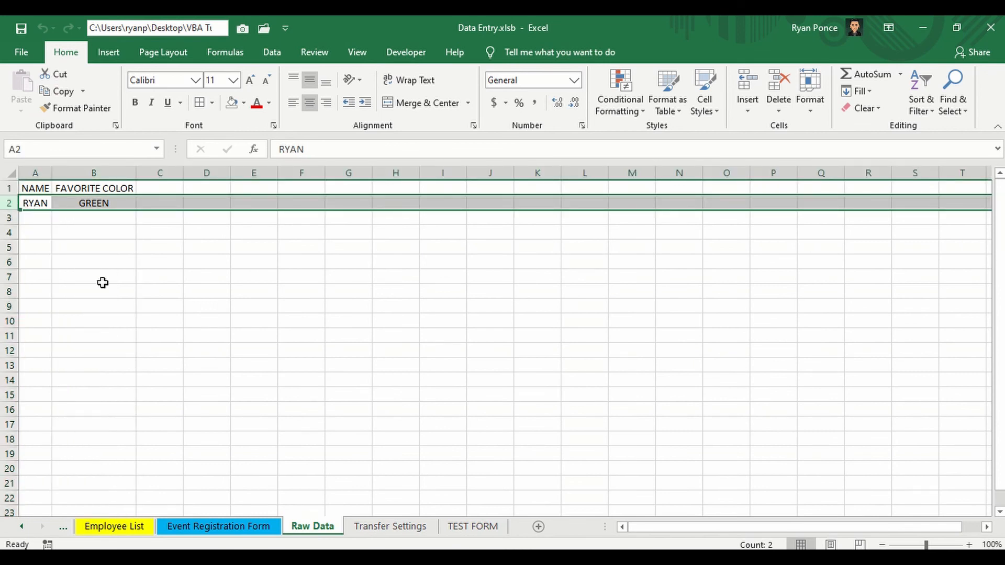
click(405, 52)
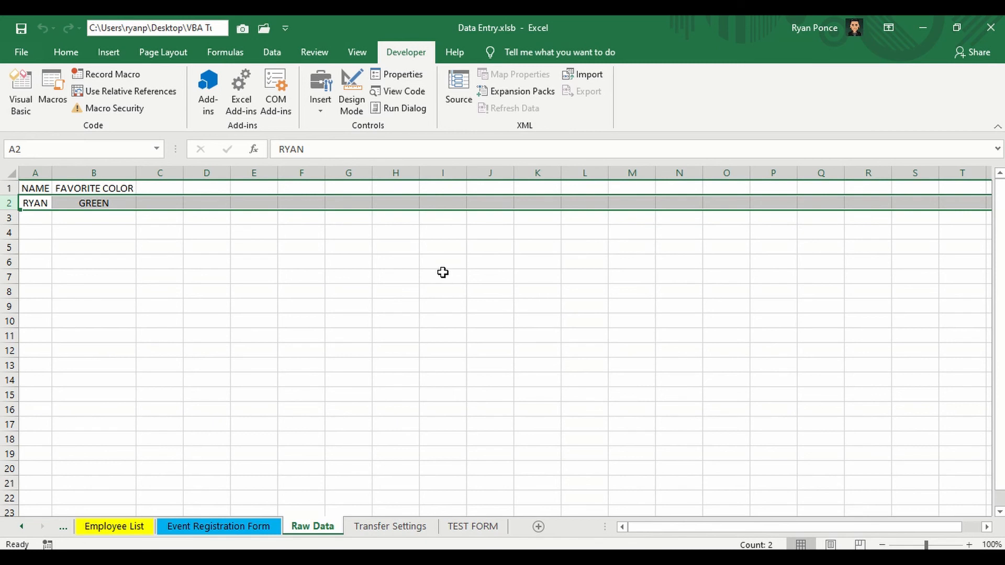
mouse_move(21, 90)
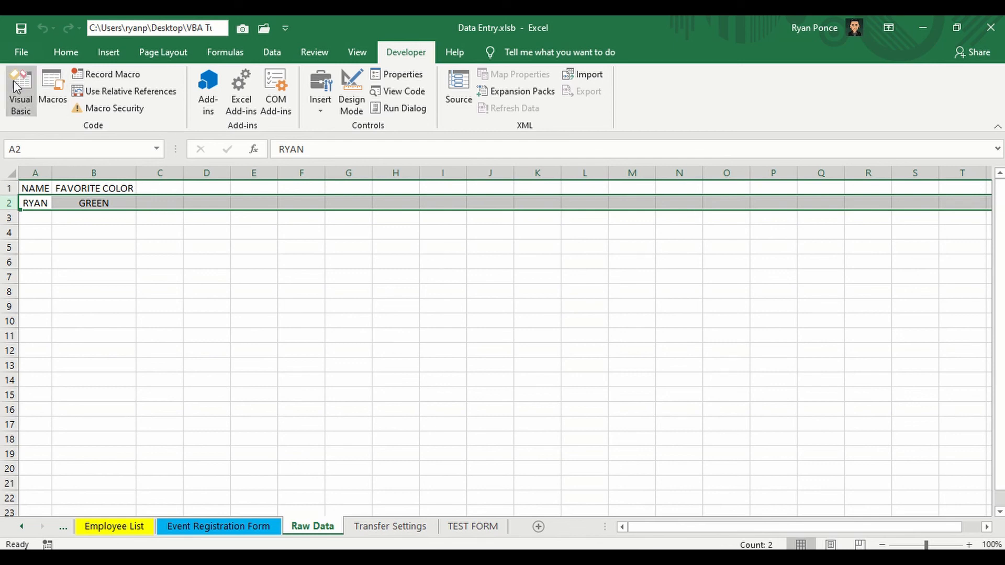
Review the Save sub in Module1 from start to End Sub in the Visual Basic editor.
click(21, 90)
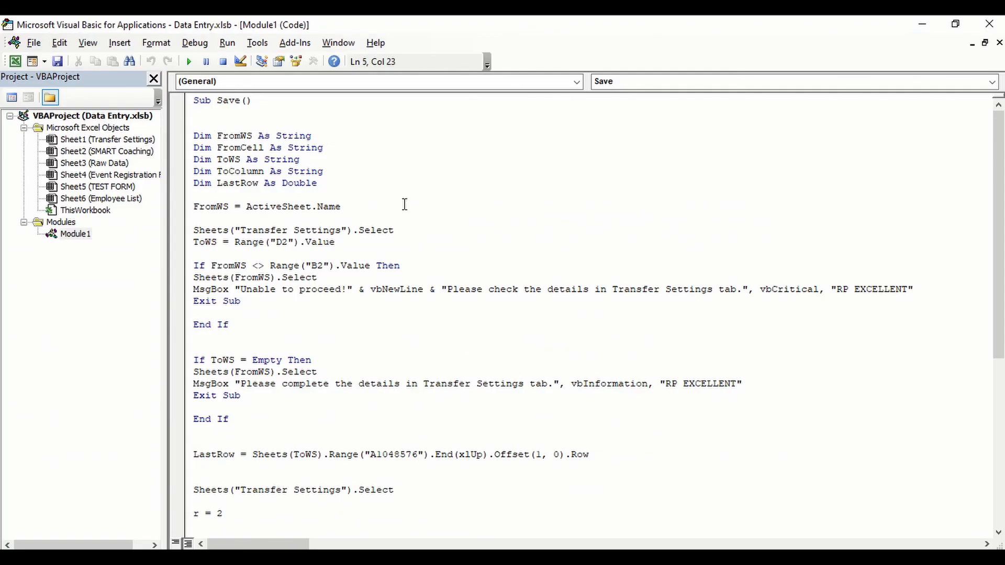
drag(193, 128, 316, 186)
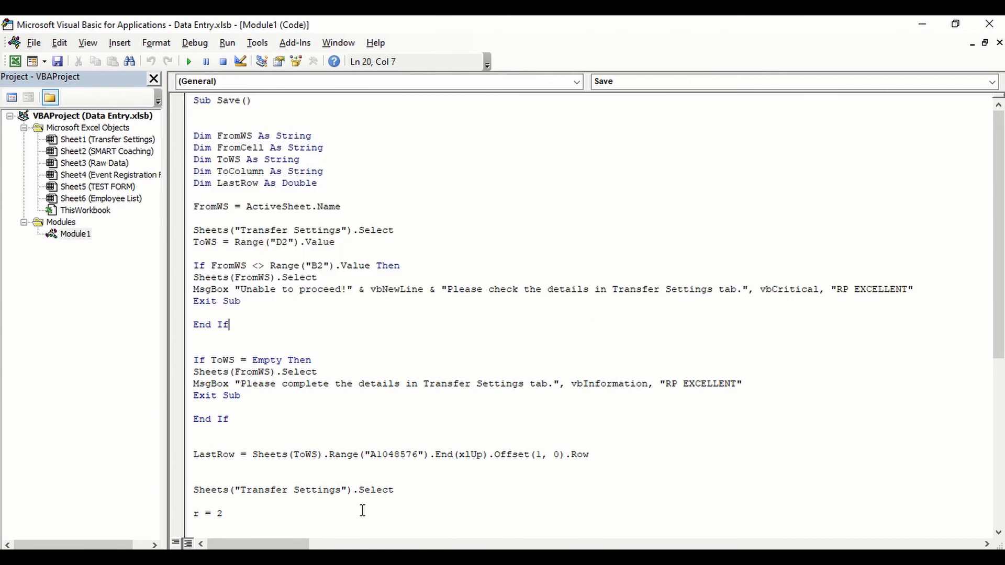
scroll(down, 3)
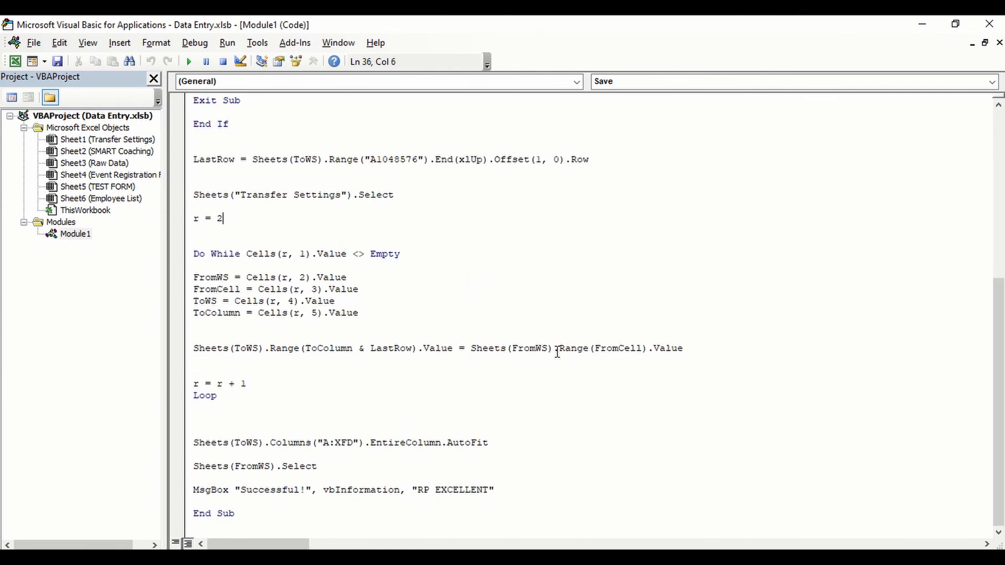
scroll(up, 3)
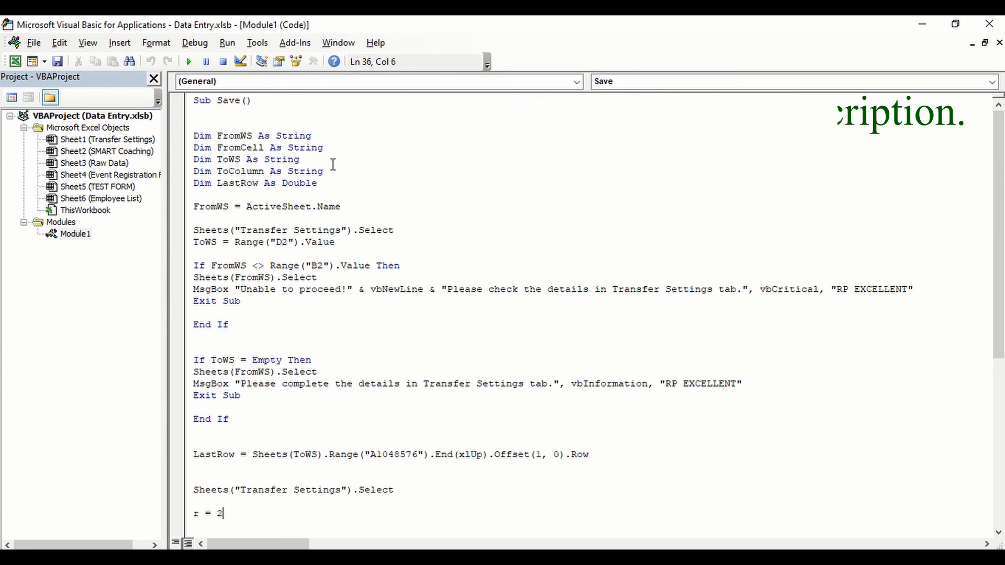
mouse_move(352, 186)
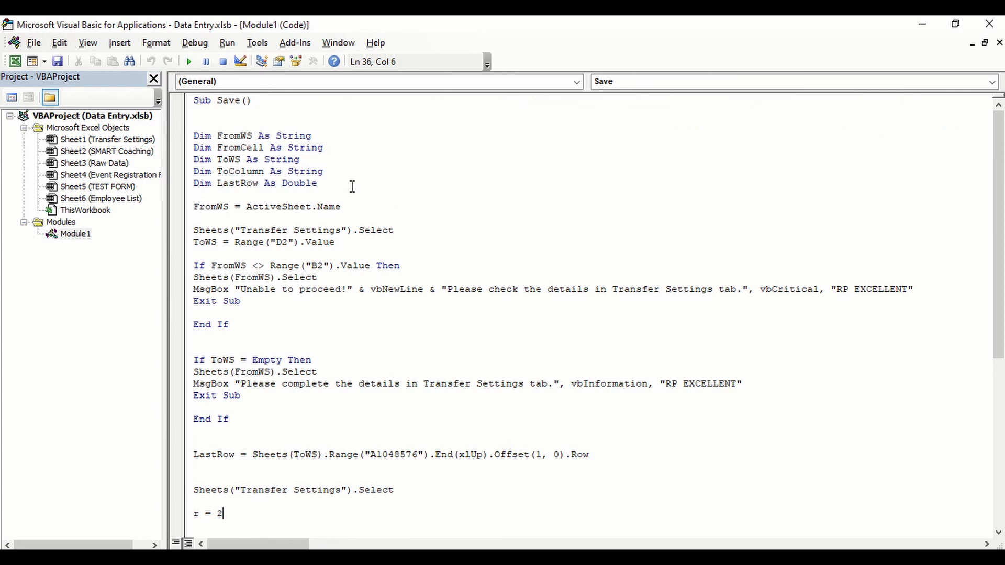